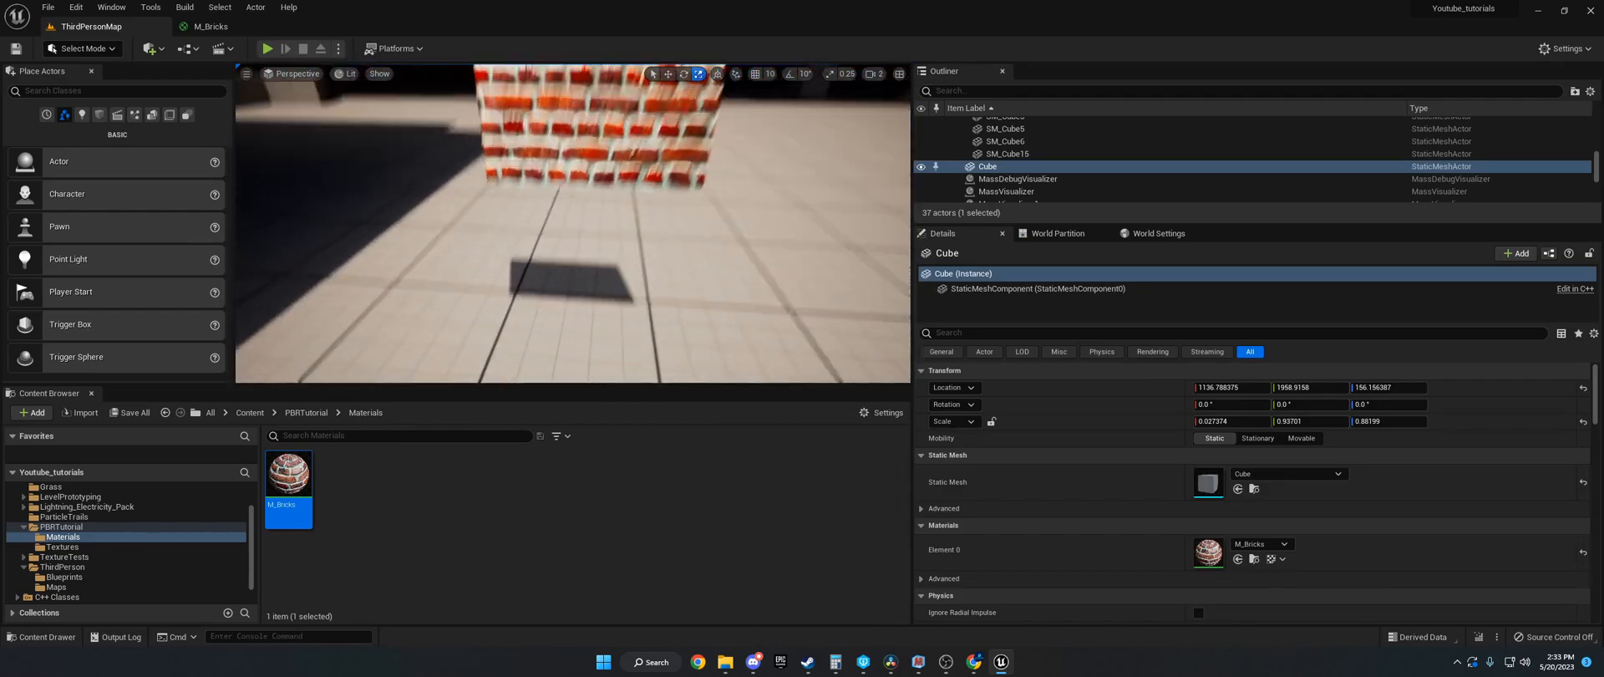
Step: Open the Textures folder and view Red_brick_wall_texture in the texture editor
click(62, 548)
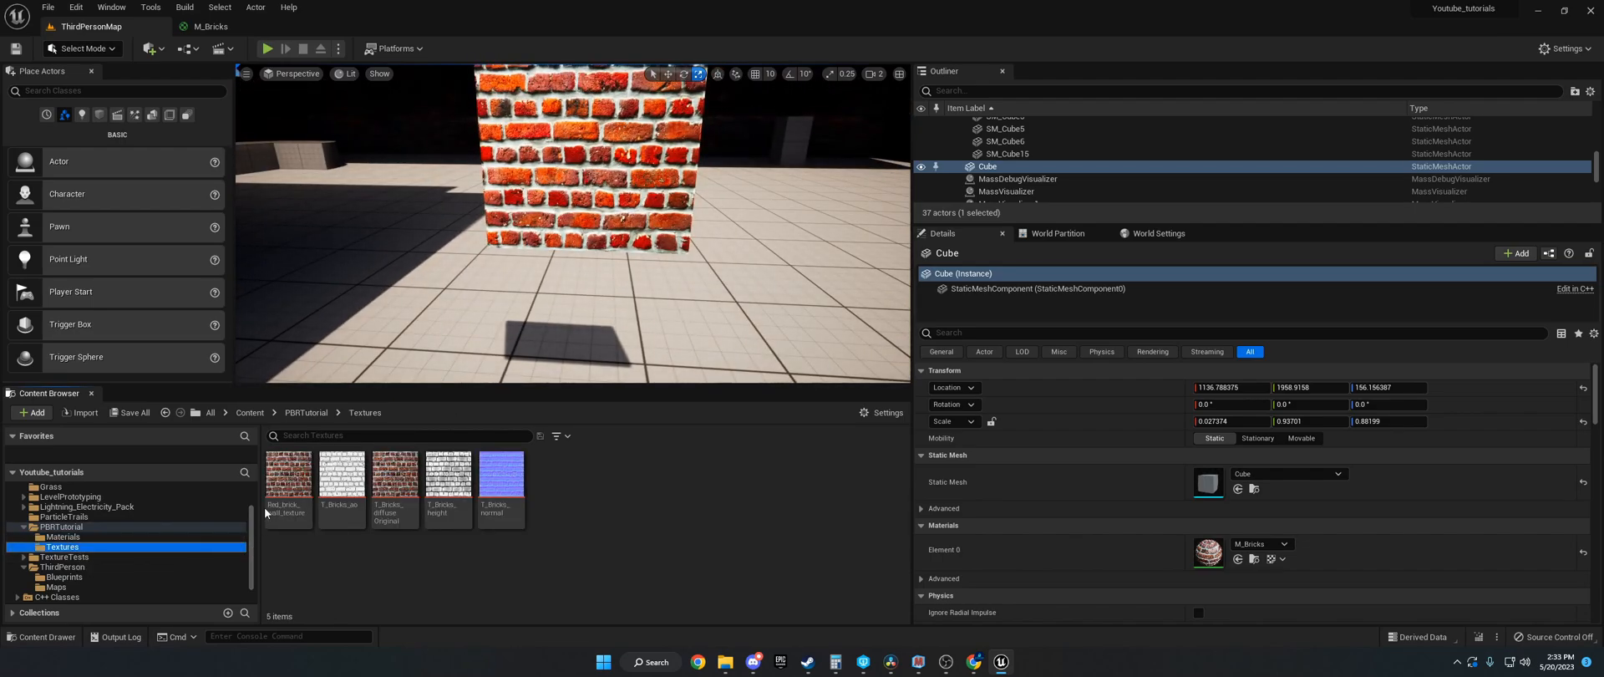
double_click(287, 472)
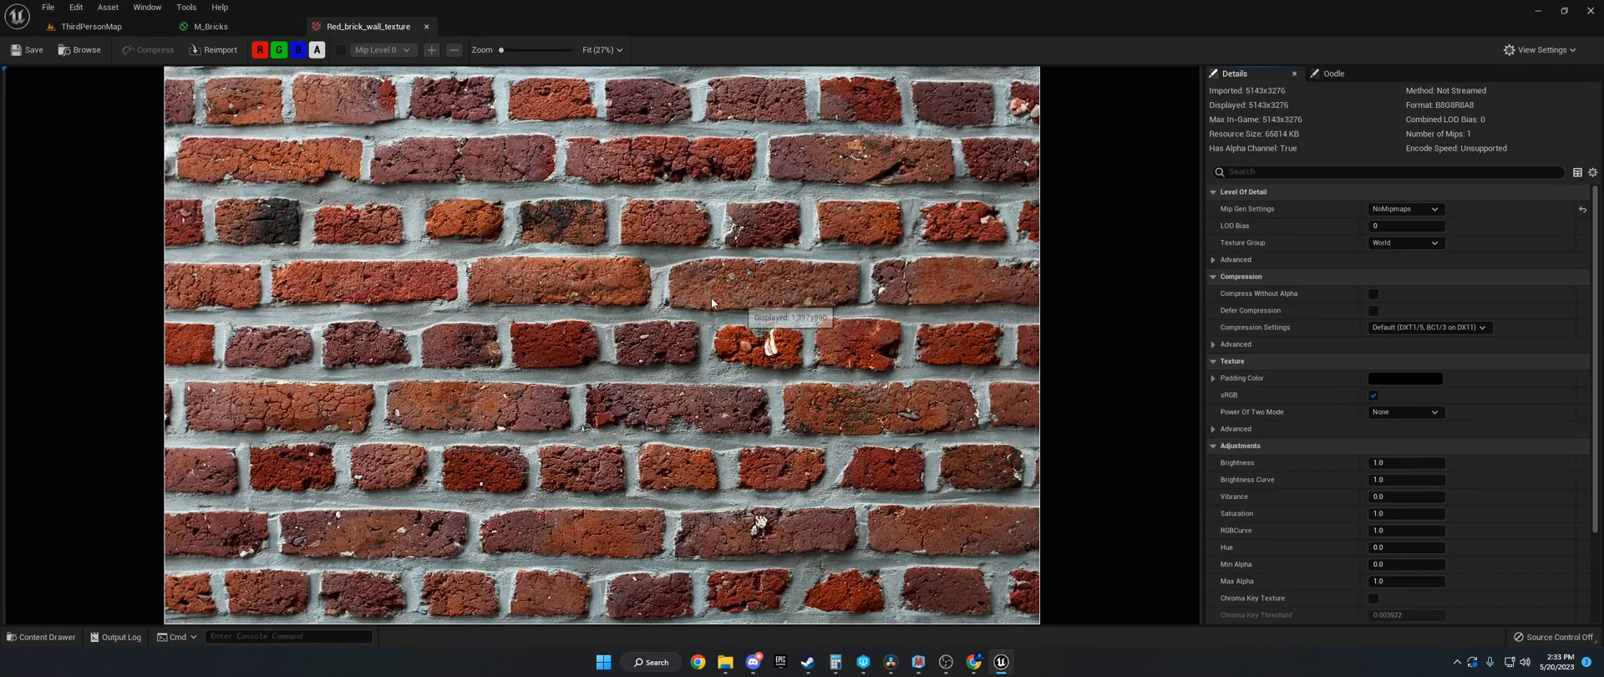
mouse_move(675, 273)
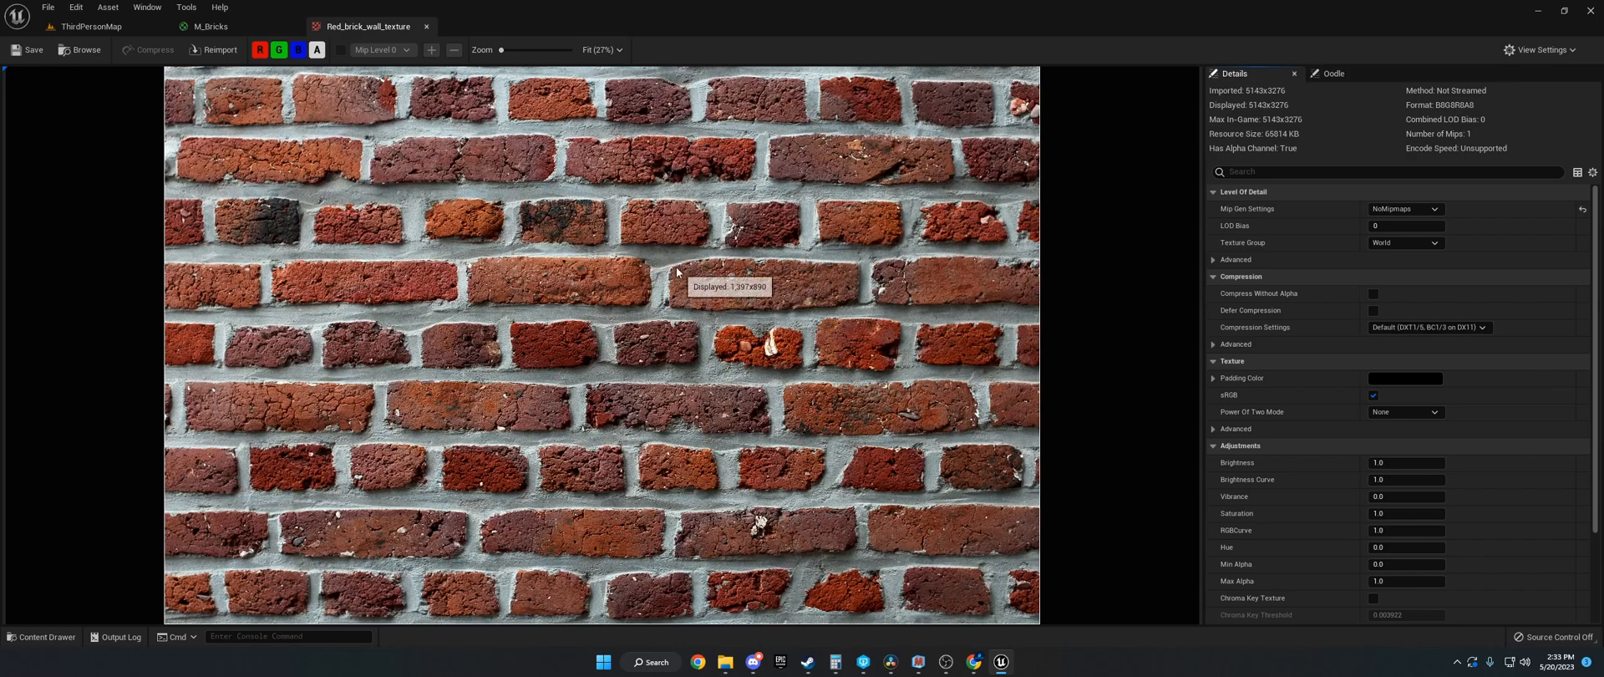
mouse_move(670, 248)
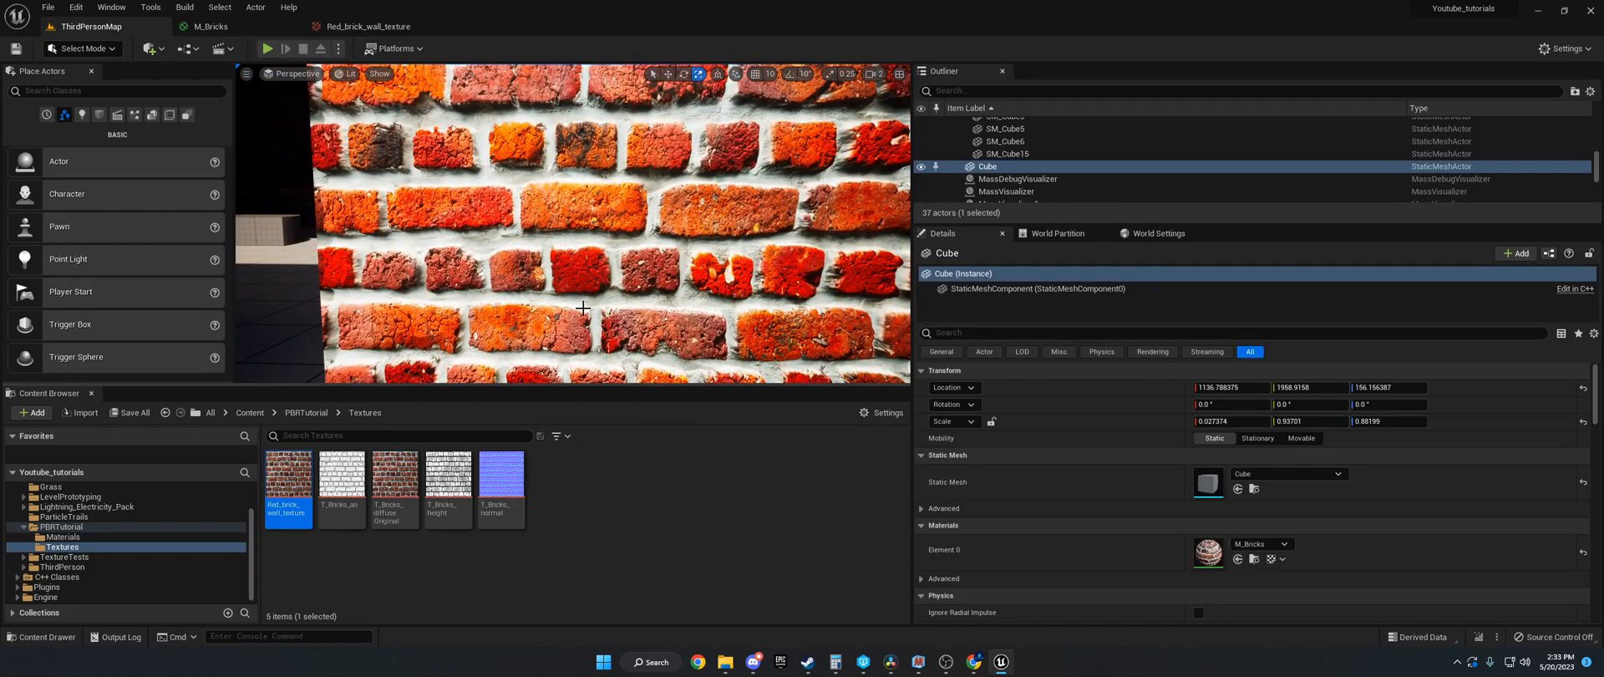
mouse_move(341, 486)
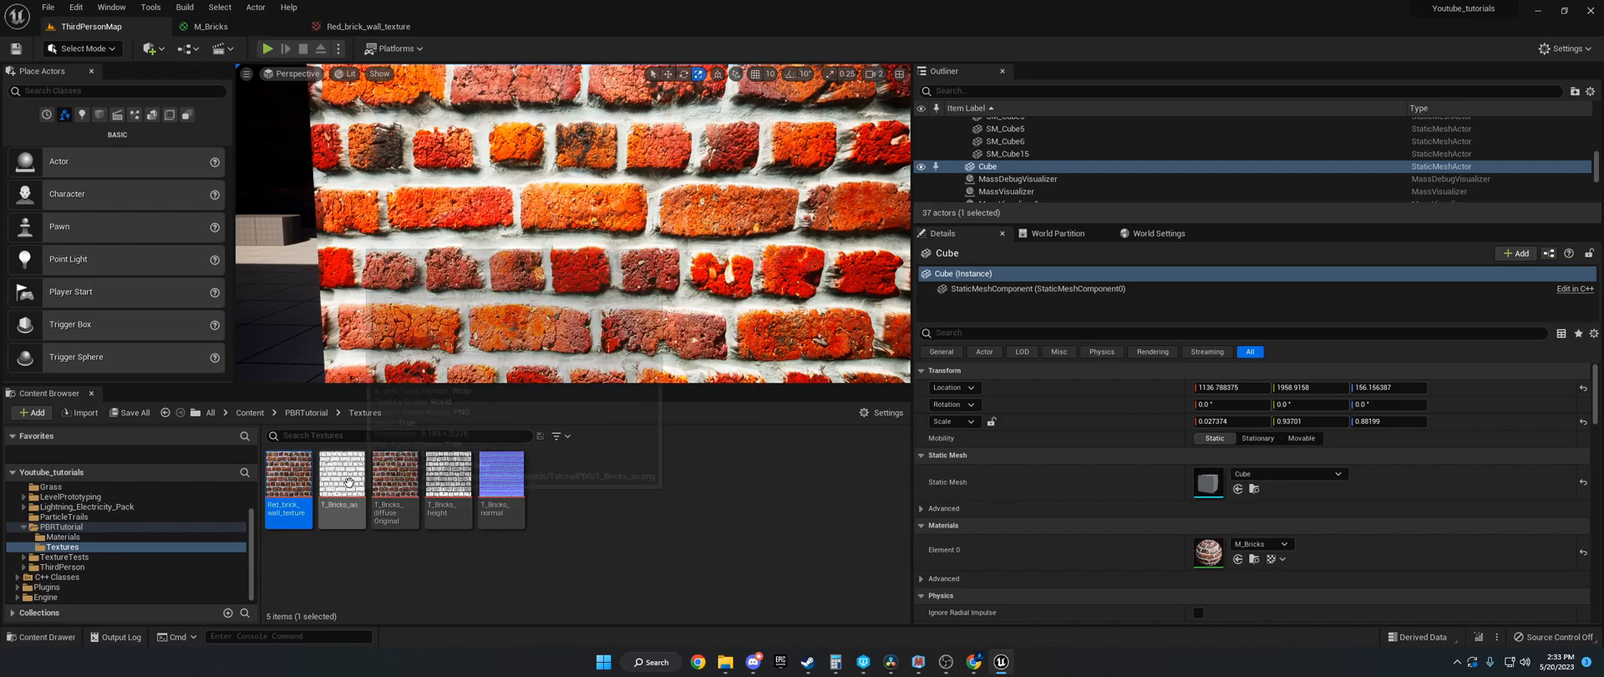
mouse_move(632, 522)
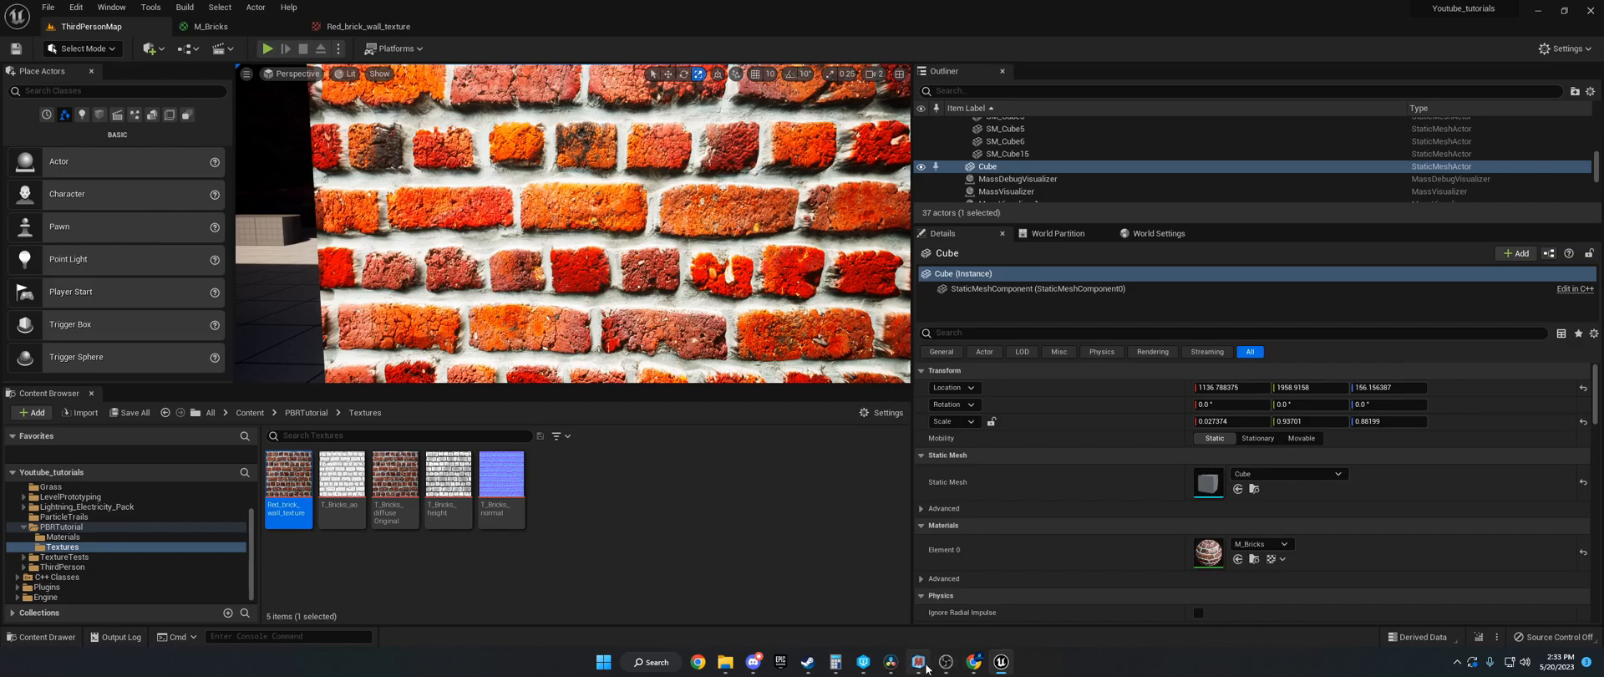
click(918, 662)
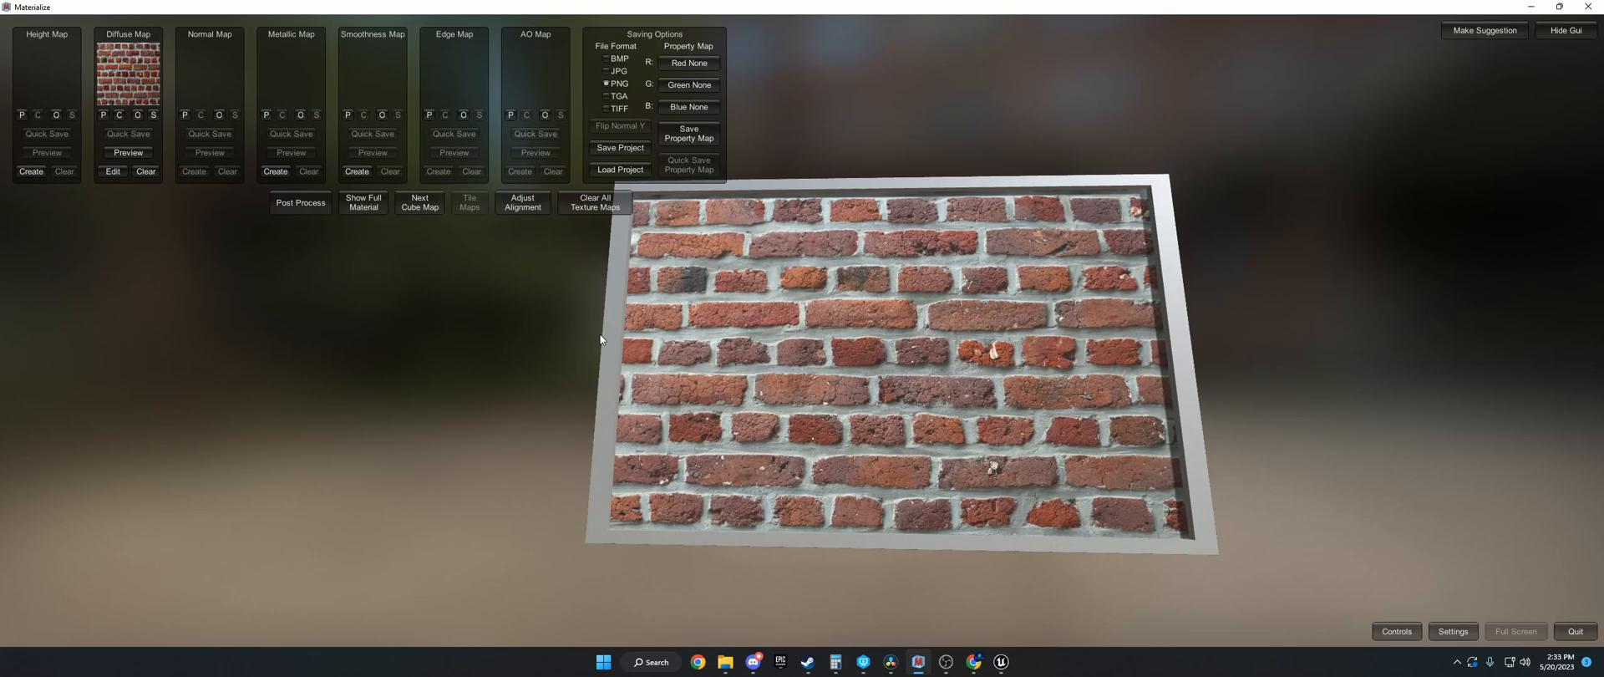
mouse_move(694, 310)
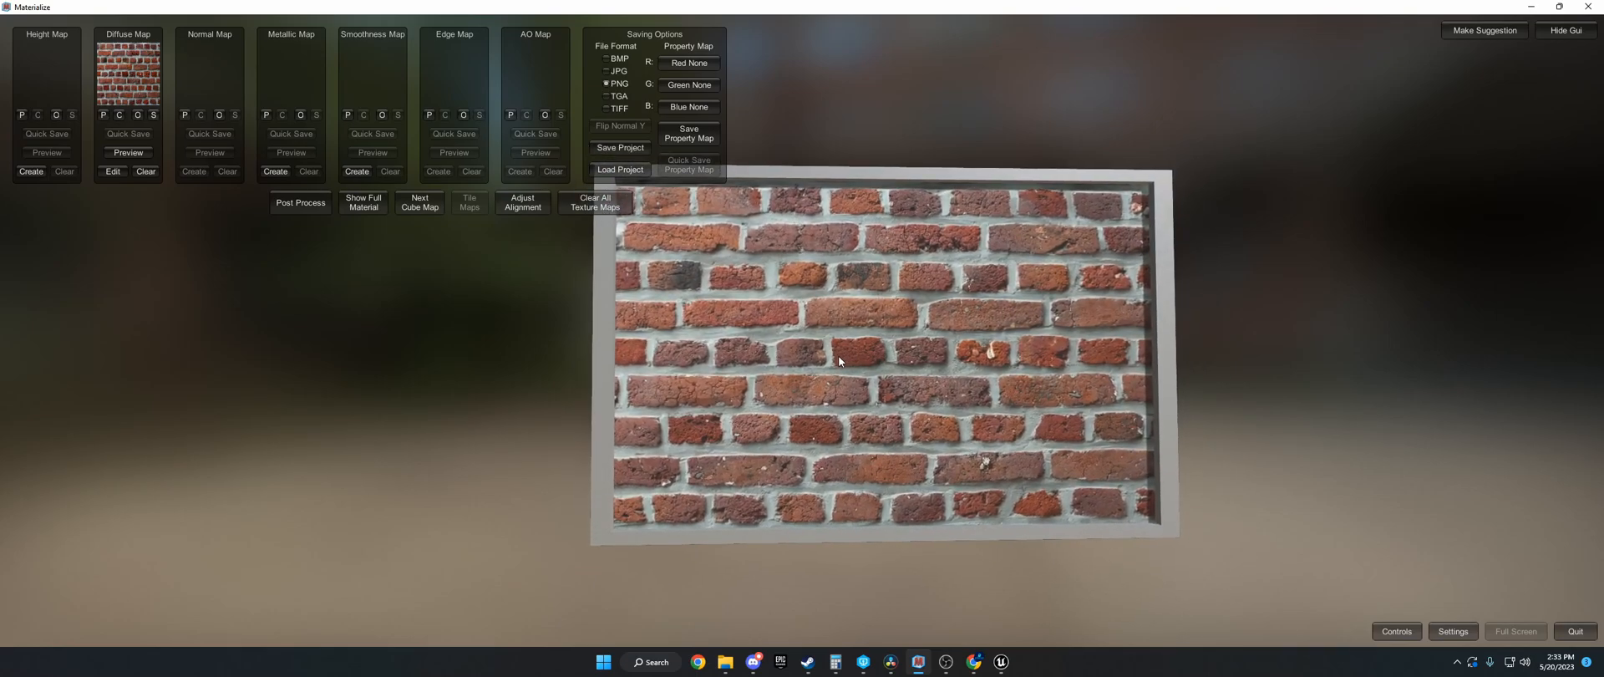
mouse_move(140, 132)
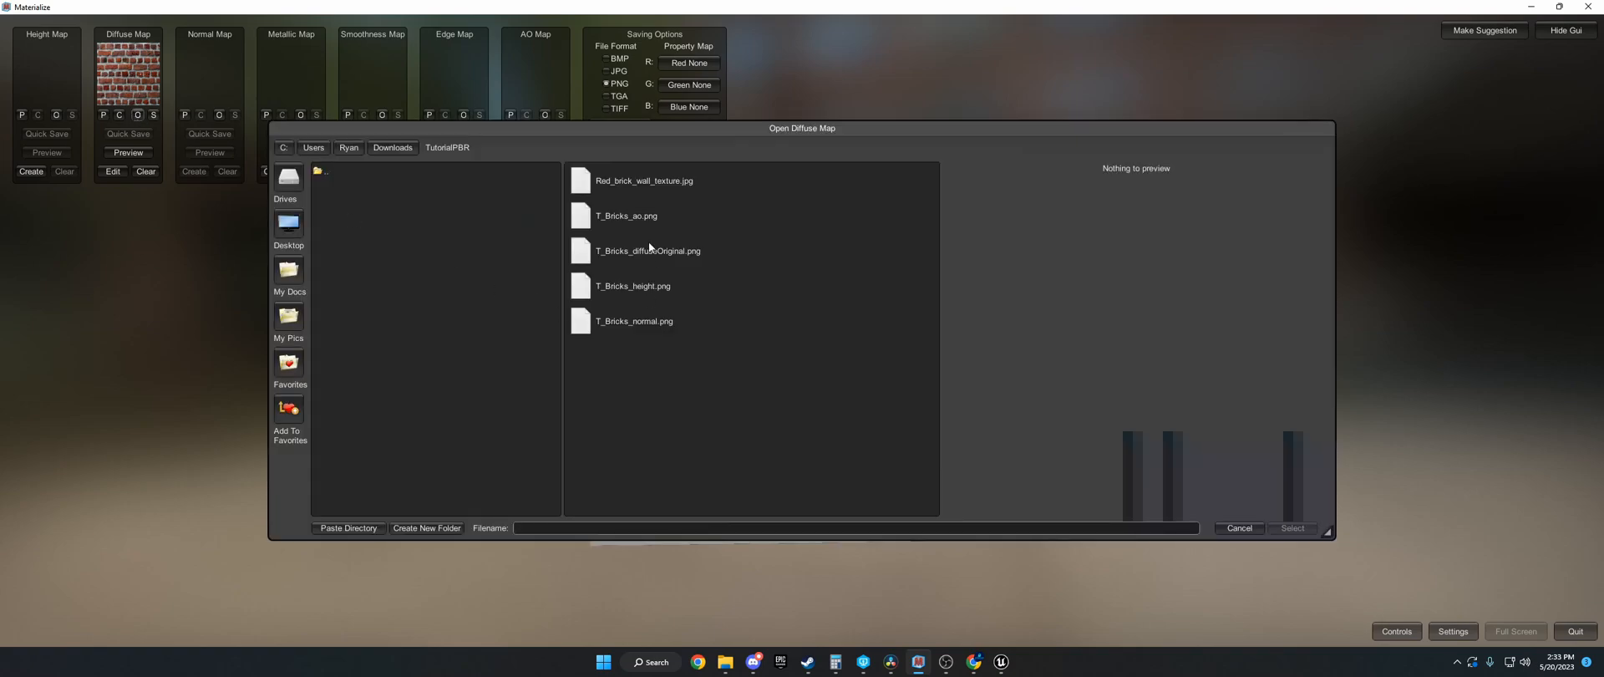
click(644, 182)
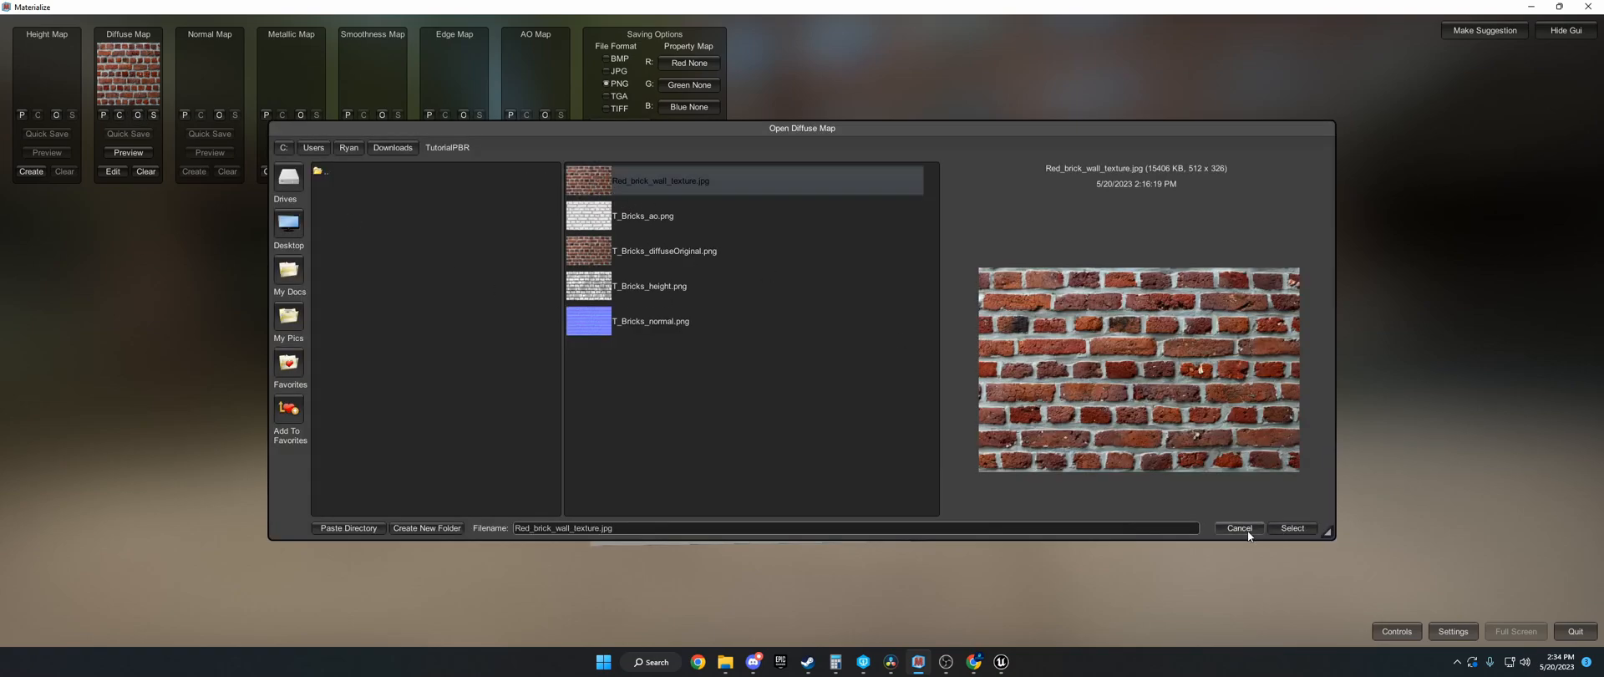
click(1292, 529)
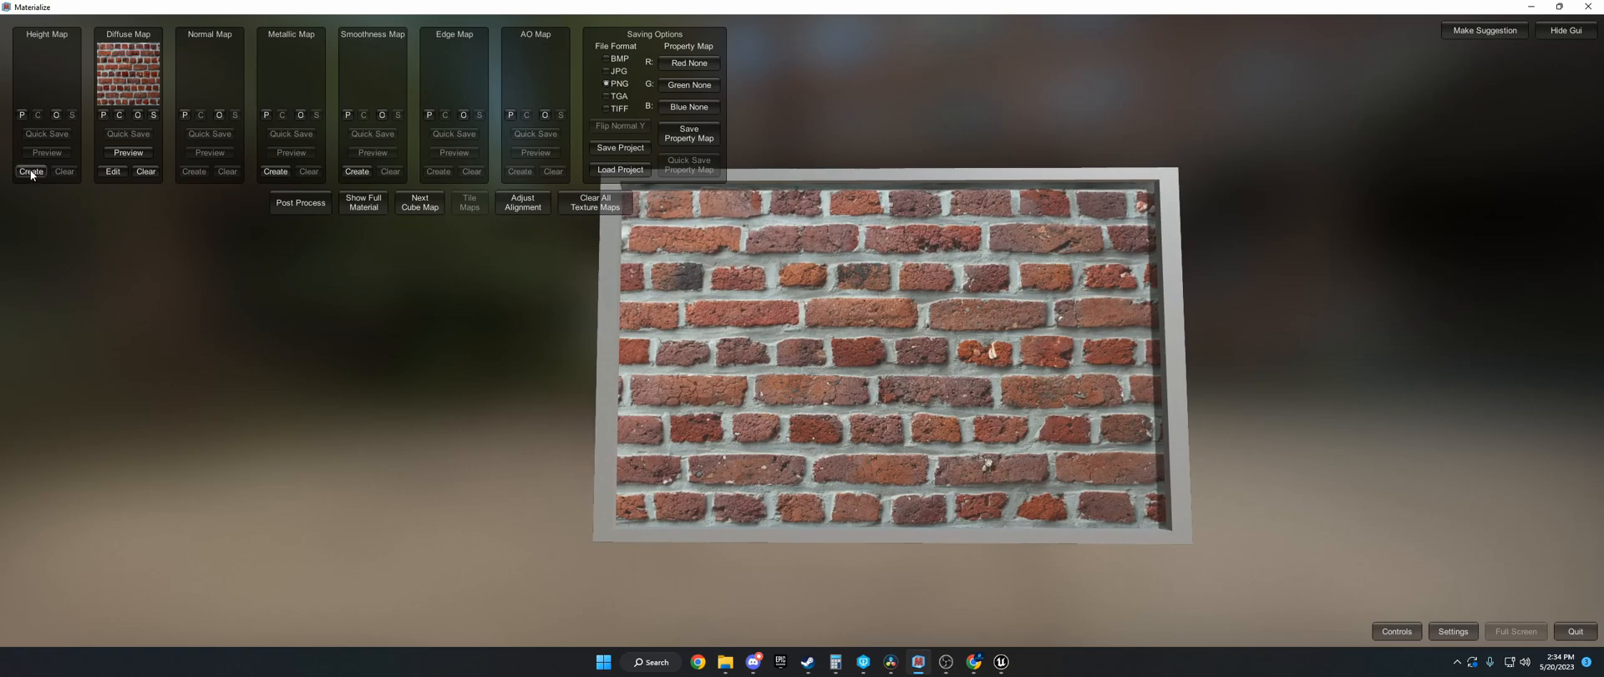
mouse_move(254, 129)
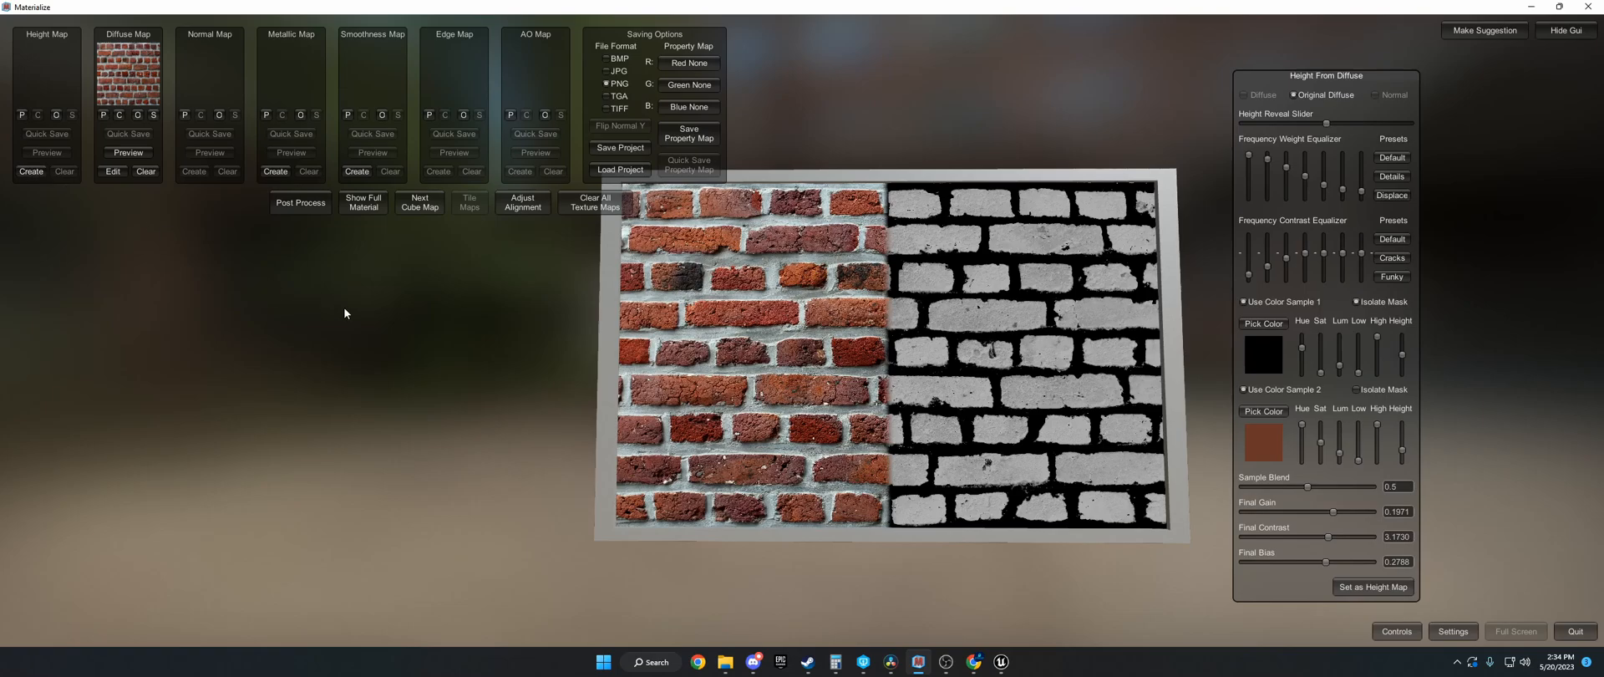
mouse_move(972, 325)
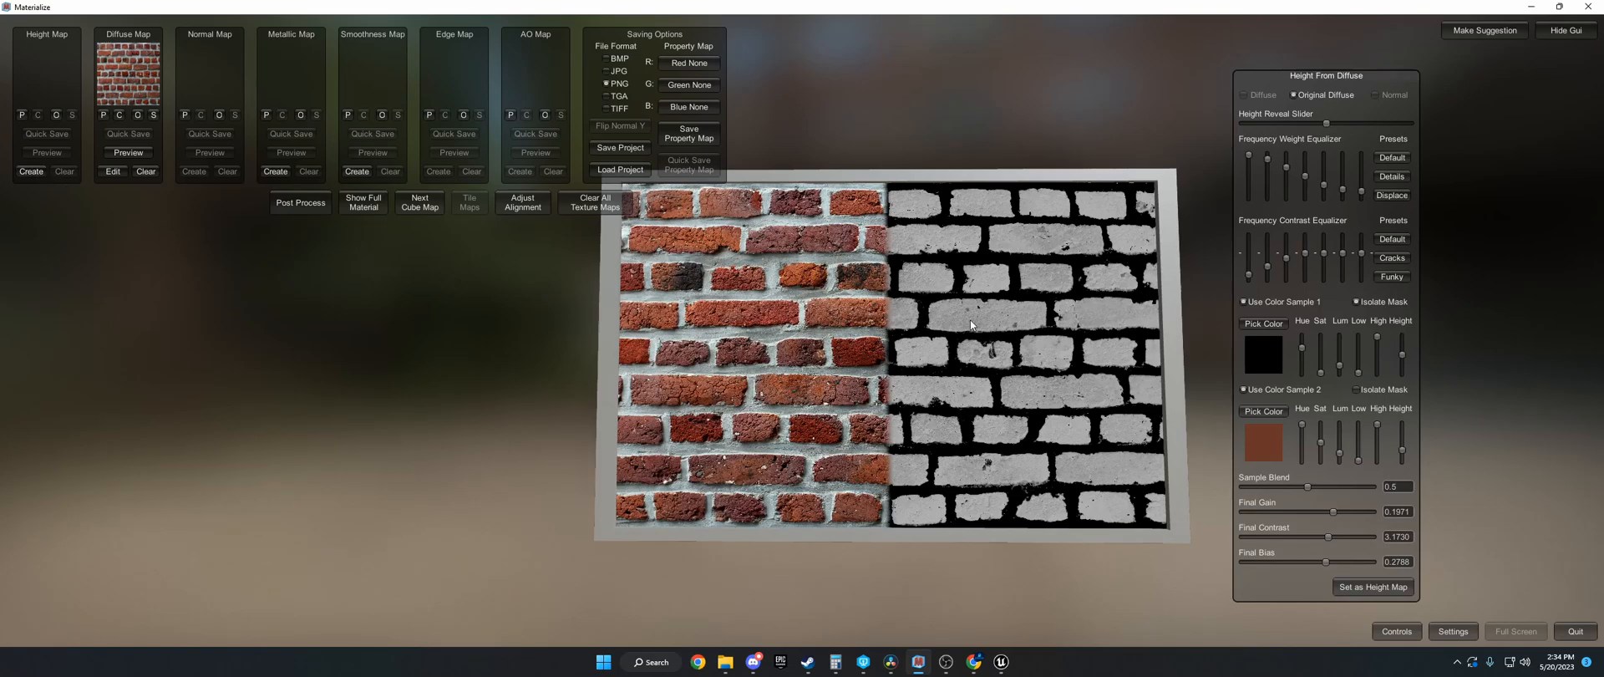
mouse_move(1263, 324)
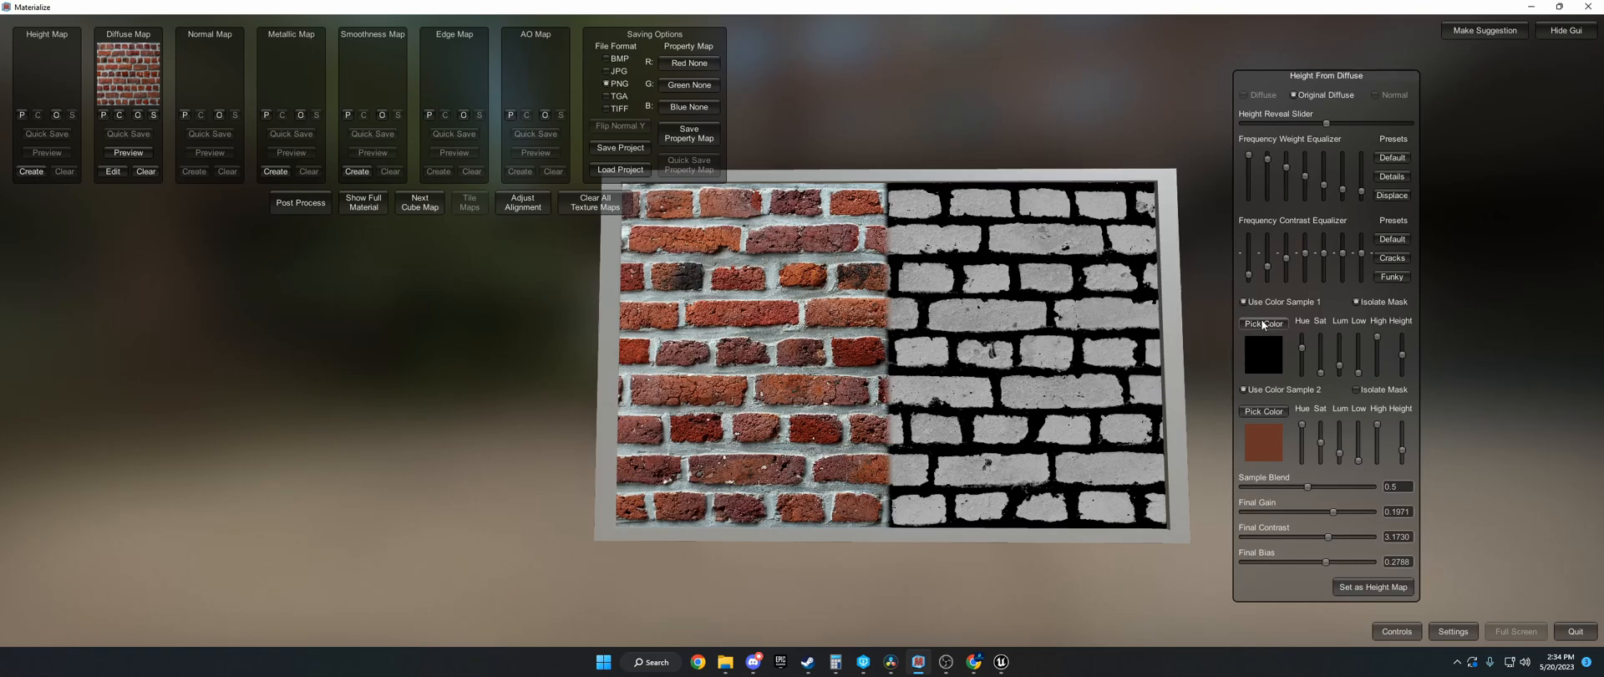
Step: Set a height map with both colour samples disabled and preview the full material
click(1243, 302)
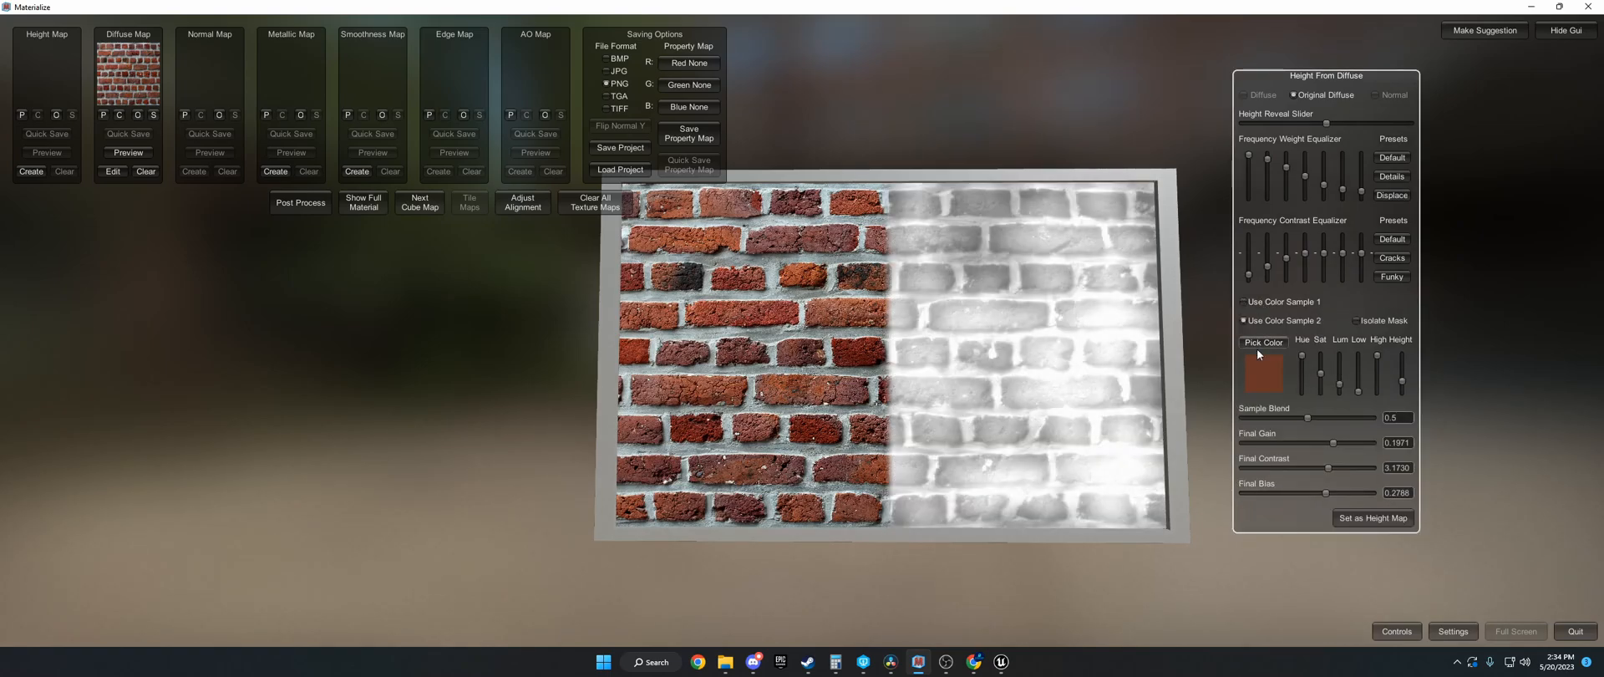
click(1244, 320)
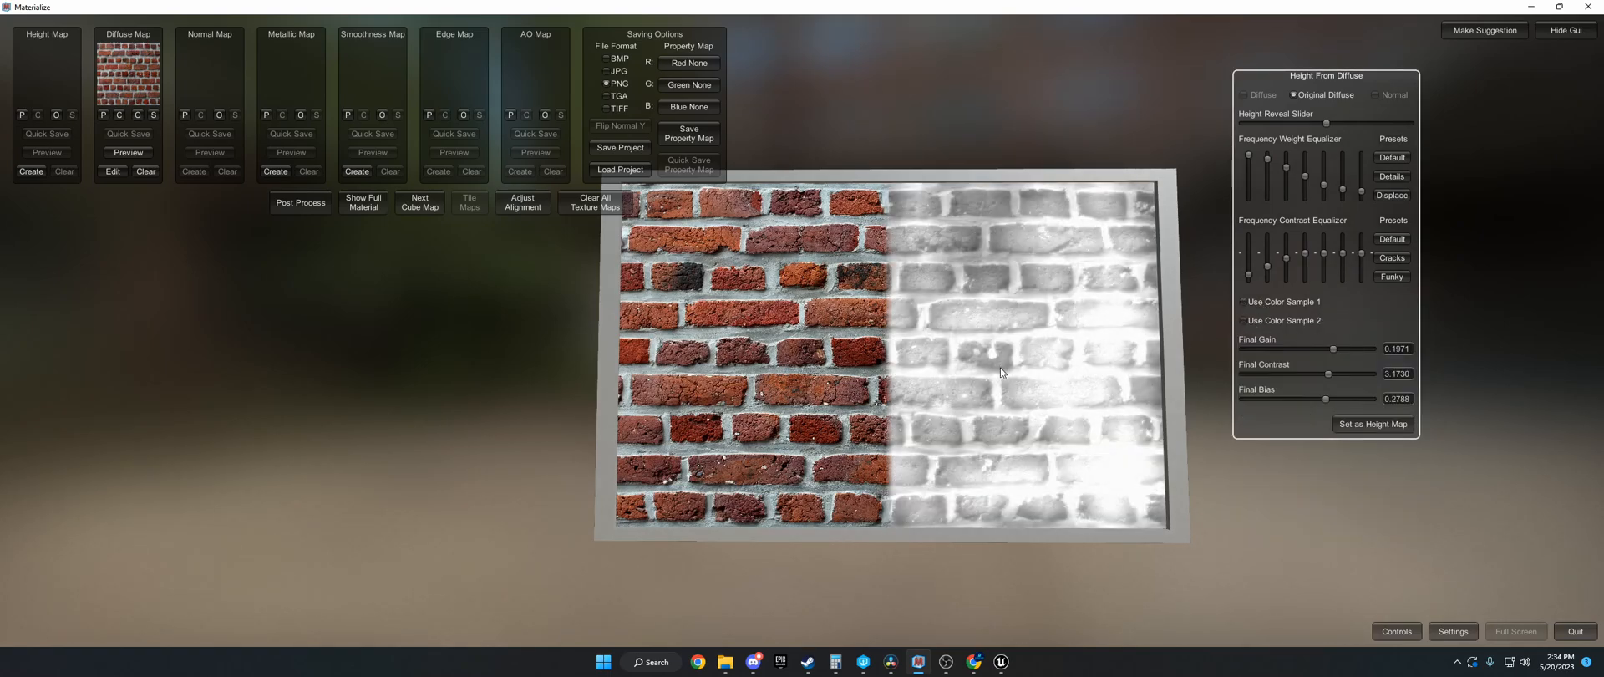
click(30, 170)
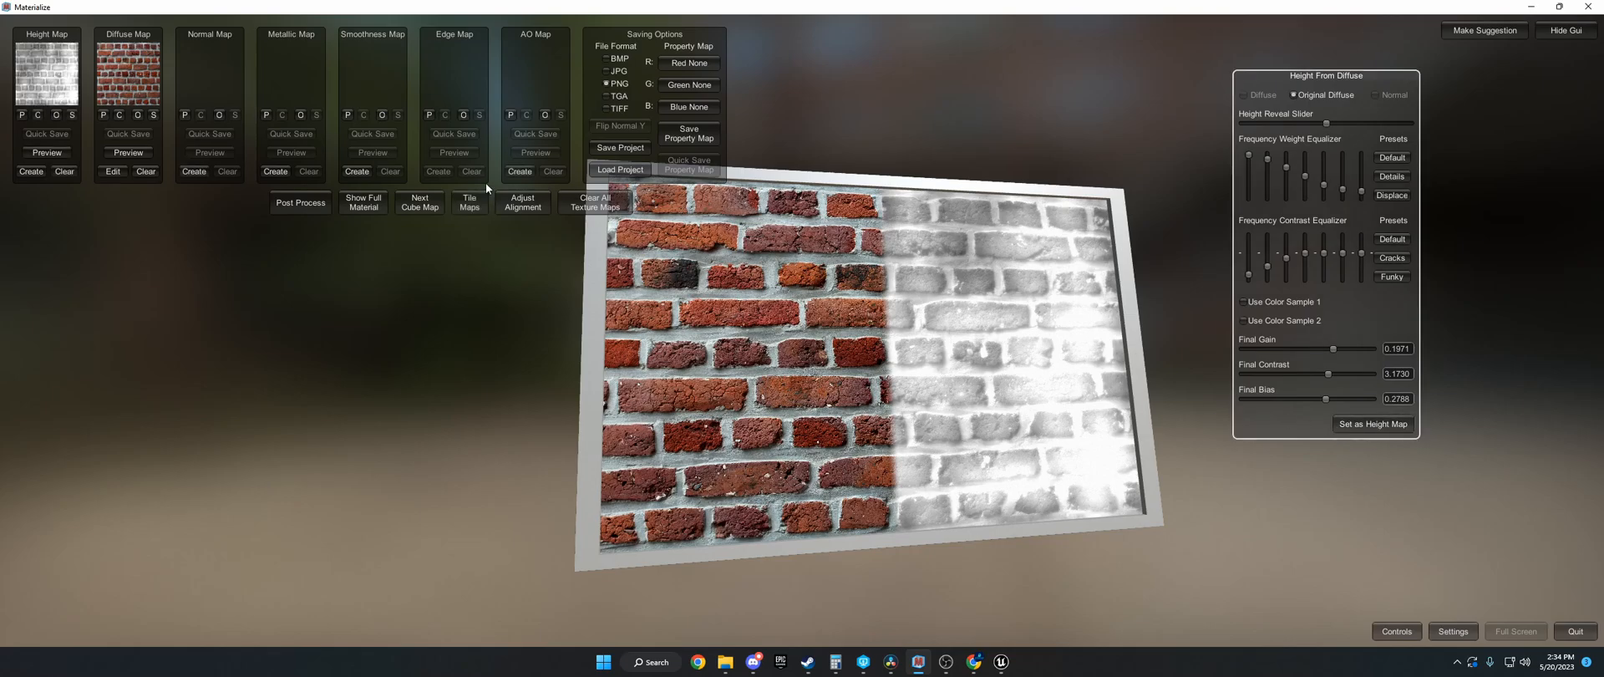
click(364, 202)
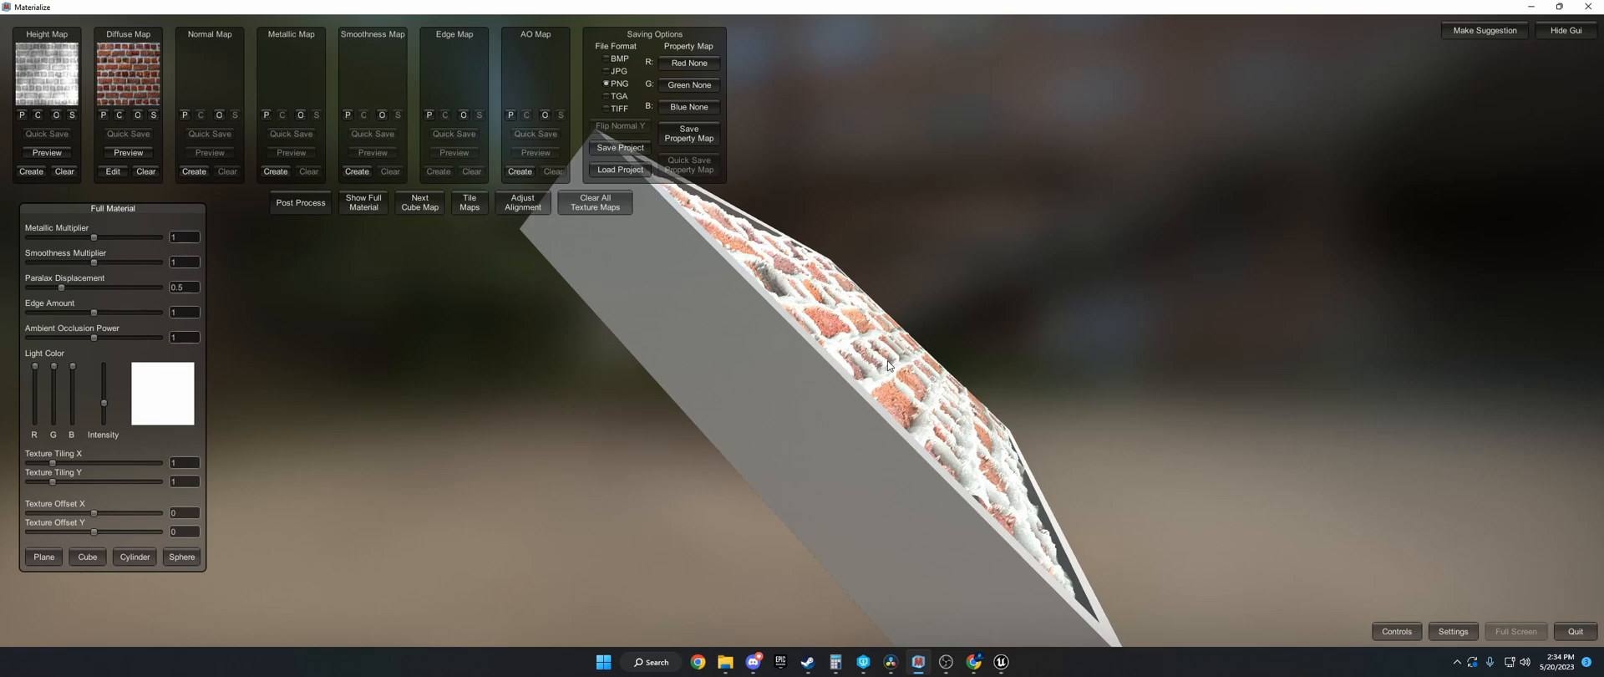
mouse_move(90, 392)
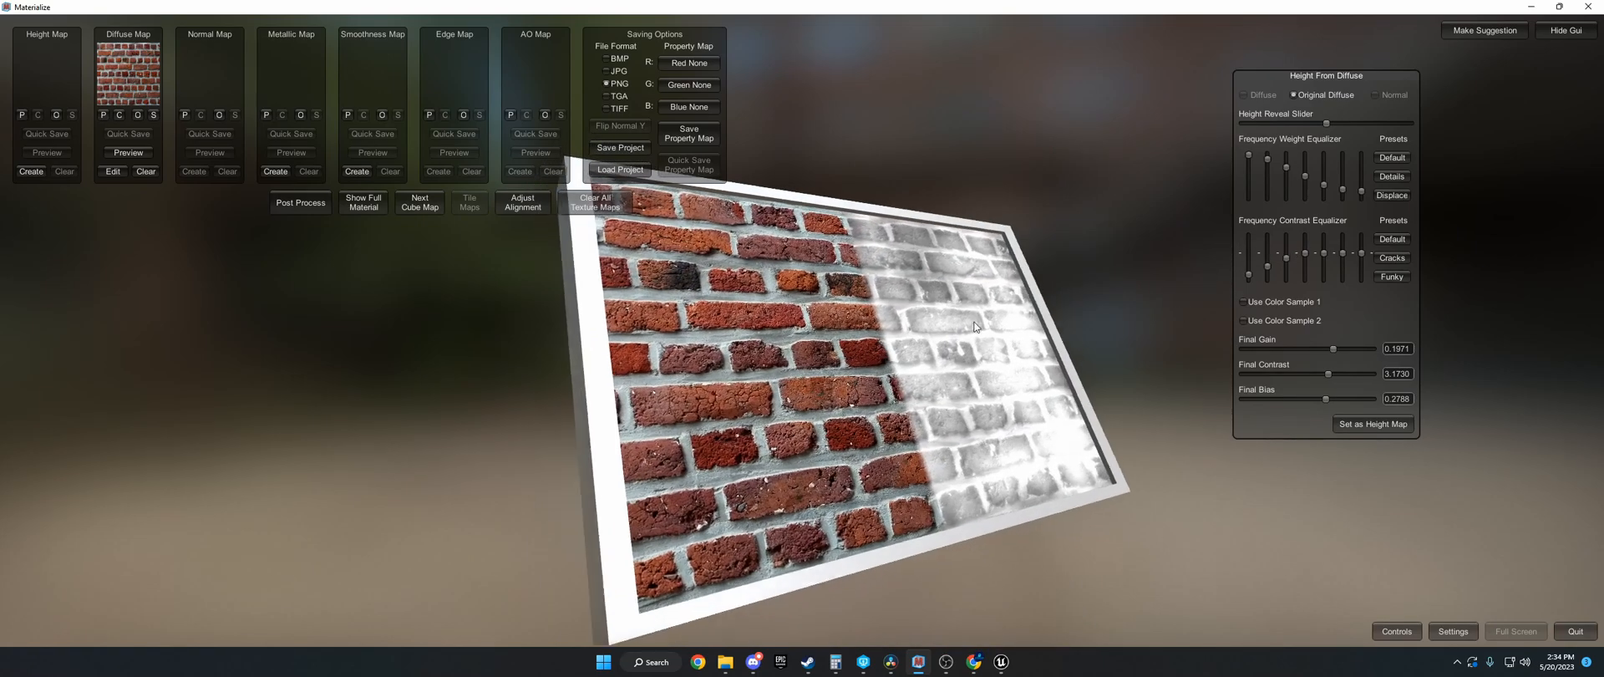
Step: Re-enable the mortar and brick colour samples with Isolate Mask and set the masked height map
click(1243, 301)
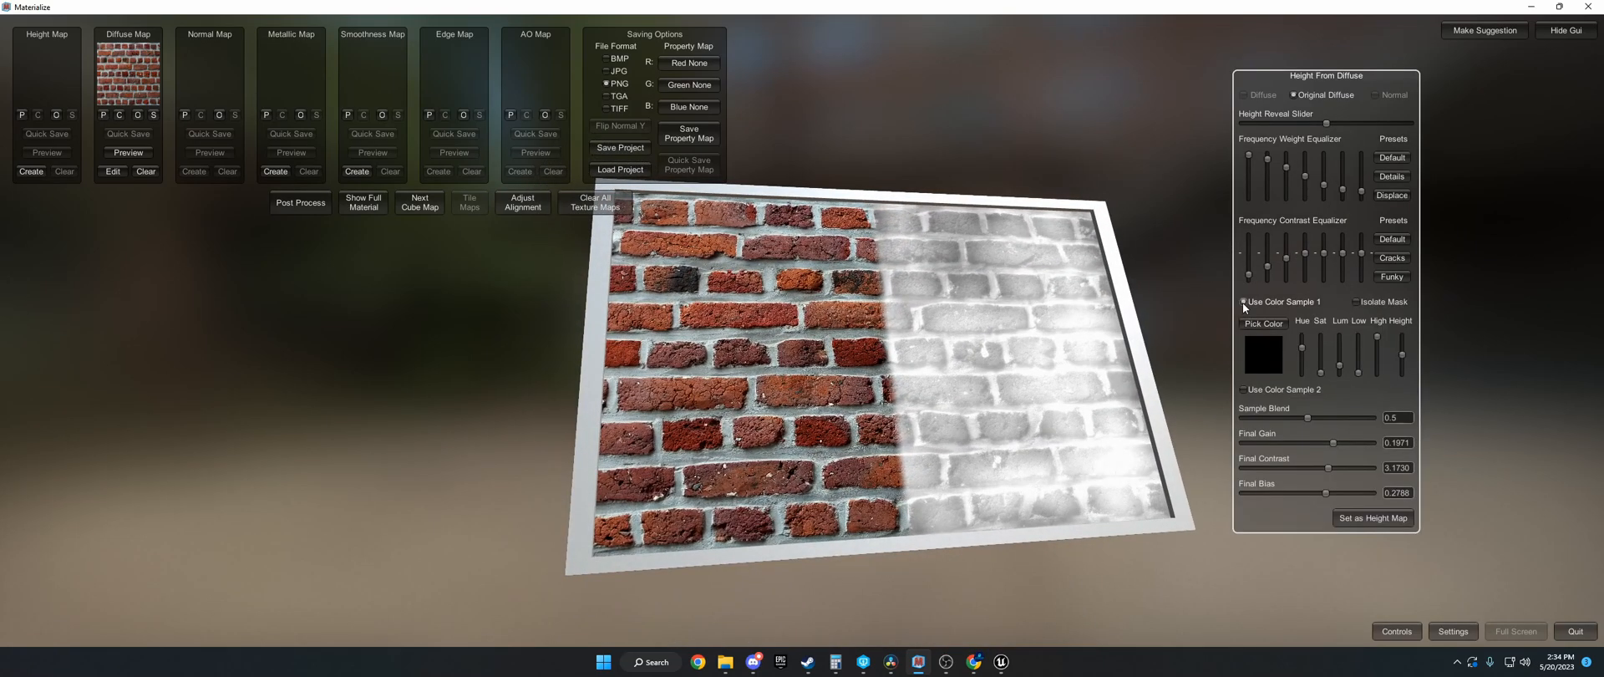
click(1243, 390)
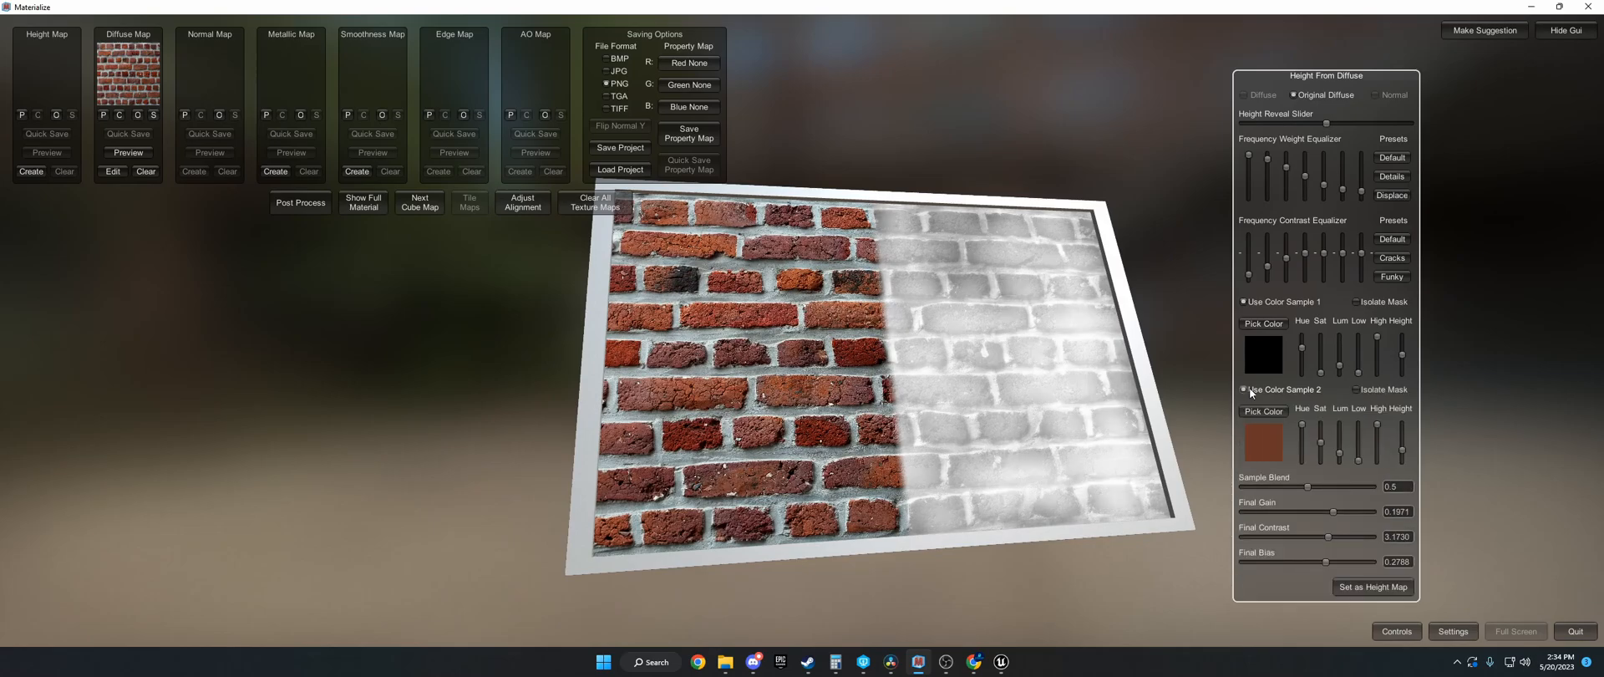
click(1245, 389)
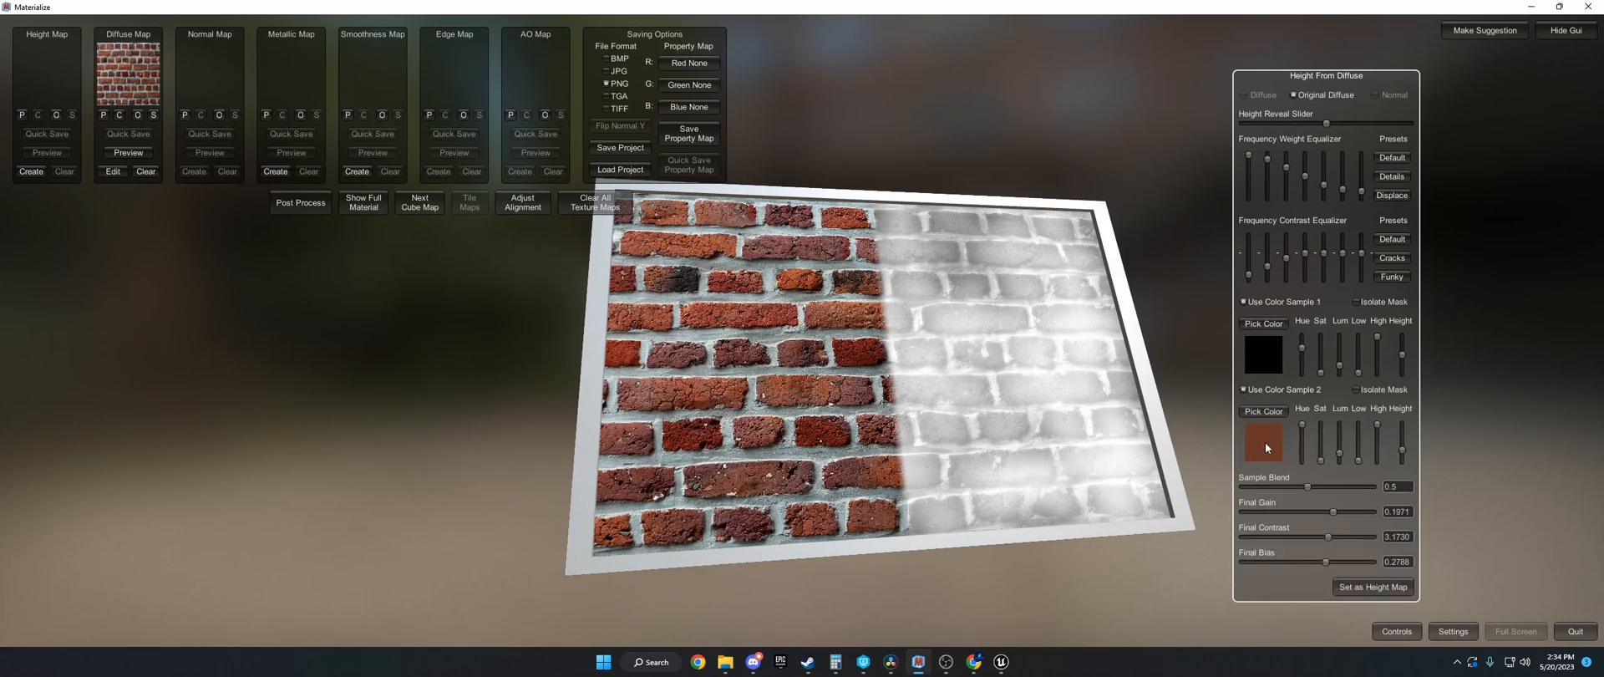
click(1357, 301)
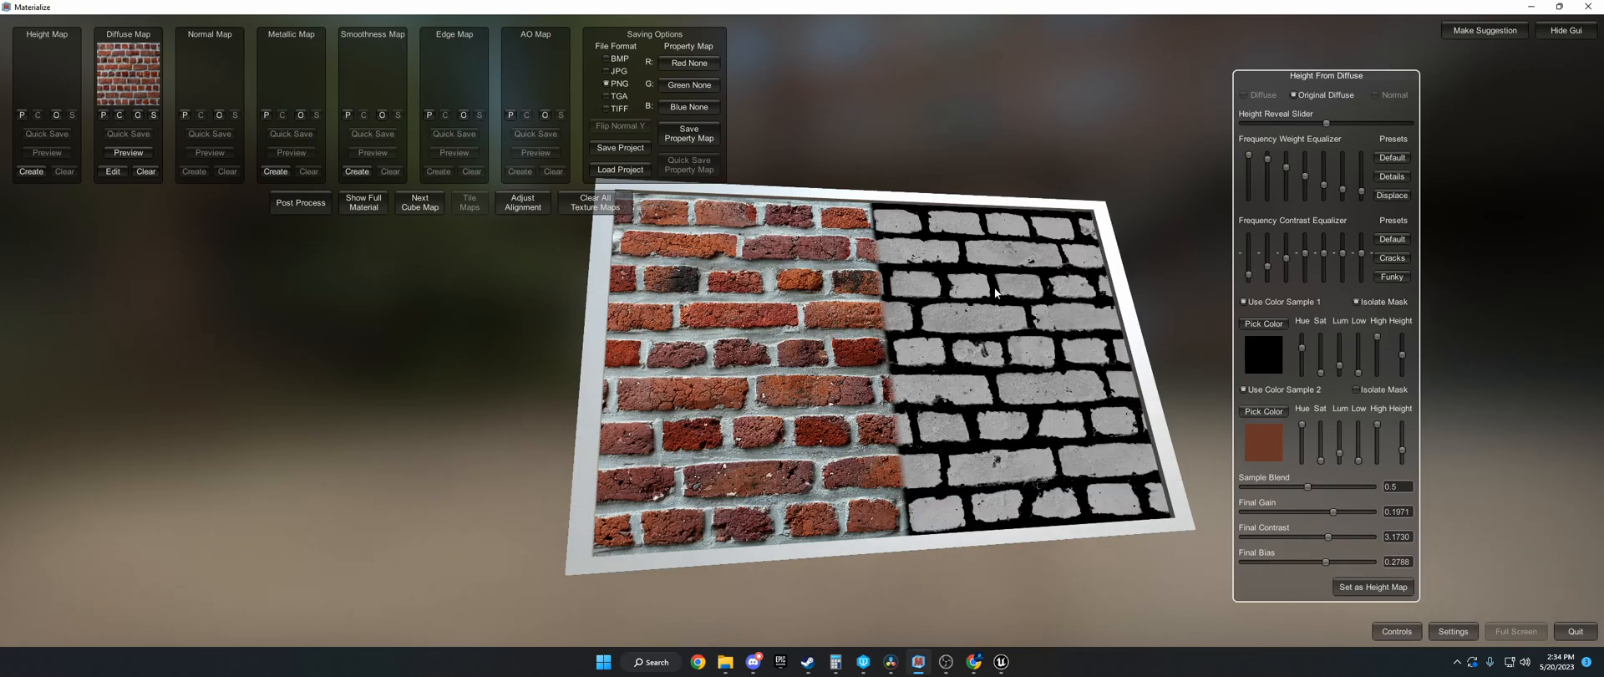
click(1240, 389)
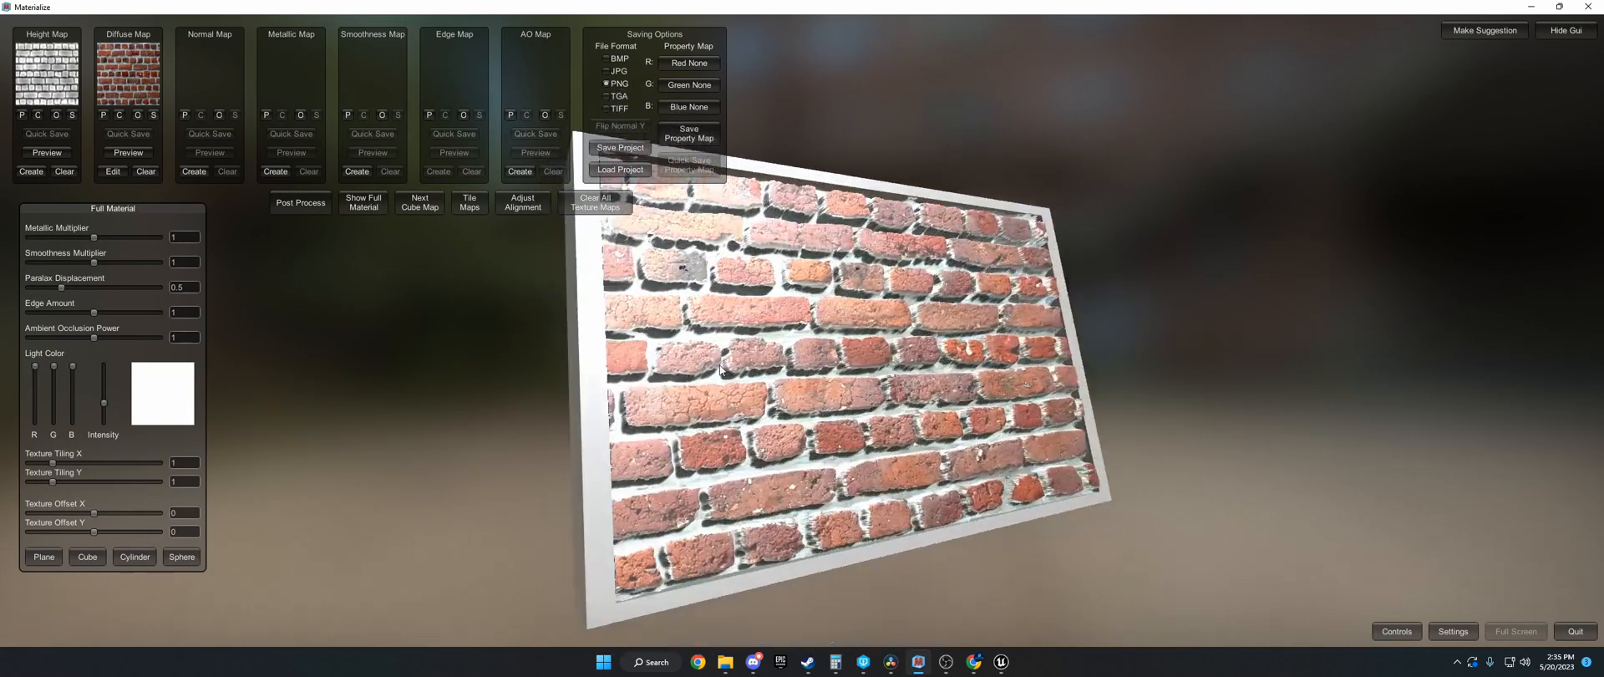
click(42, 557)
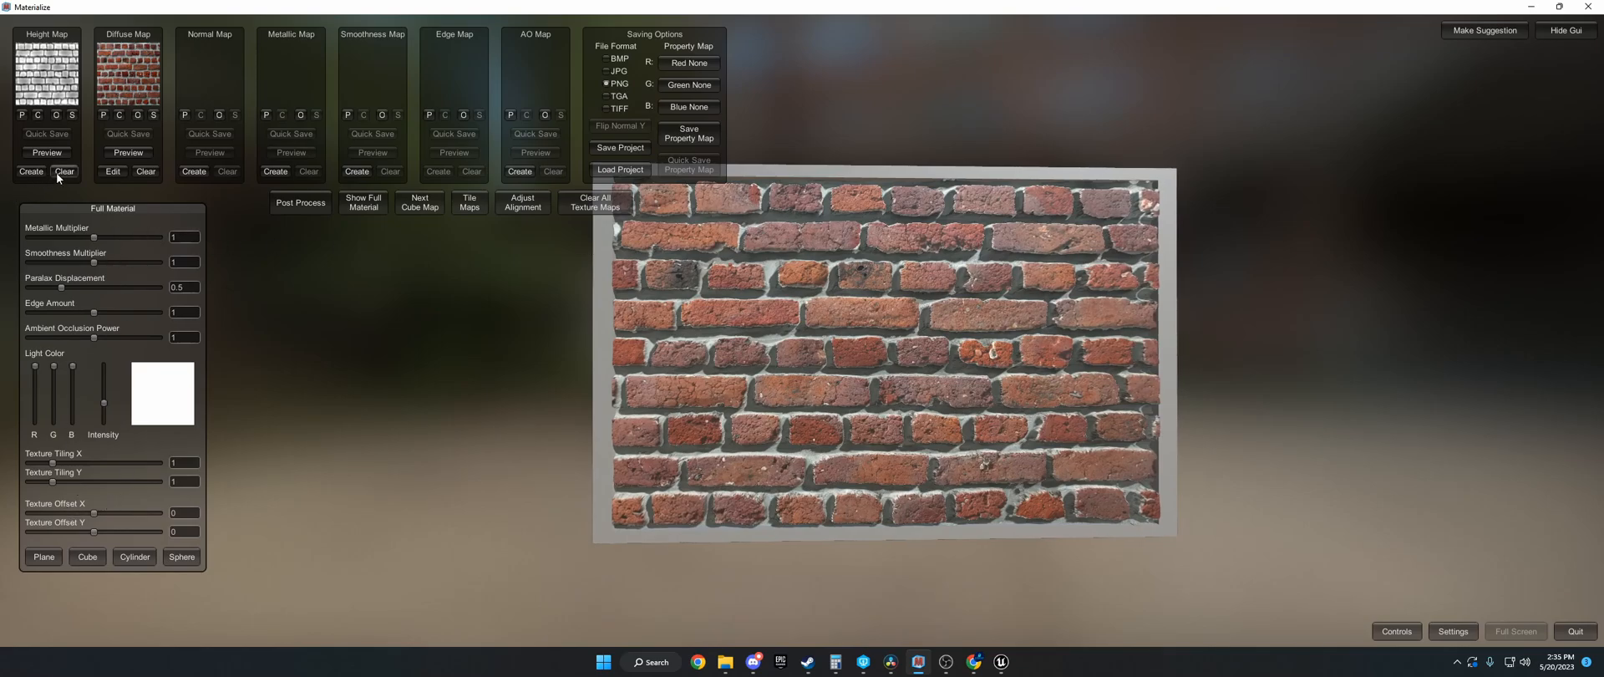
Step: Redo the height map with lower contrast, preview the material, and generate a normal map
click(31, 173)
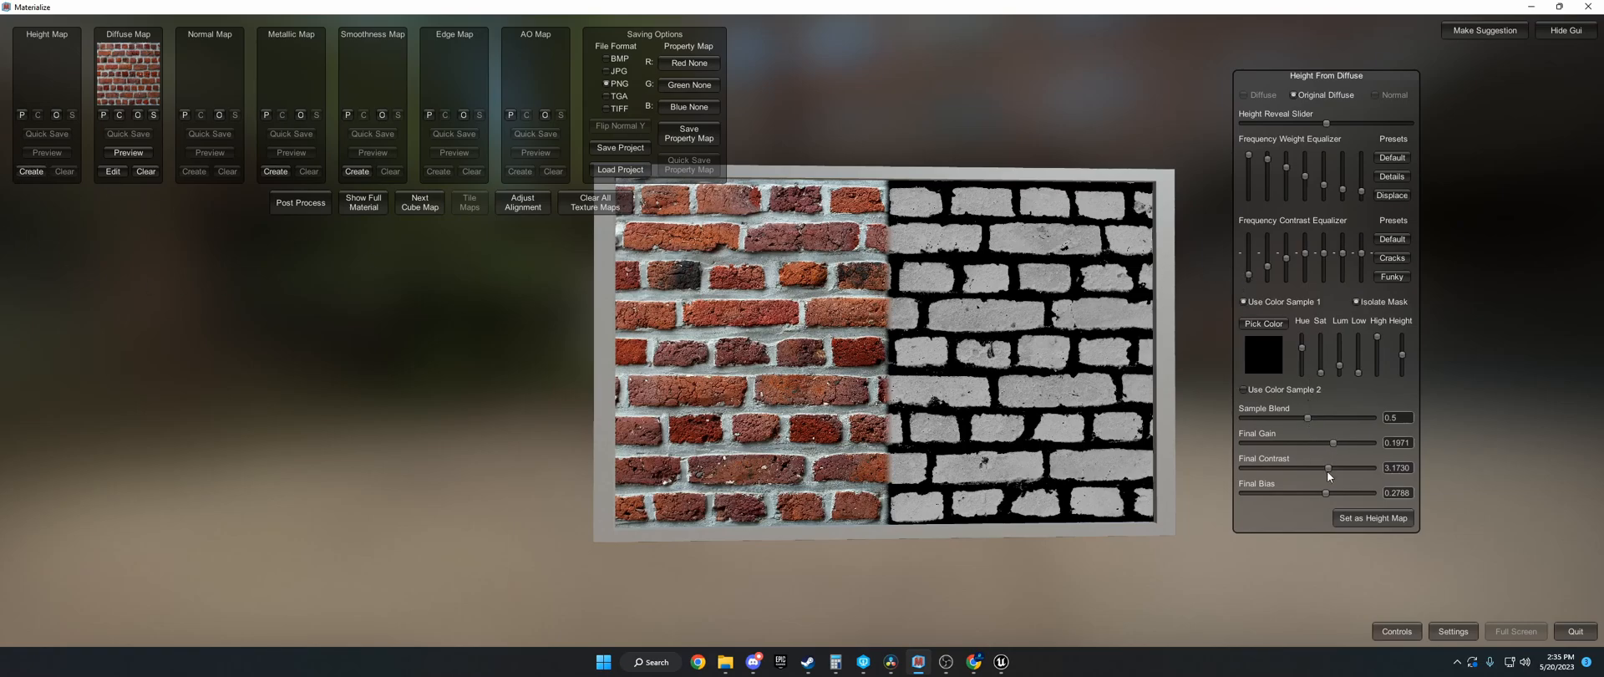
drag(1349, 468, 1330, 468)
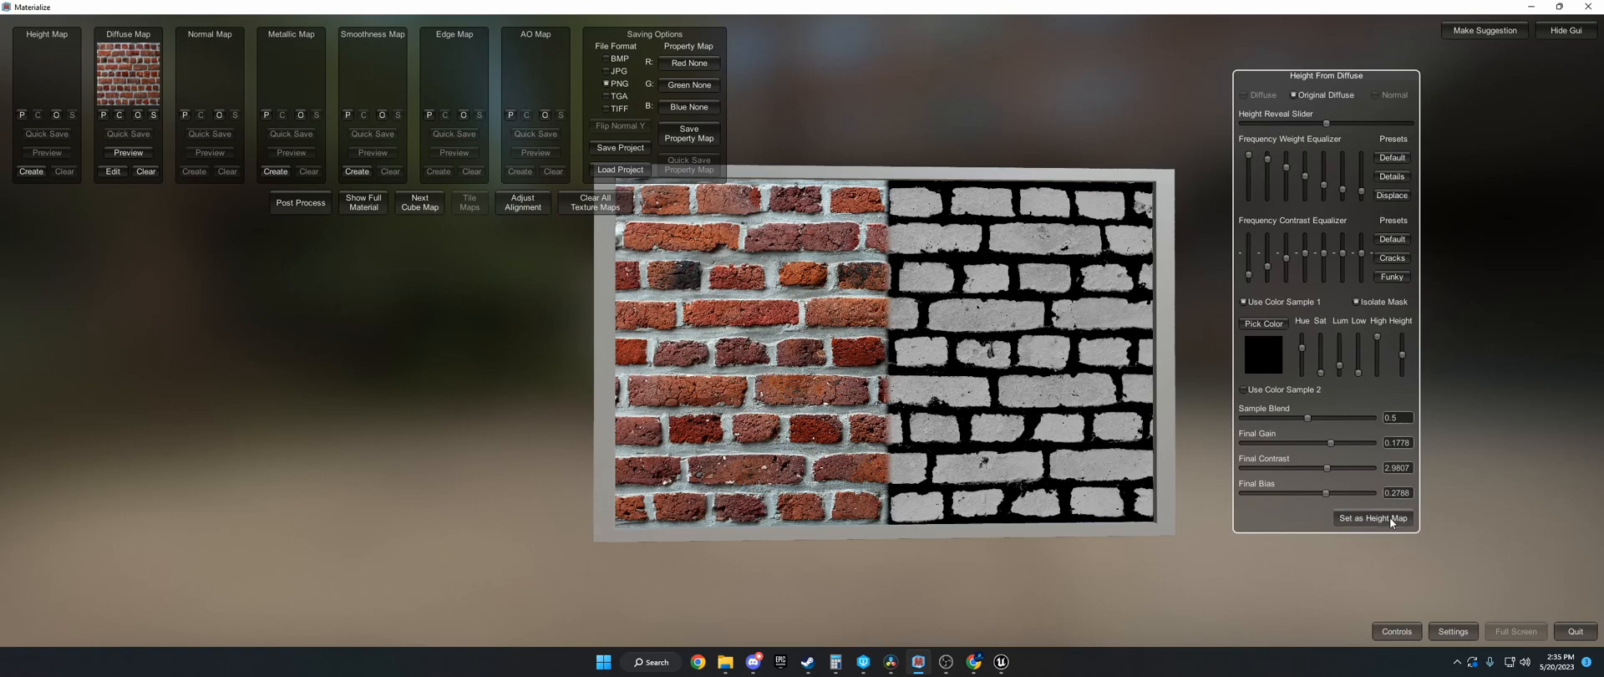
click(1372, 518)
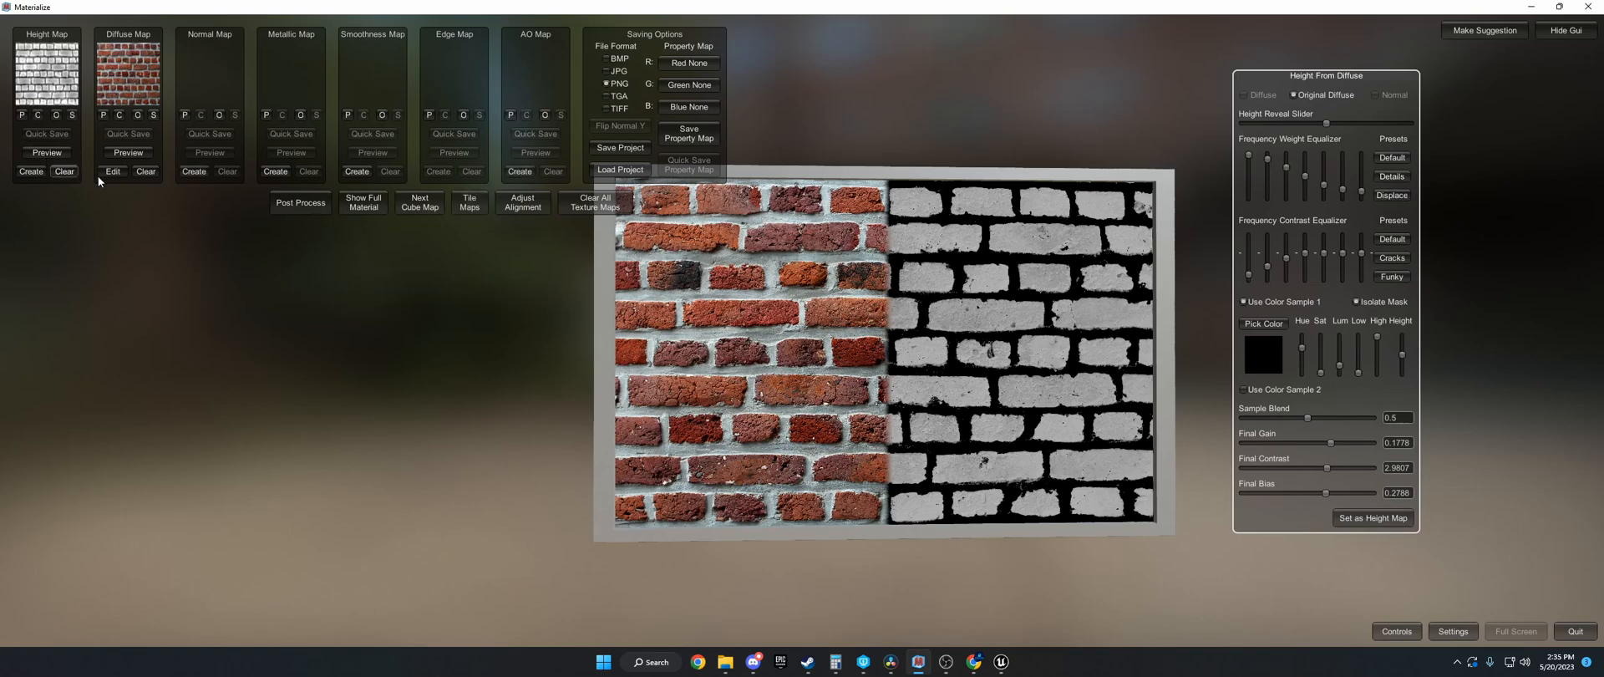
click(363, 202)
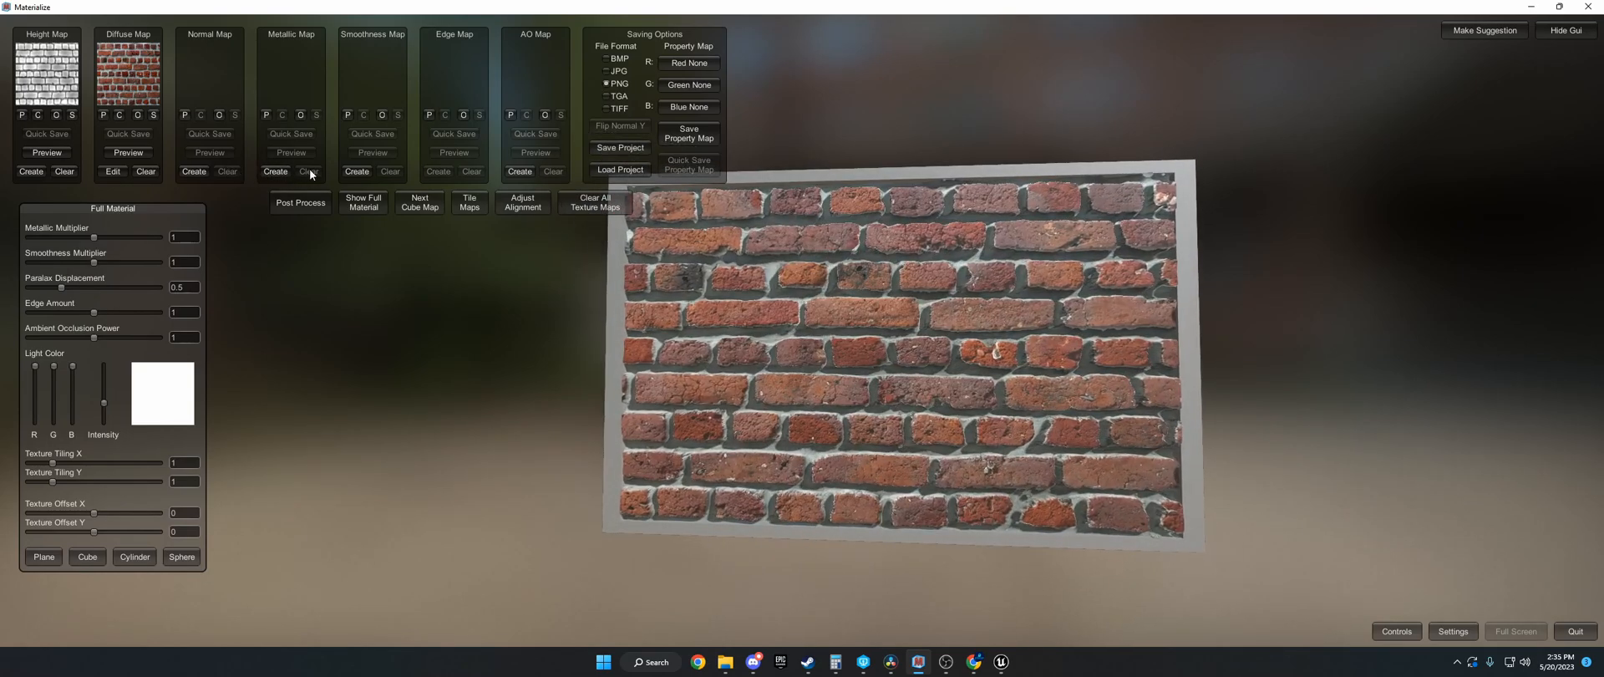
mouse_move(290, 166)
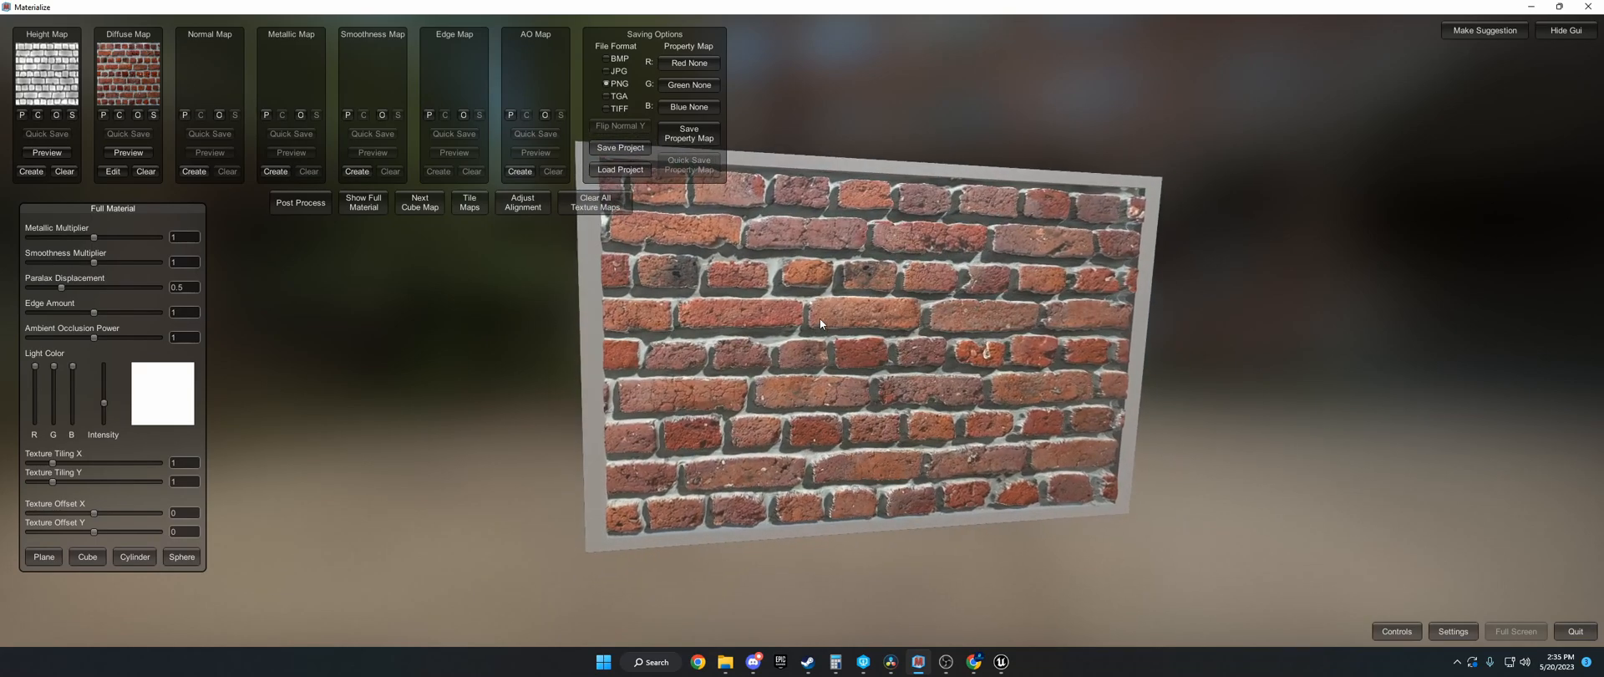
click(193, 172)
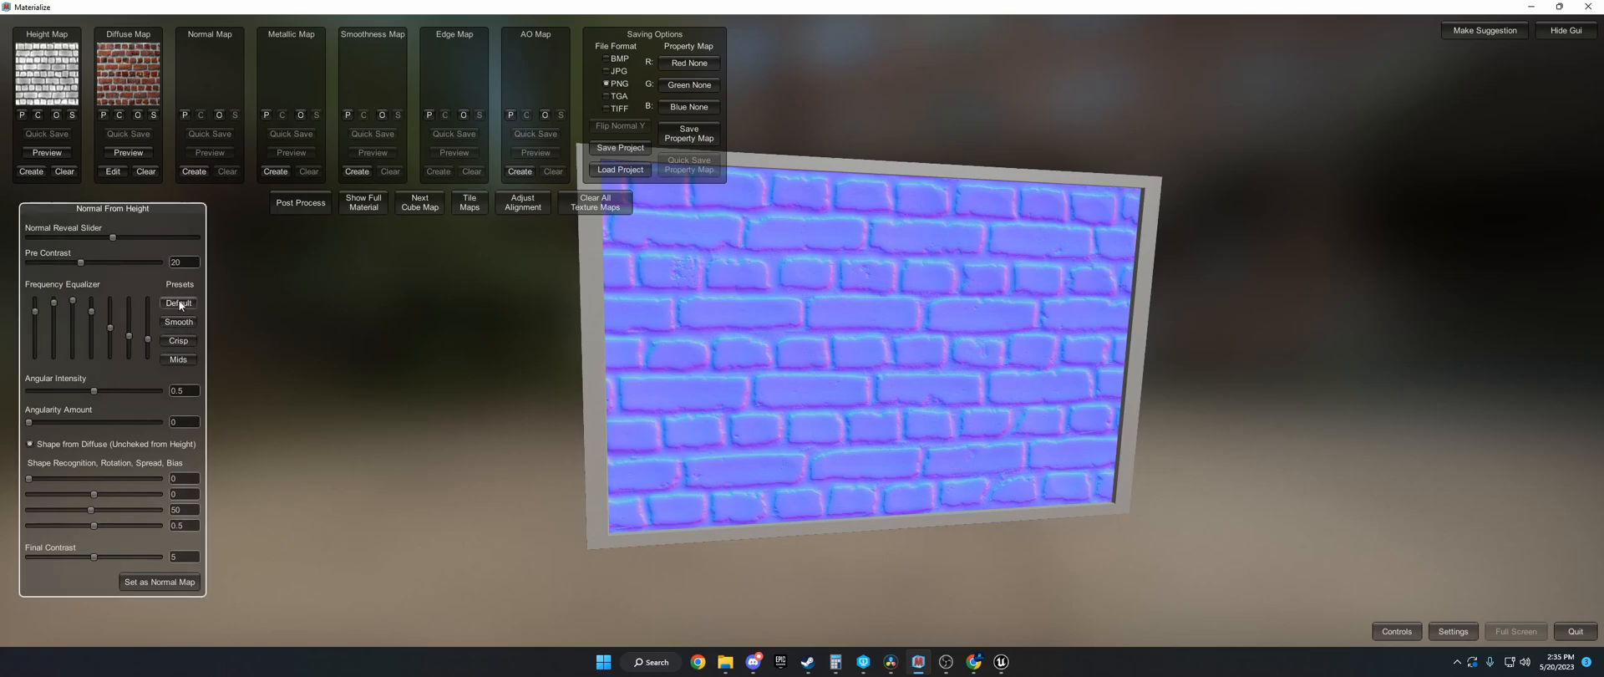
mouse_move(160, 581)
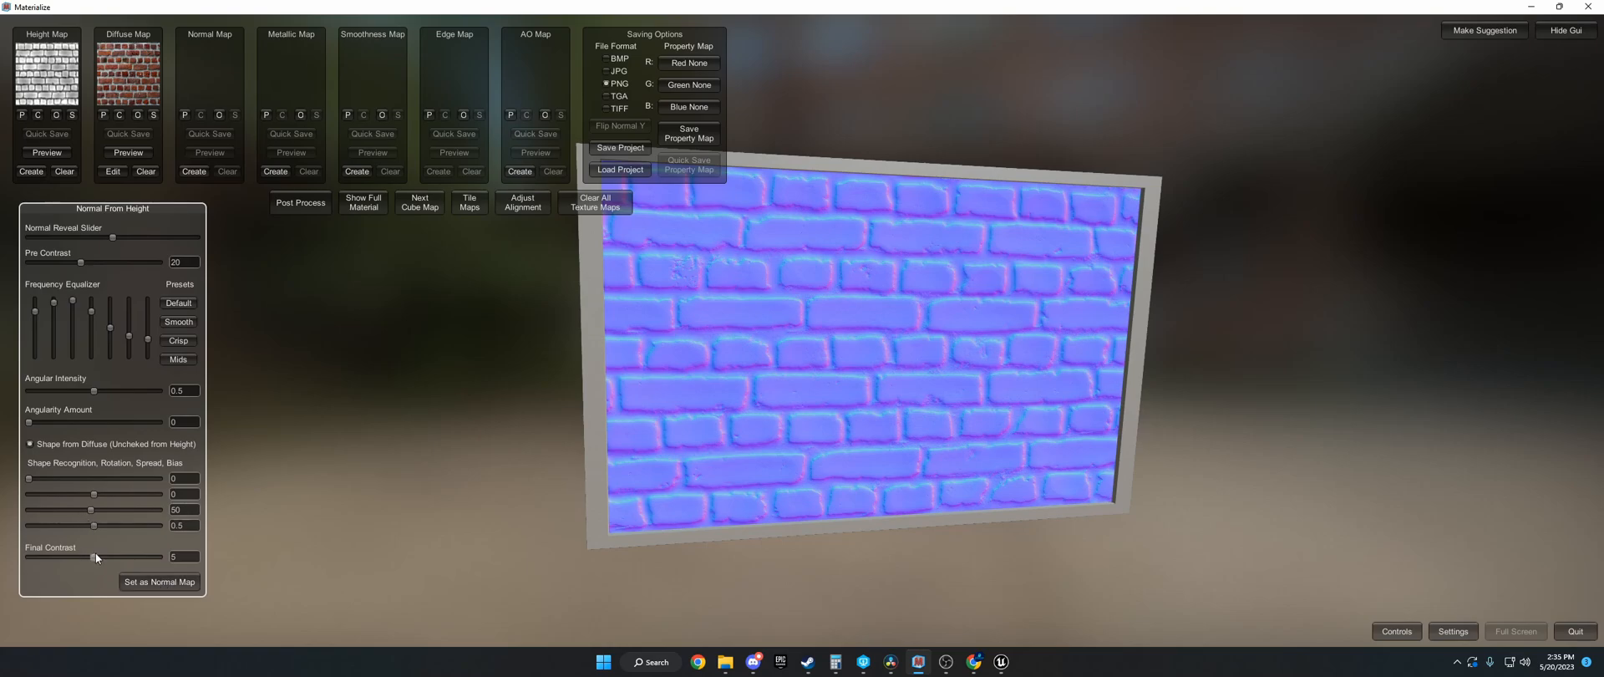
Step: Raise normal map Final Contrast to 0.25, create and set the AO map, and inspect the preview
drag(94, 557, 120, 556)
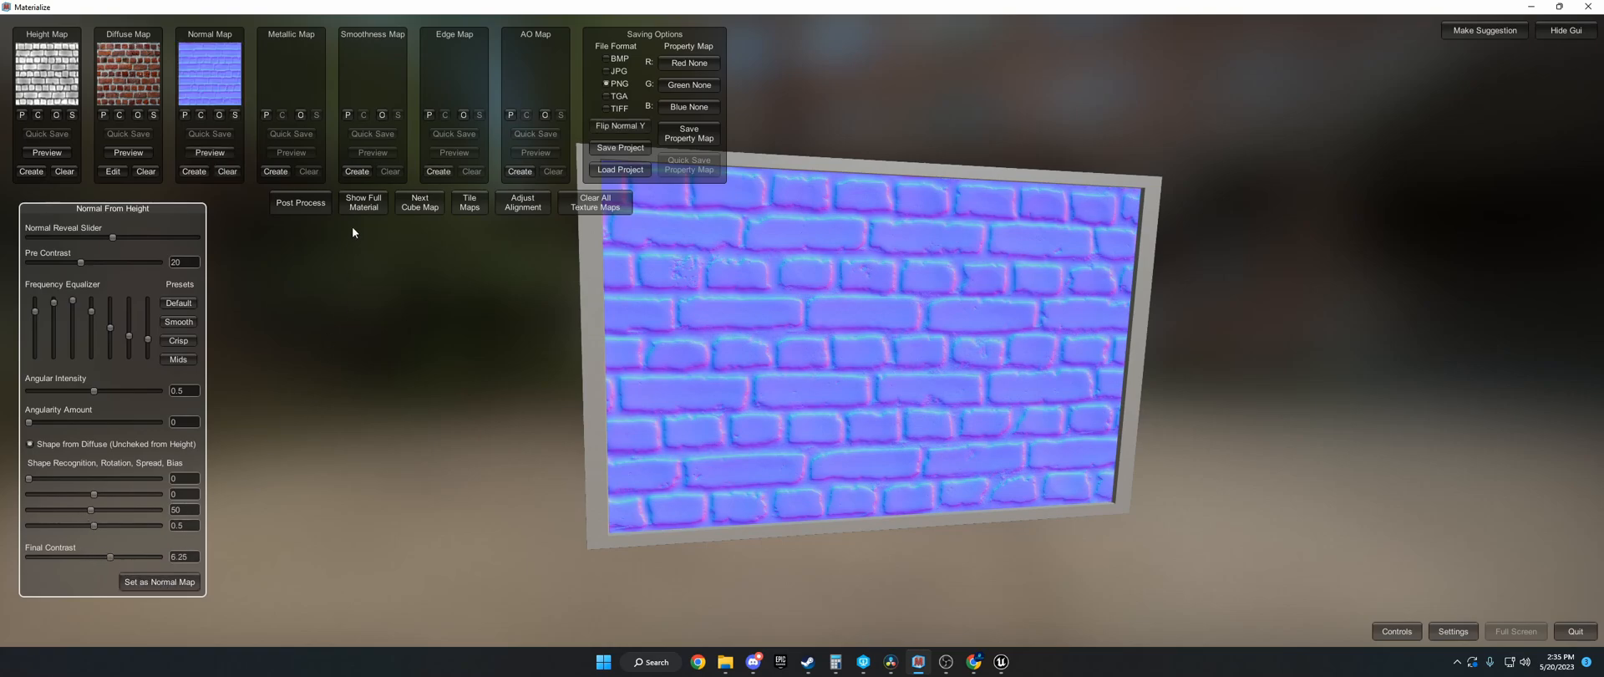
click(362, 203)
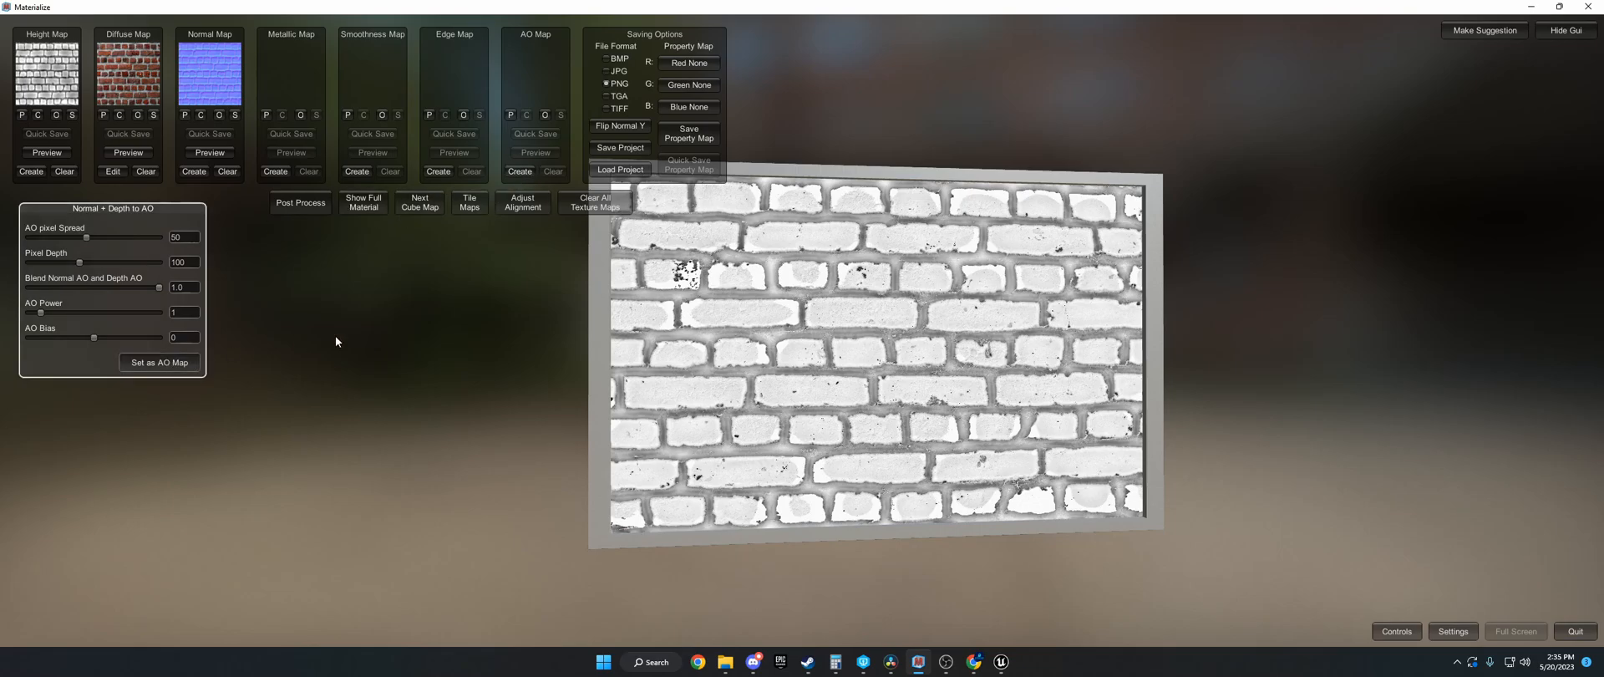
click(364, 202)
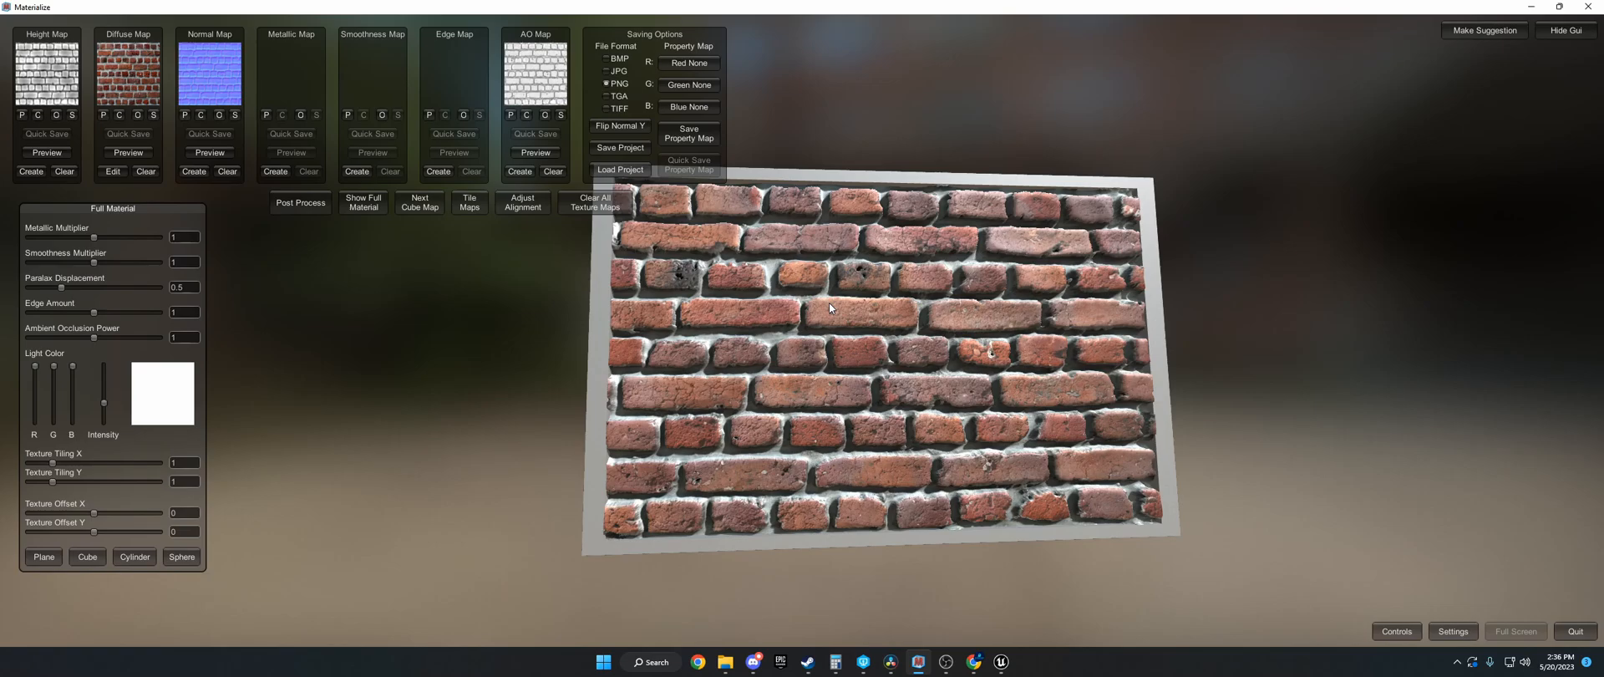
mouse_move(892, 364)
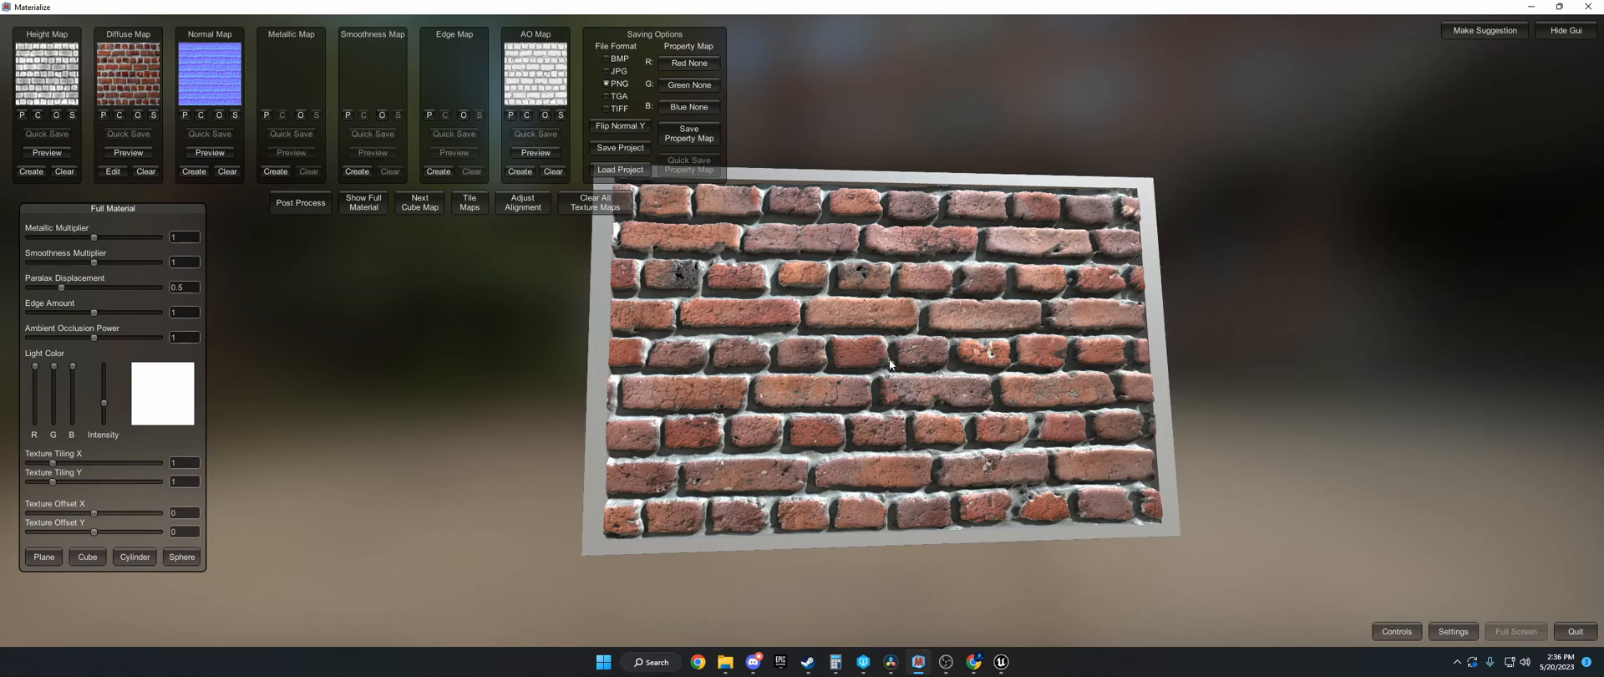
drag(890, 364, 901, 379)
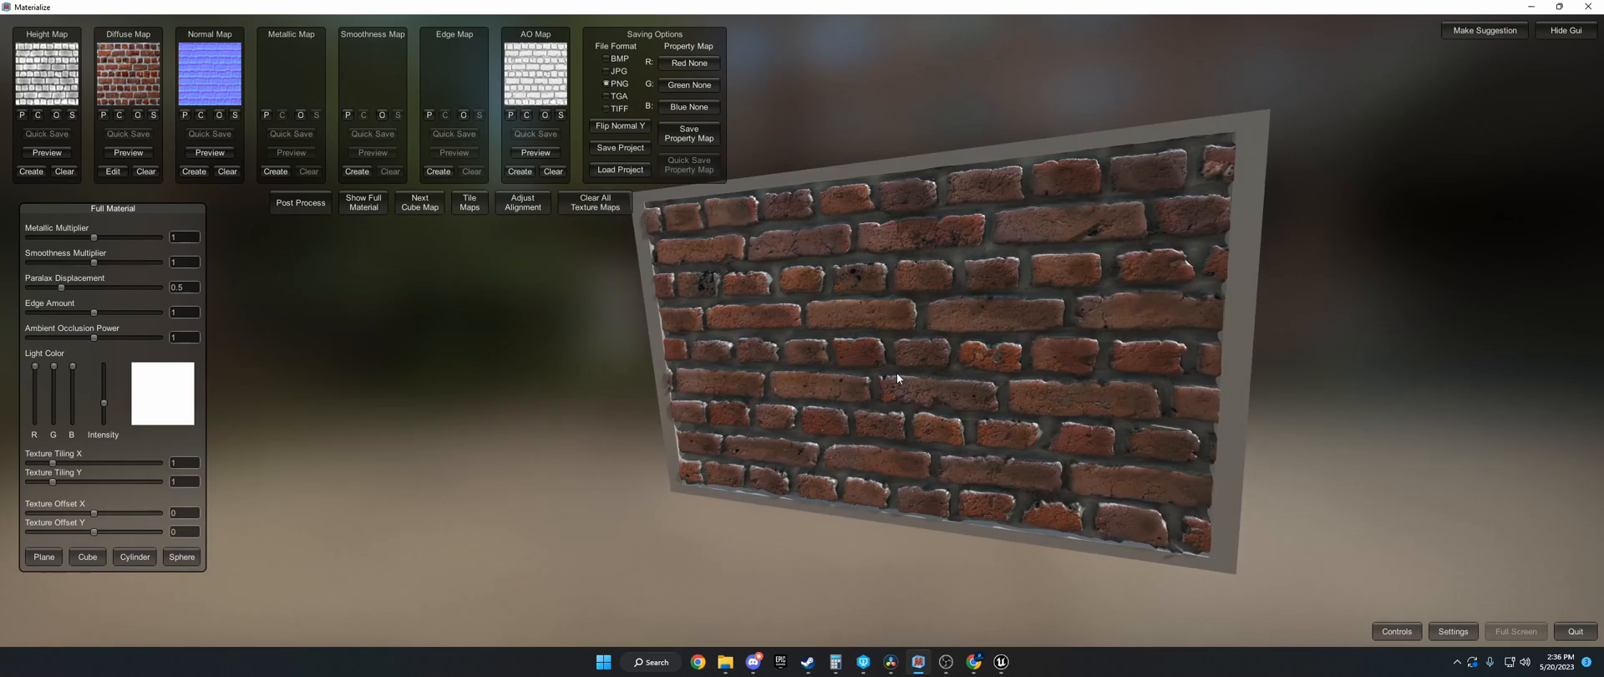
drag(898, 378, 989, 233)
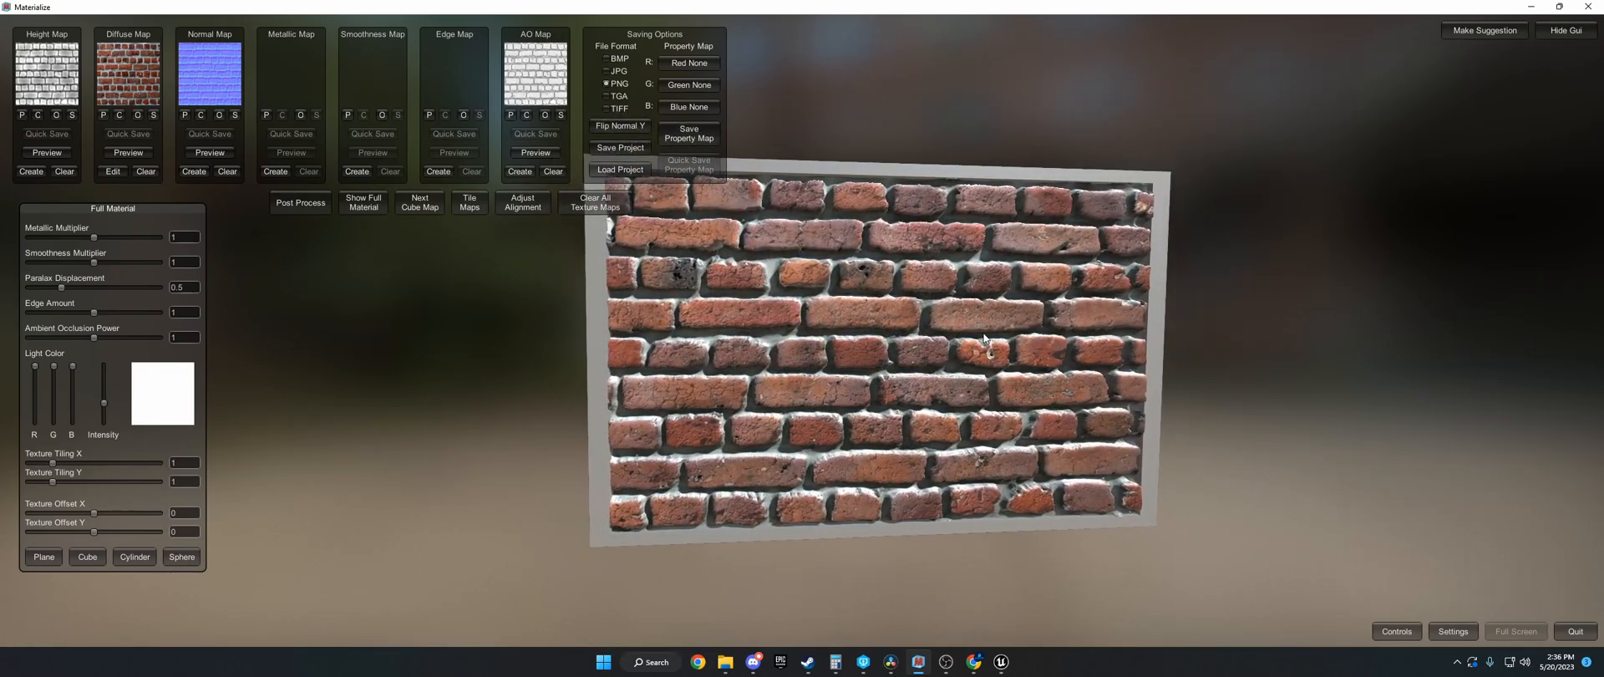
Step: Tile all brick maps with the Overlap technique and show the full material again
click(468, 203)
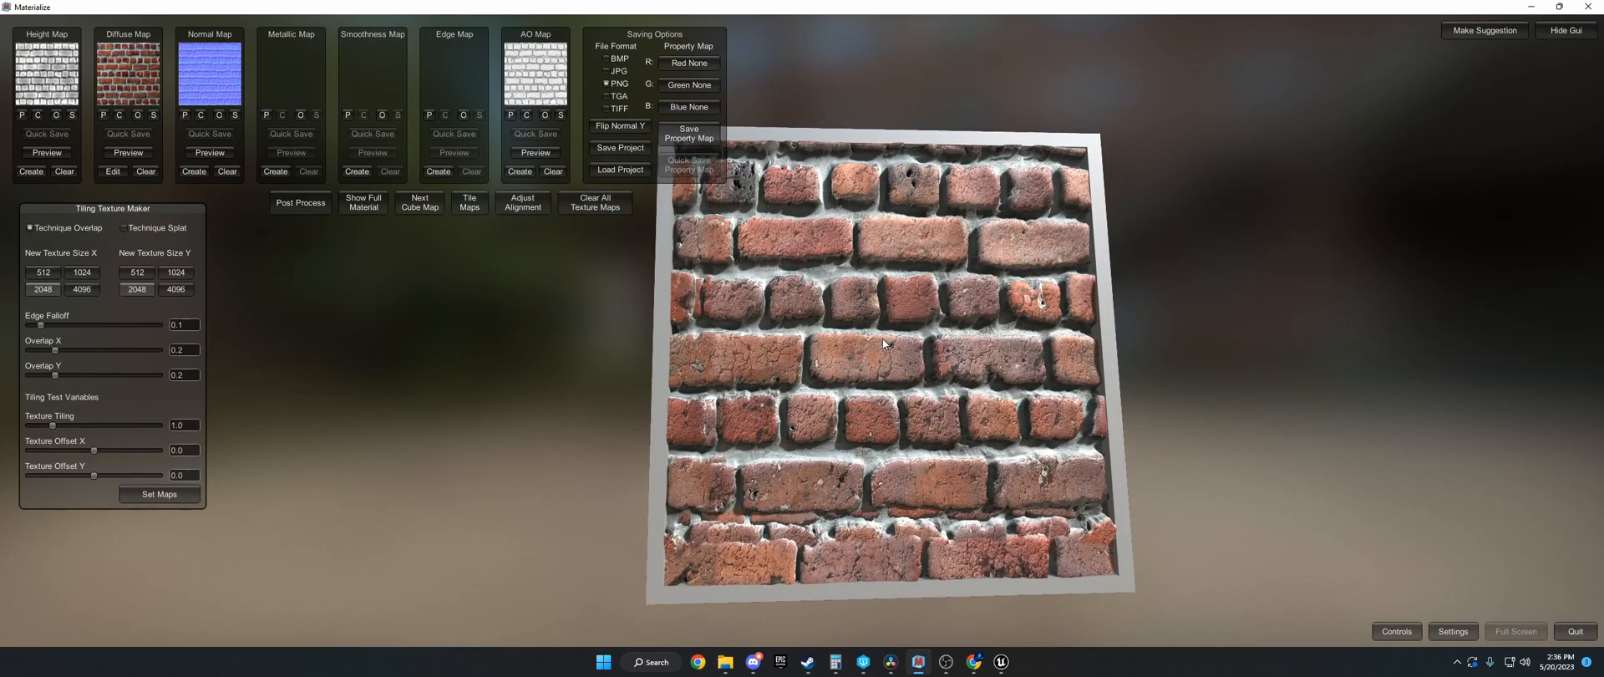
mouse_move(223, 491)
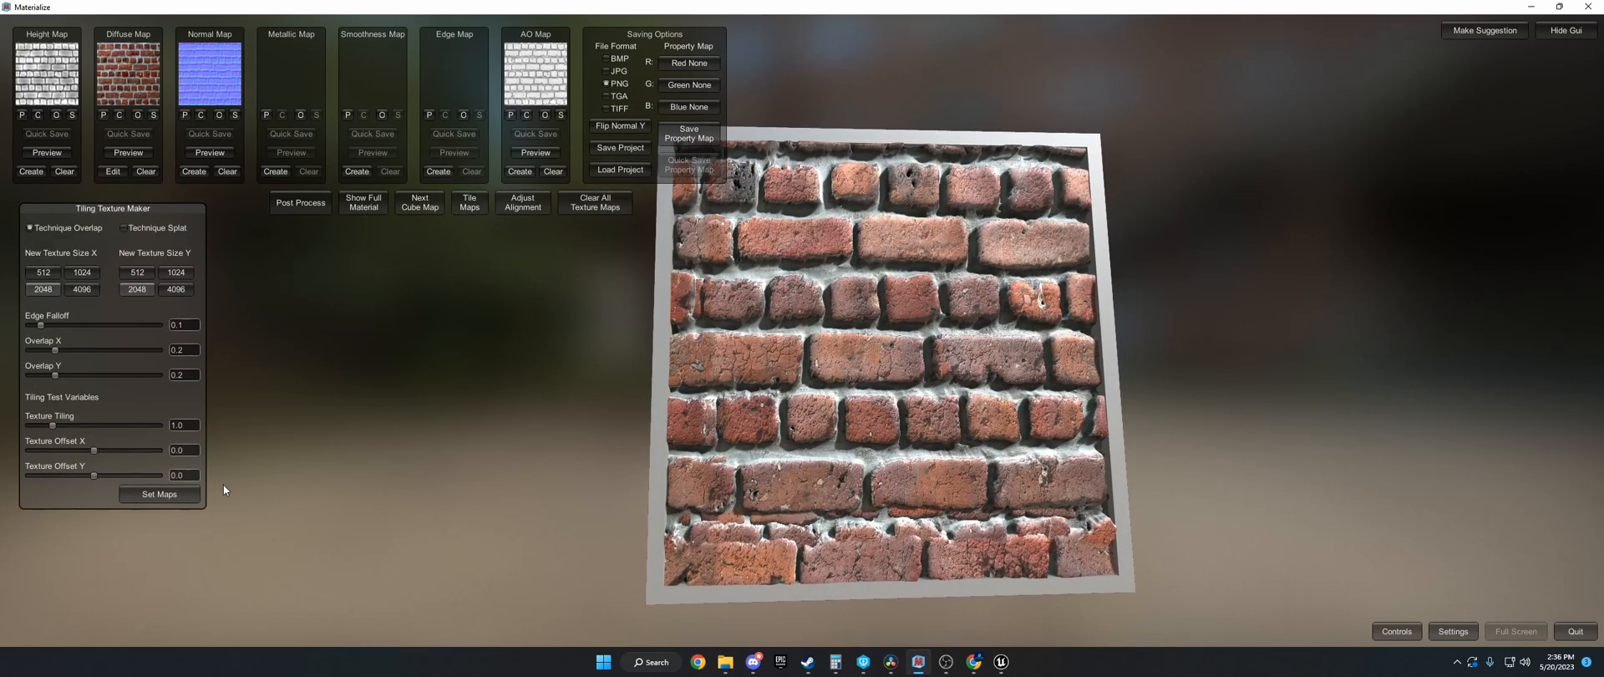
click(42, 290)
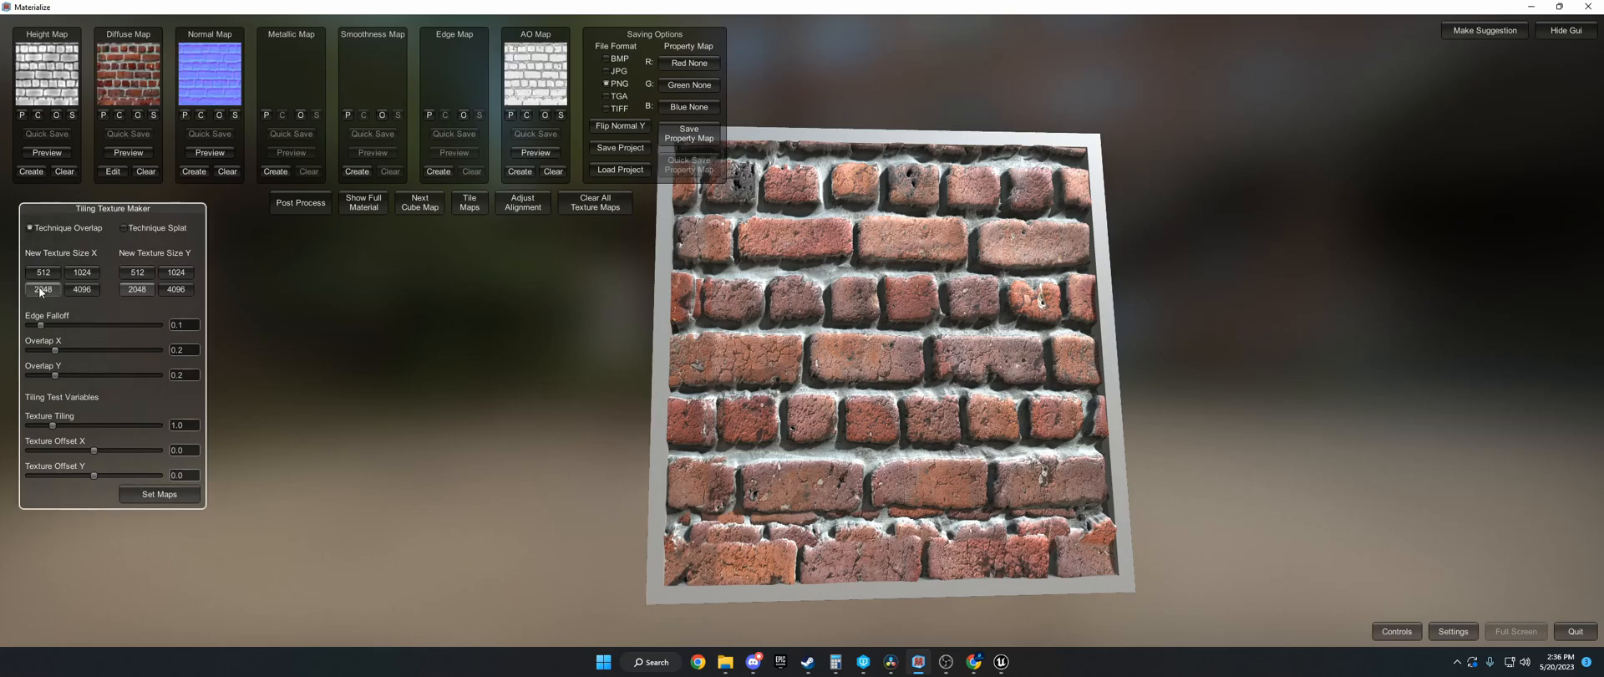
mouse_move(137, 292)
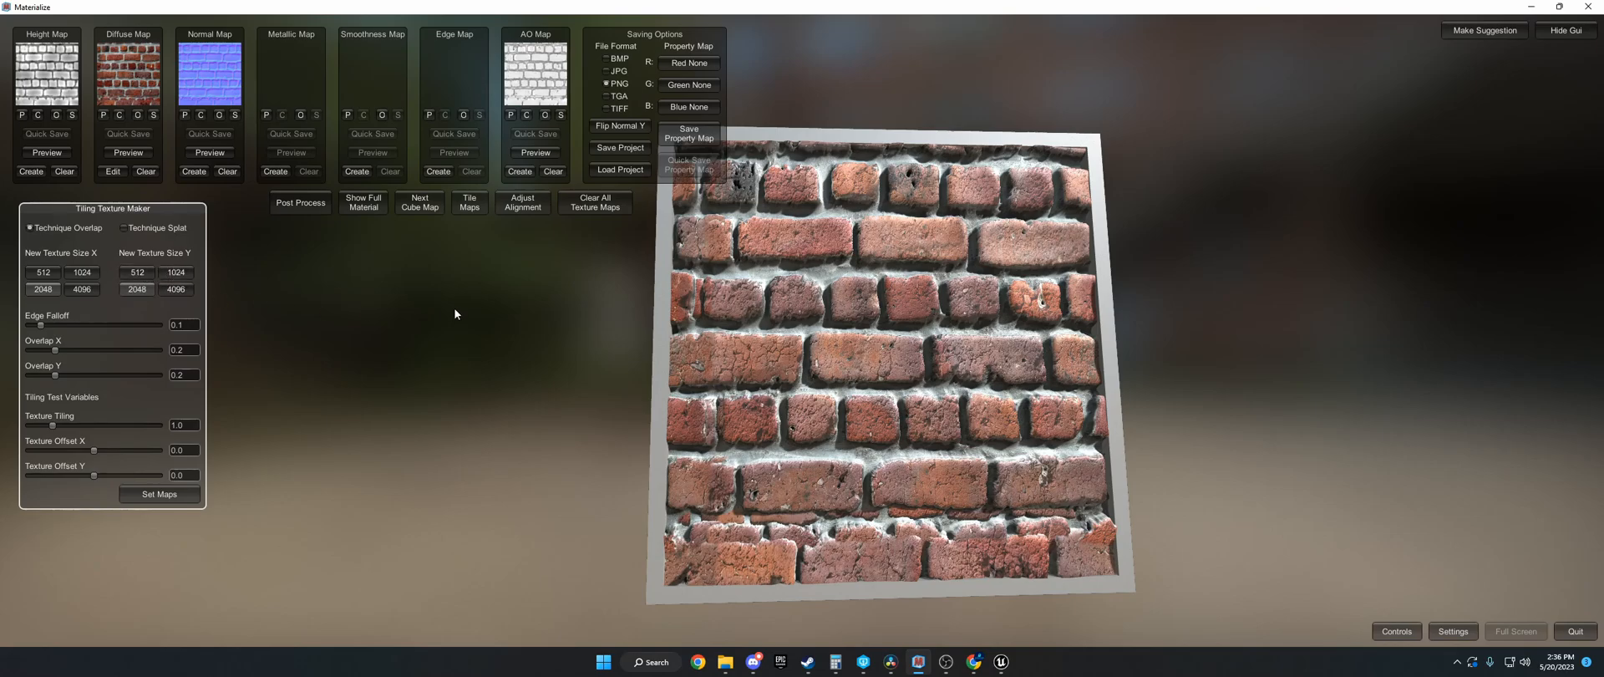
click(363, 203)
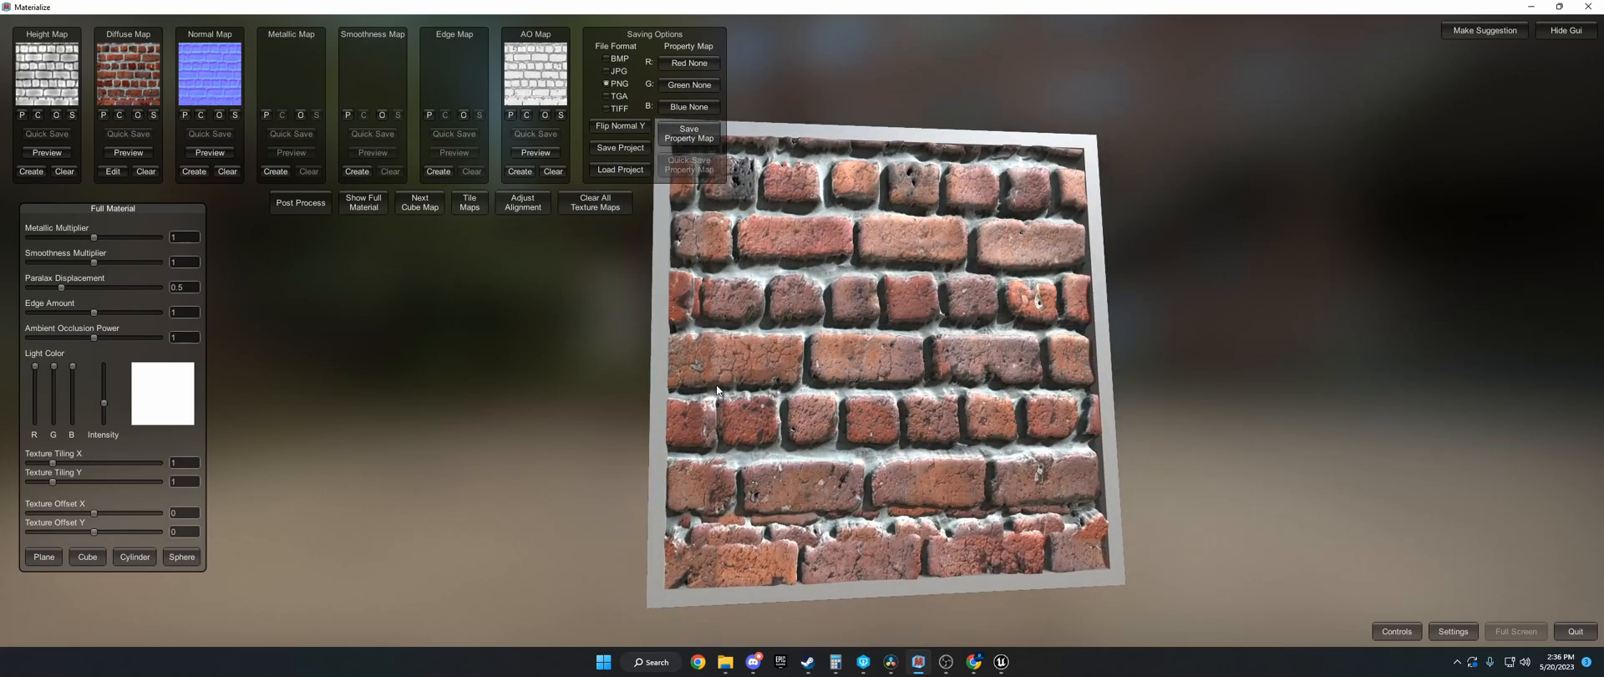
mouse_move(619, 147)
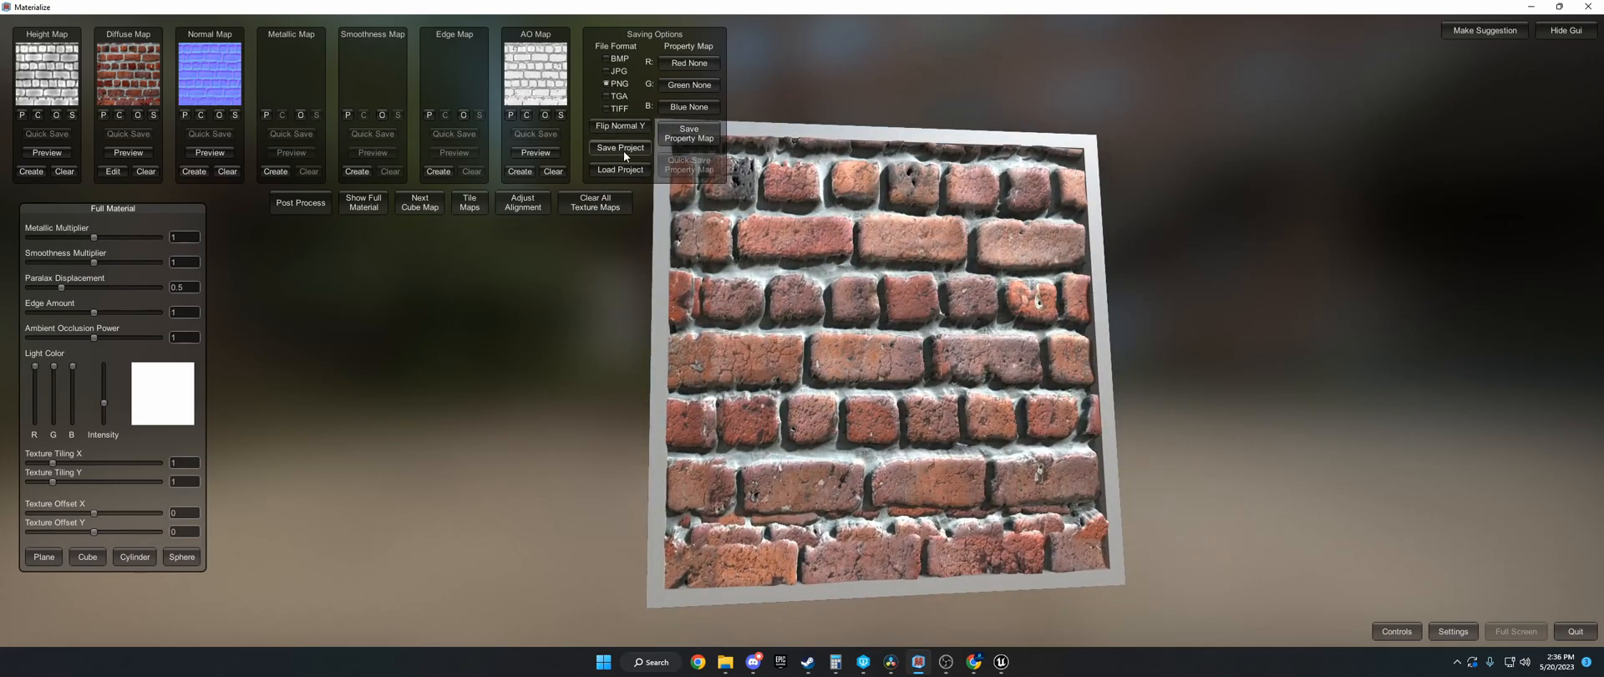
Step: Save the brick project as T_Bricks in the TutorialPBR folder
click(619, 147)
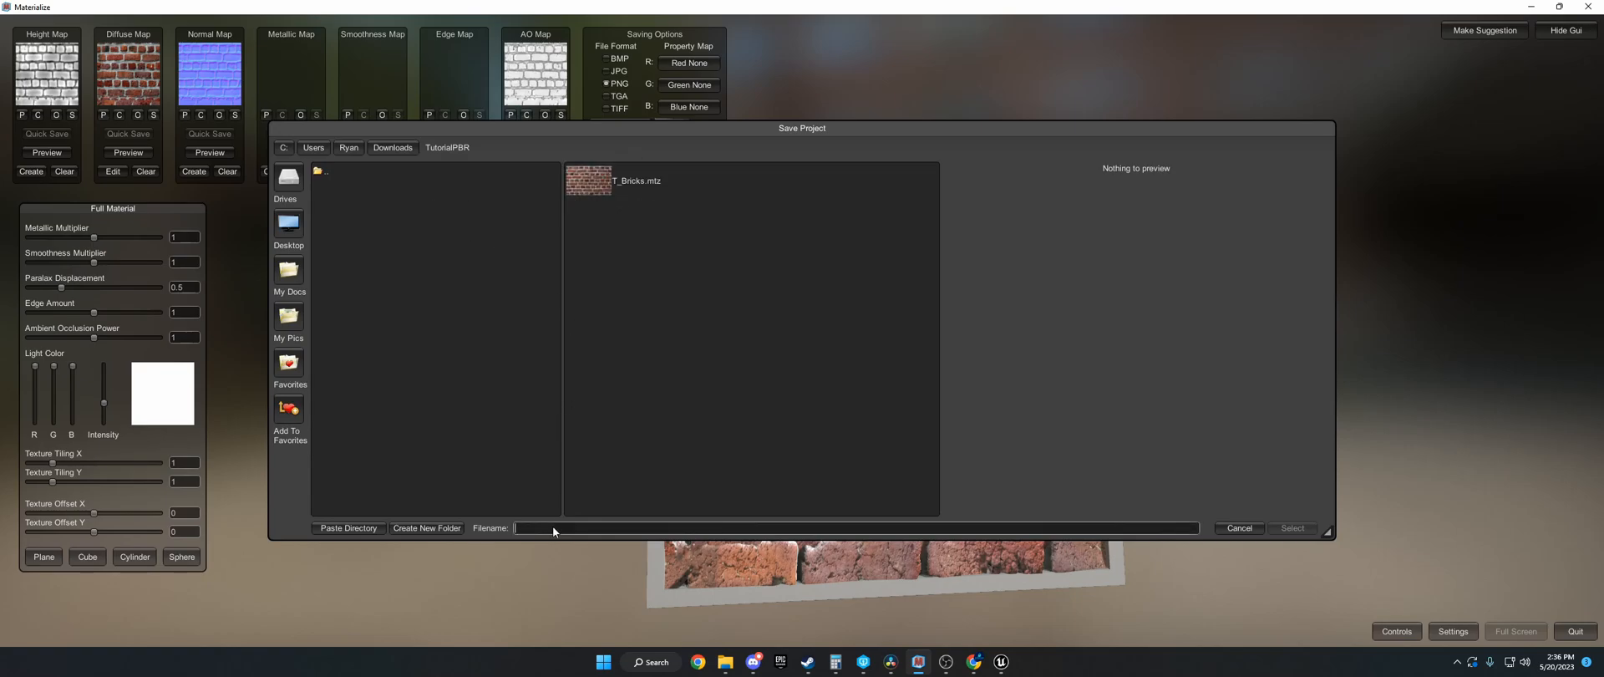
text(T)
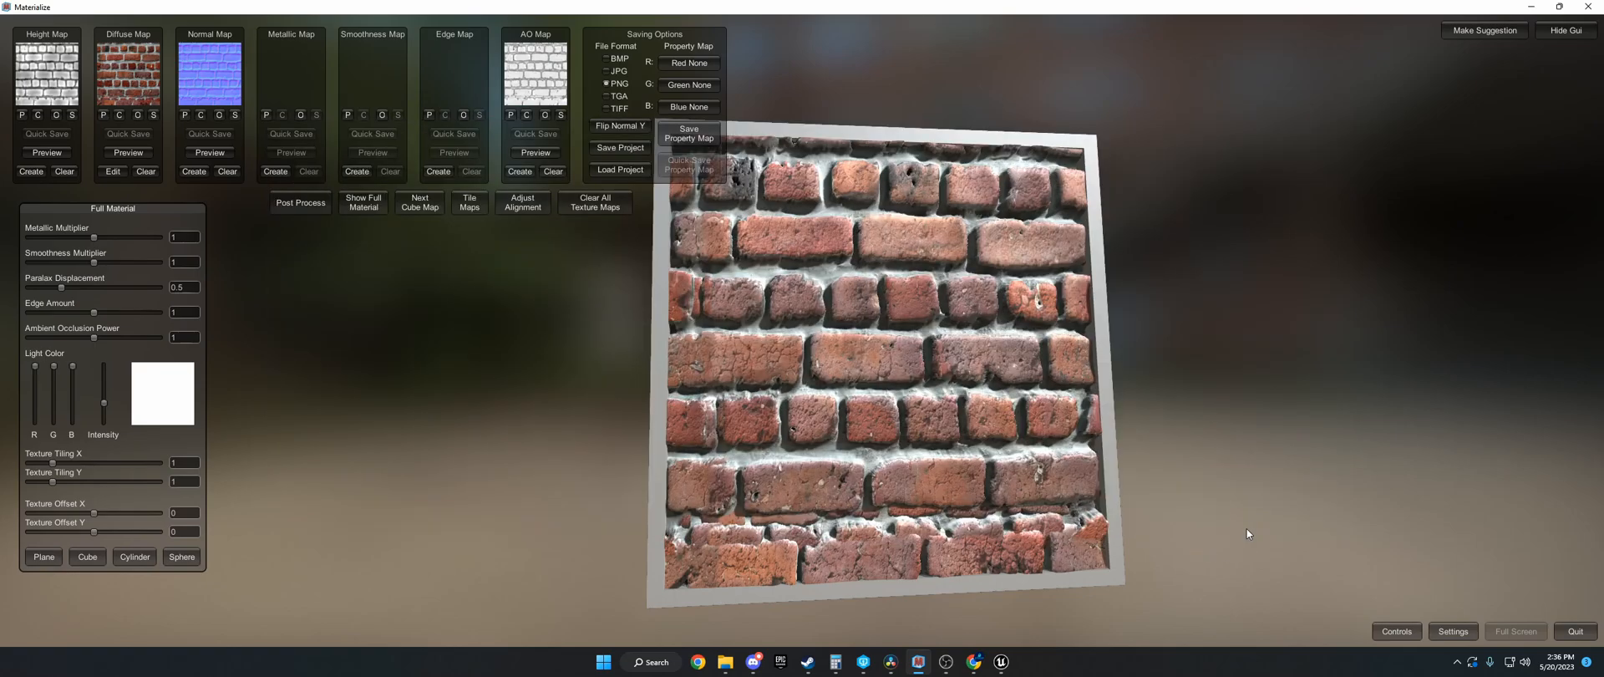
mouse_move(1130, 504)
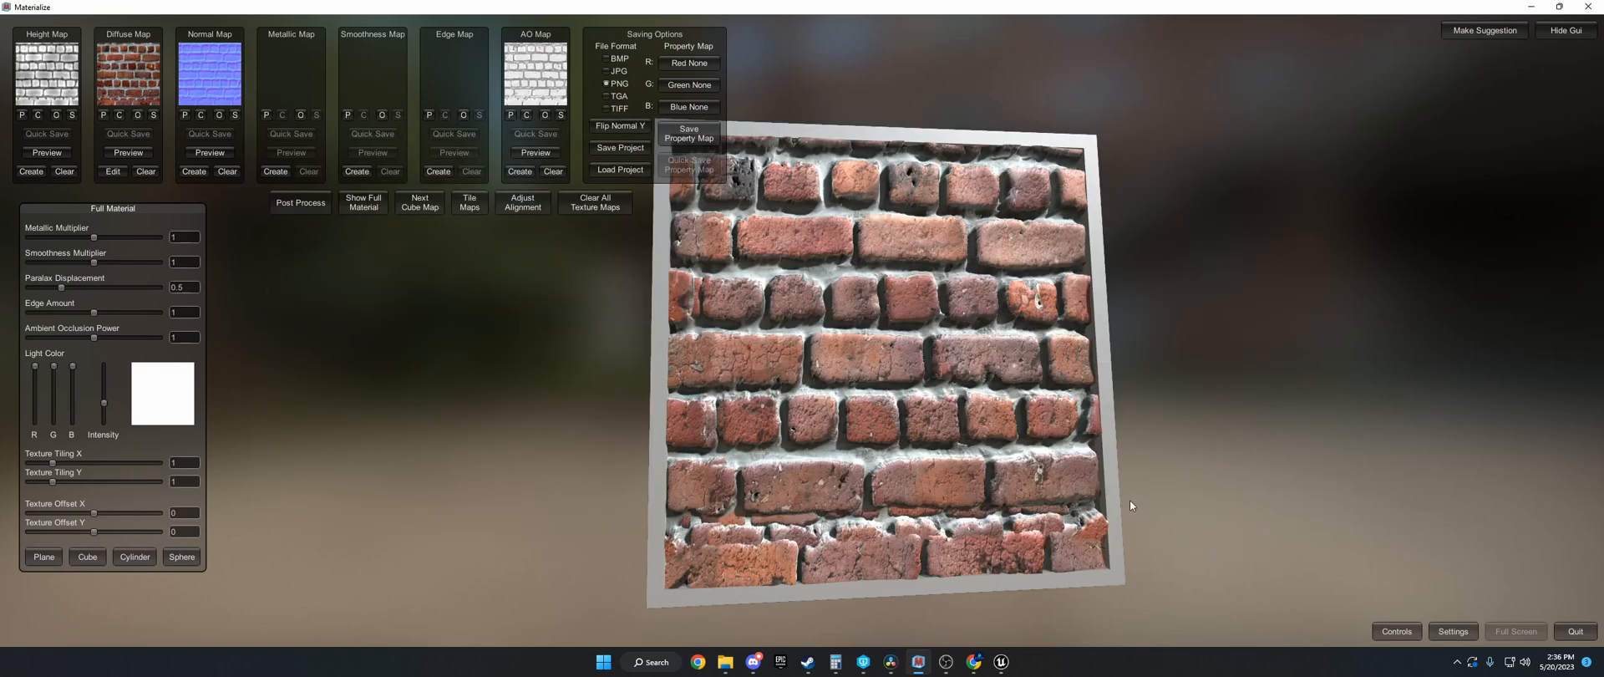
mouse_move(1071, 529)
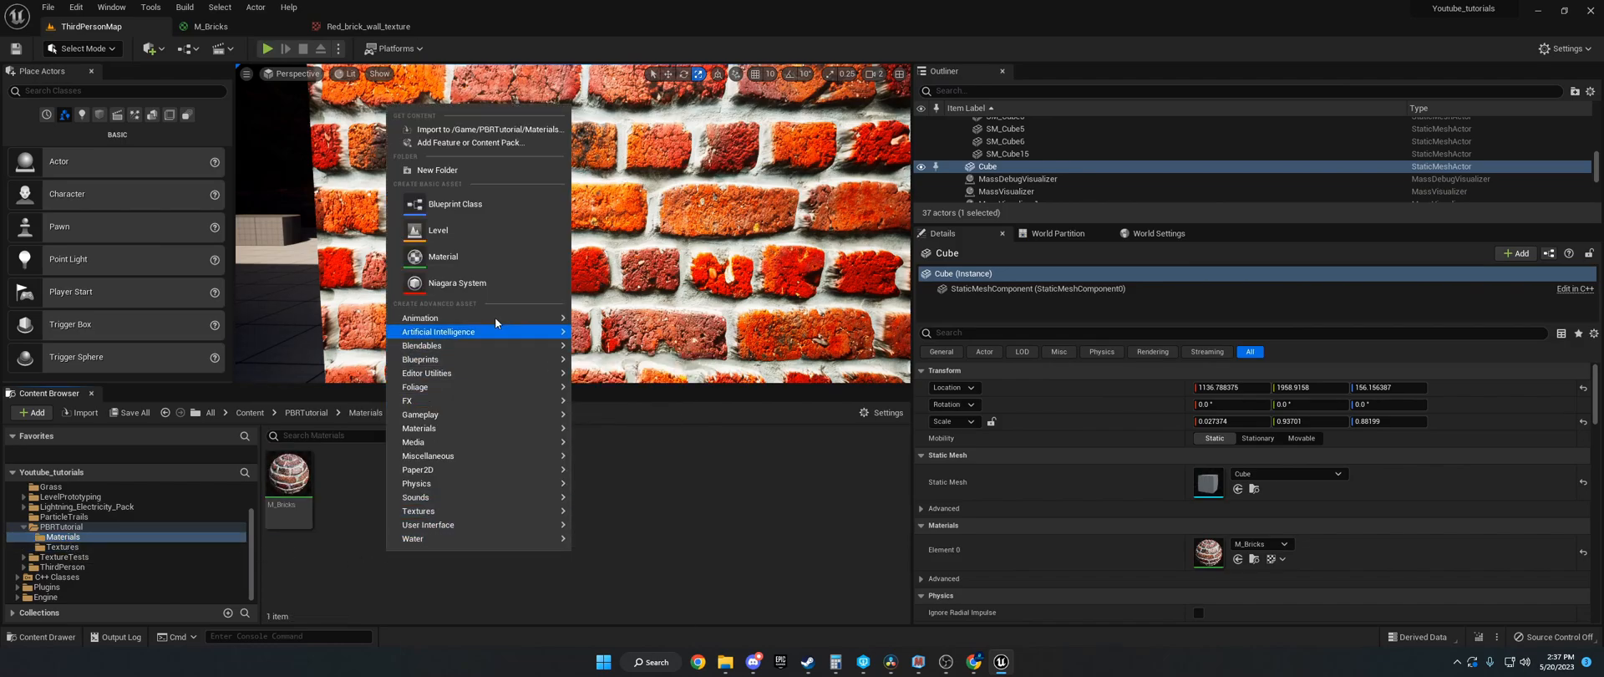
Step: Create and open a new material, then open M_Bricks in the material editor
click(442, 256)
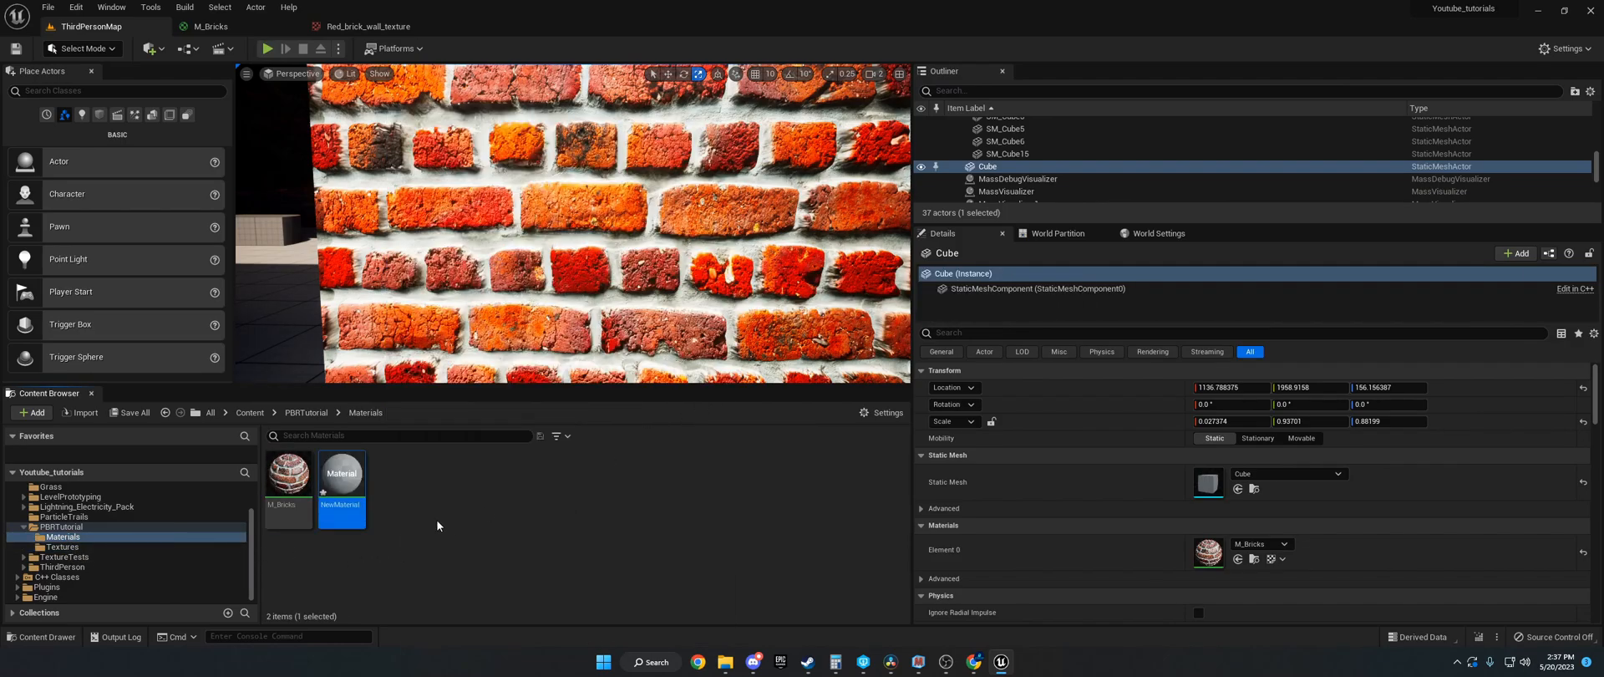
double_click(341, 472)
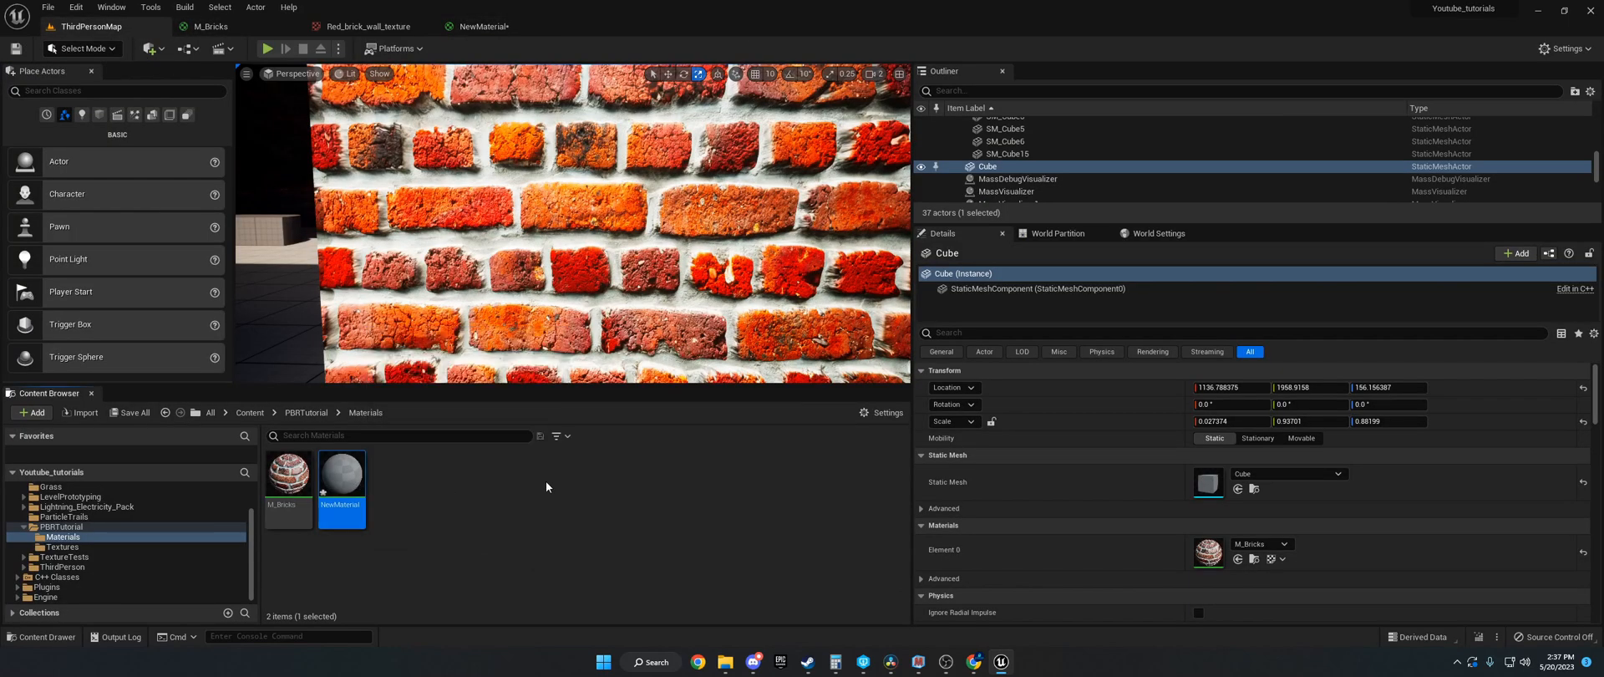
mouse_move(697, 532)
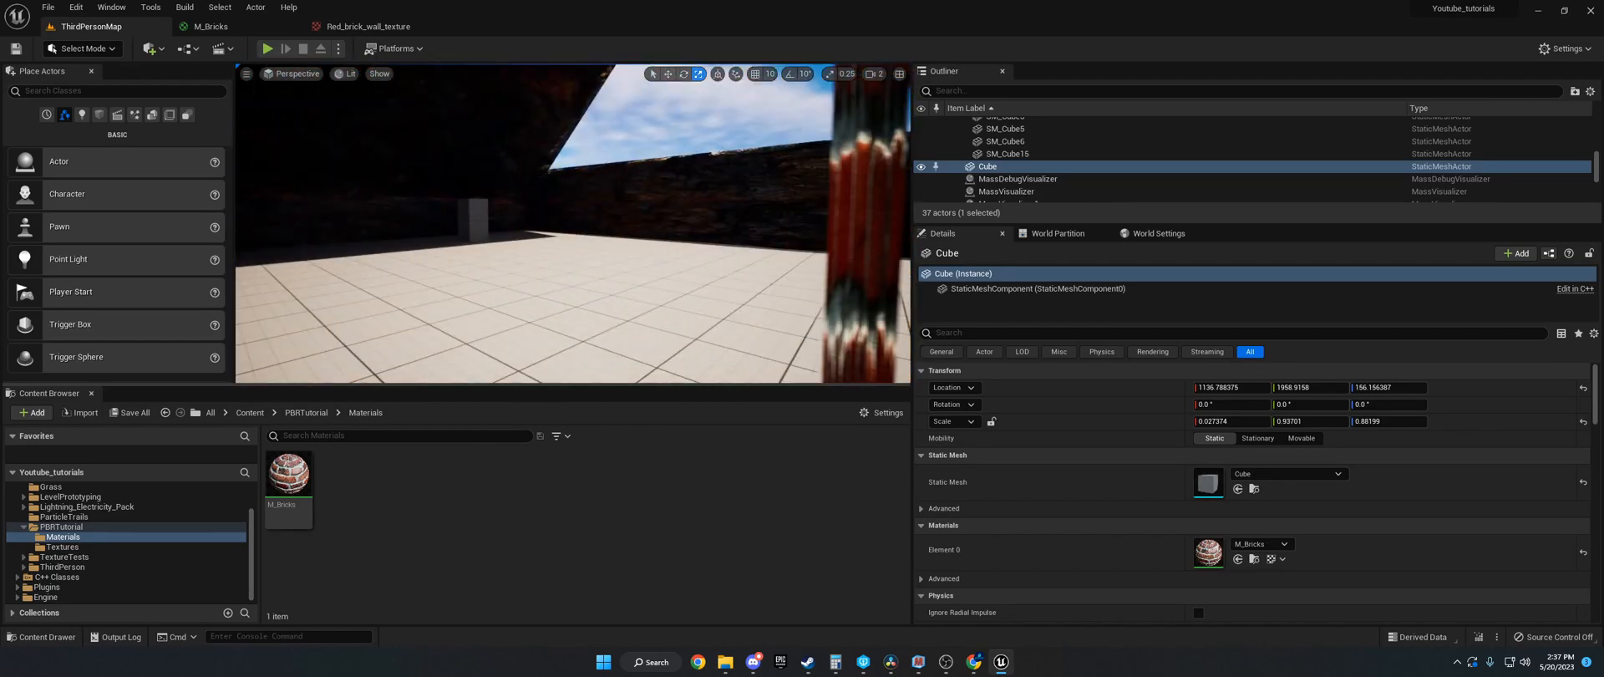
click(288, 471)
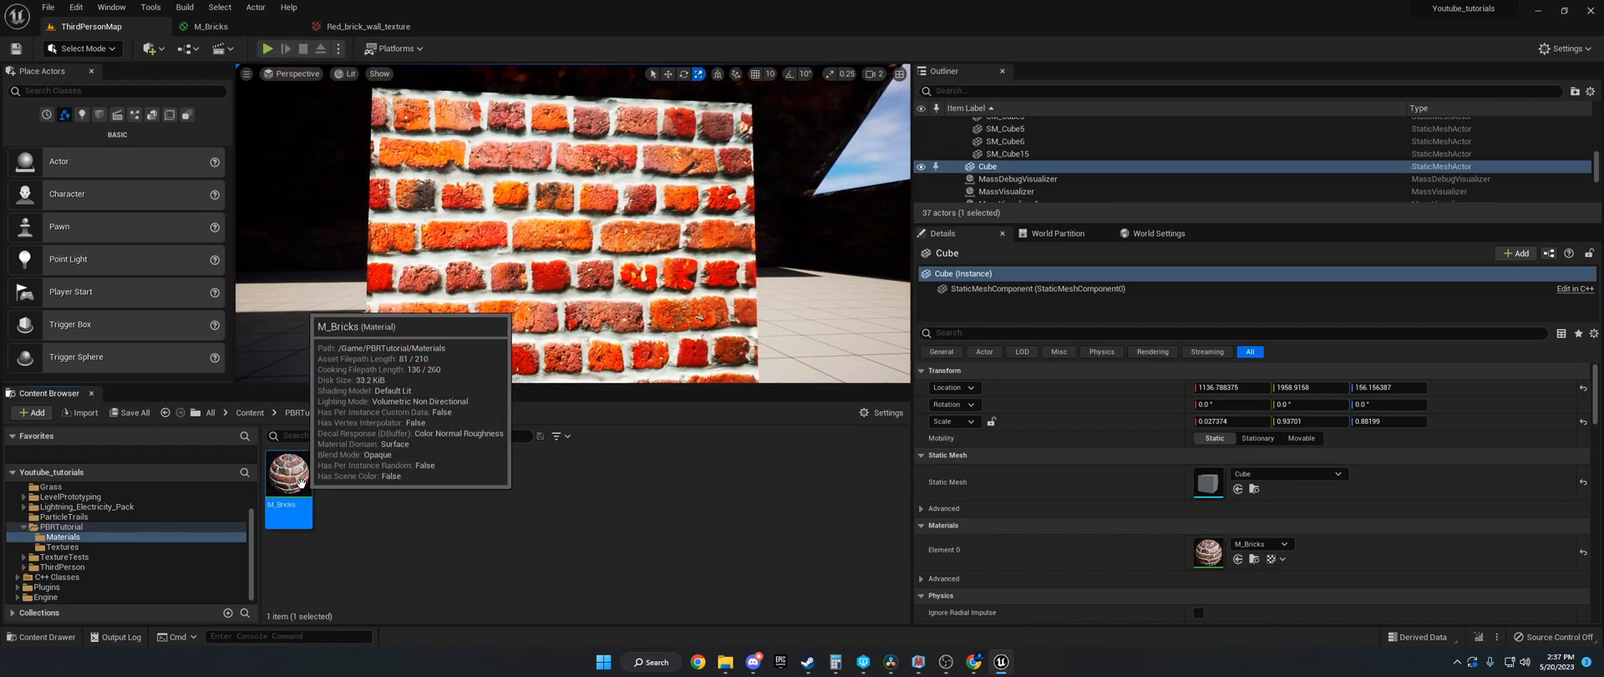
double_click(290, 472)
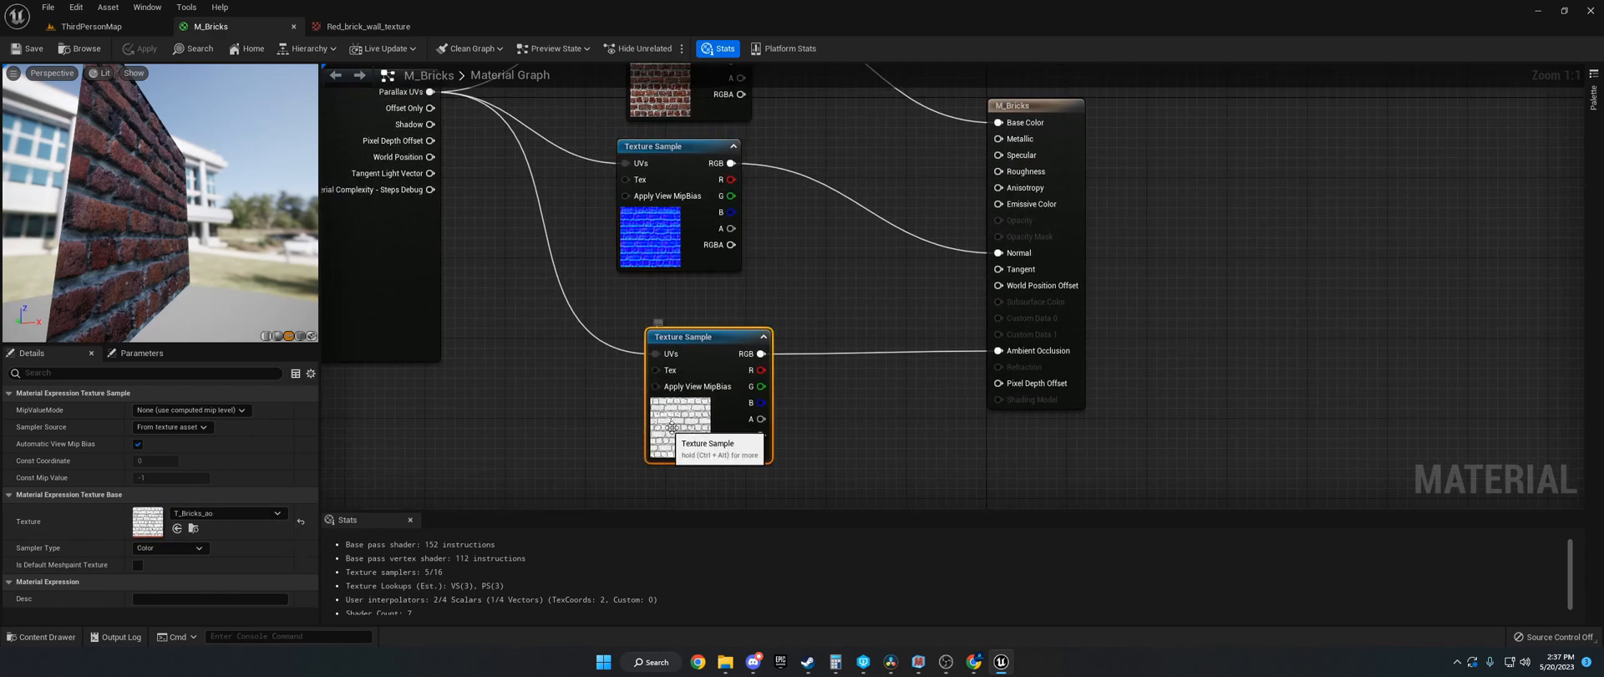
mouse_move(999, 138)
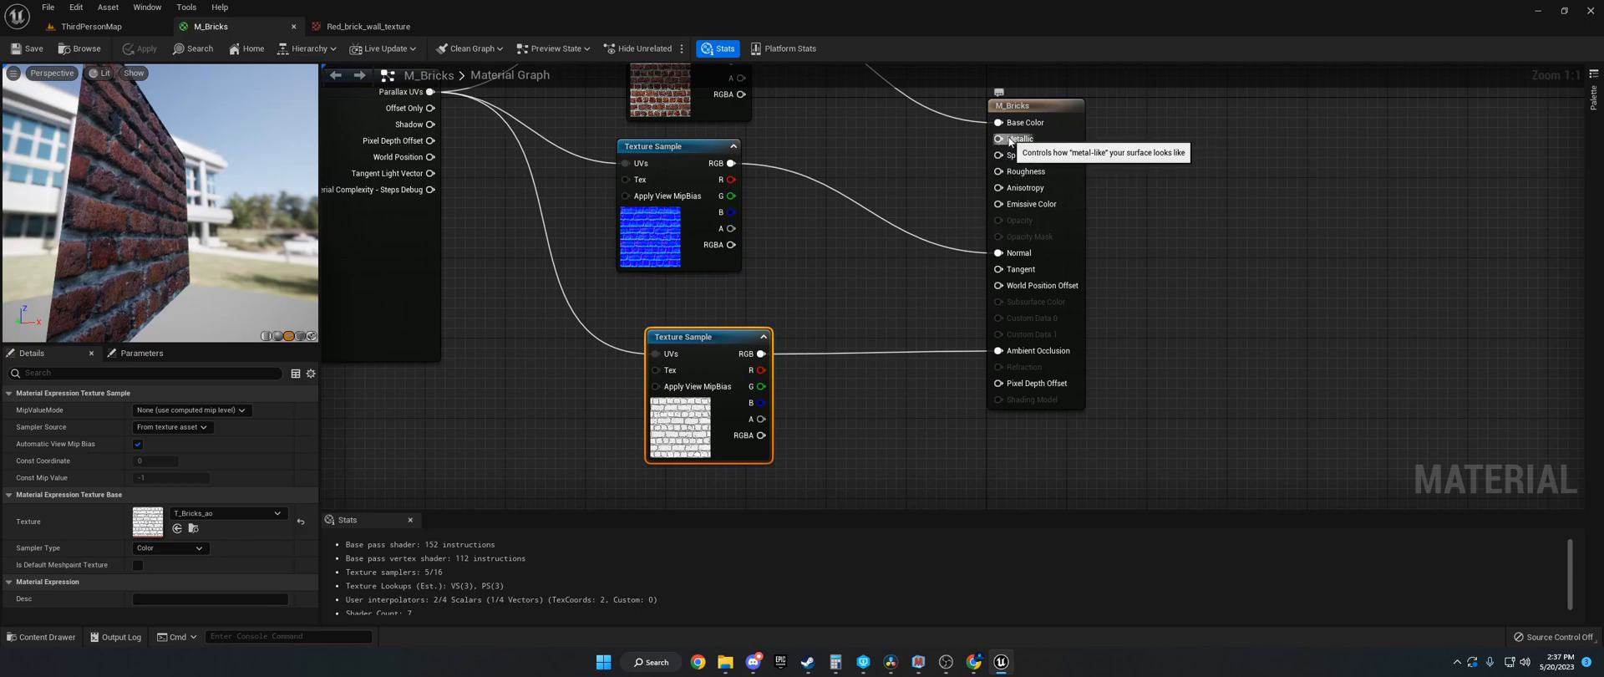
mouse_move(878, 190)
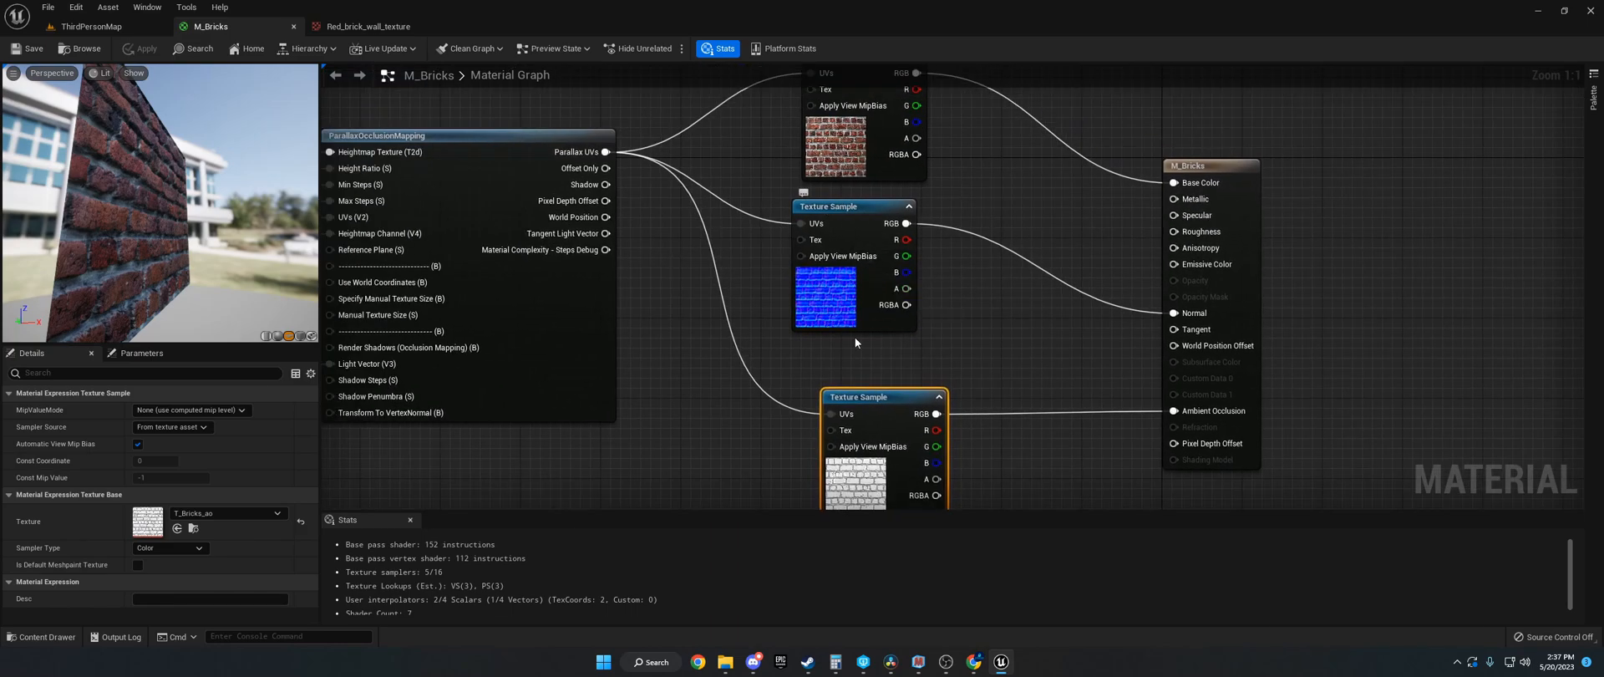
Step: Save the M_Bricks material graph
click(676, 170)
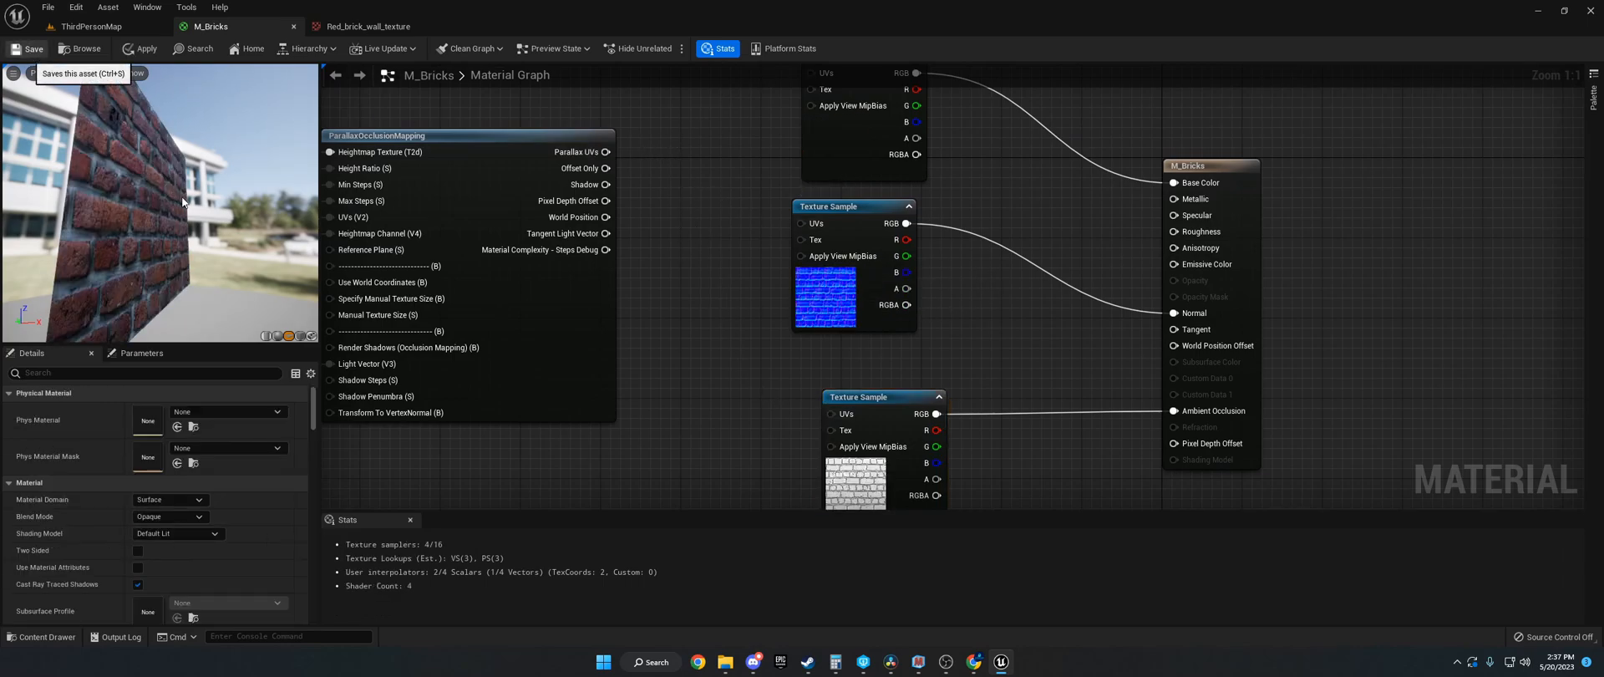
click(28, 48)
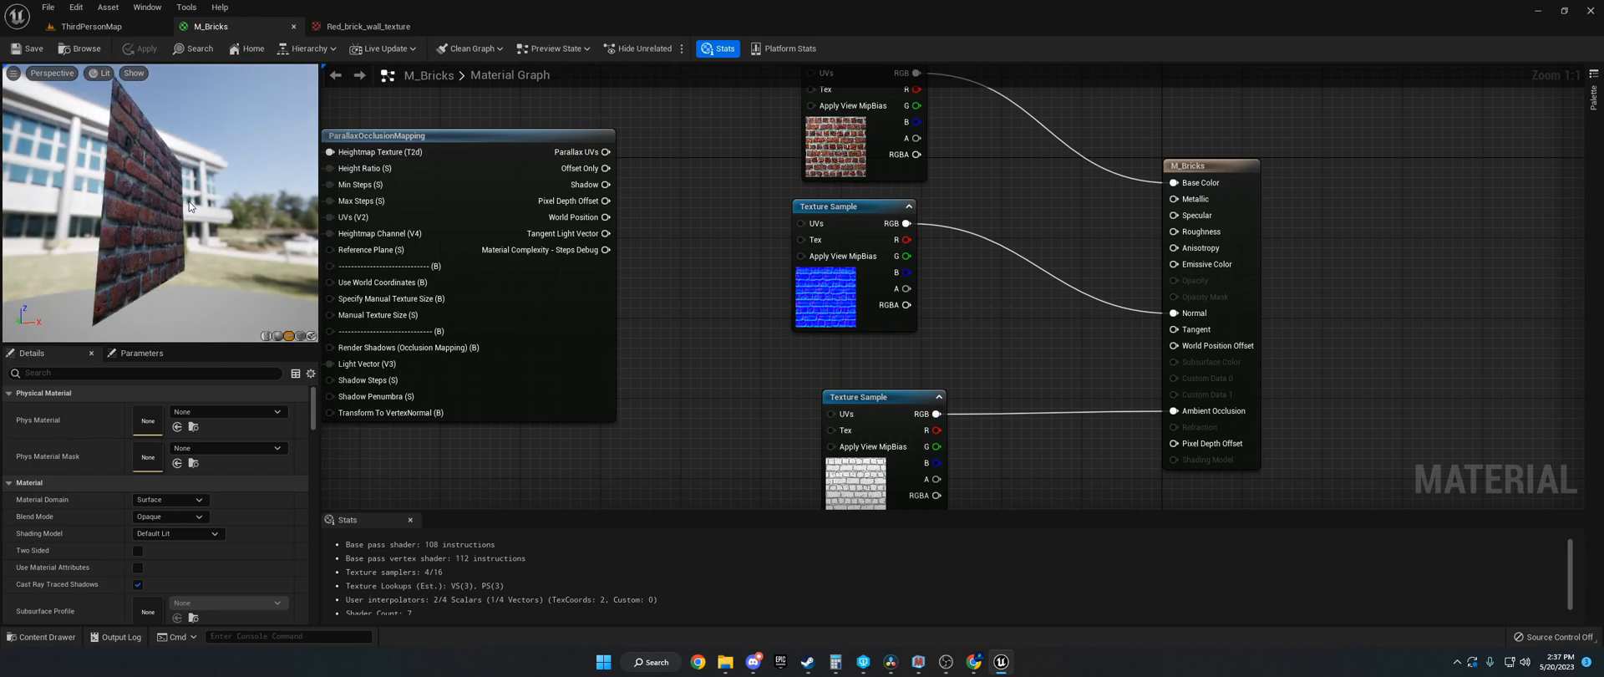
click(86, 26)
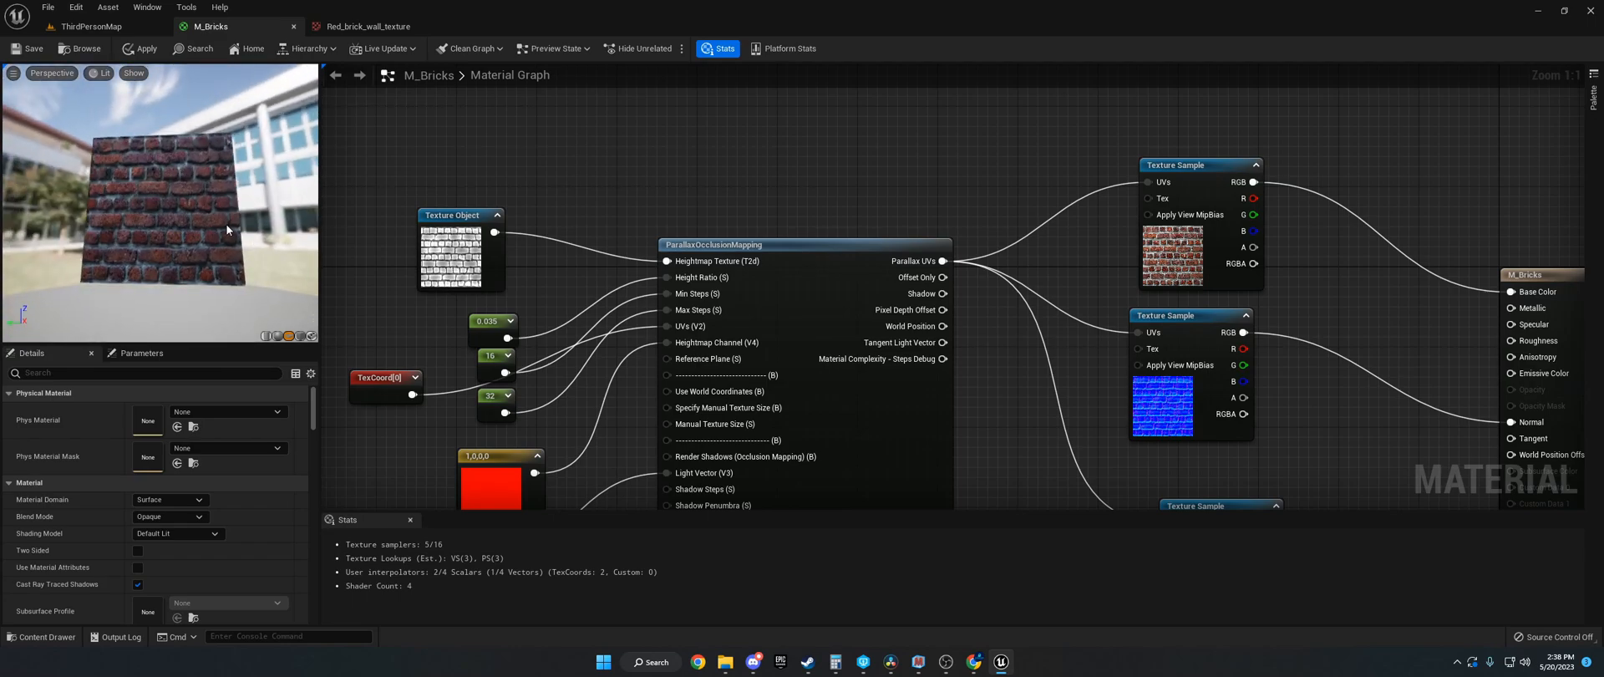
mouse_move(521, 189)
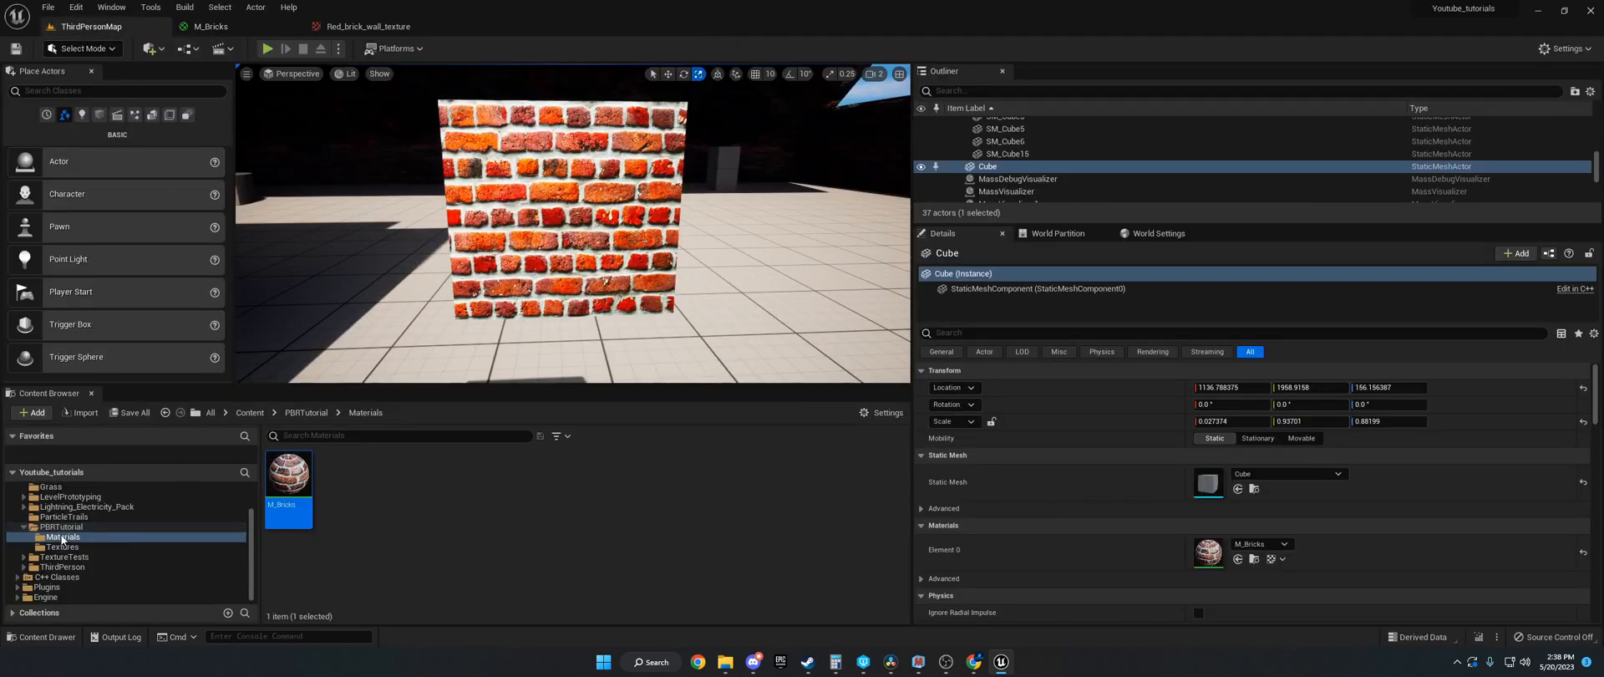
Step: Open T_Bricks_height from Textures to check its red channel, then return to M_Bricks
click(61, 547)
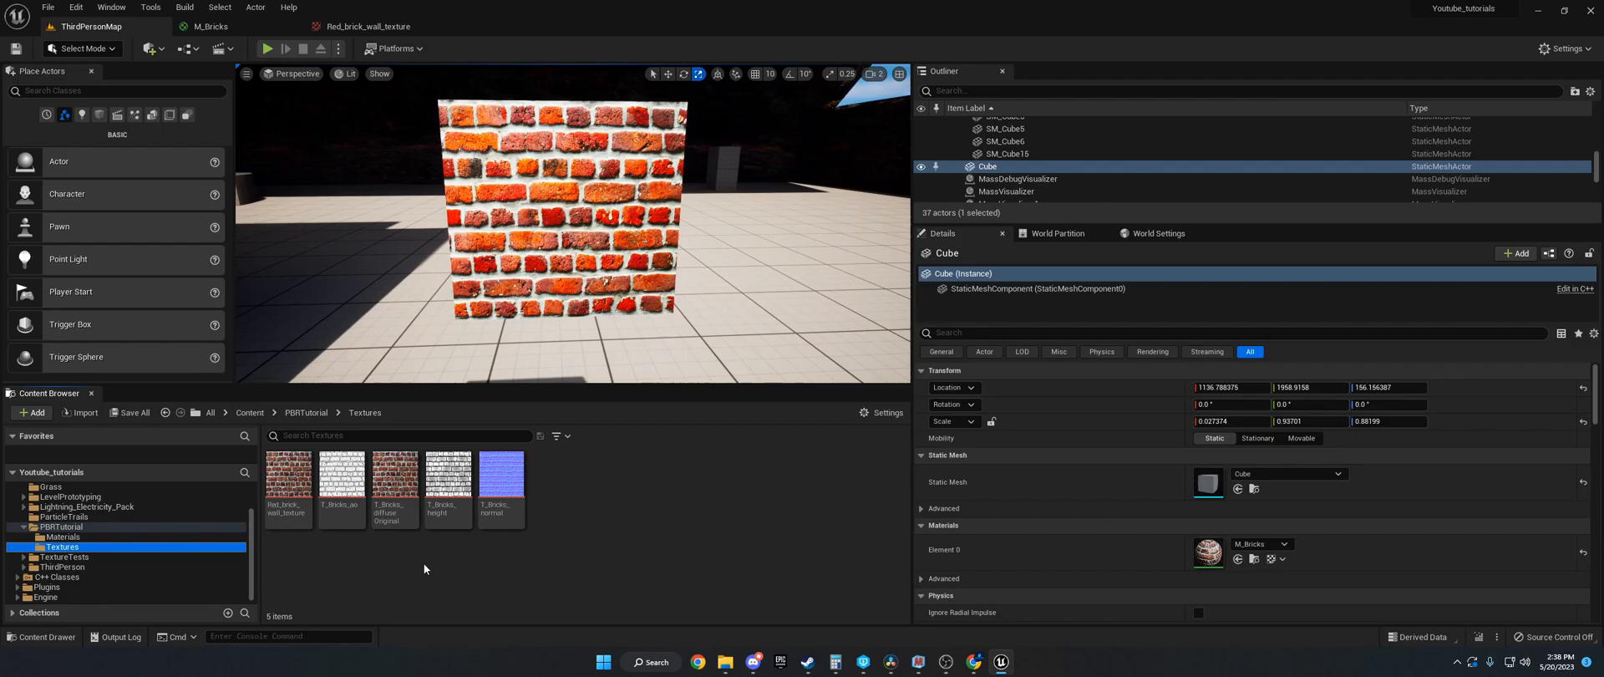
double_click(447, 474)
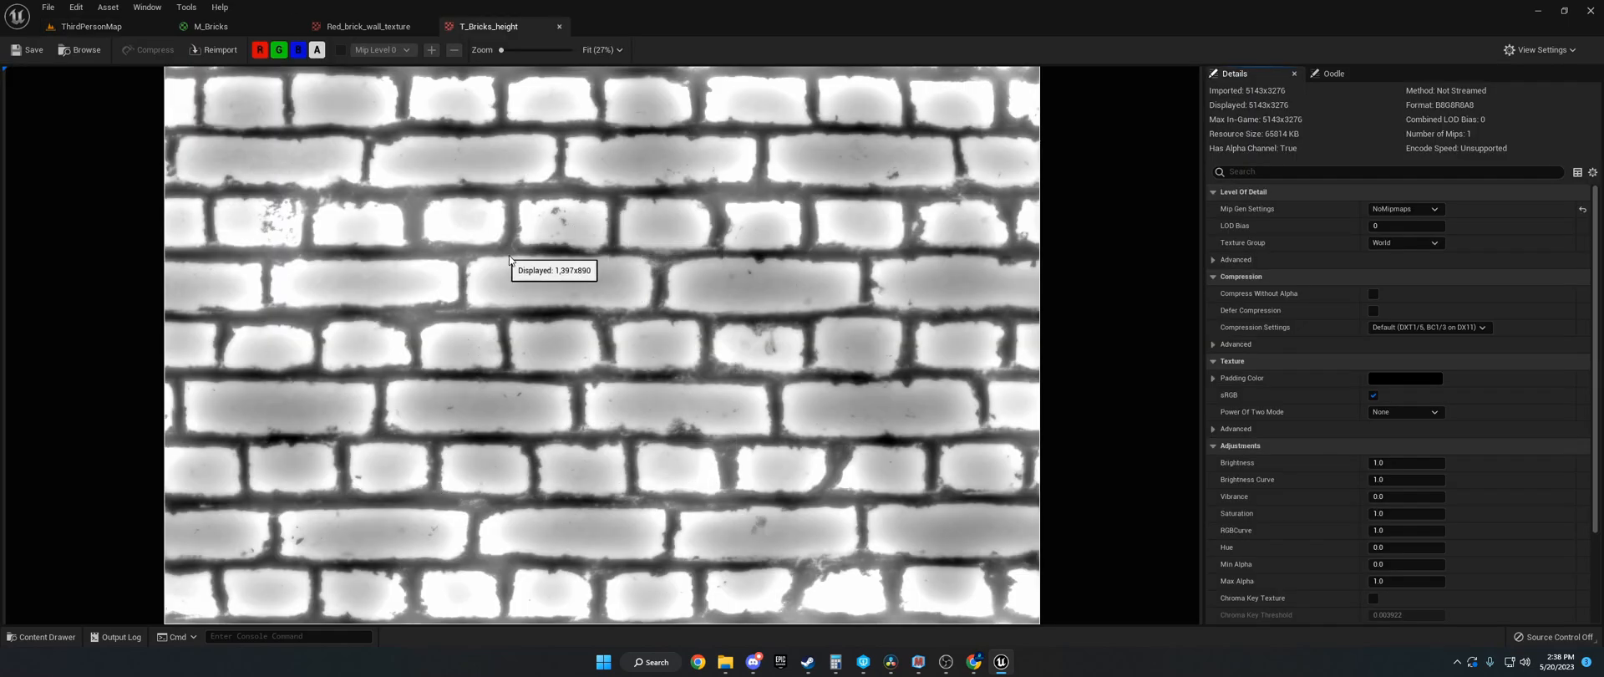
mouse_move(418, 159)
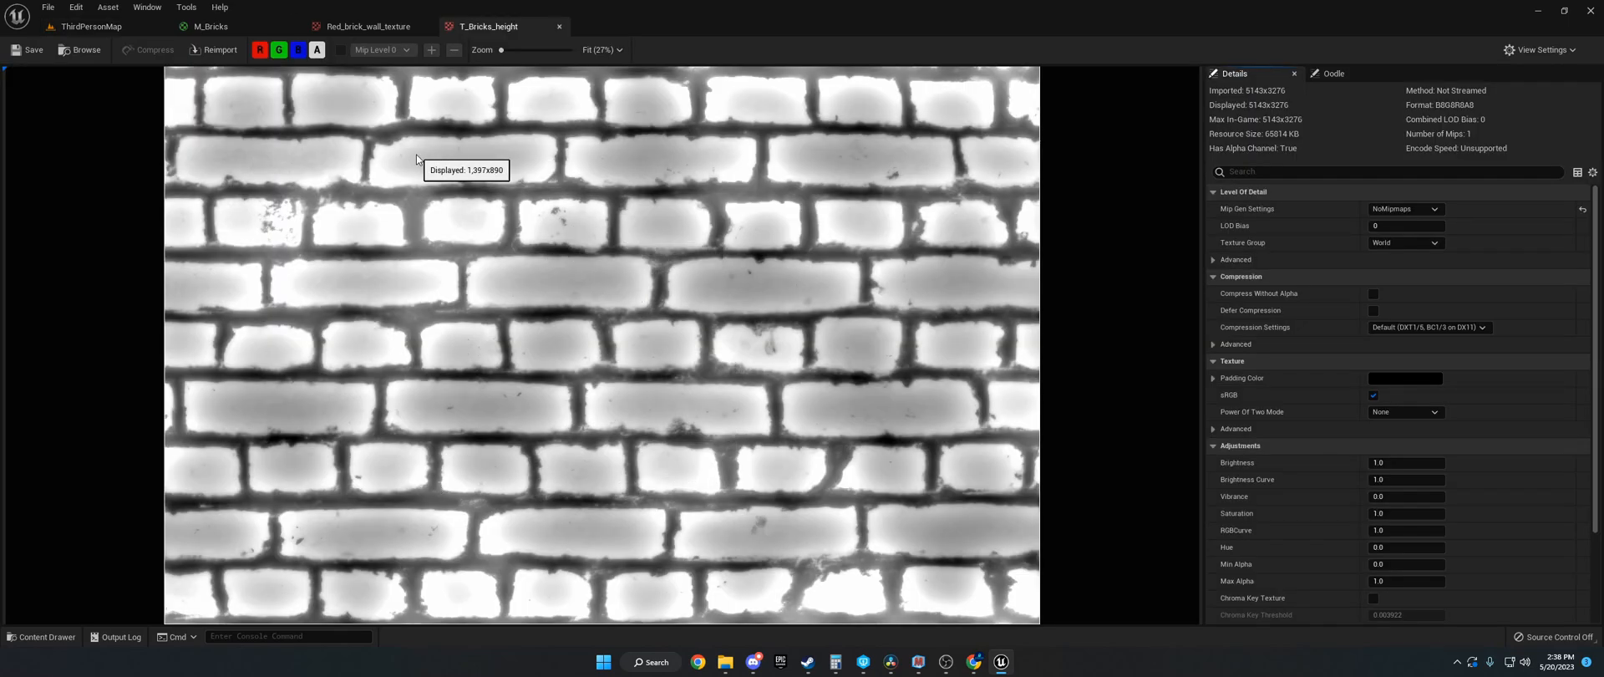
mouse_move(543, 175)
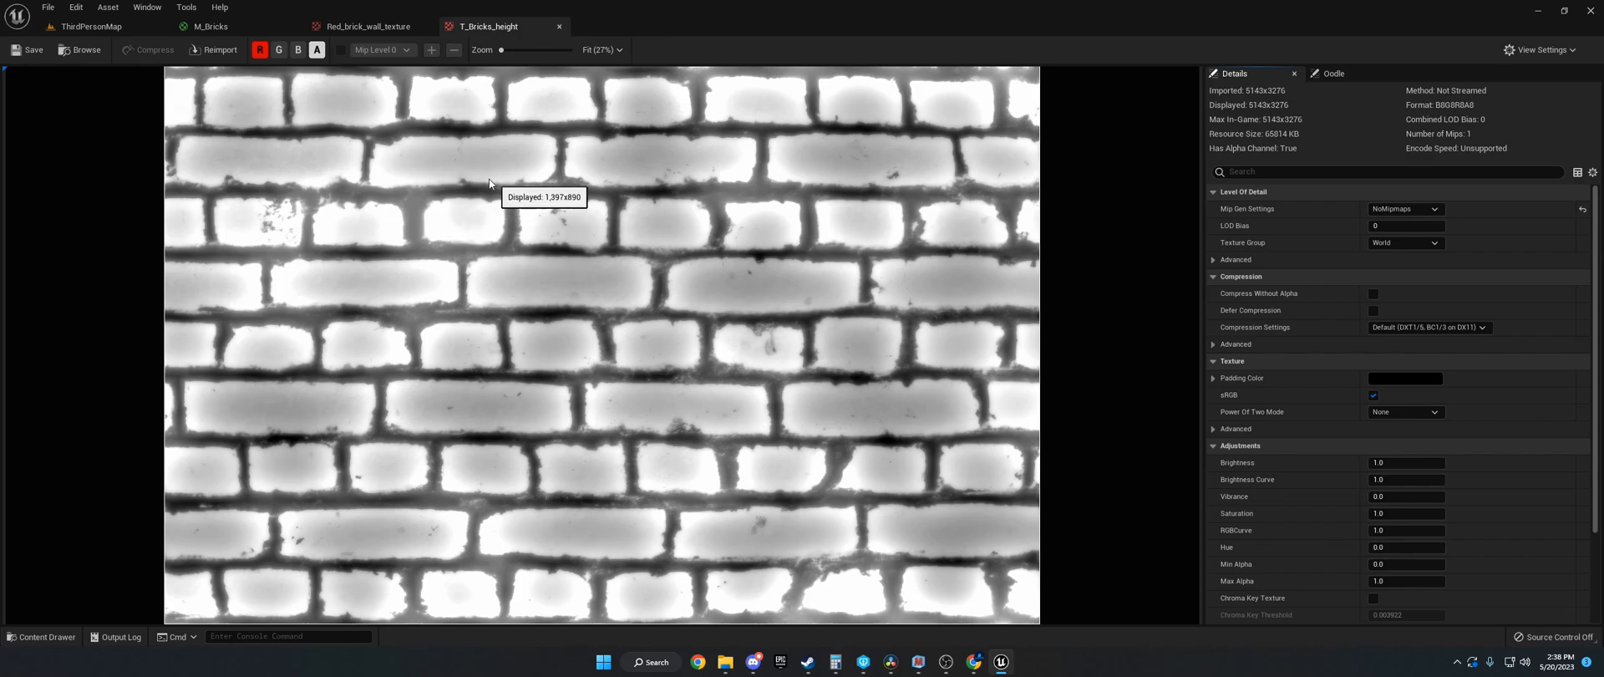
mouse_move(479, 242)
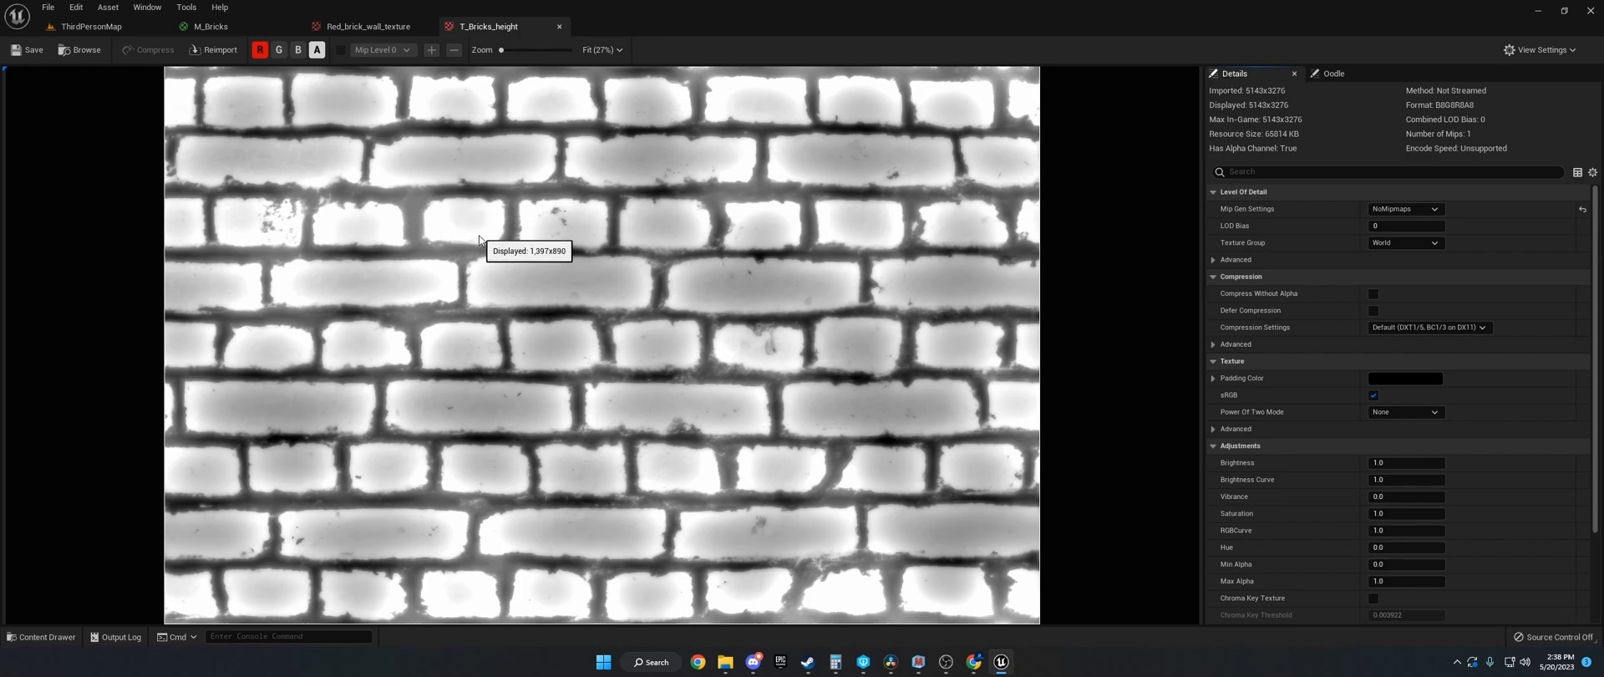
click(210, 26)
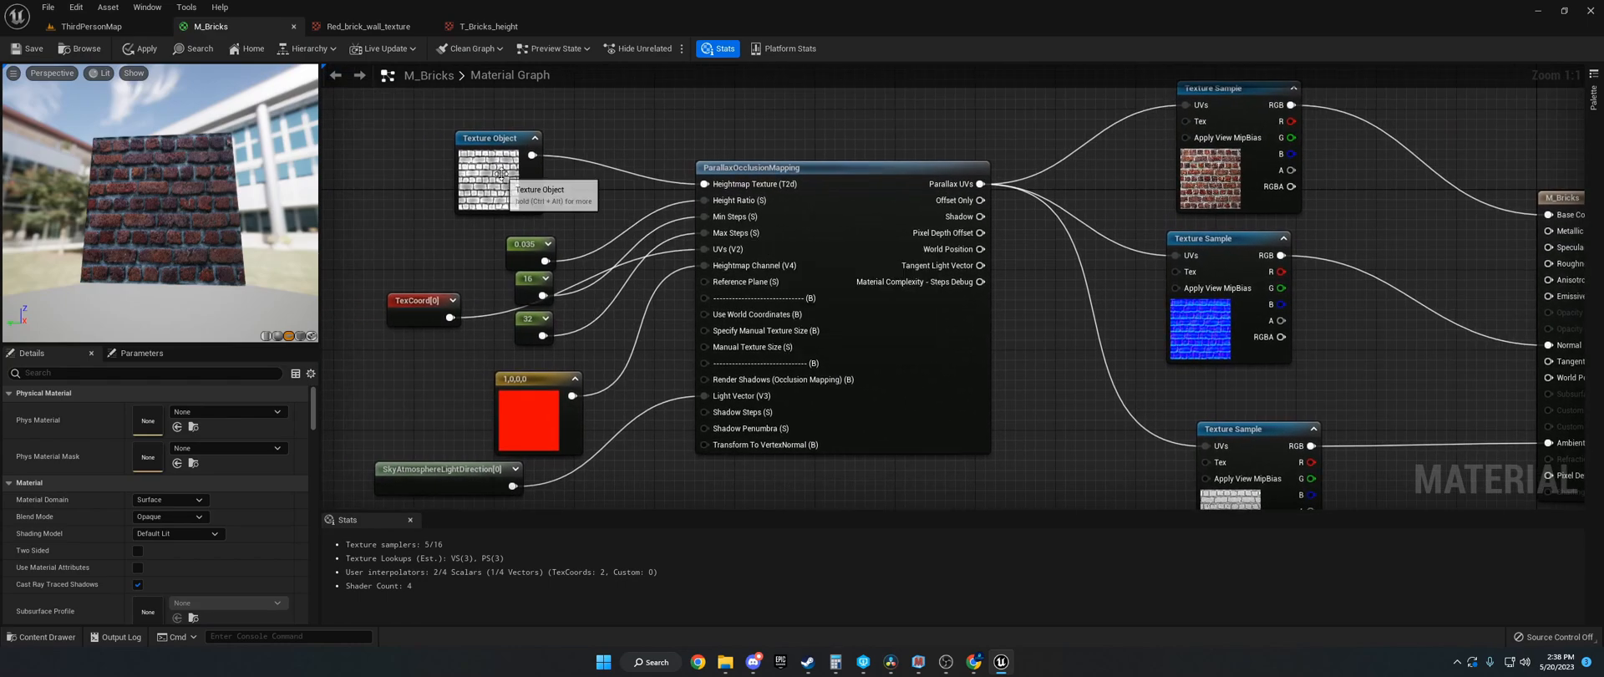
click(498, 170)
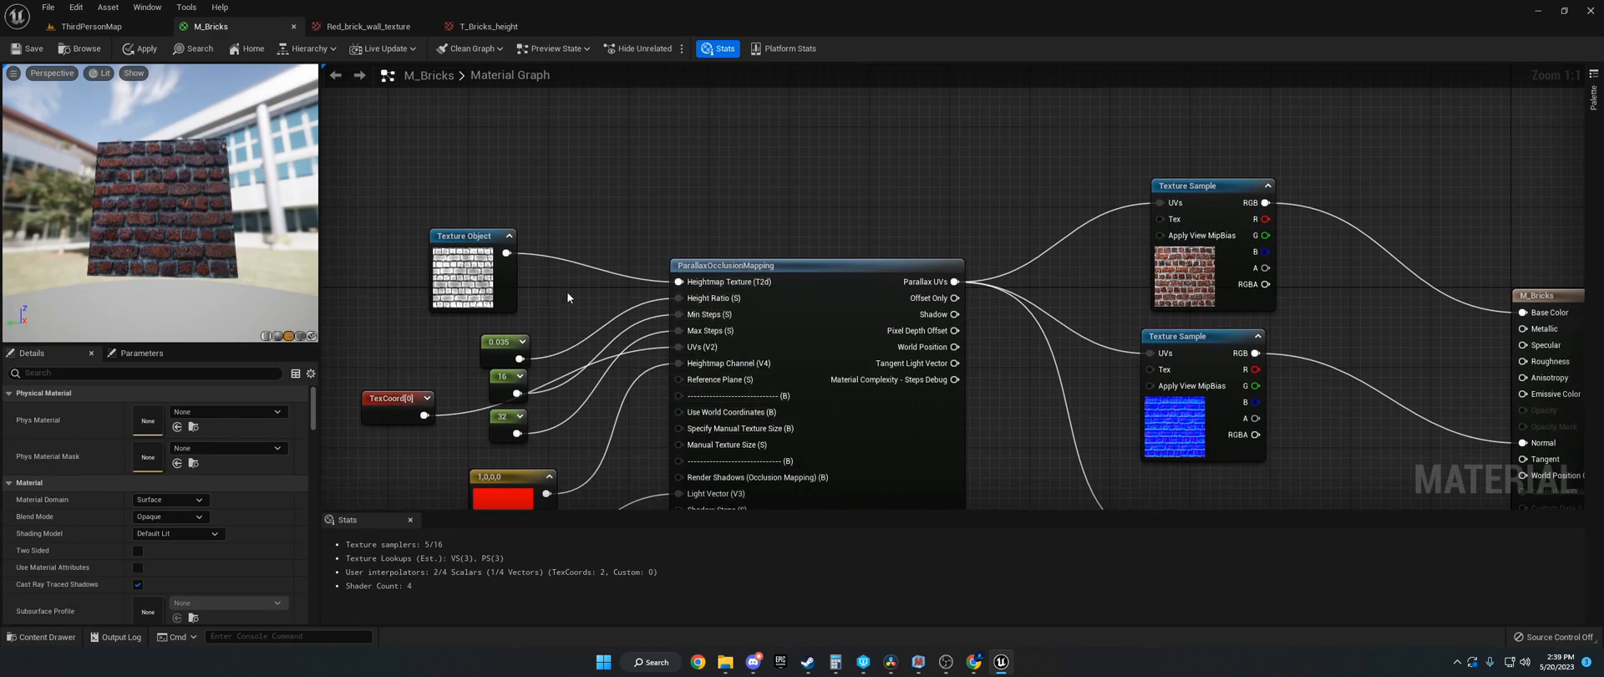
mouse_move(602, 294)
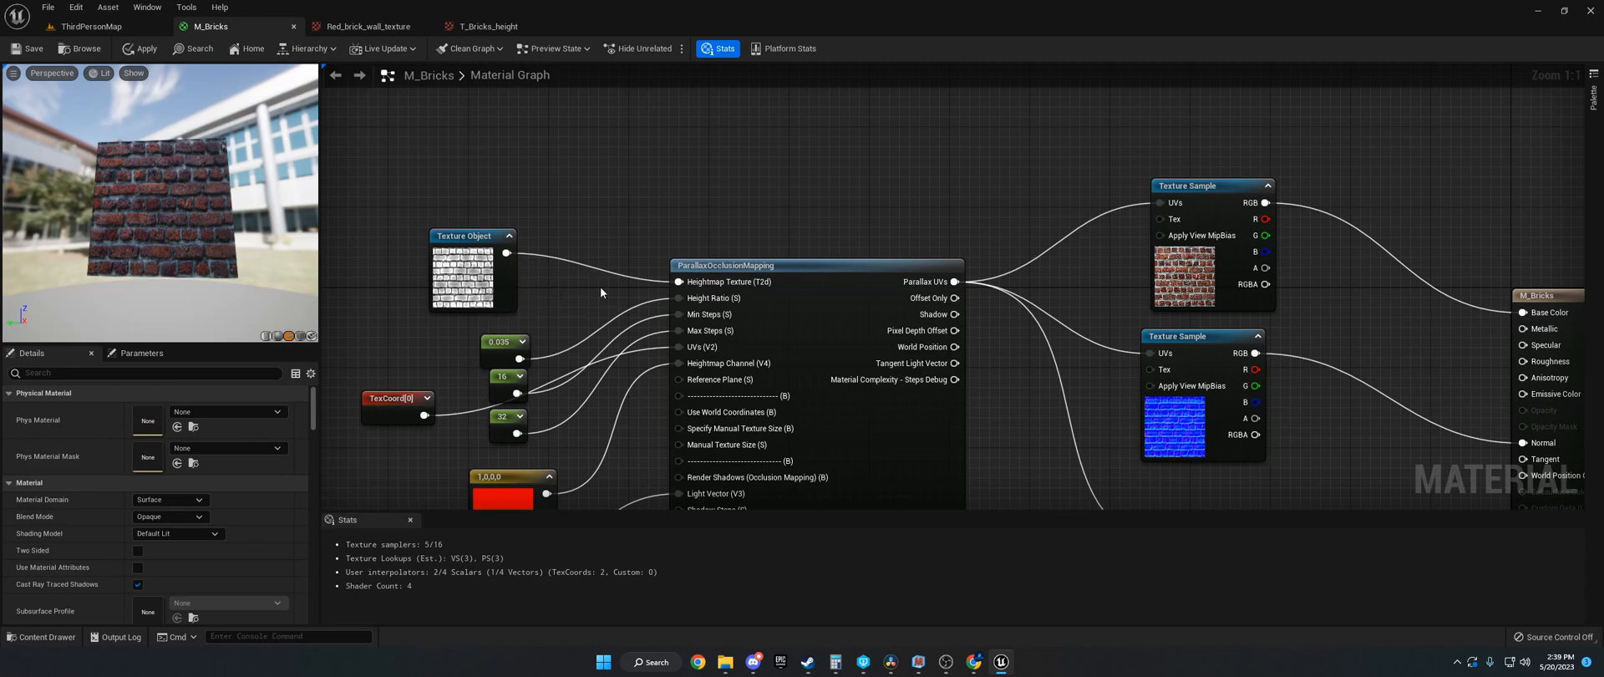
mouse_move(1108, 291)
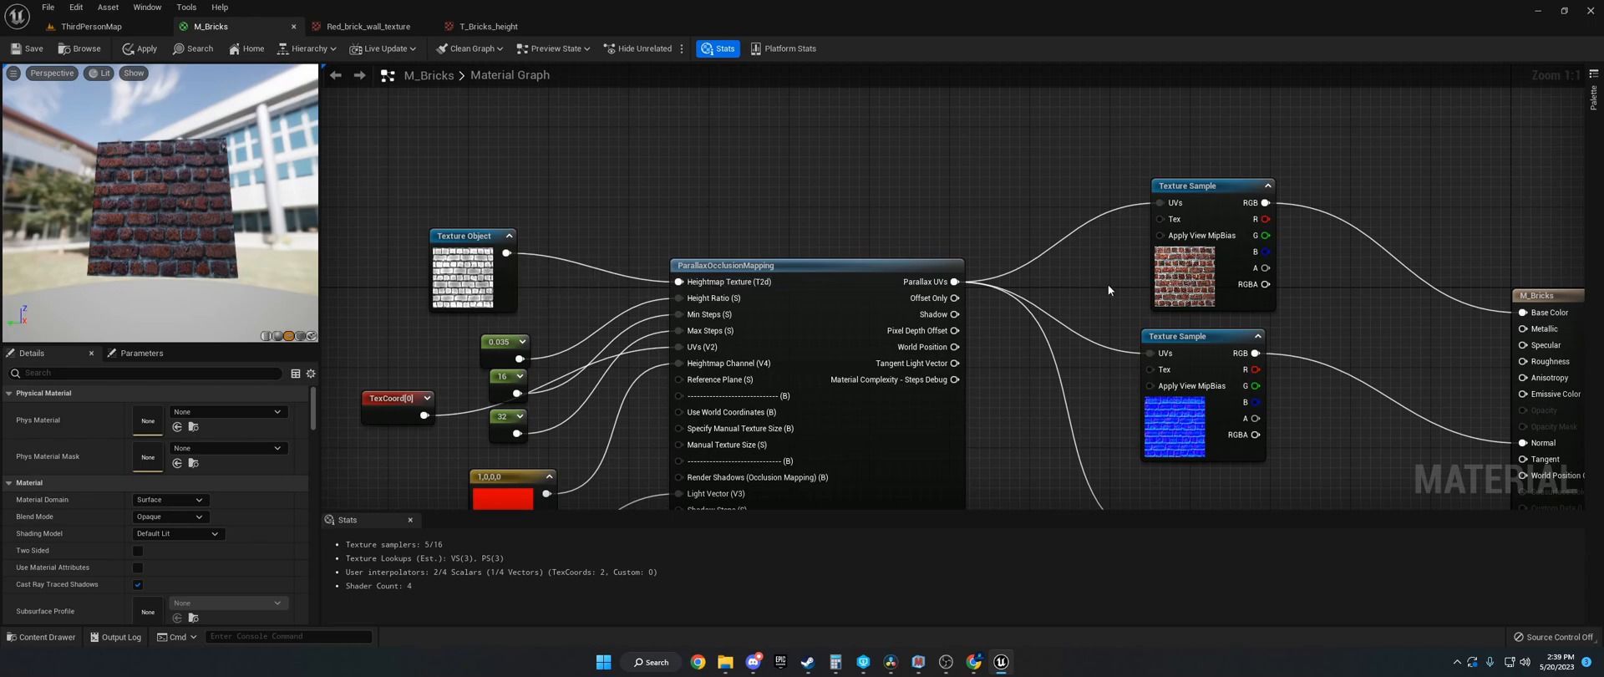
right_click(471, 270)
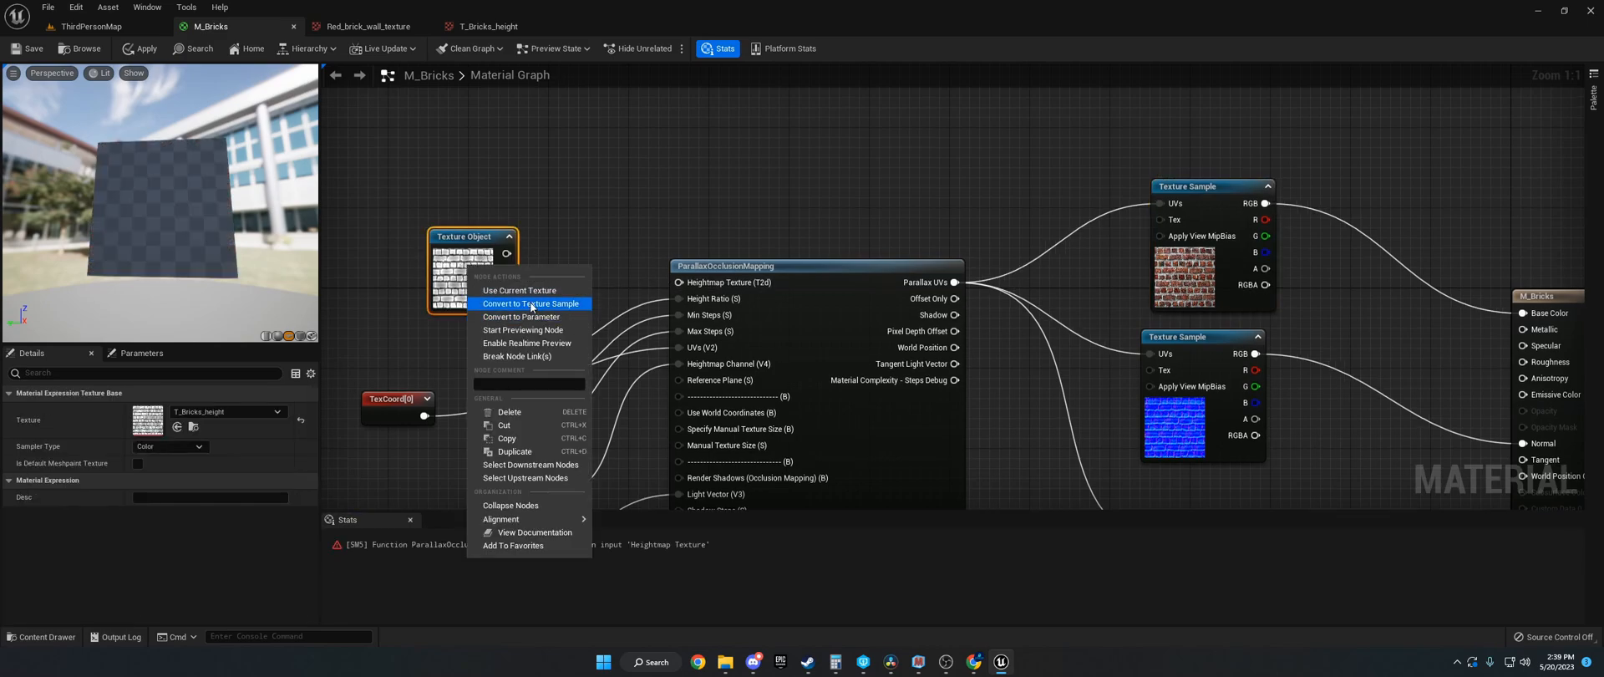
click(529, 303)
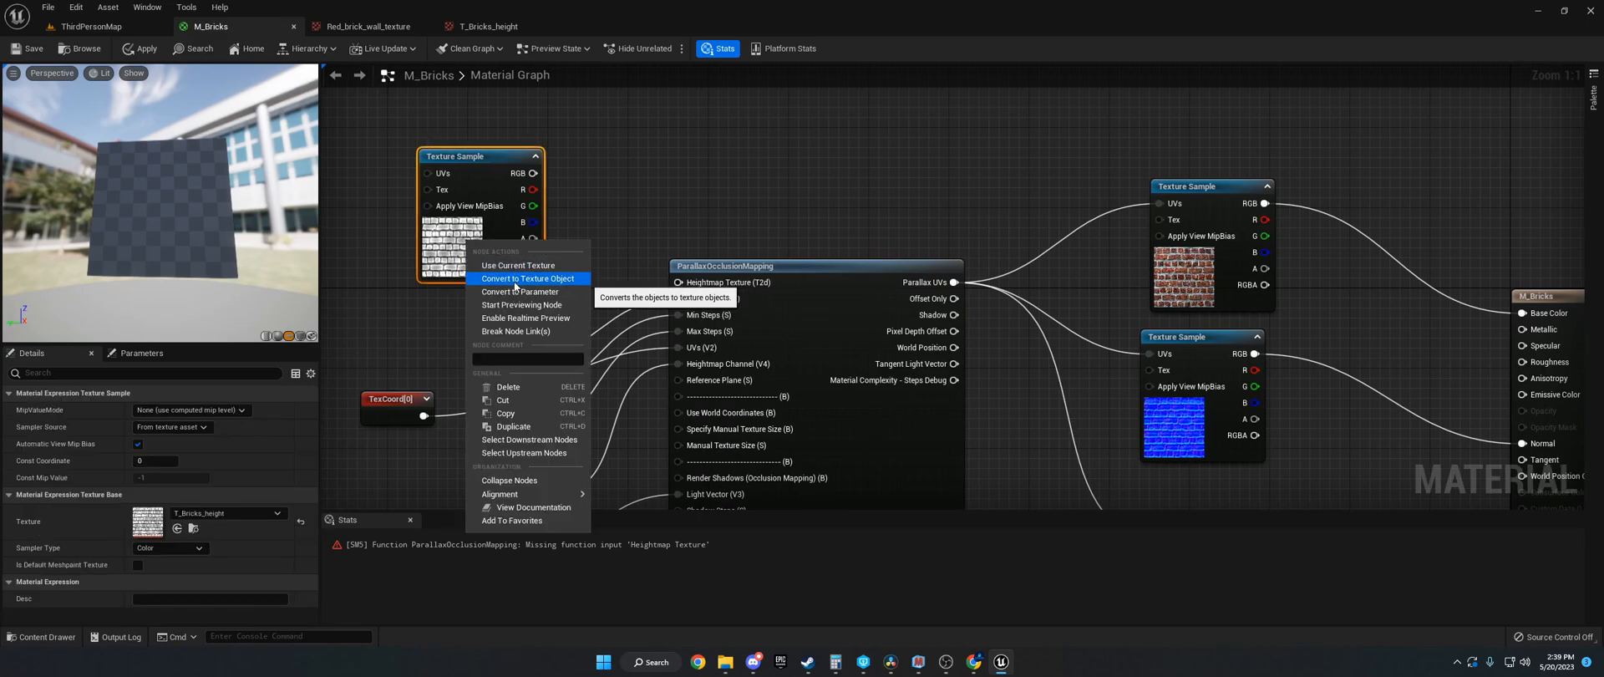
click(528, 278)
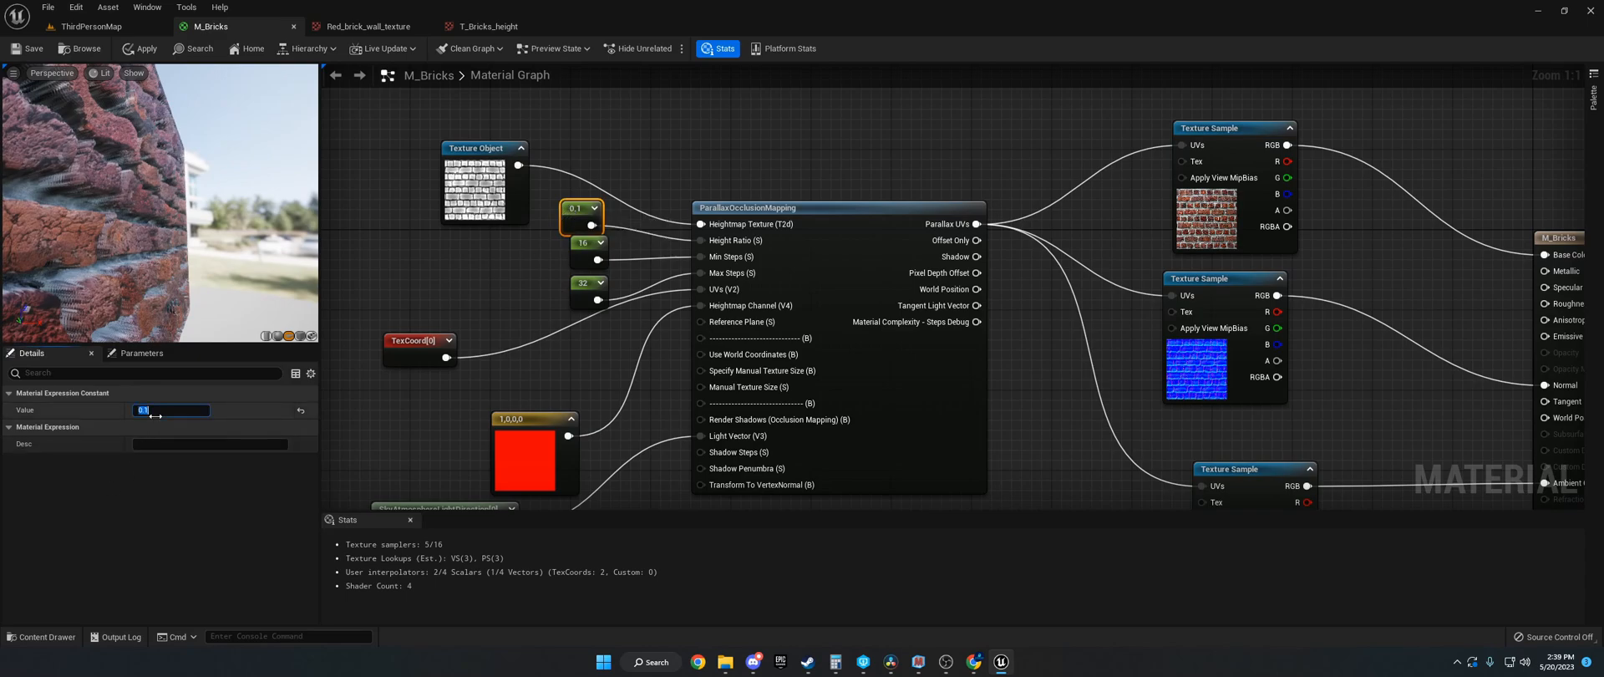
Step: Try a height ratio of 0.01, settle on 0.035, and check the 16 and 32 step constants
text(0.01)
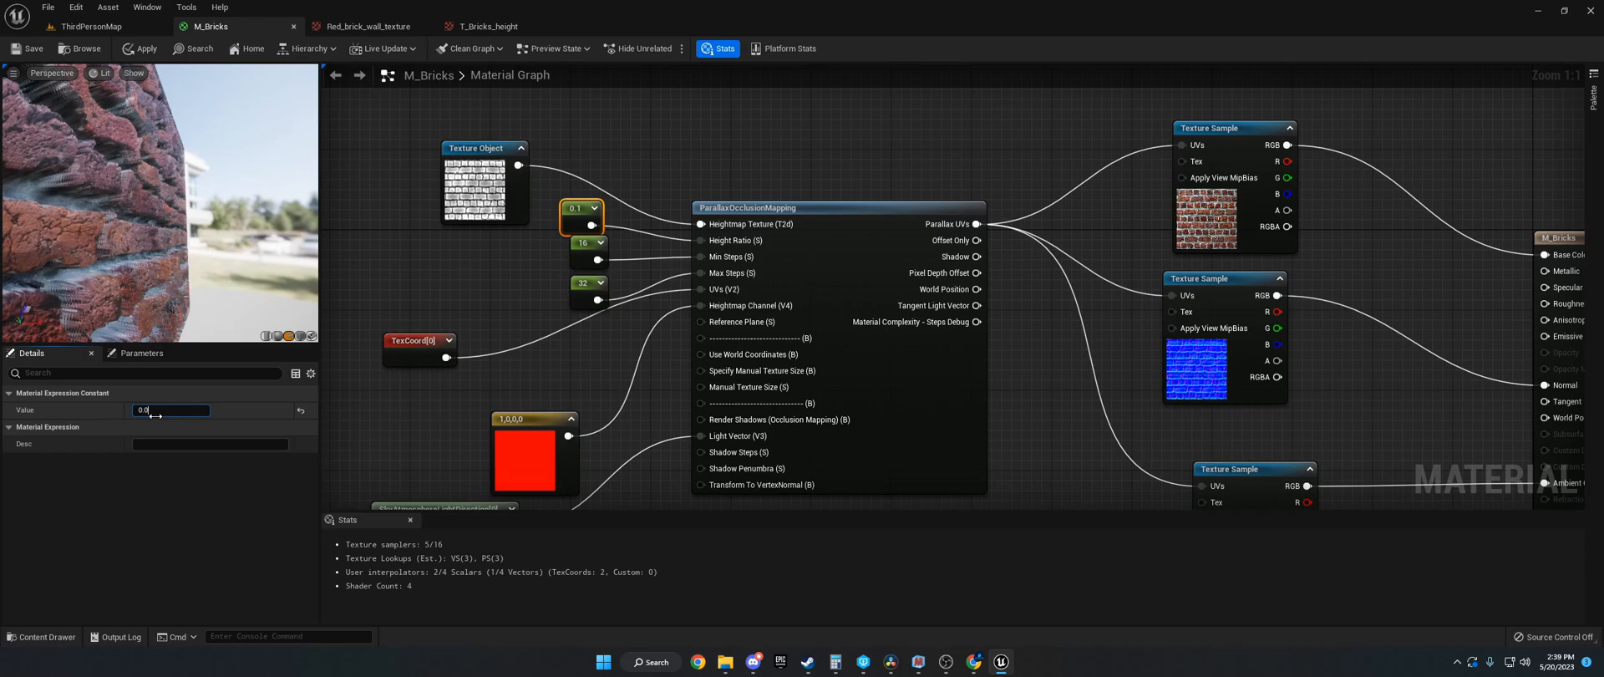
text(0.035)
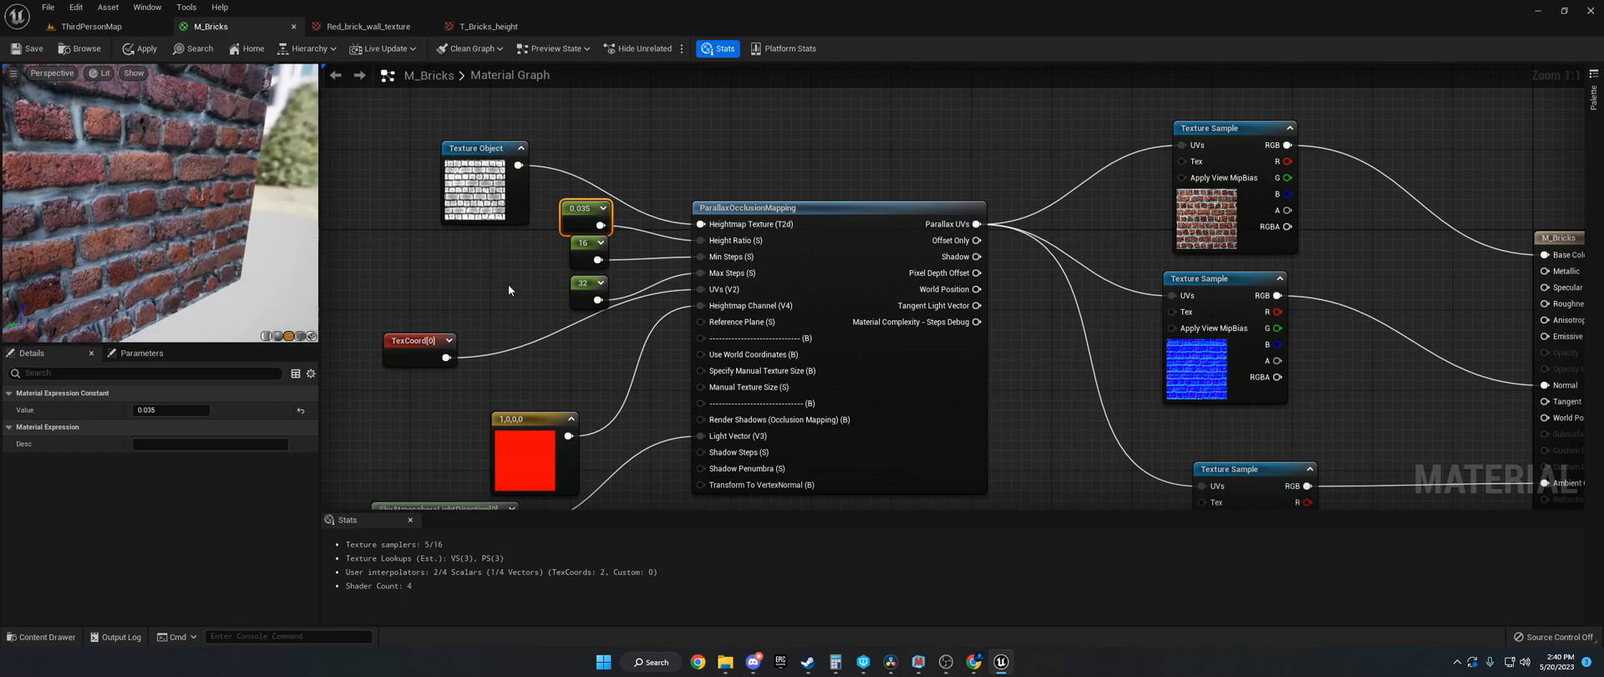
mouse_move(569, 275)
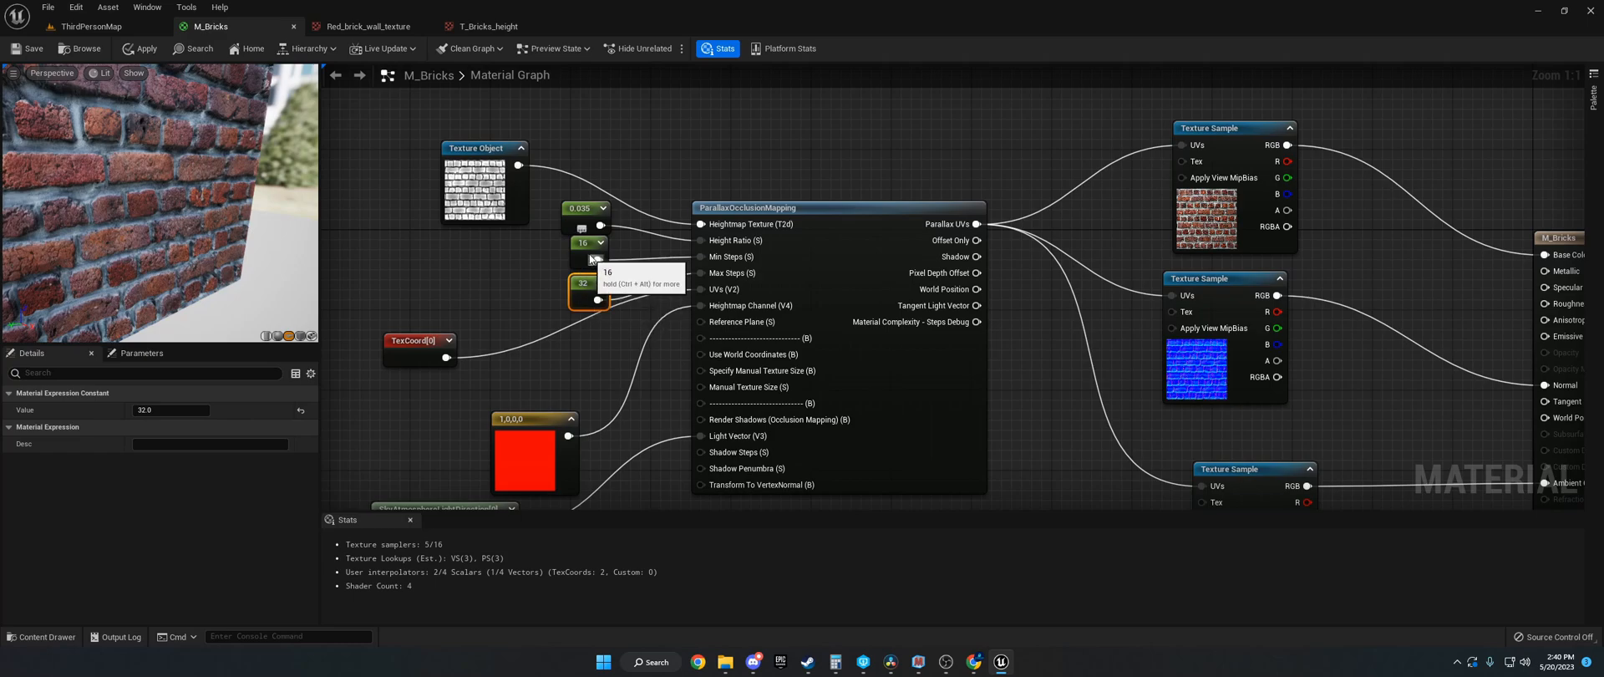
click(587, 243)
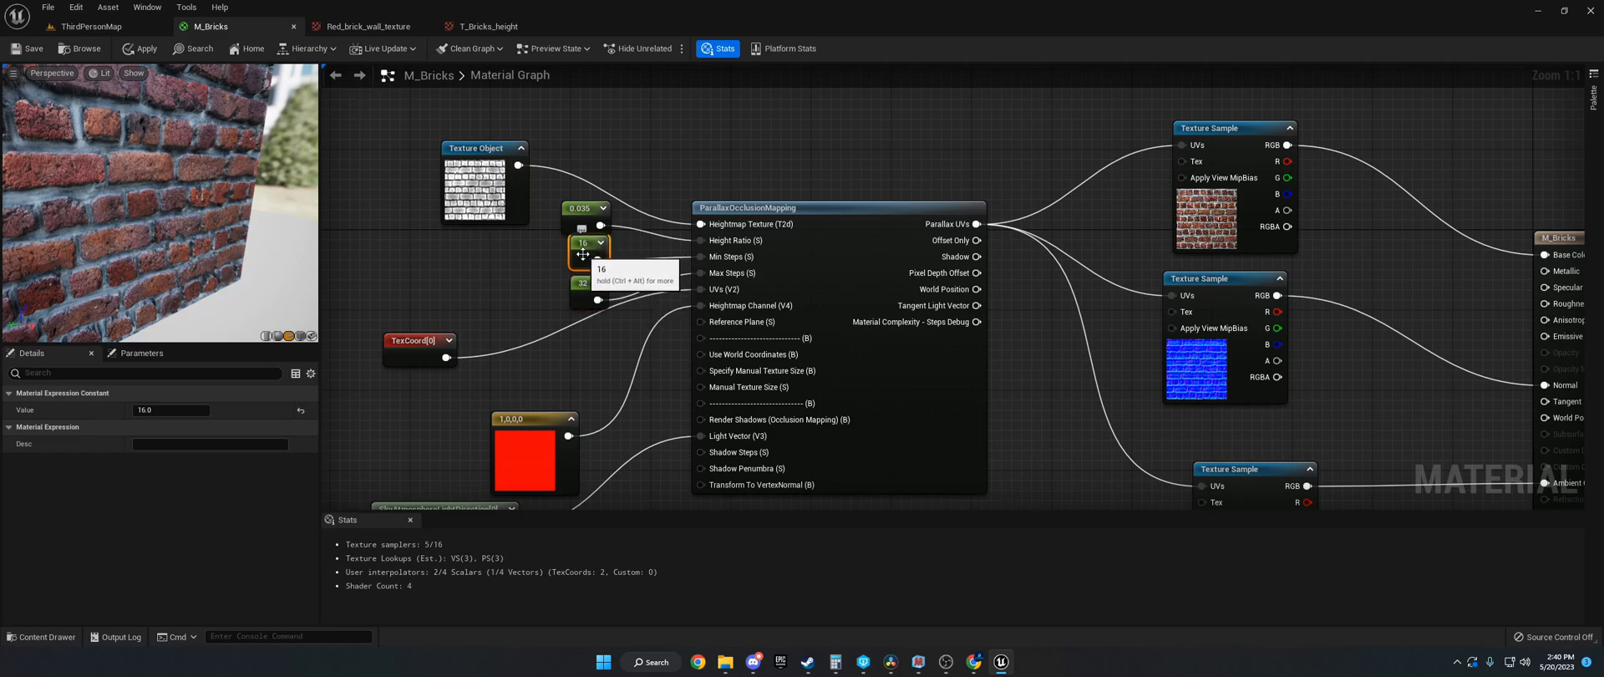
right_click(581, 242)
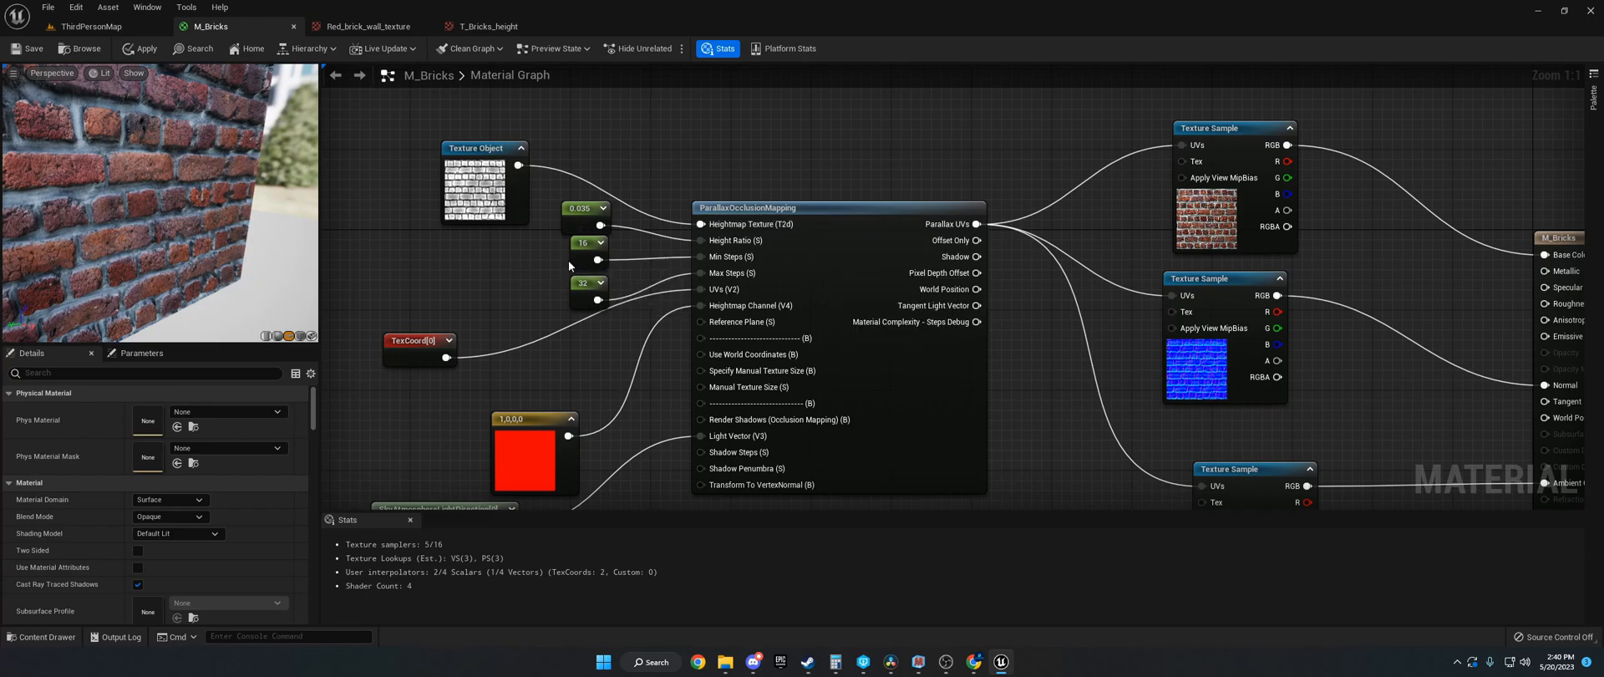
click(584, 242)
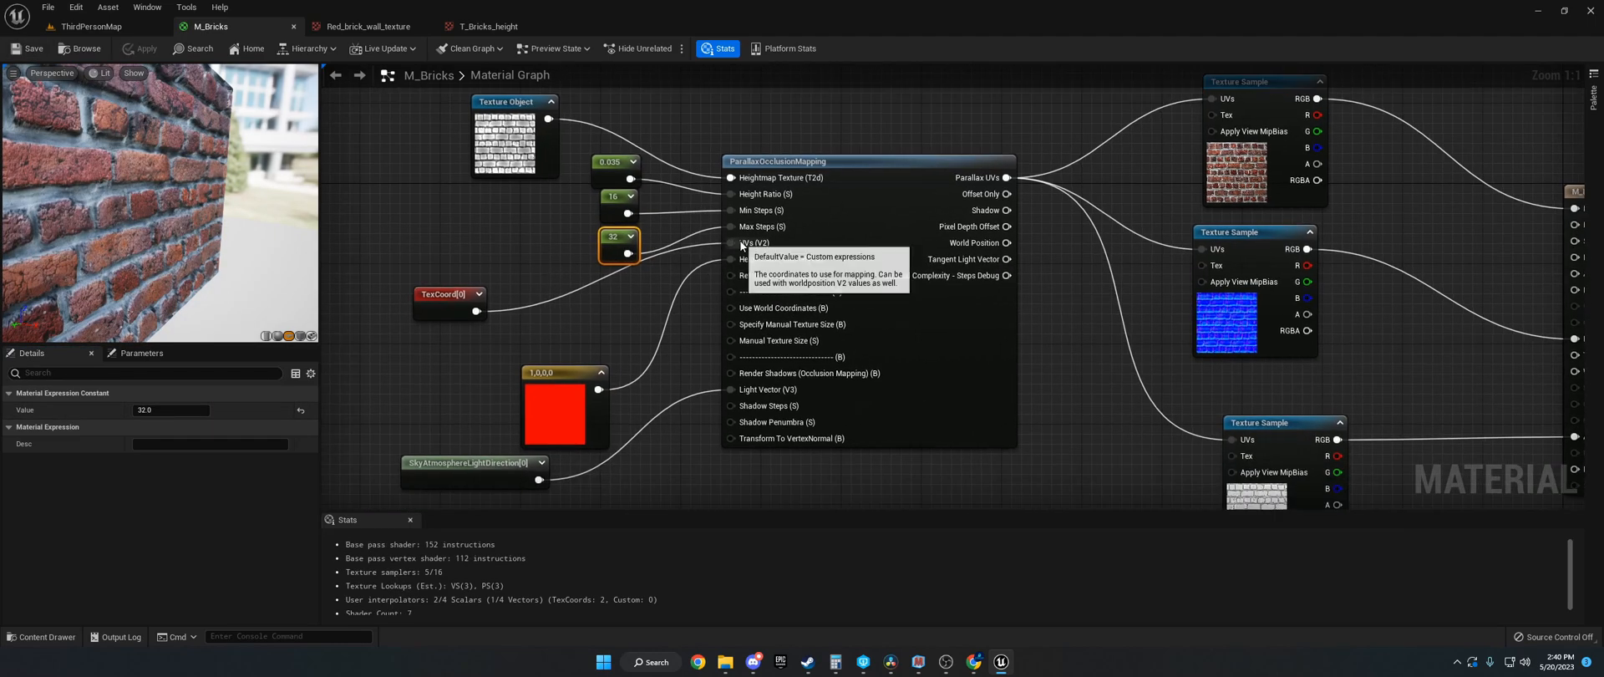
mouse_move(451, 303)
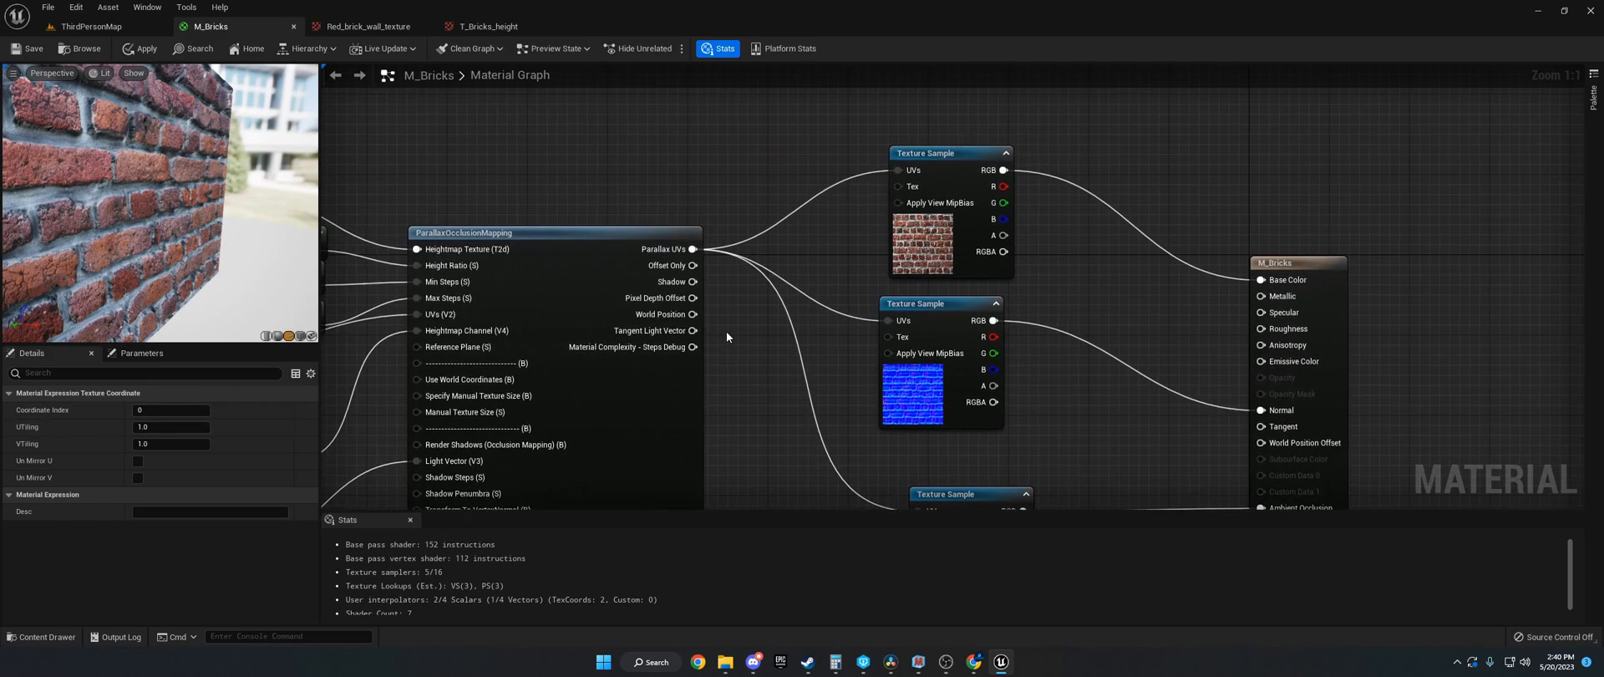
mouse_move(898, 170)
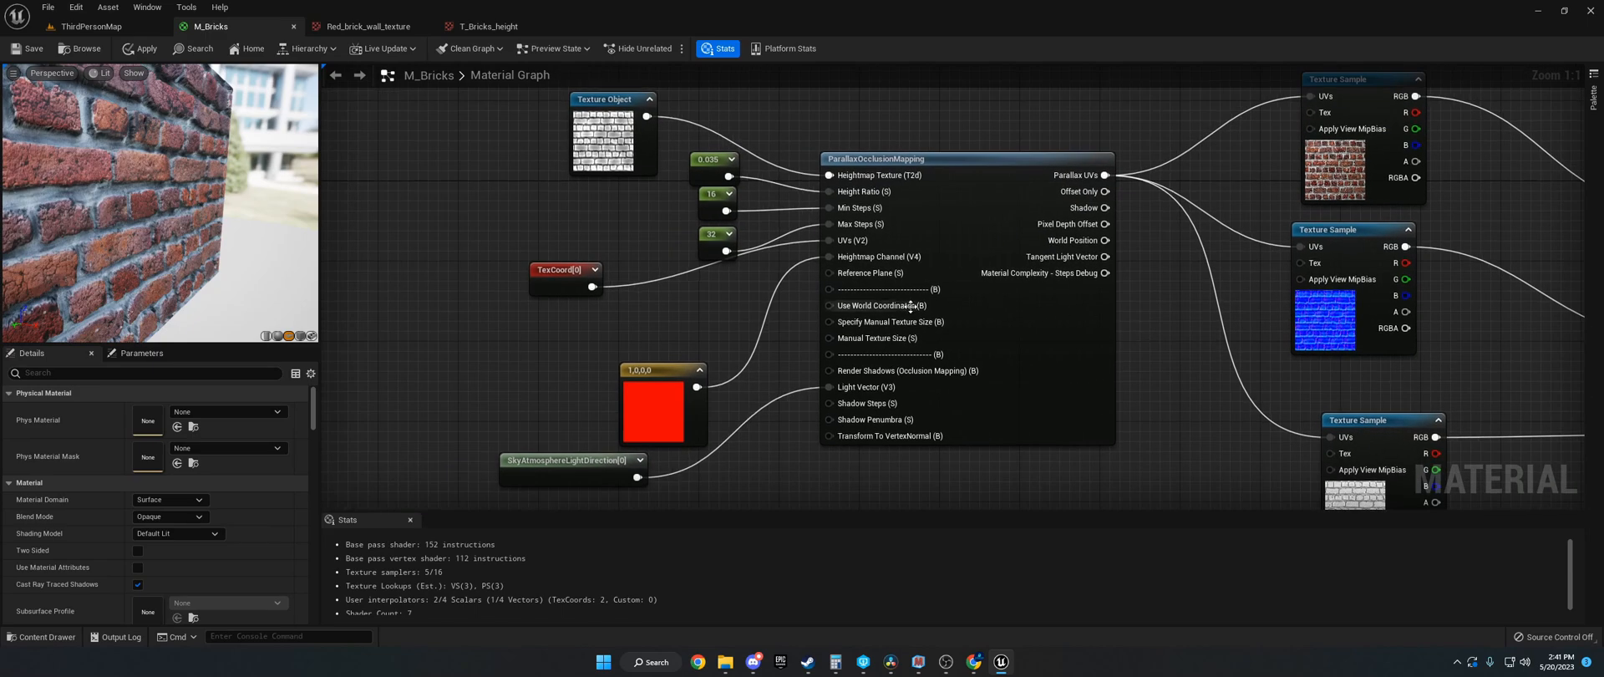
mouse_move(879, 255)
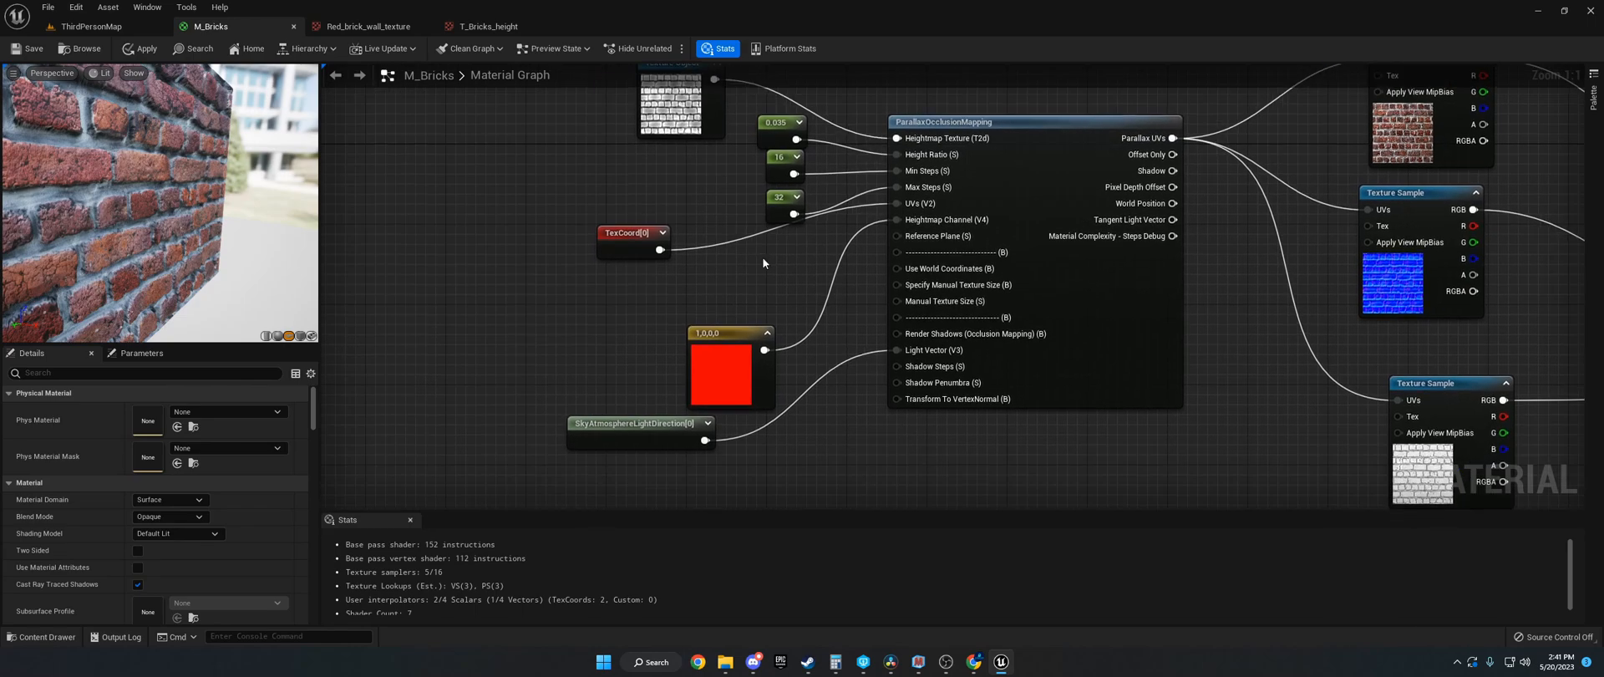
mouse_move(539, 288)
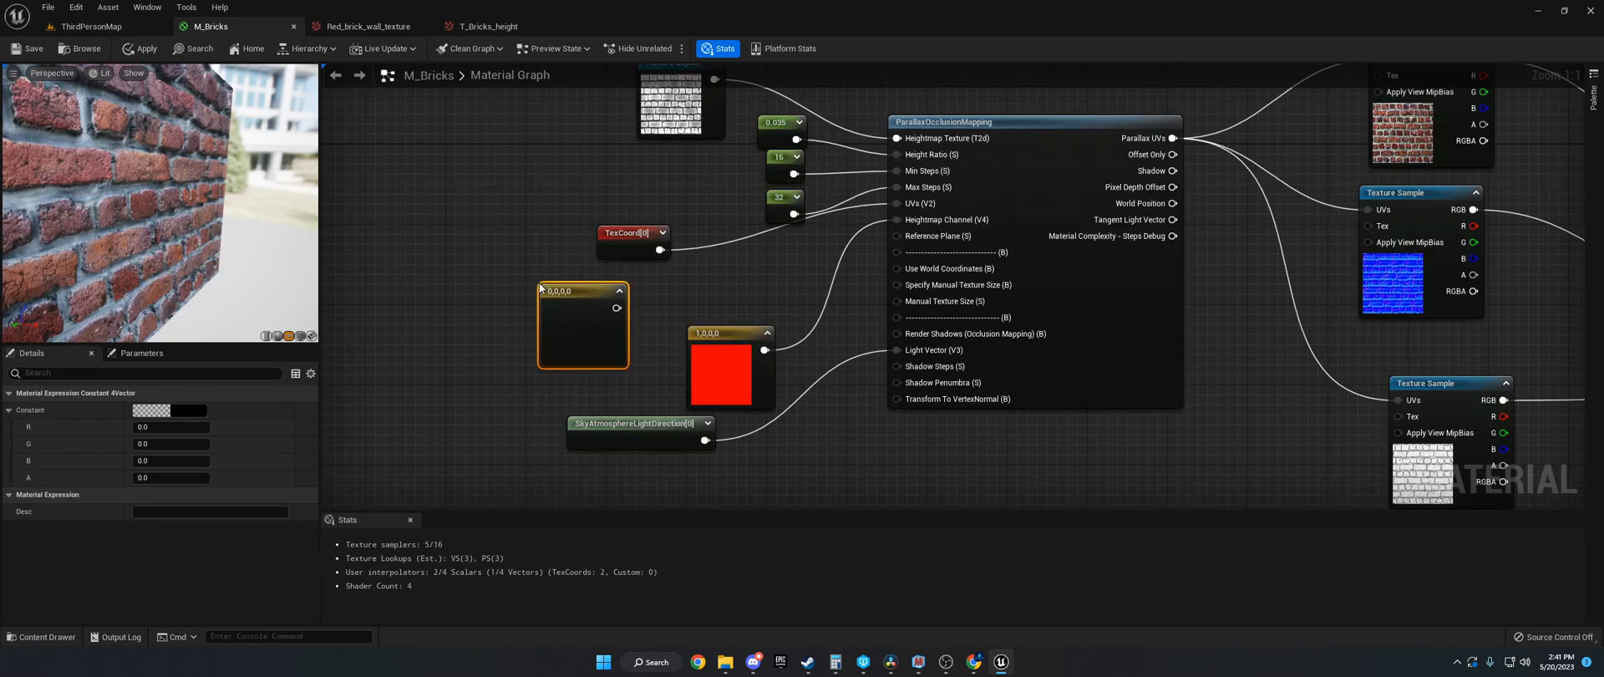
mouse_move(938, 223)
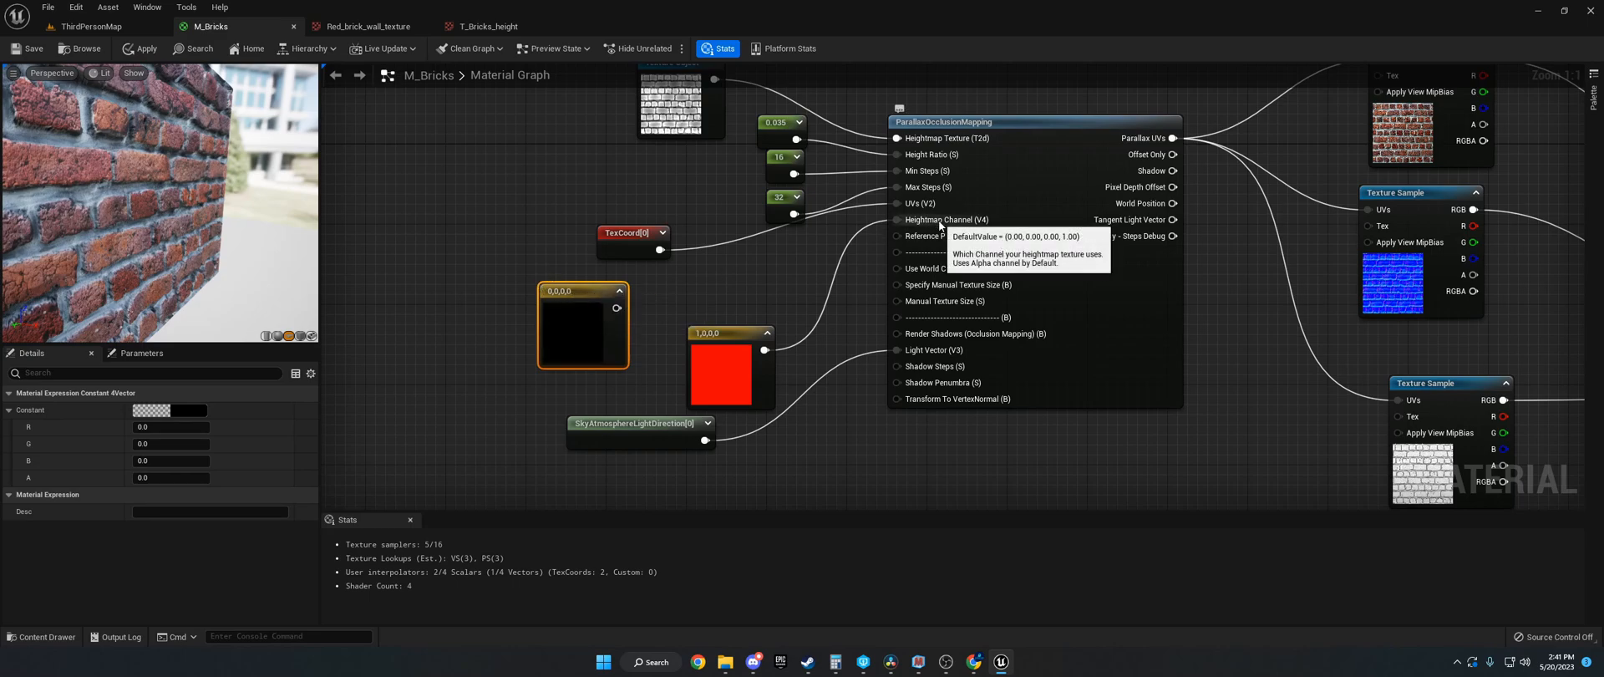
mouse_move(592, 325)
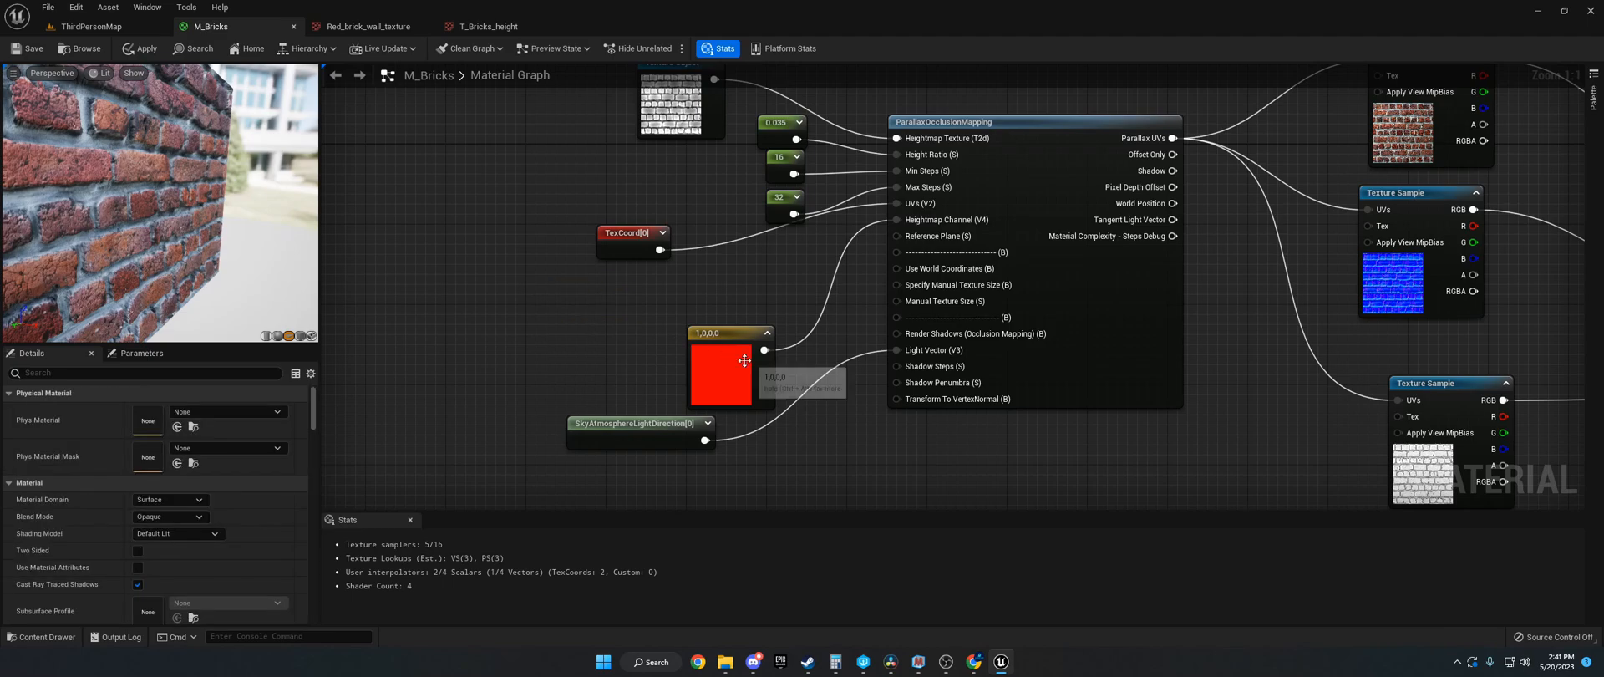
Step: Connect a Constant4Vector (1,0,0,0) to the parallax node's Heightmap Channel input
click(721, 316)
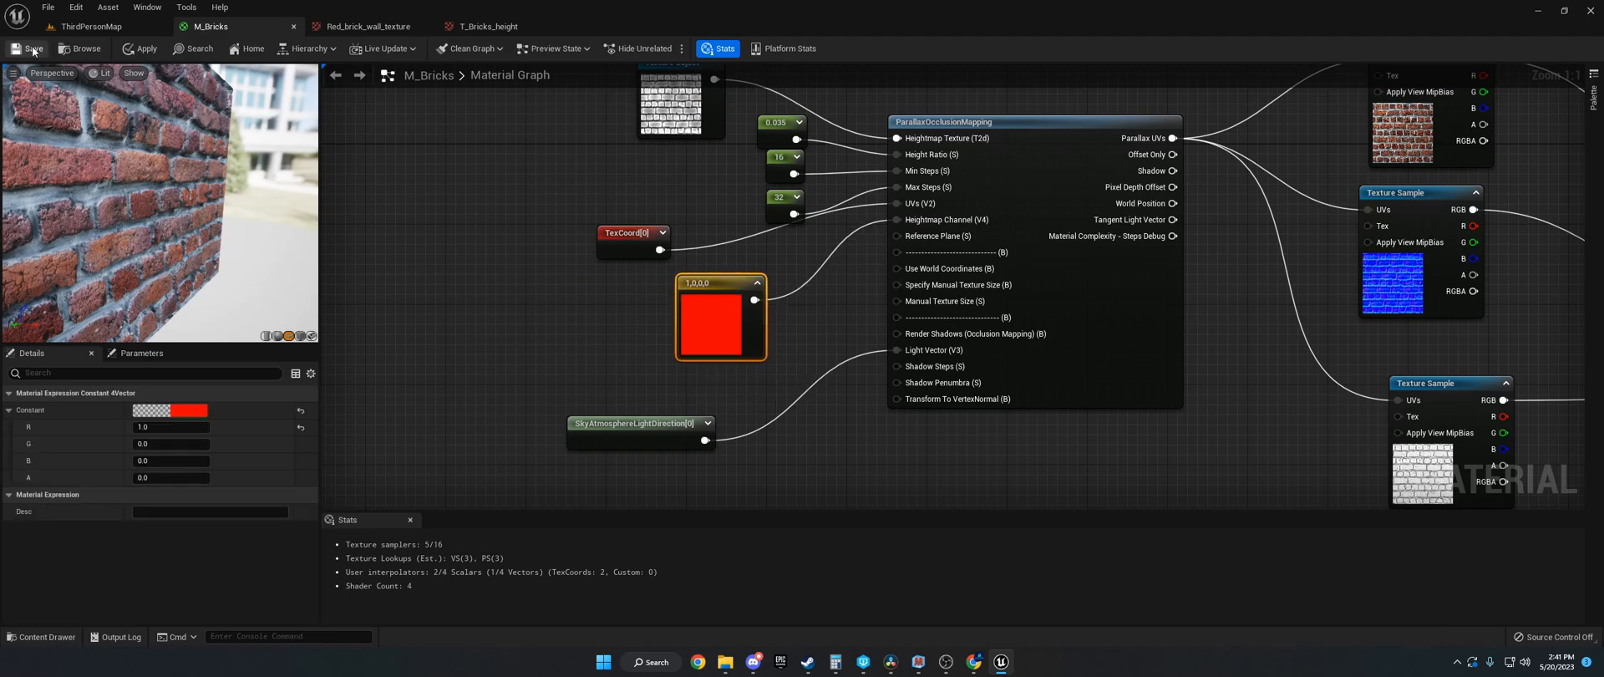
click(489, 26)
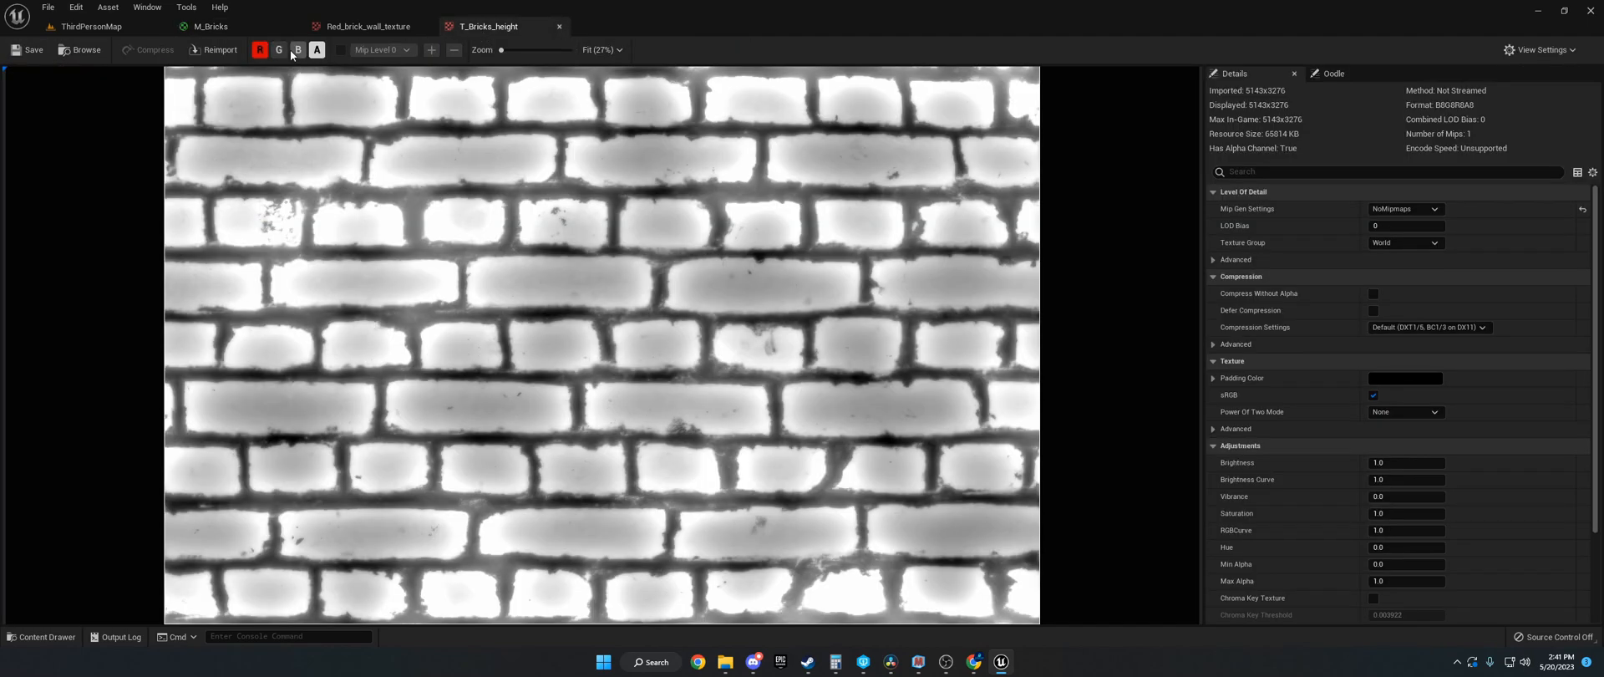
click(278, 50)
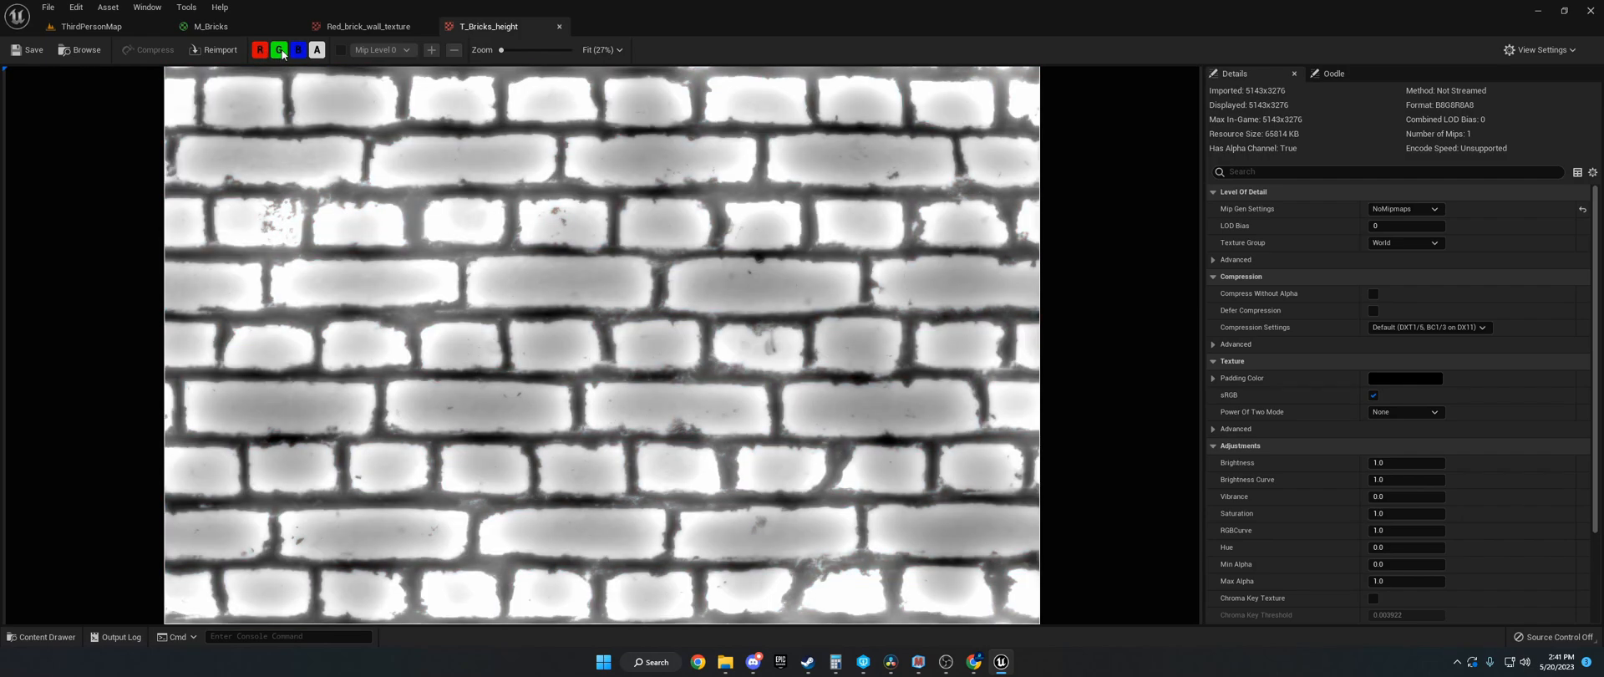
click(279, 50)
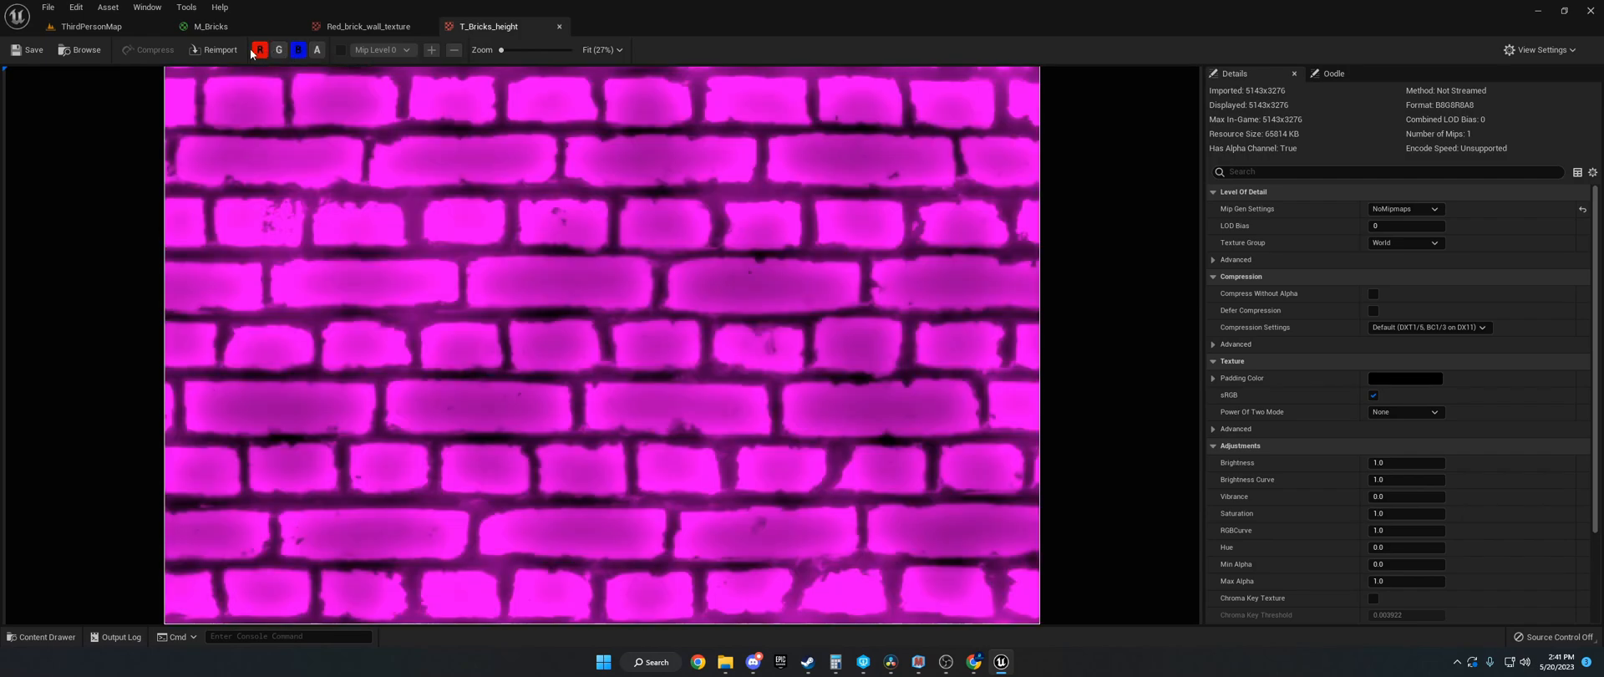
click(260, 50)
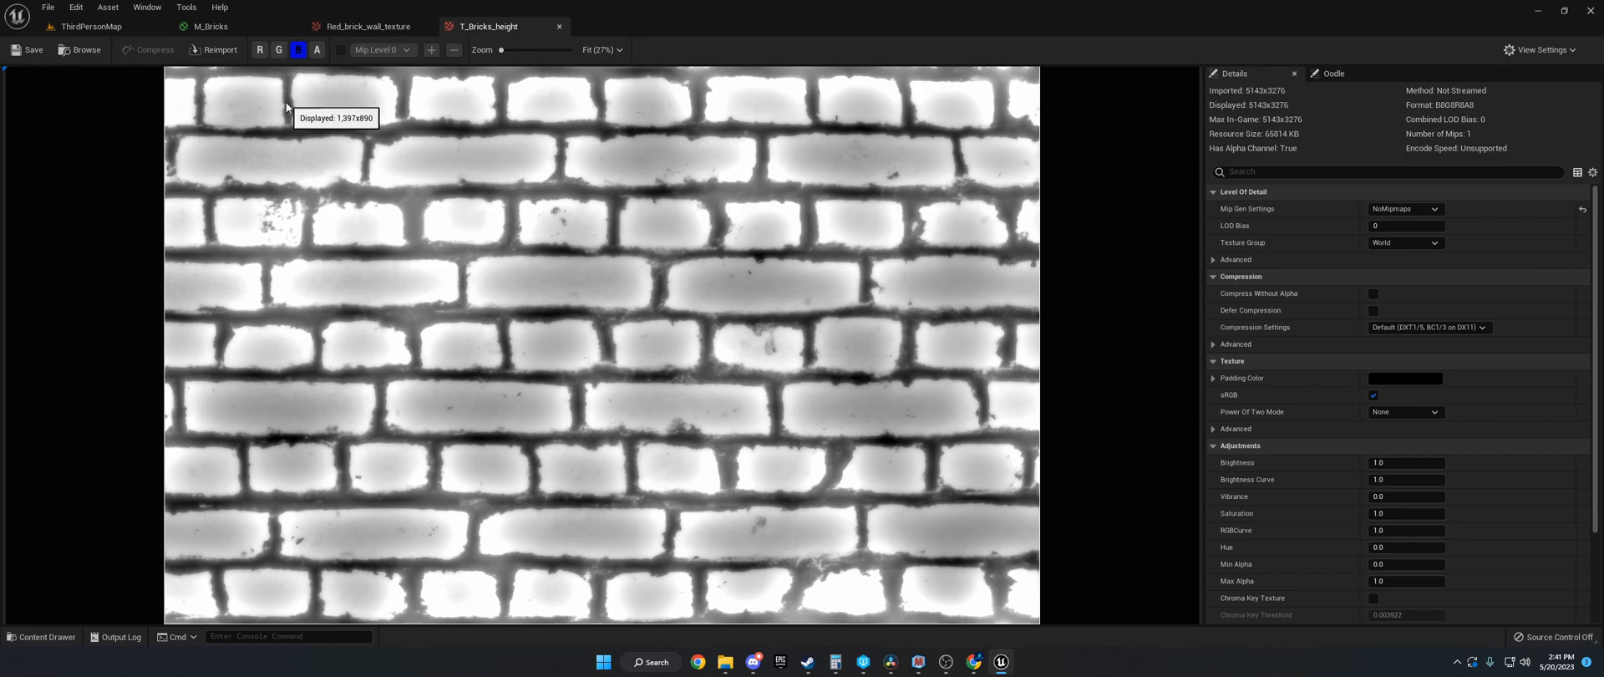
click(260, 50)
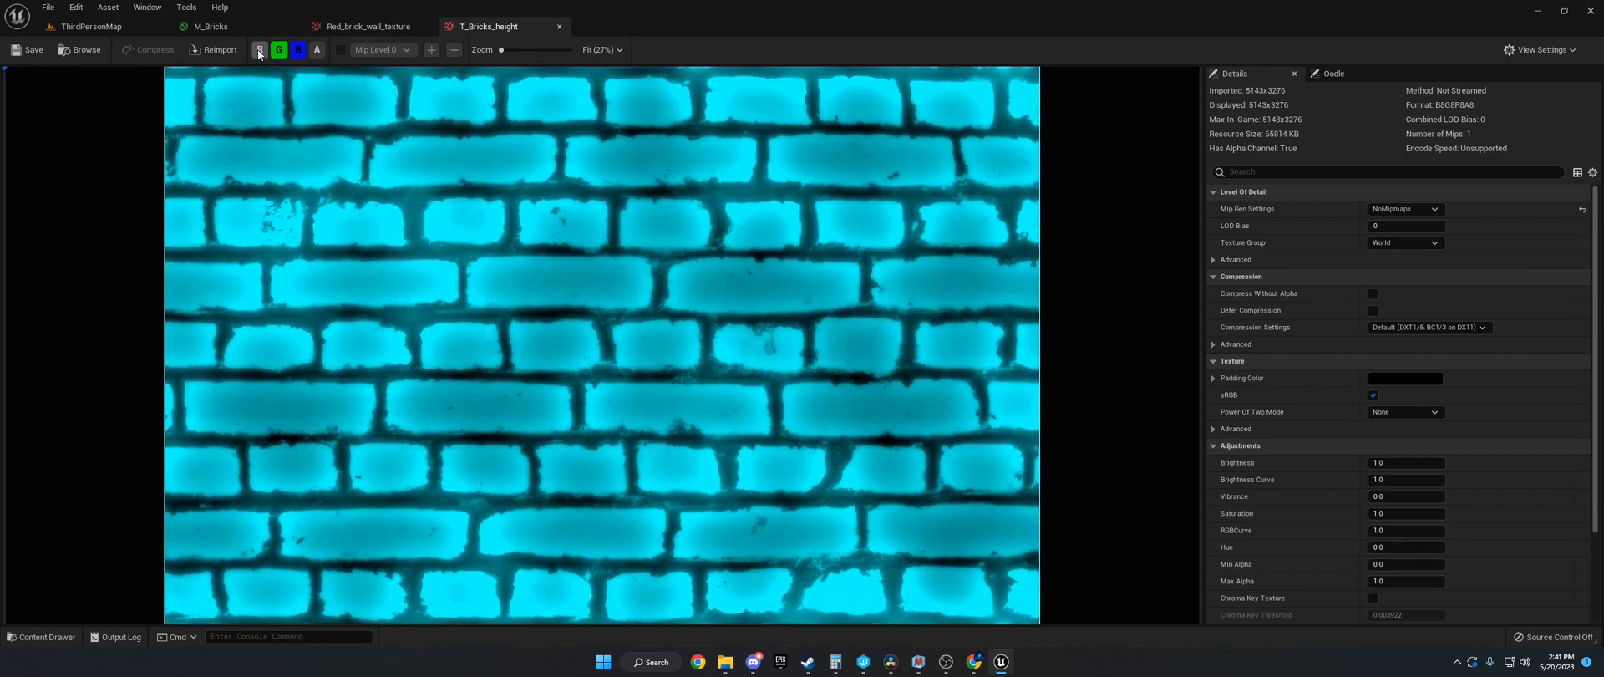
click(259, 50)
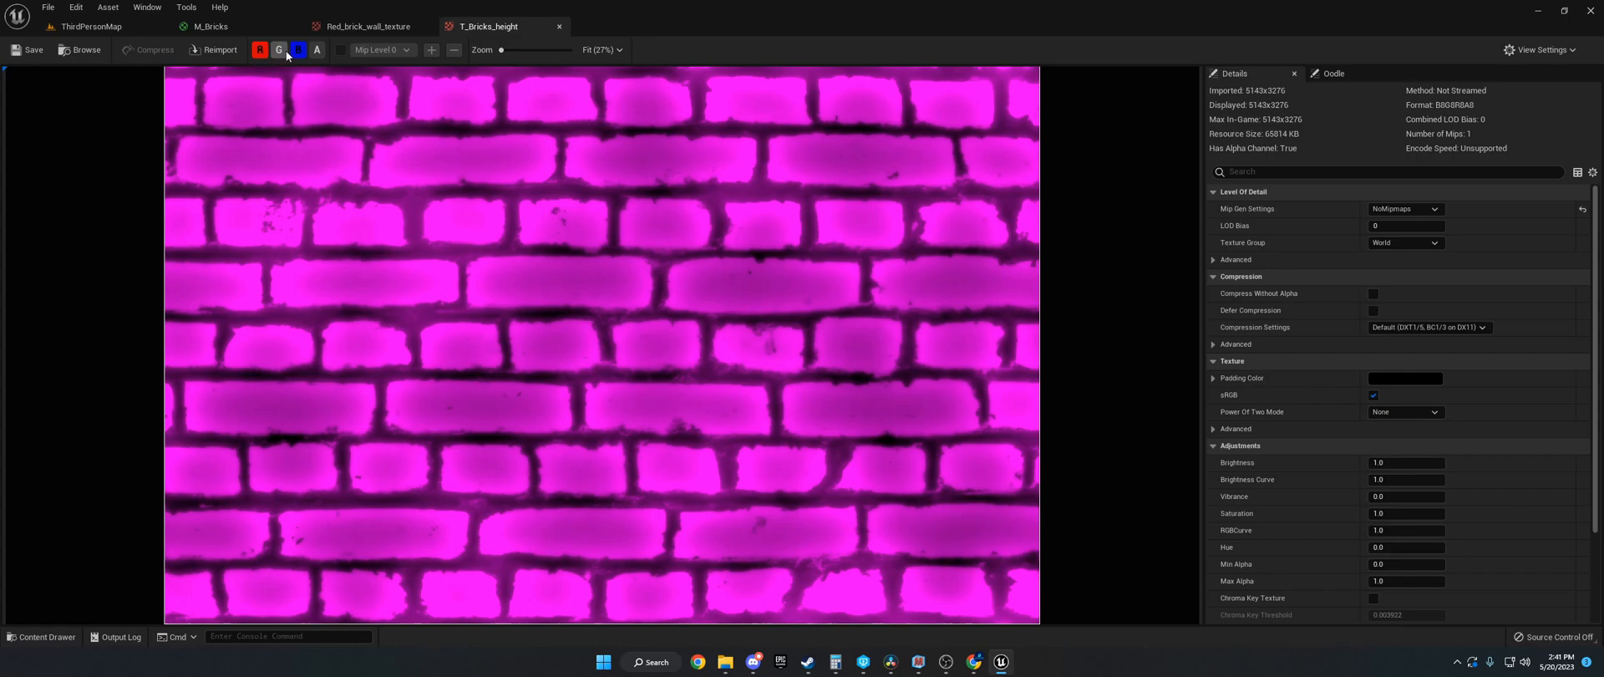
click(279, 50)
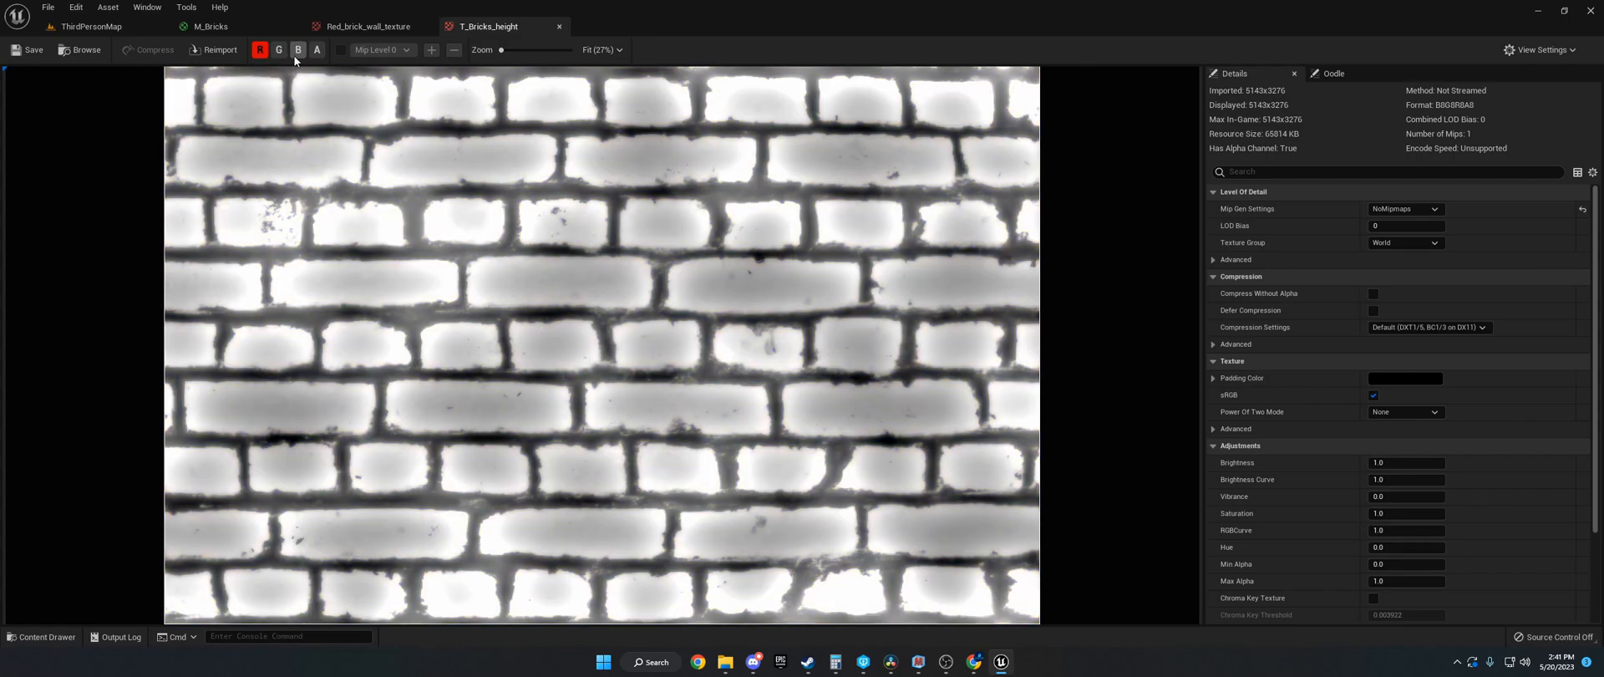
click(298, 50)
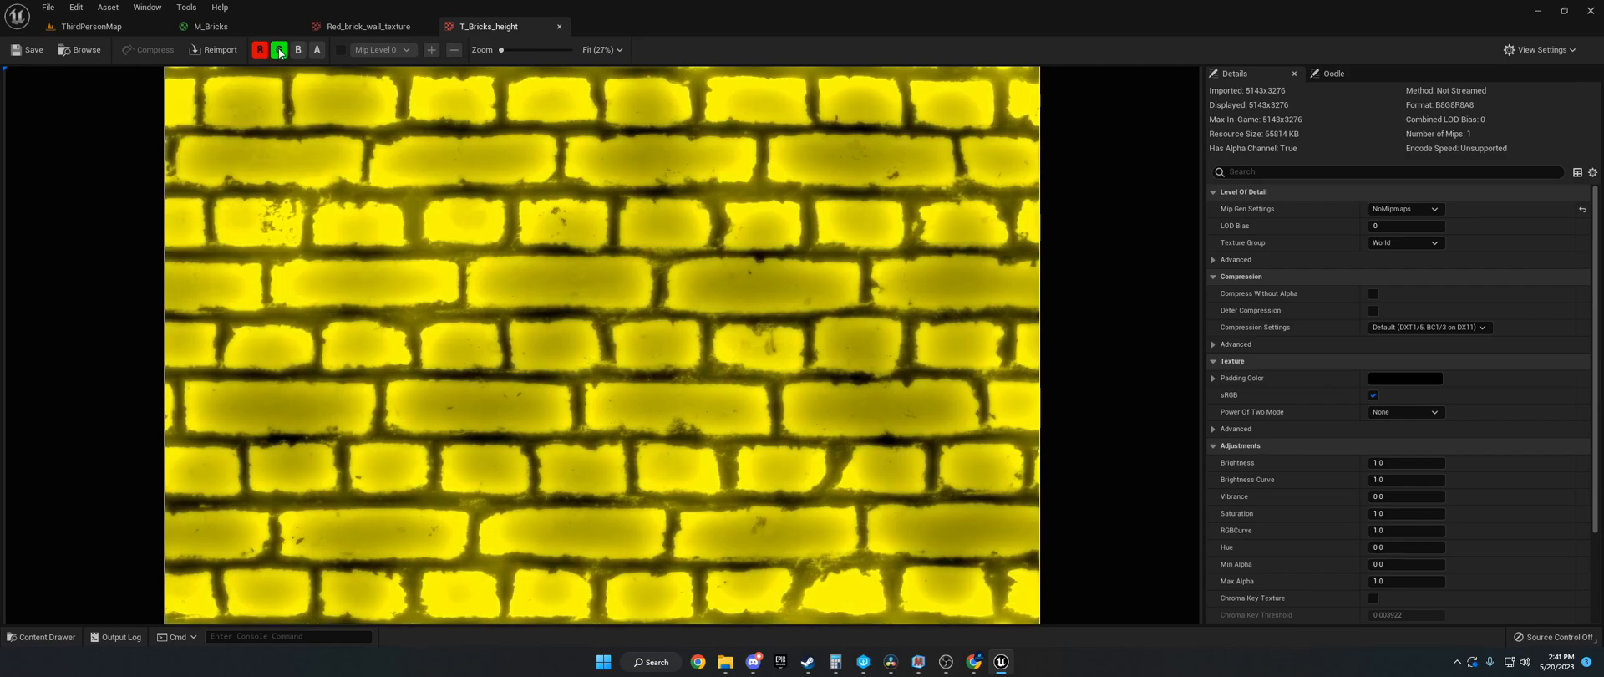
click(261, 49)
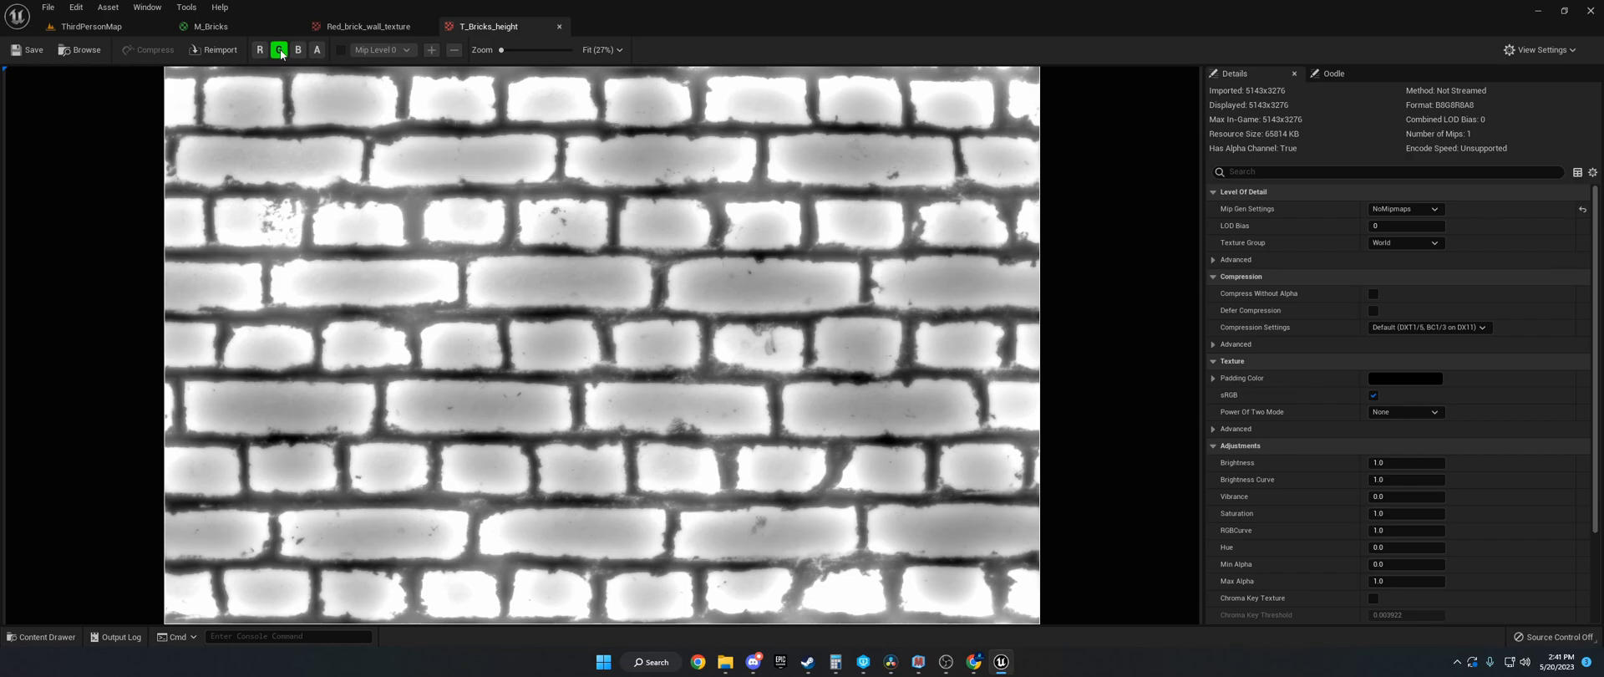
click(260, 49)
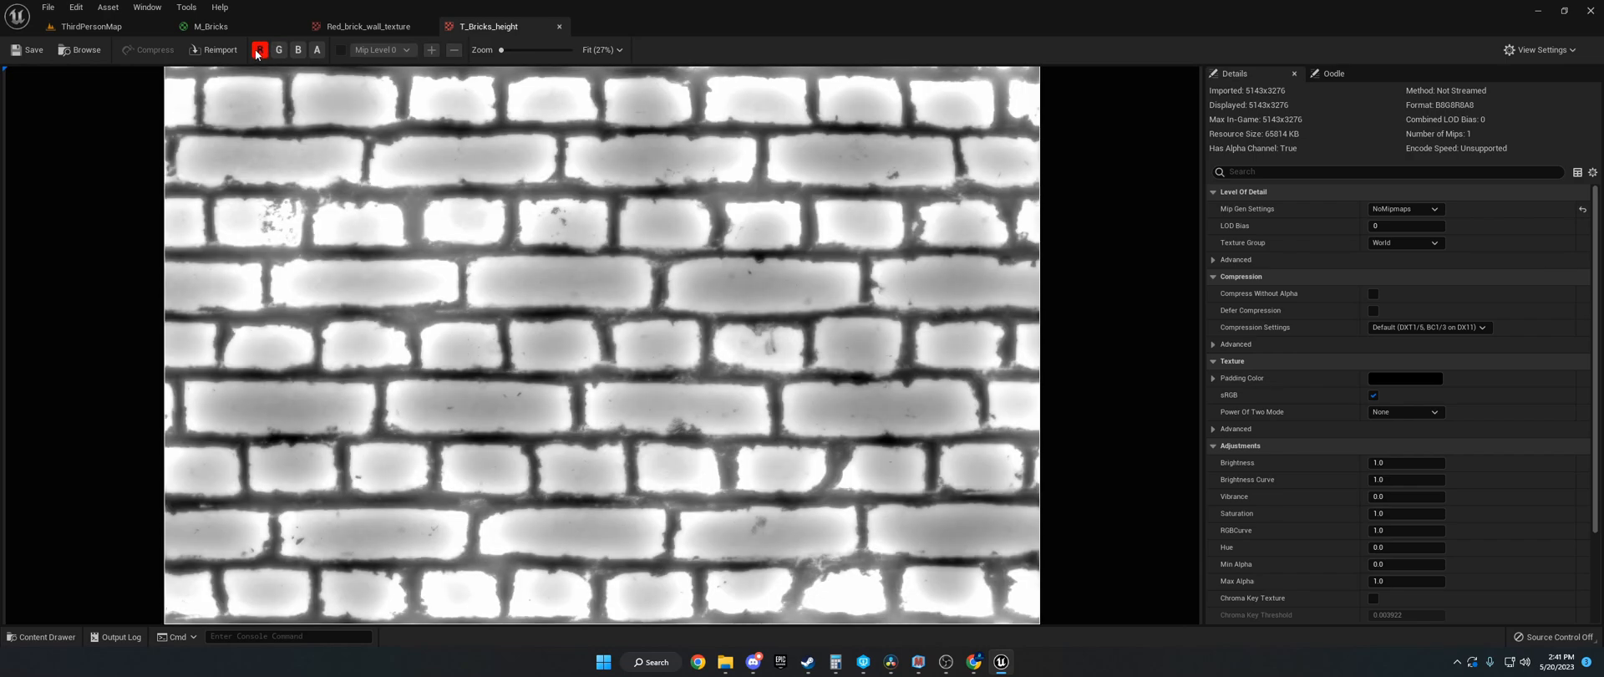
click(89, 26)
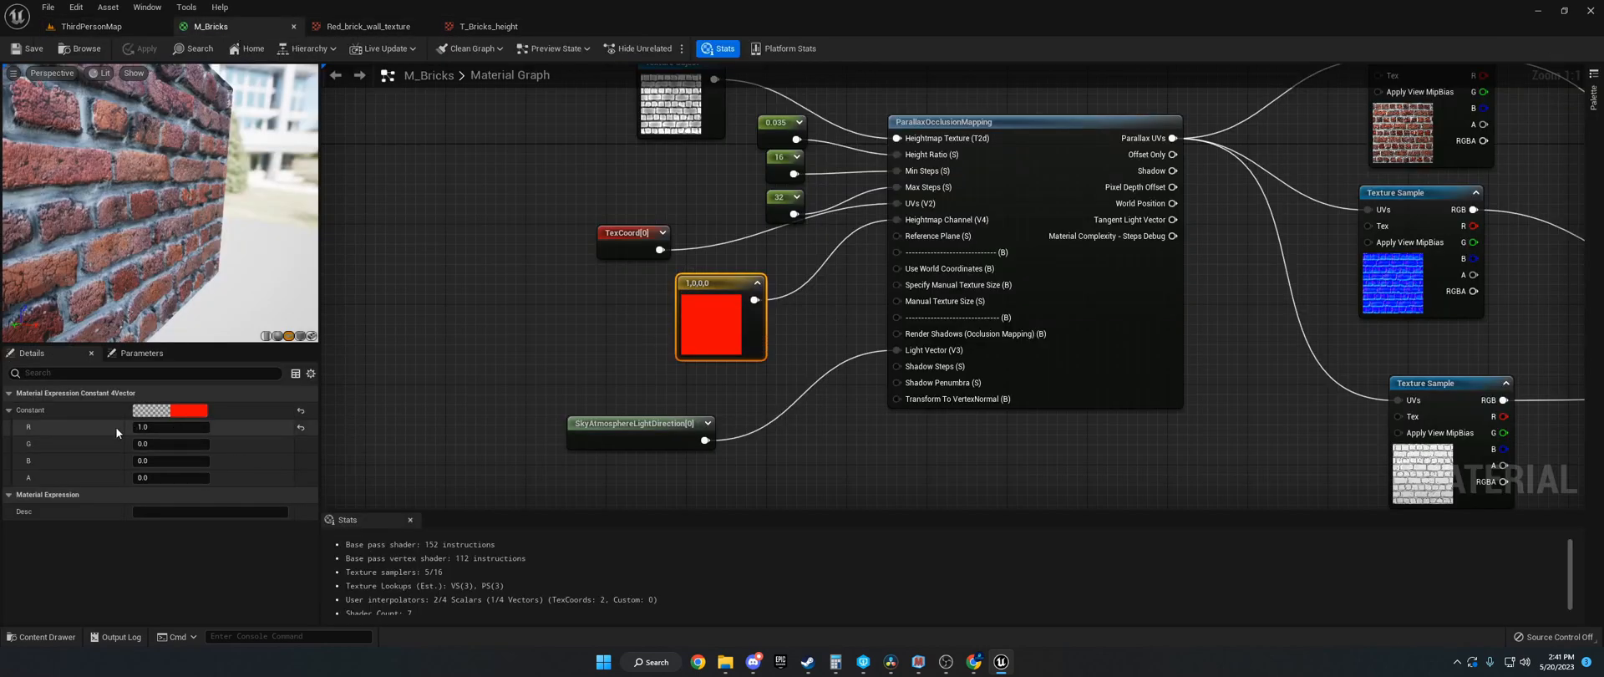
mouse_move(59, 427)
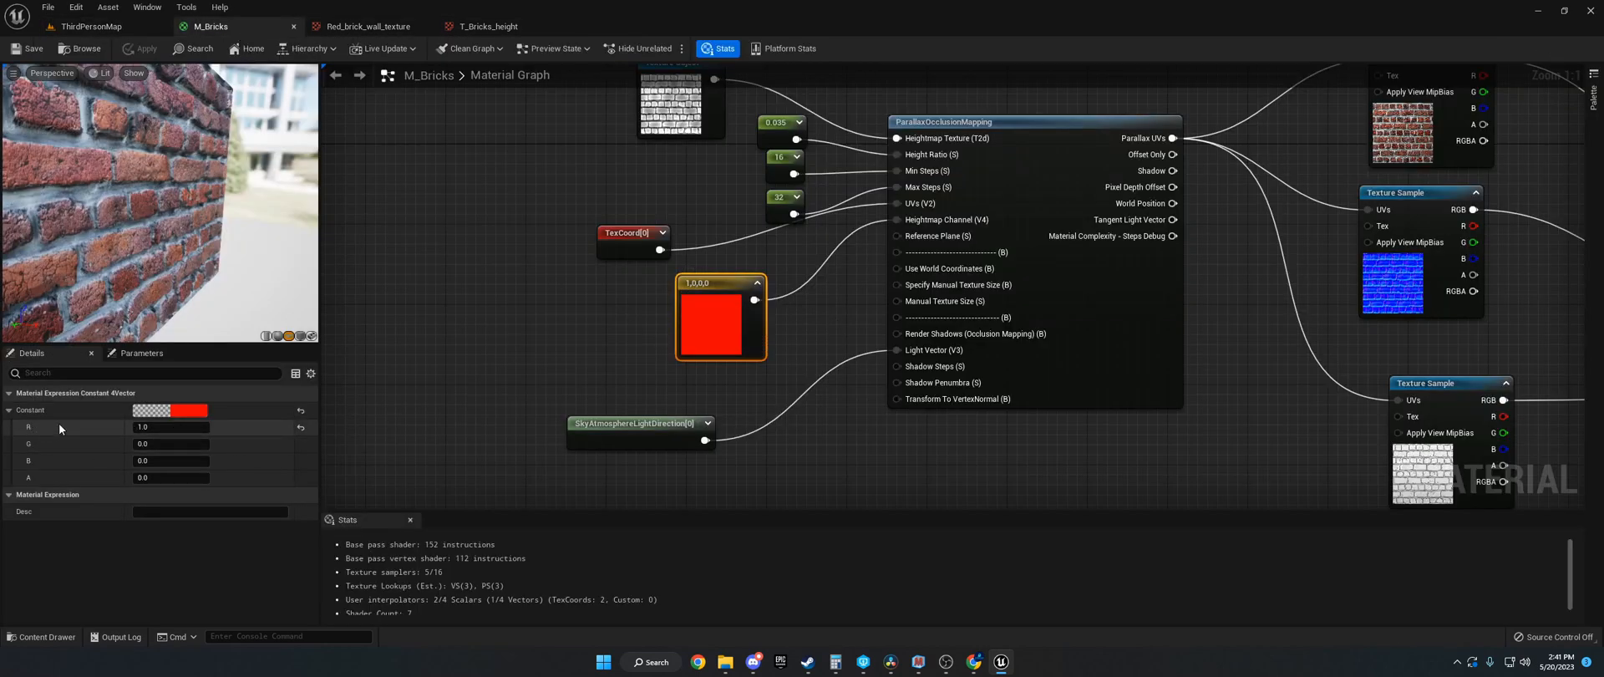
click(487, 26)
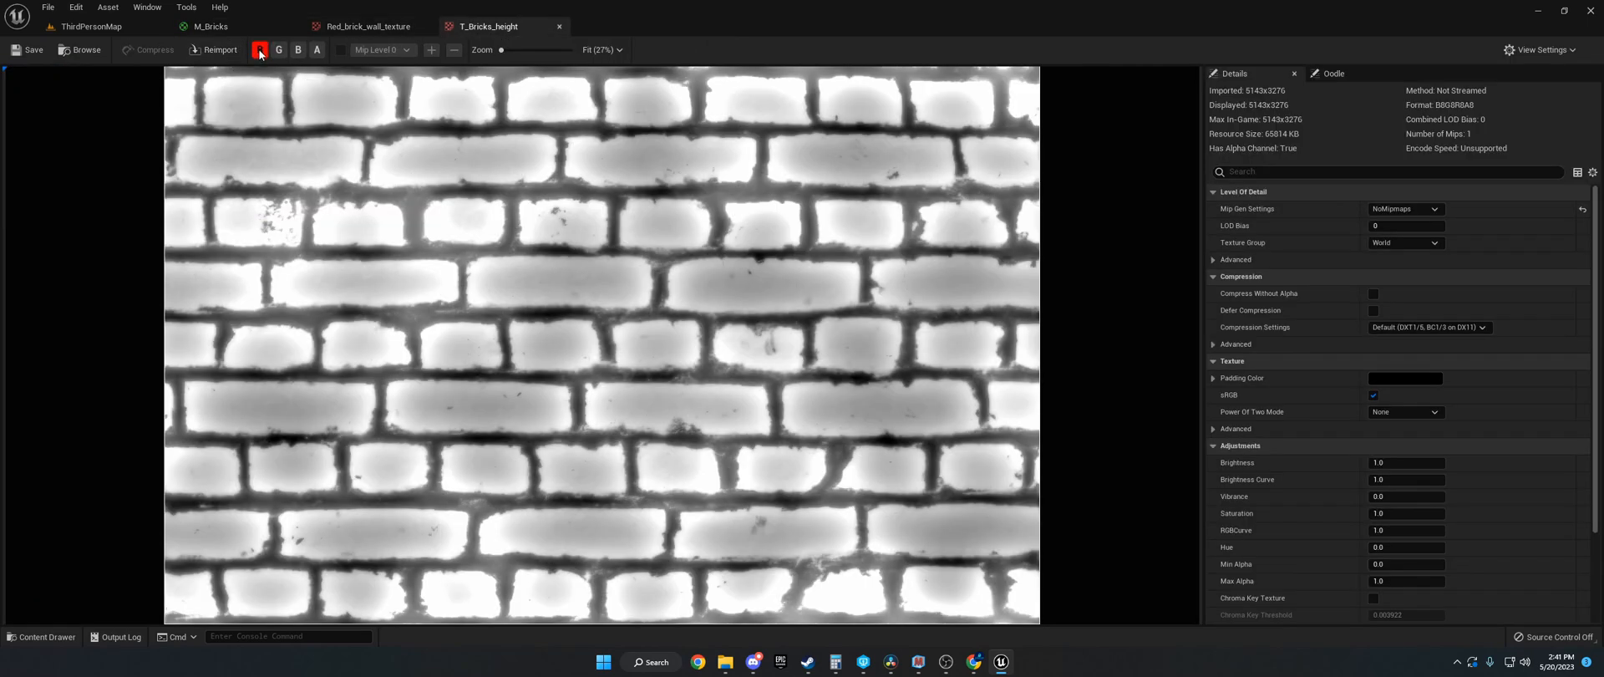
click(209, 26)
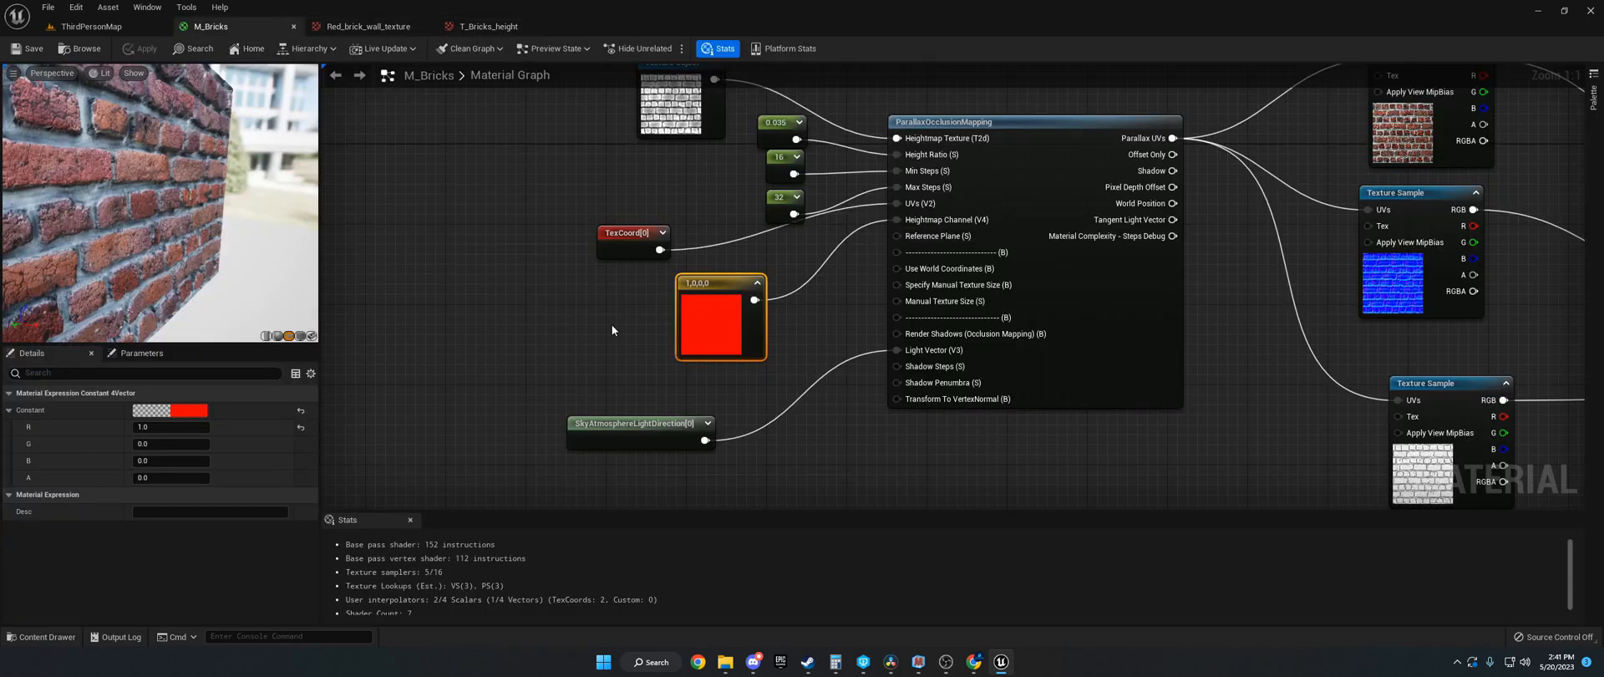
mouse_move(762, 230)
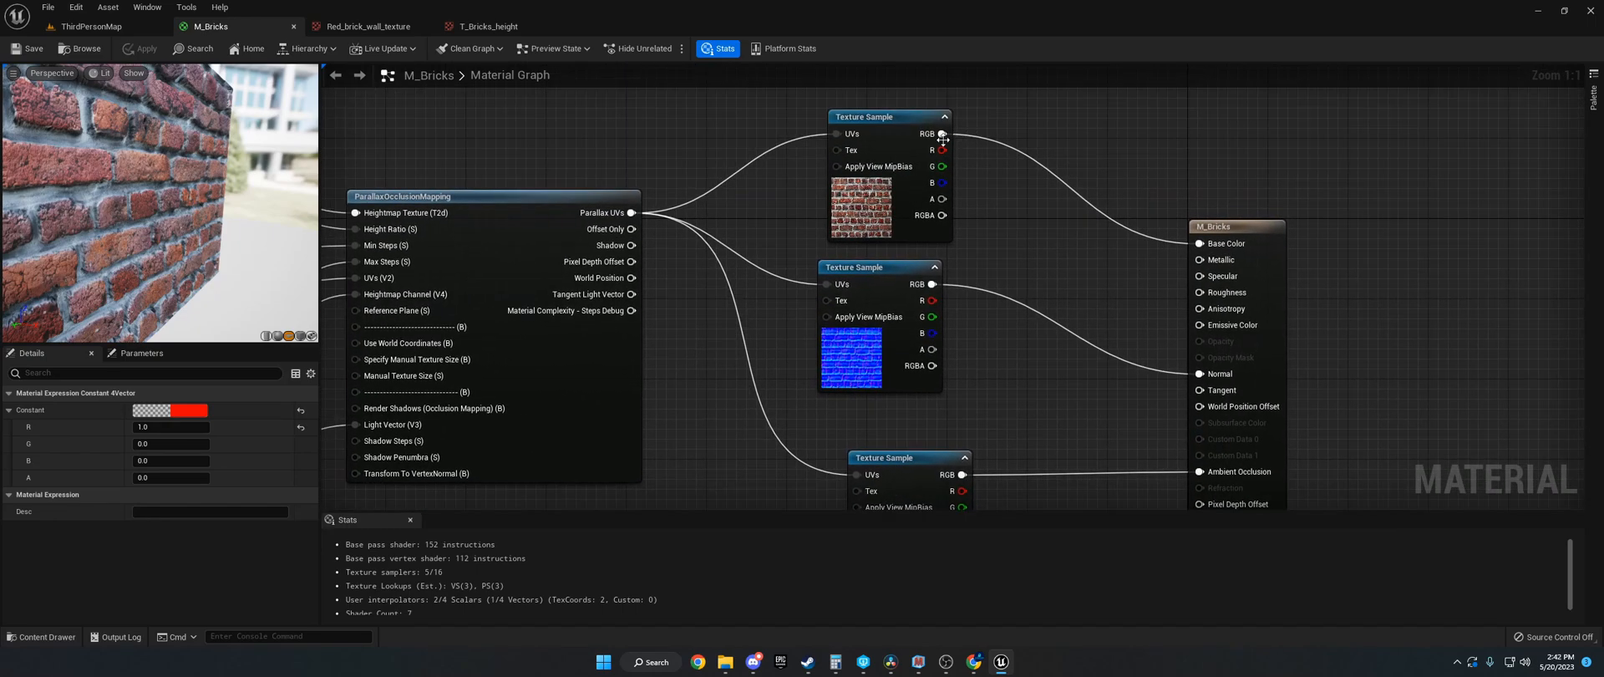
mouse_move(942, 150)
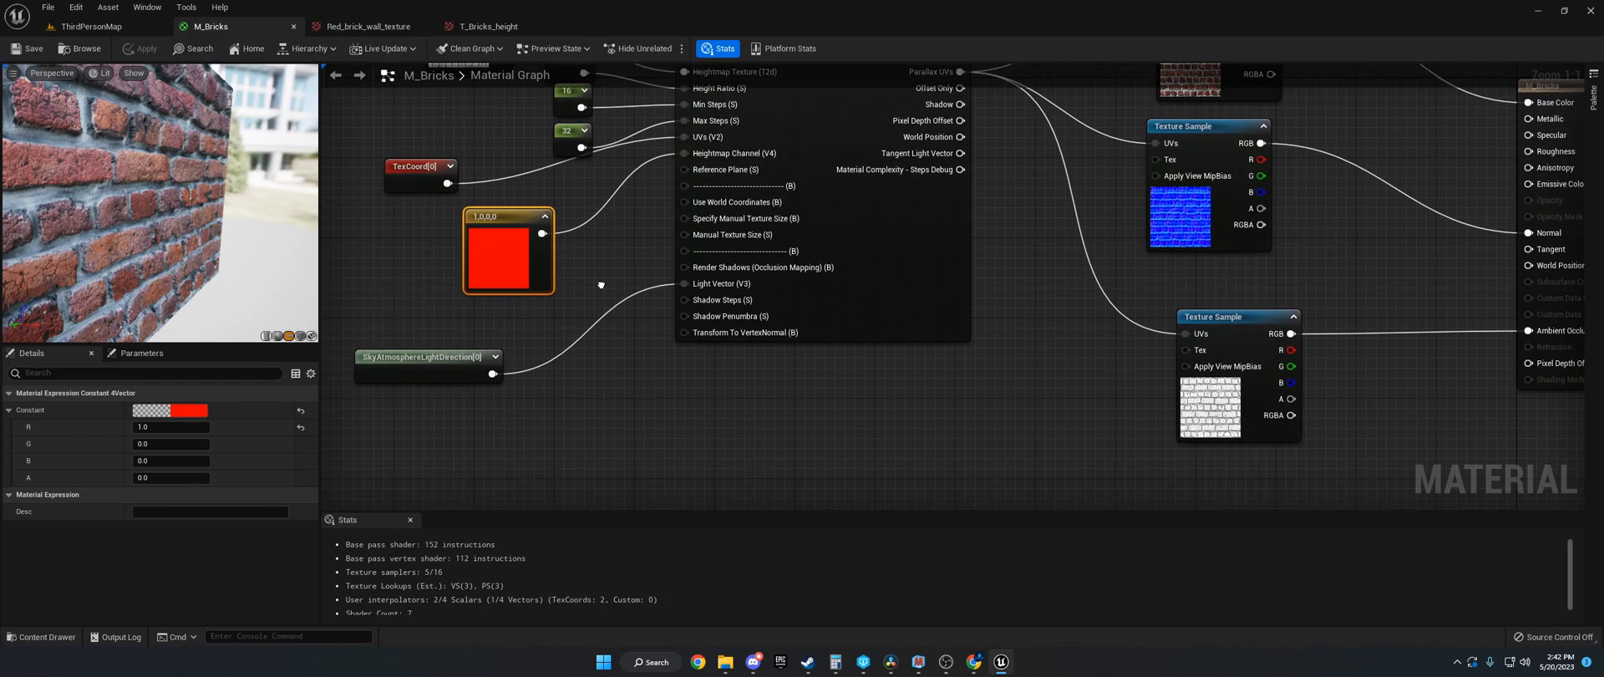
mouse_move(601, 287)
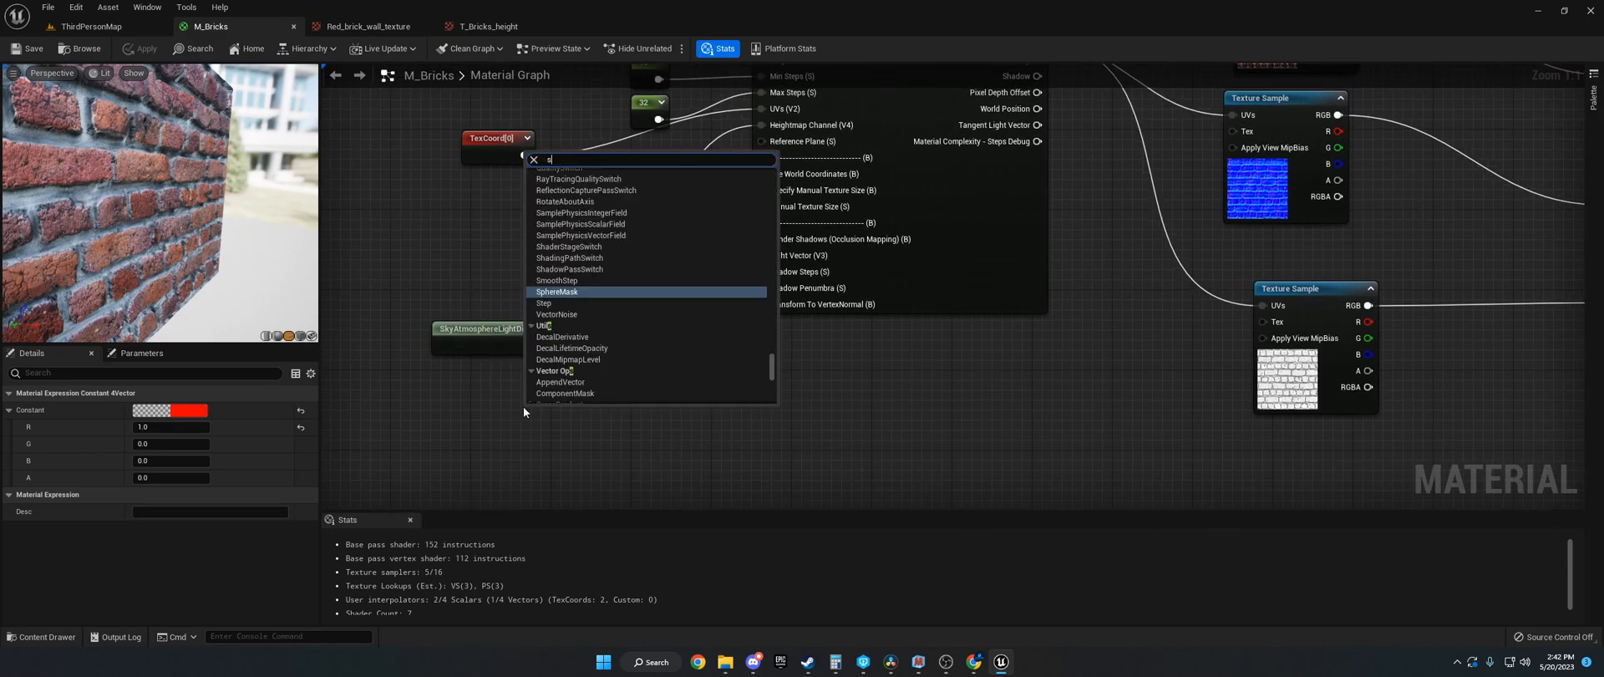
Step: Search 'sky atmosphere ligh' and place a SkyAtmosphereLightDirection node in M_Bricks
text(sky atmosphere)
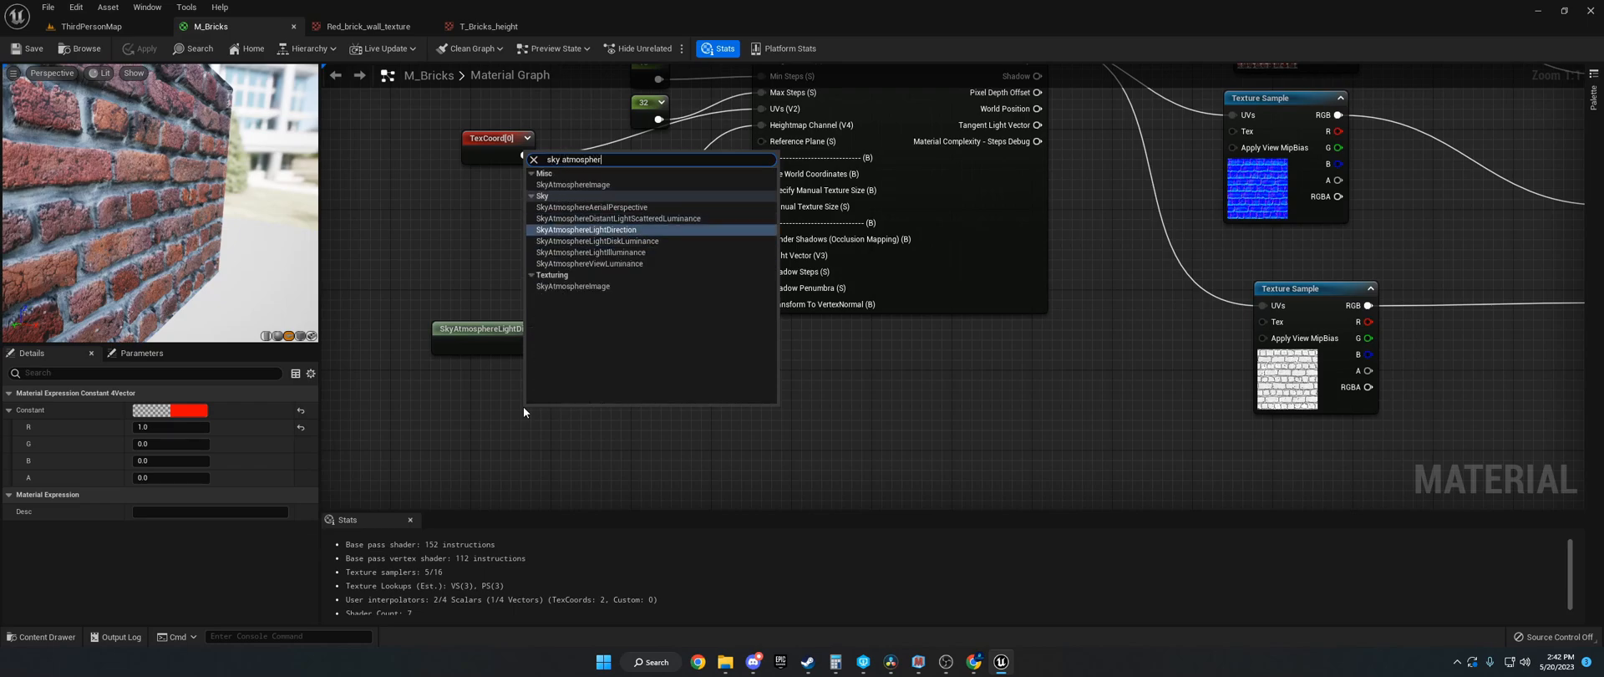
text(ligh)
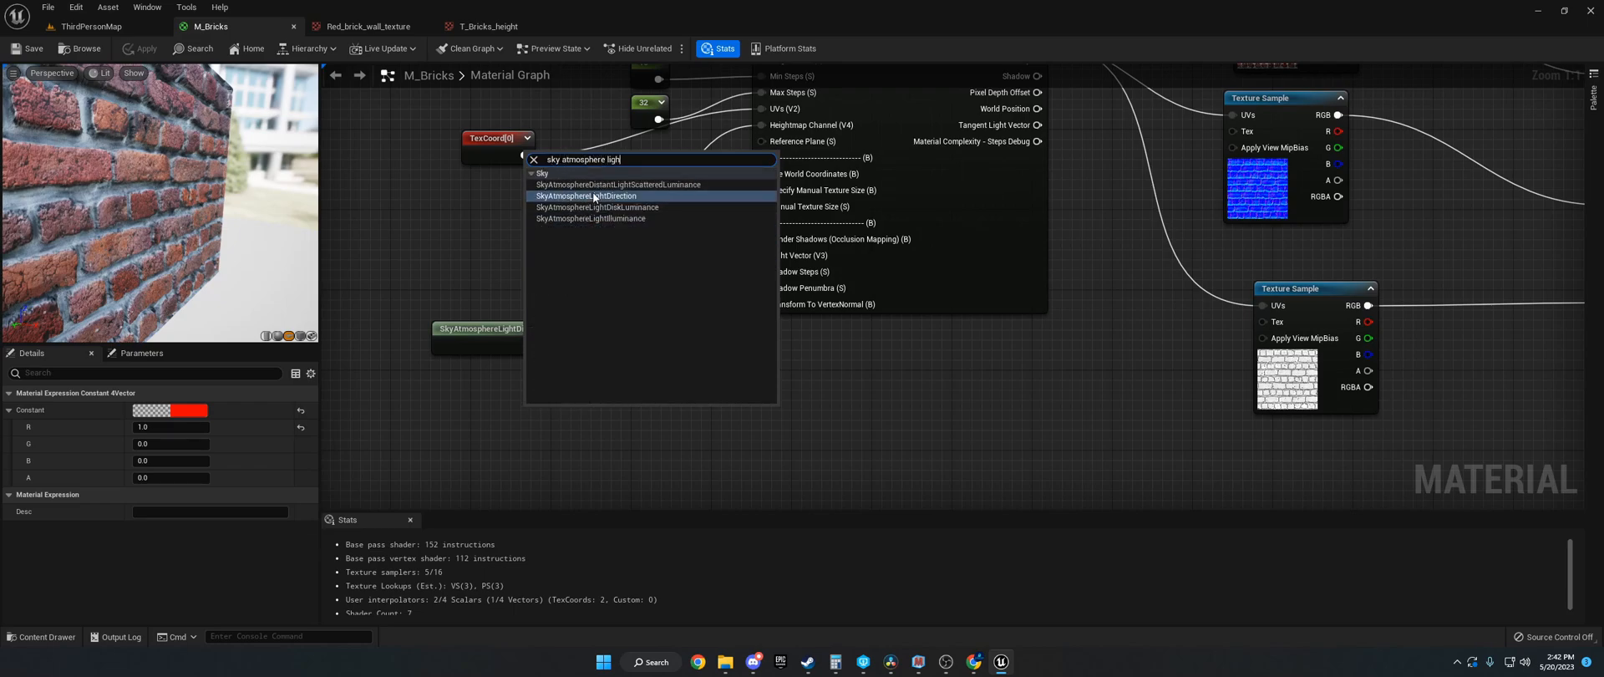
click(585, 196)
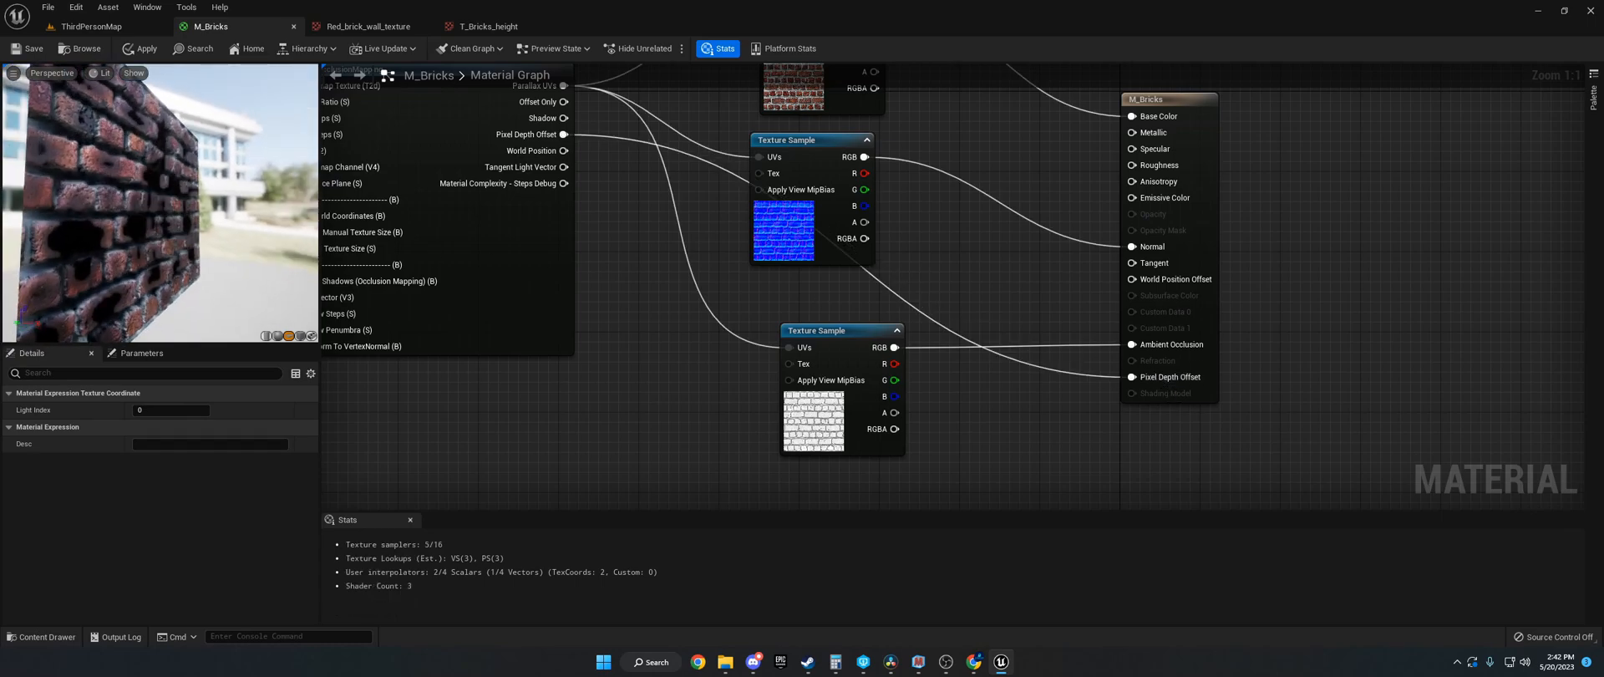
Step: Apply the M_Bricks changes and place a sphere in the level to test depth
click(143, 48)
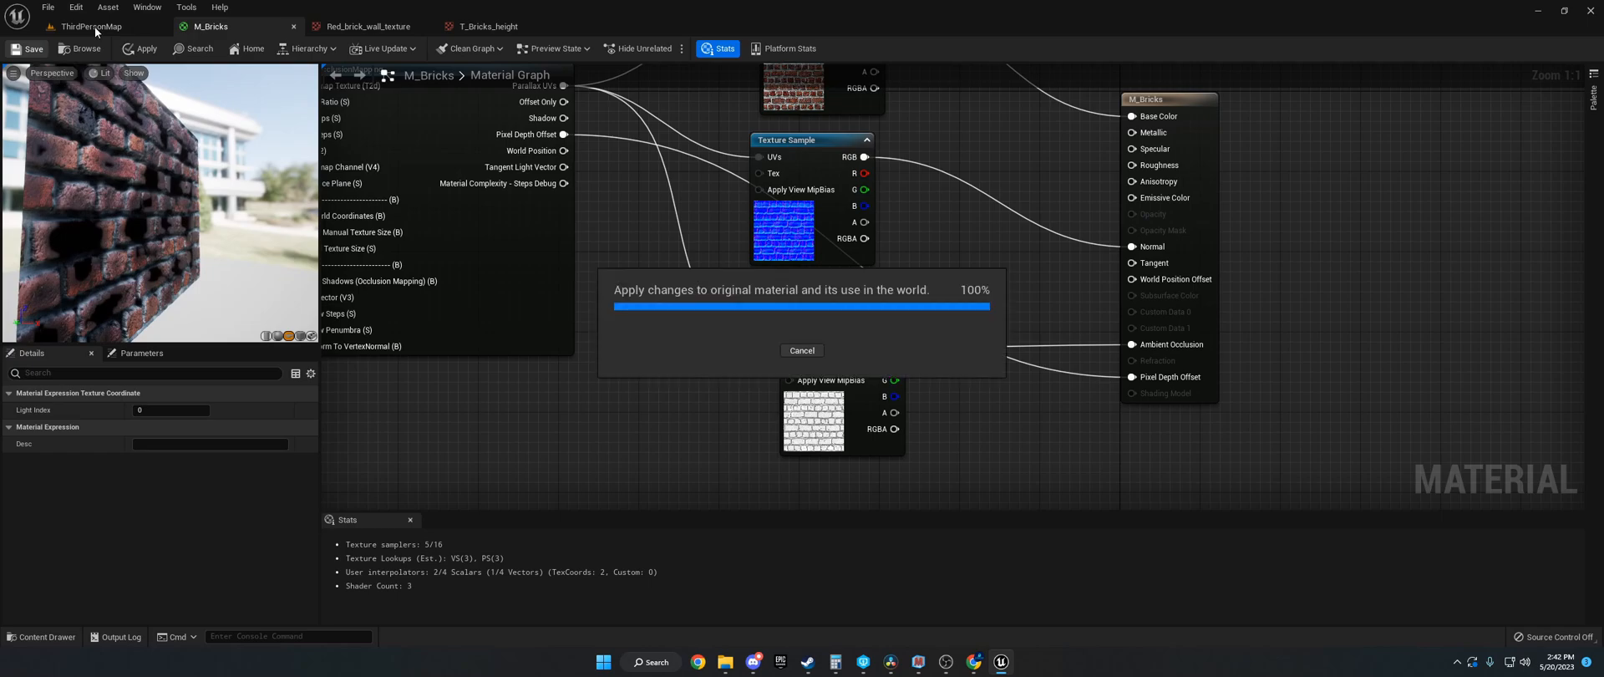
click(87, 26)
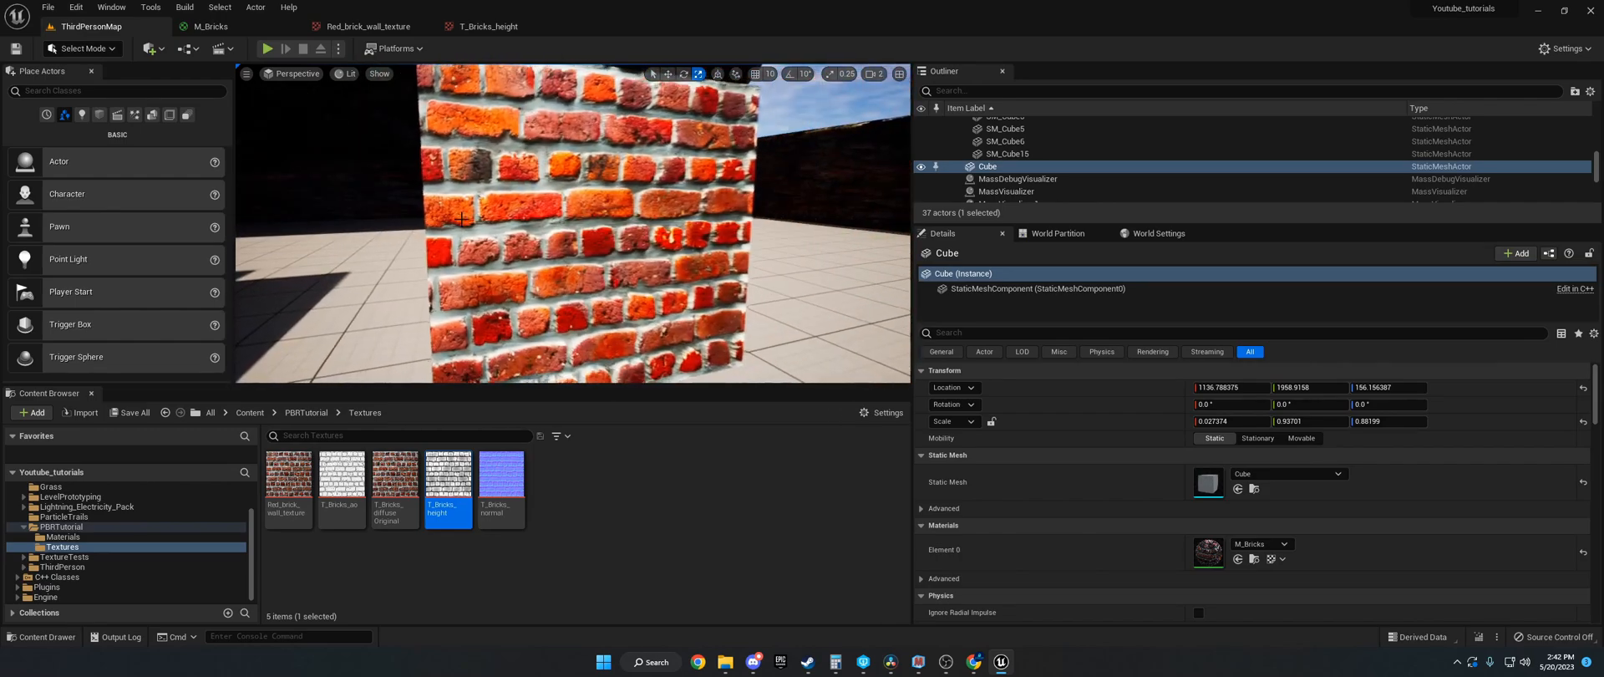
click(149, 49)
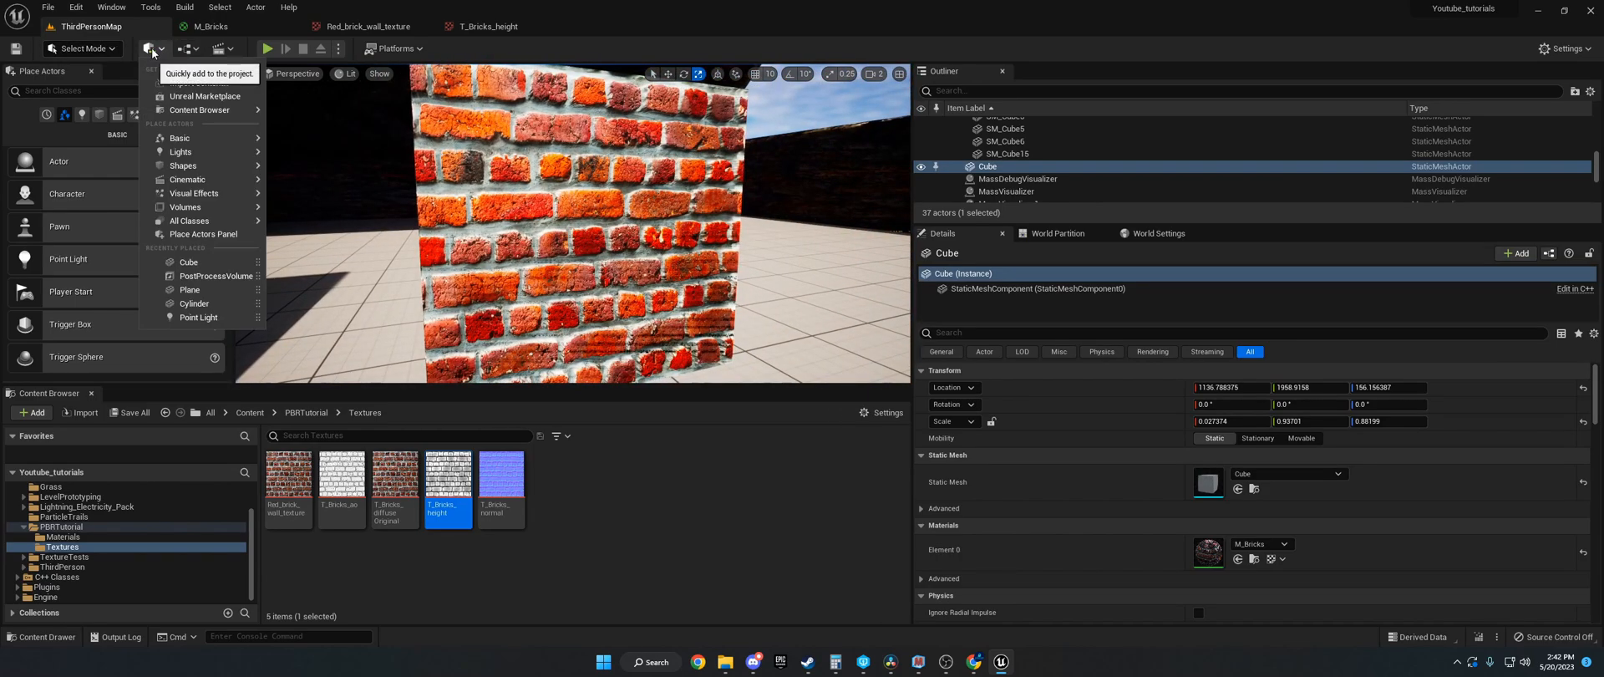
text(sphere)
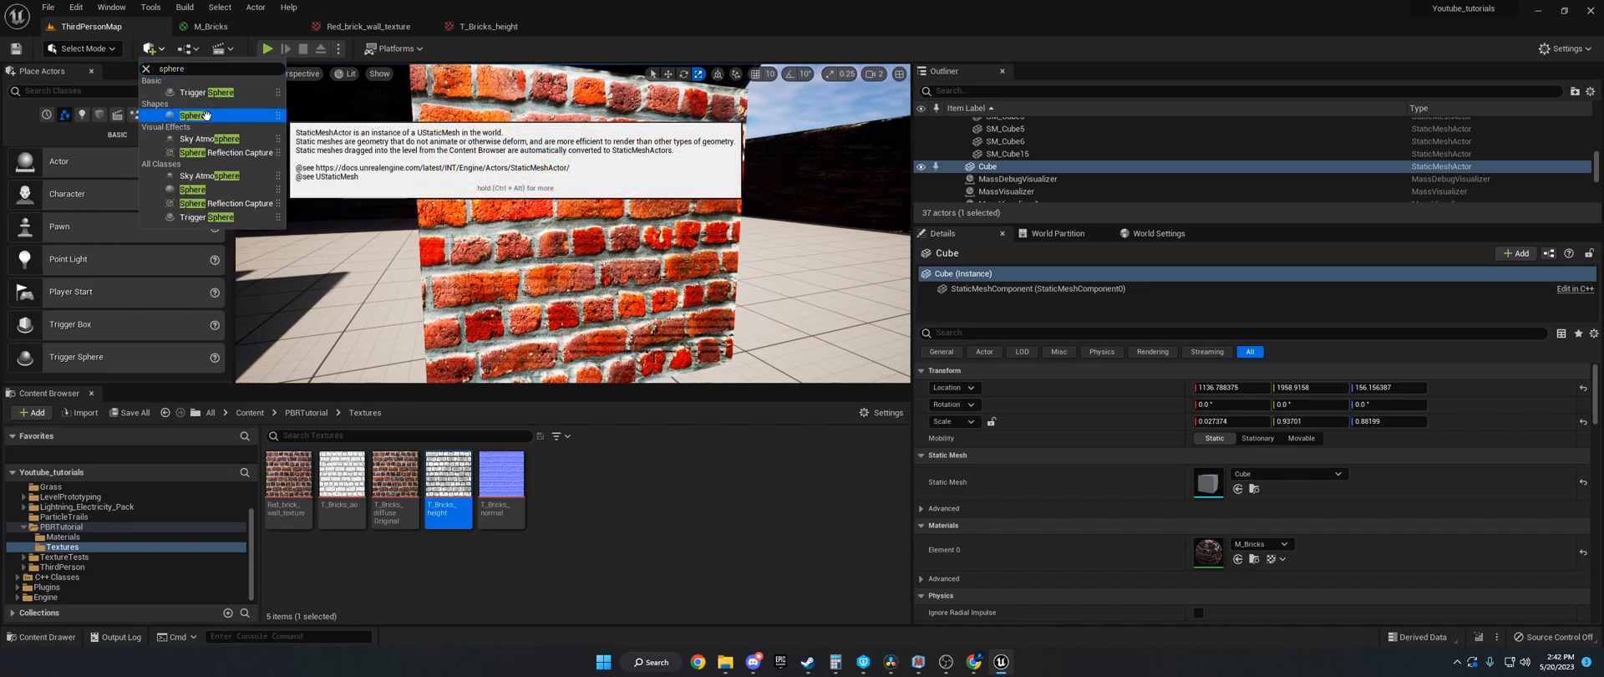
click(192, 114)
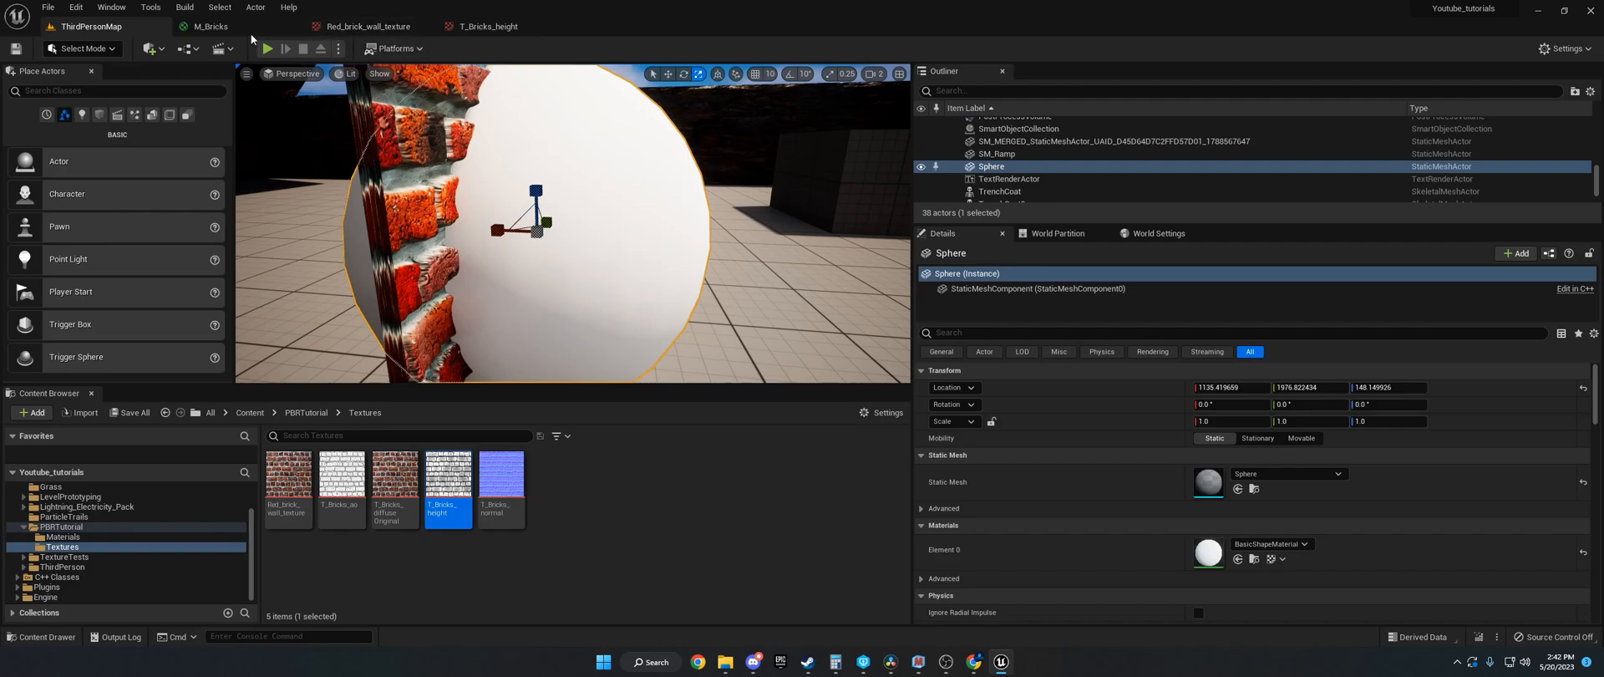
Step: Compare M_Bricks with the level view and save the material
click(213, 26)
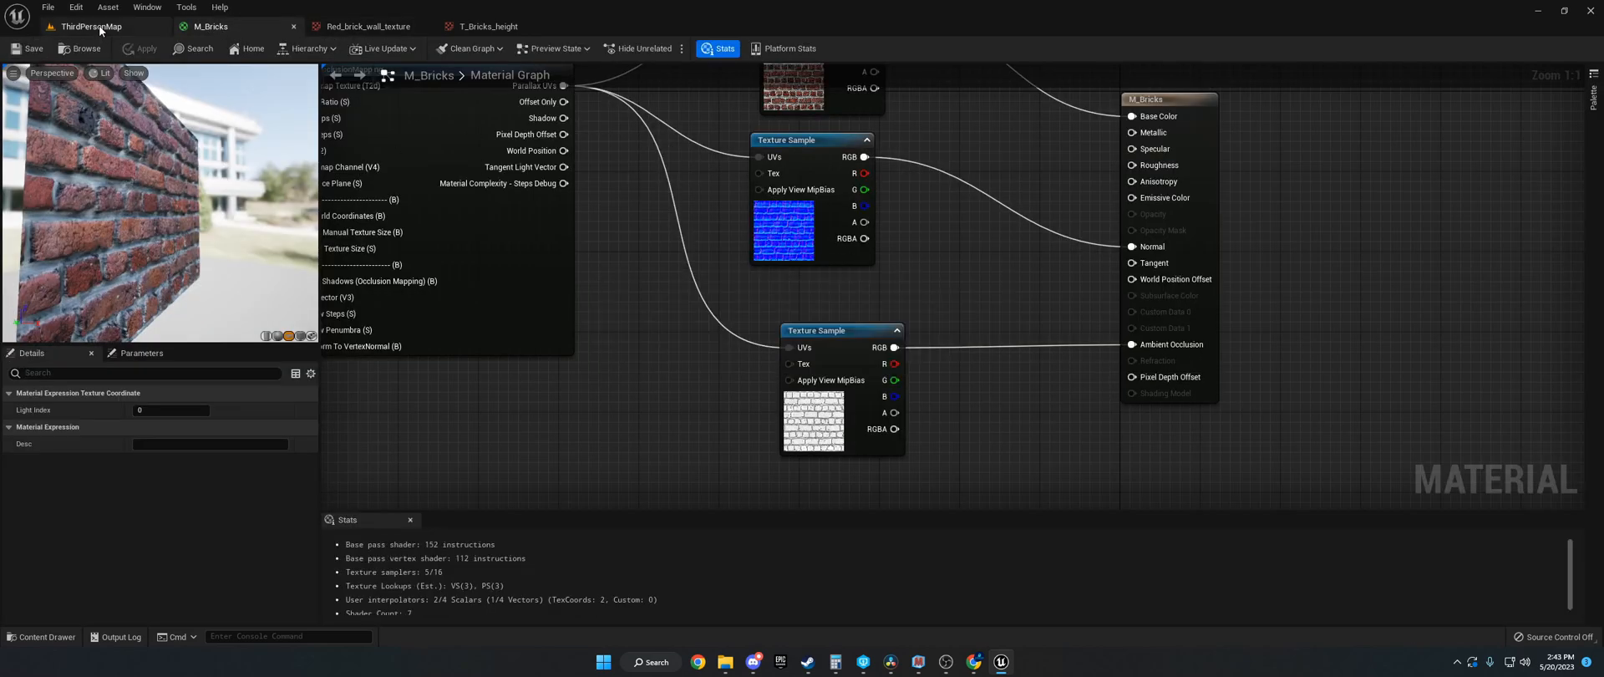
click(89, 25)
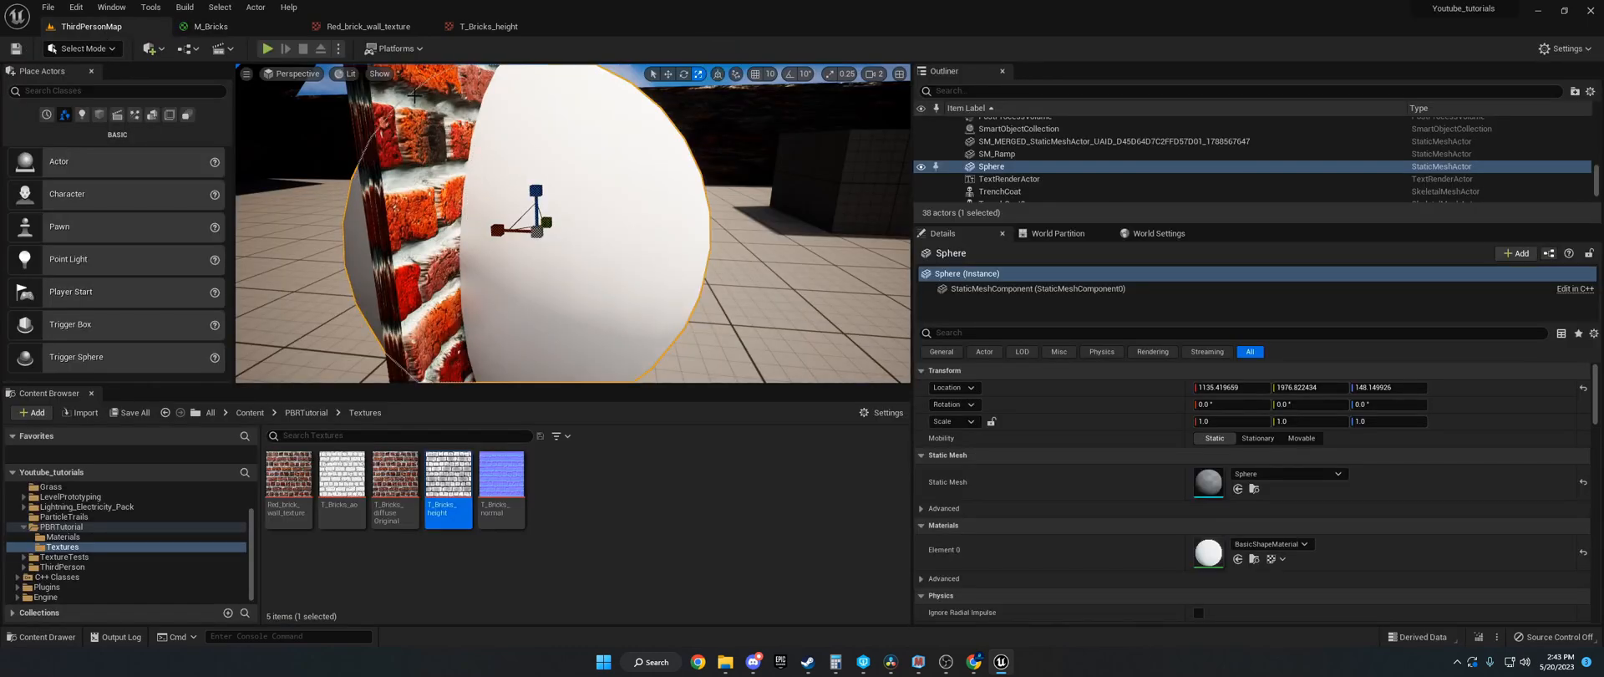
click(211, 26)
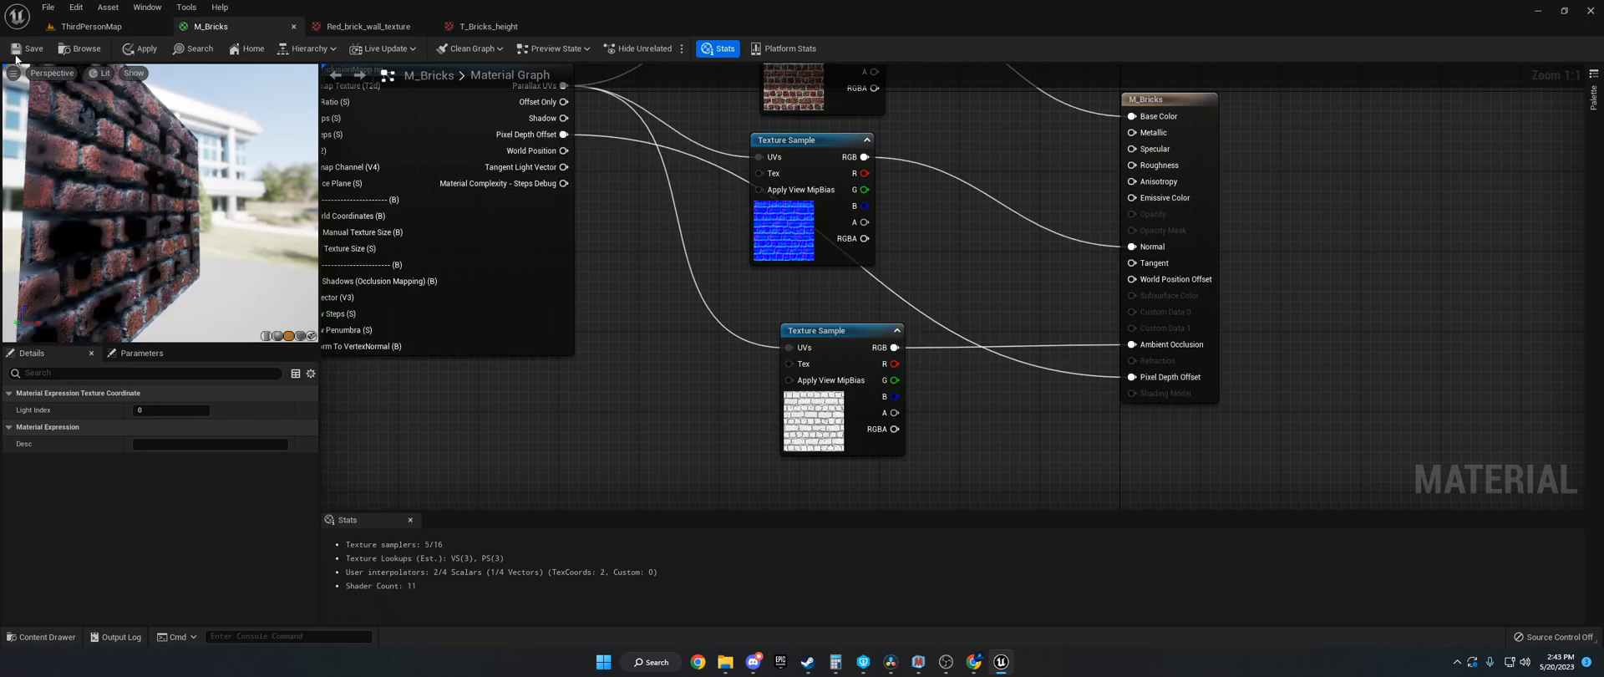
click(90, 26)
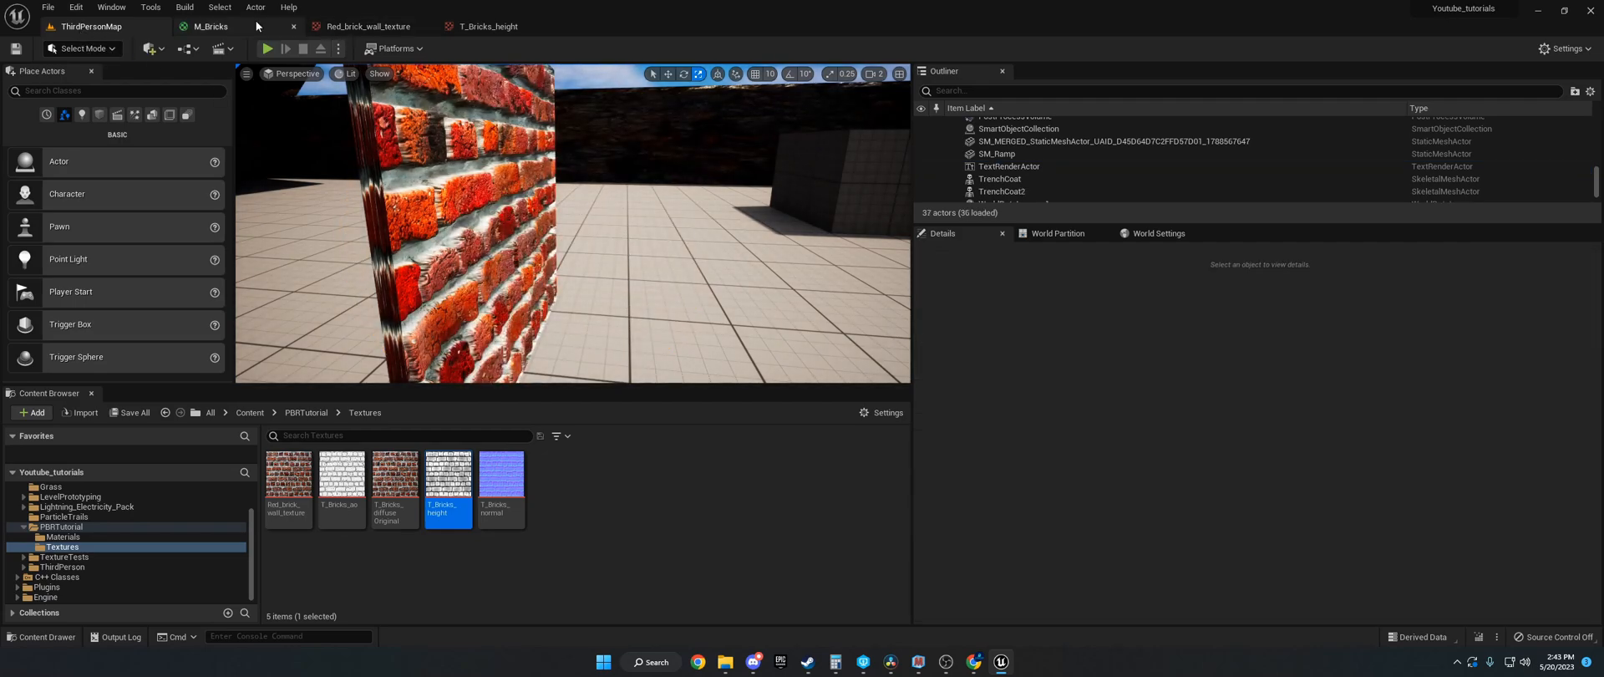
Step: Add a Lerp node with a 0.5 constant, driven by POM Shadow, and save
click(210, 26)
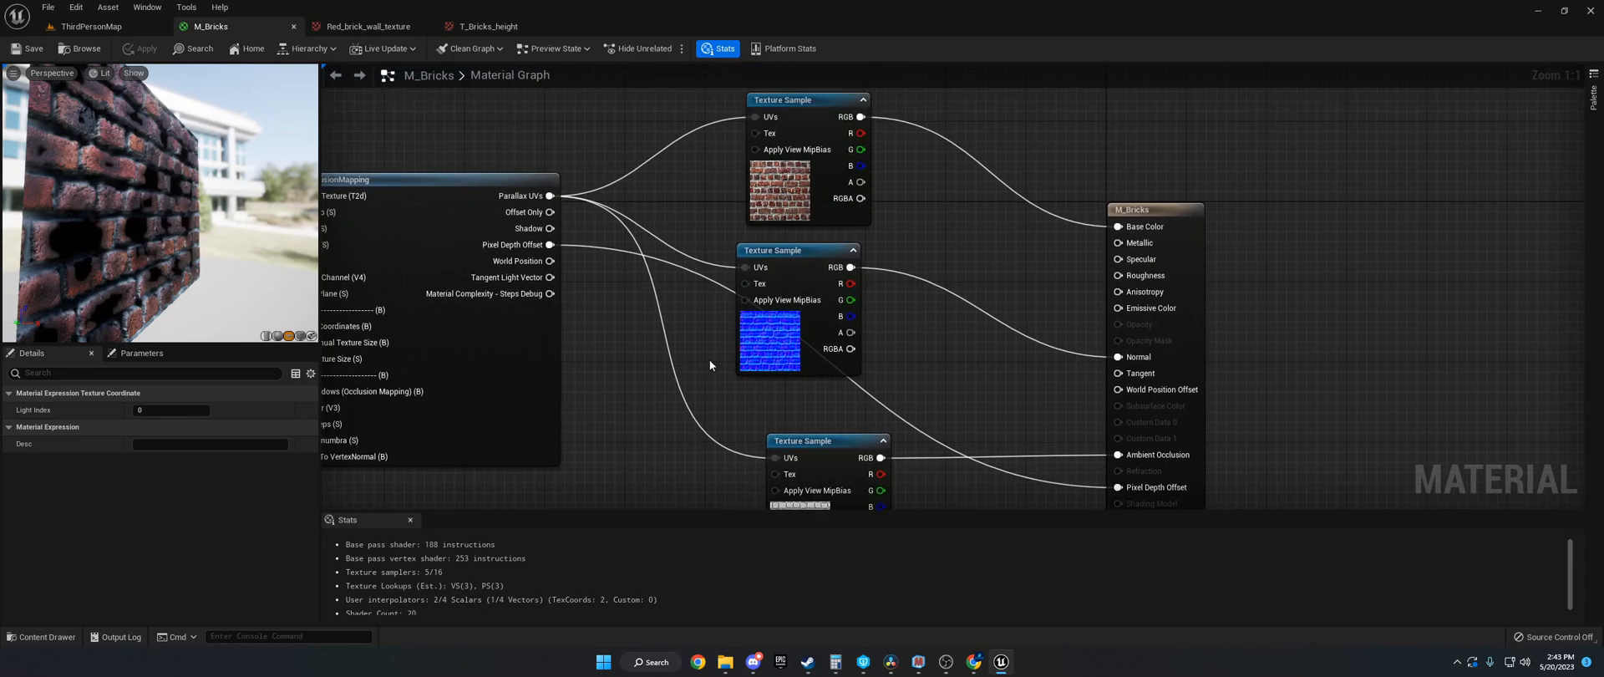
mouse_move(529, 228)
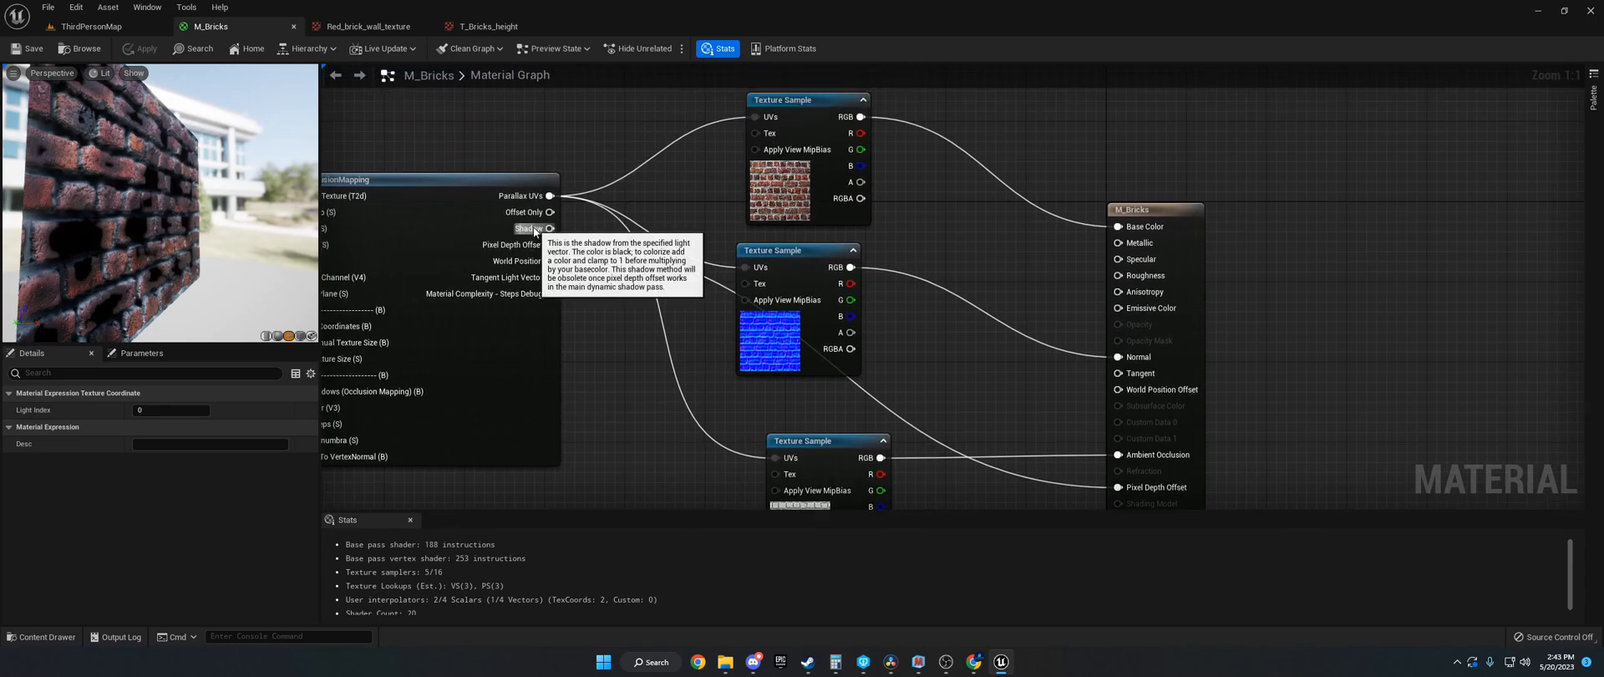
text(lerp)
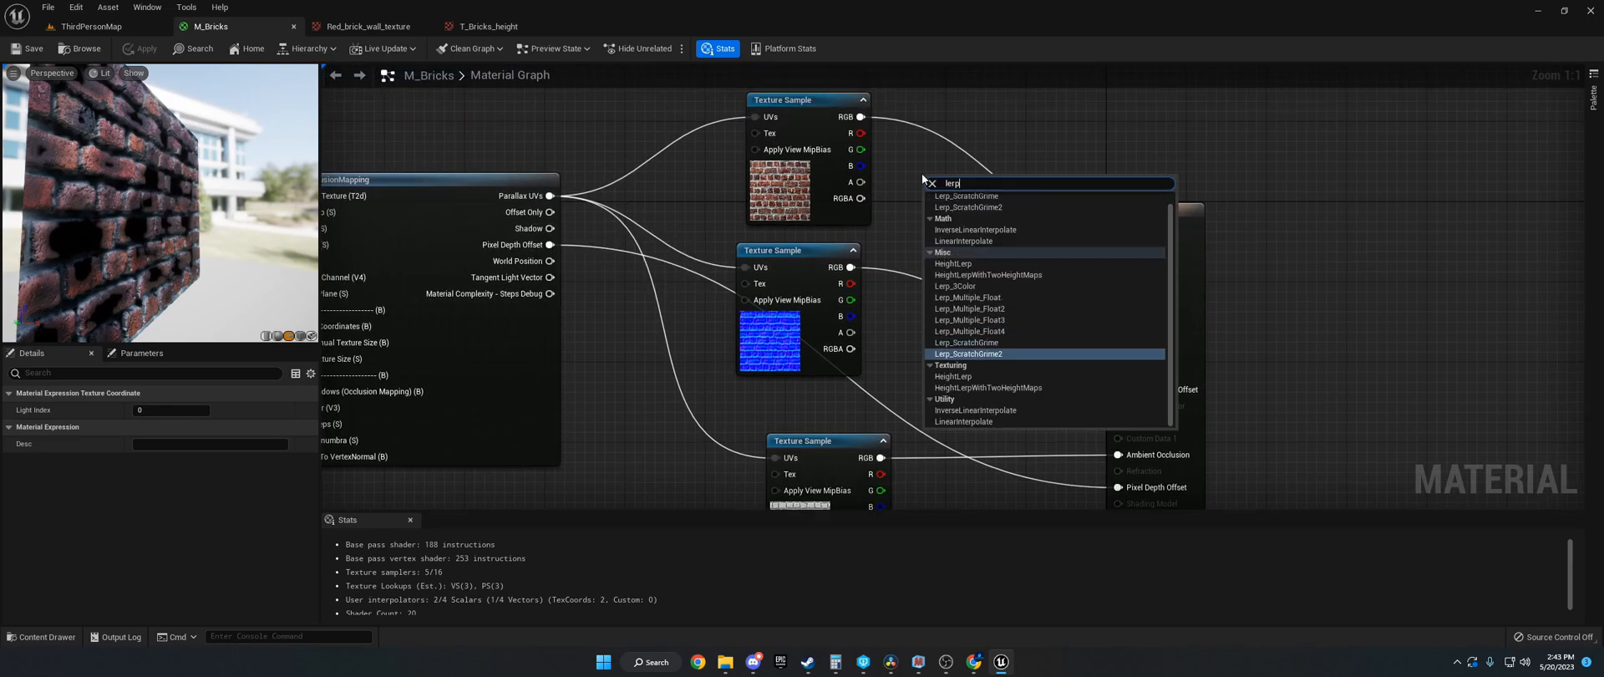
mouse_move(929, 342)
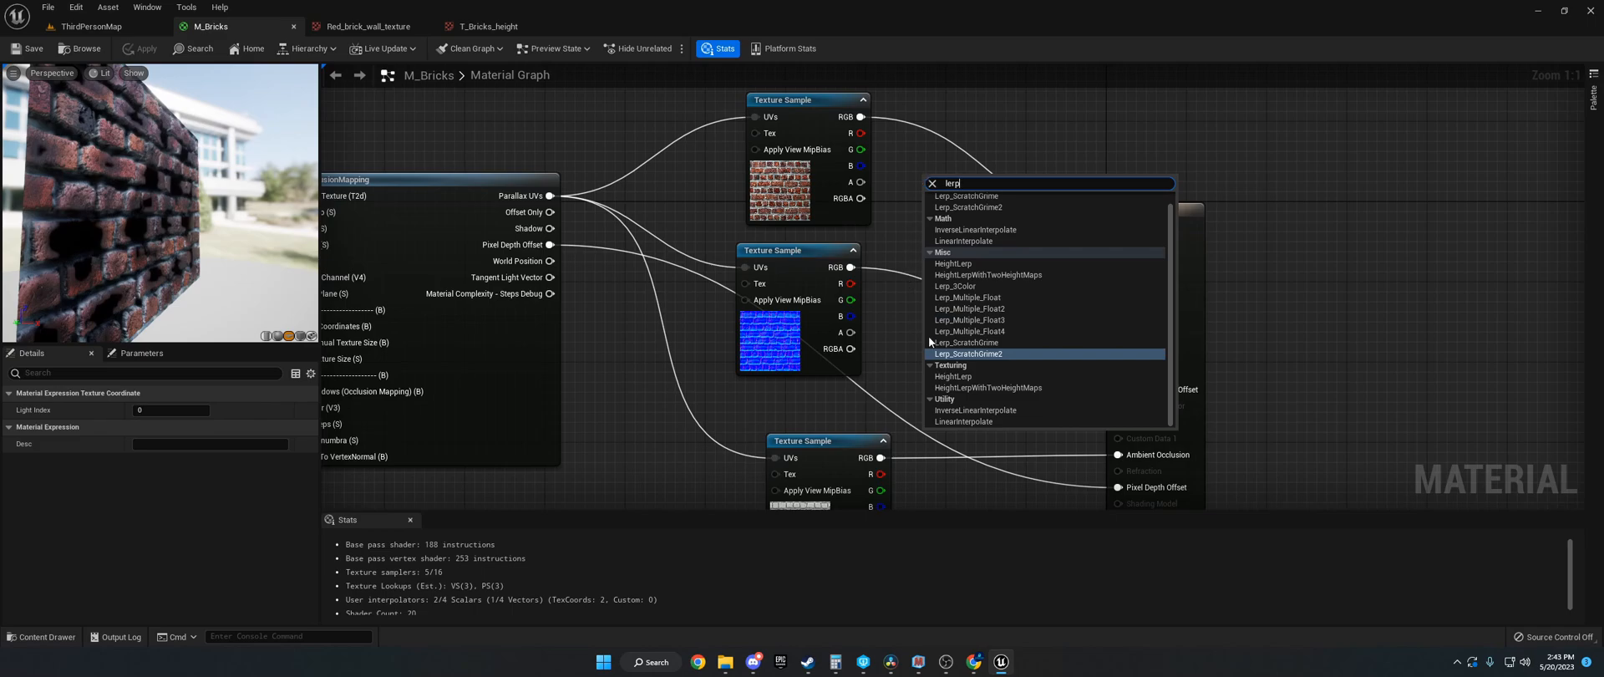
mouse_move(959, 227)
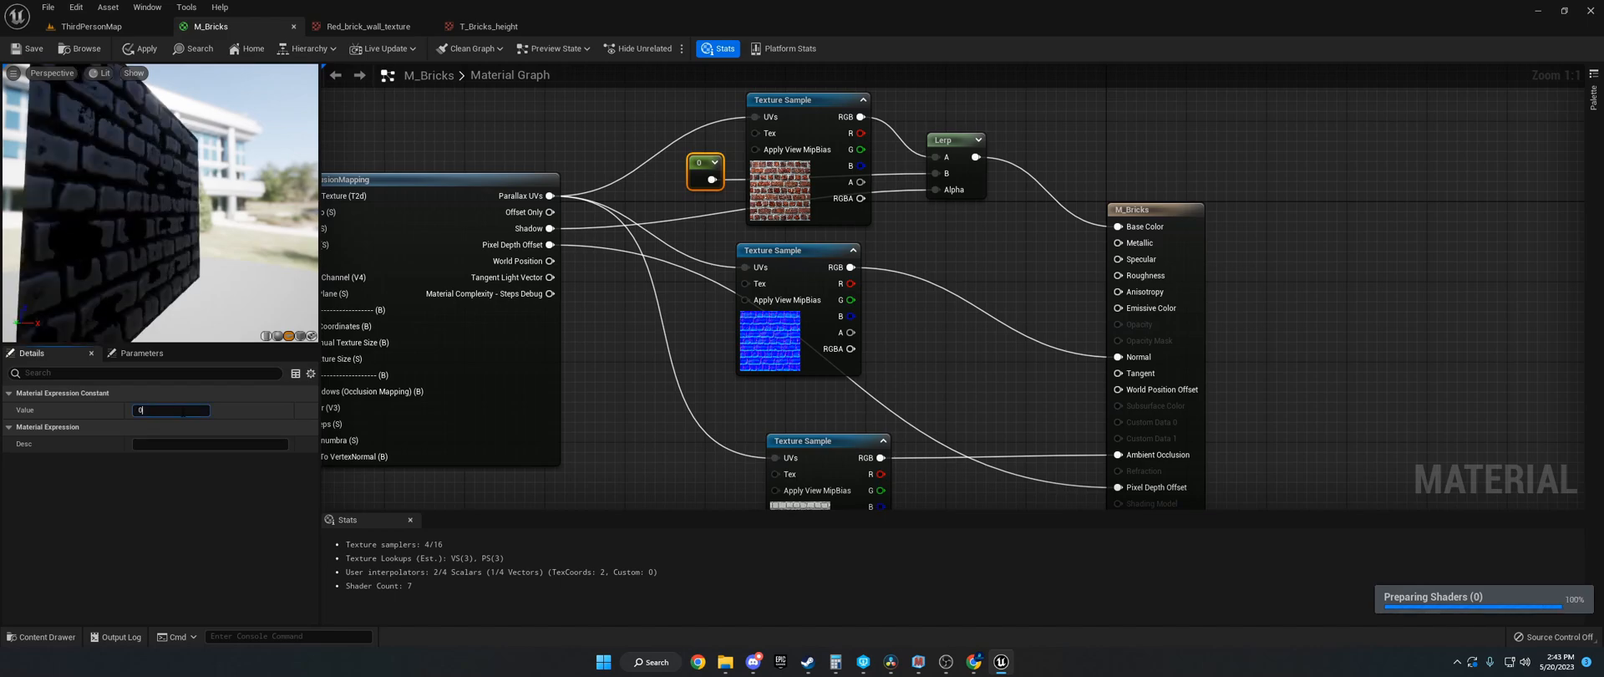
text(0.5)
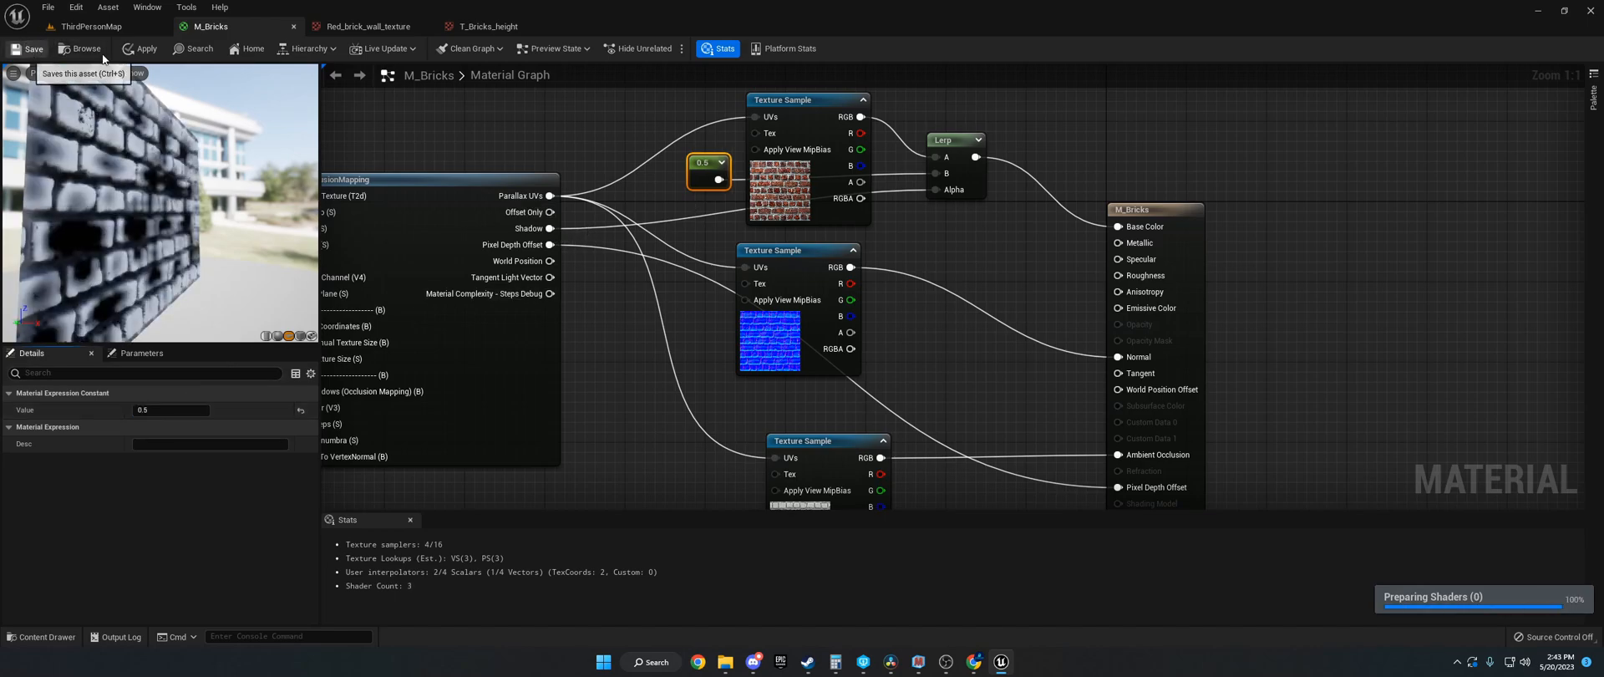
click(27, 48)
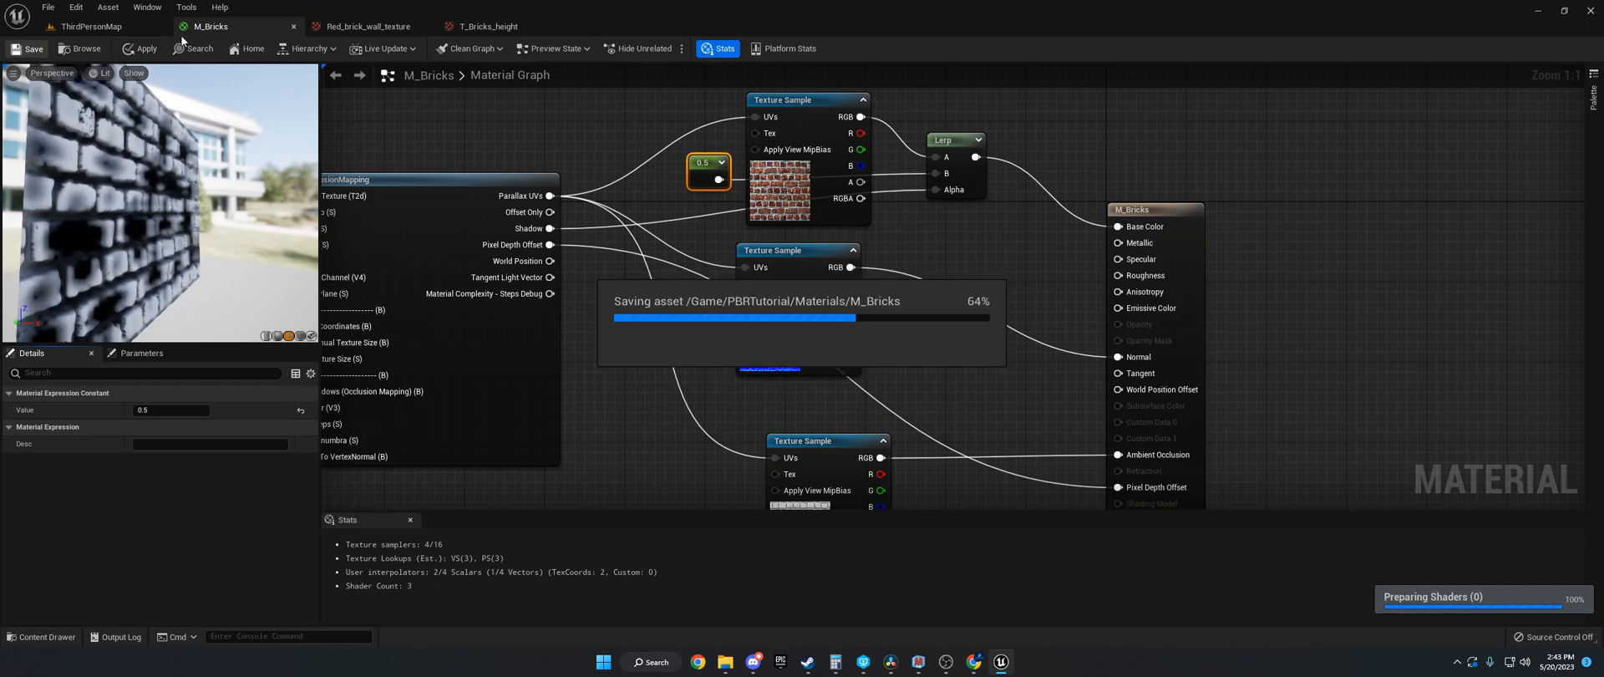
Step: Set a grey Constant3Vector as the lerp colour feeding Base Color, and save again
click(90, 26)
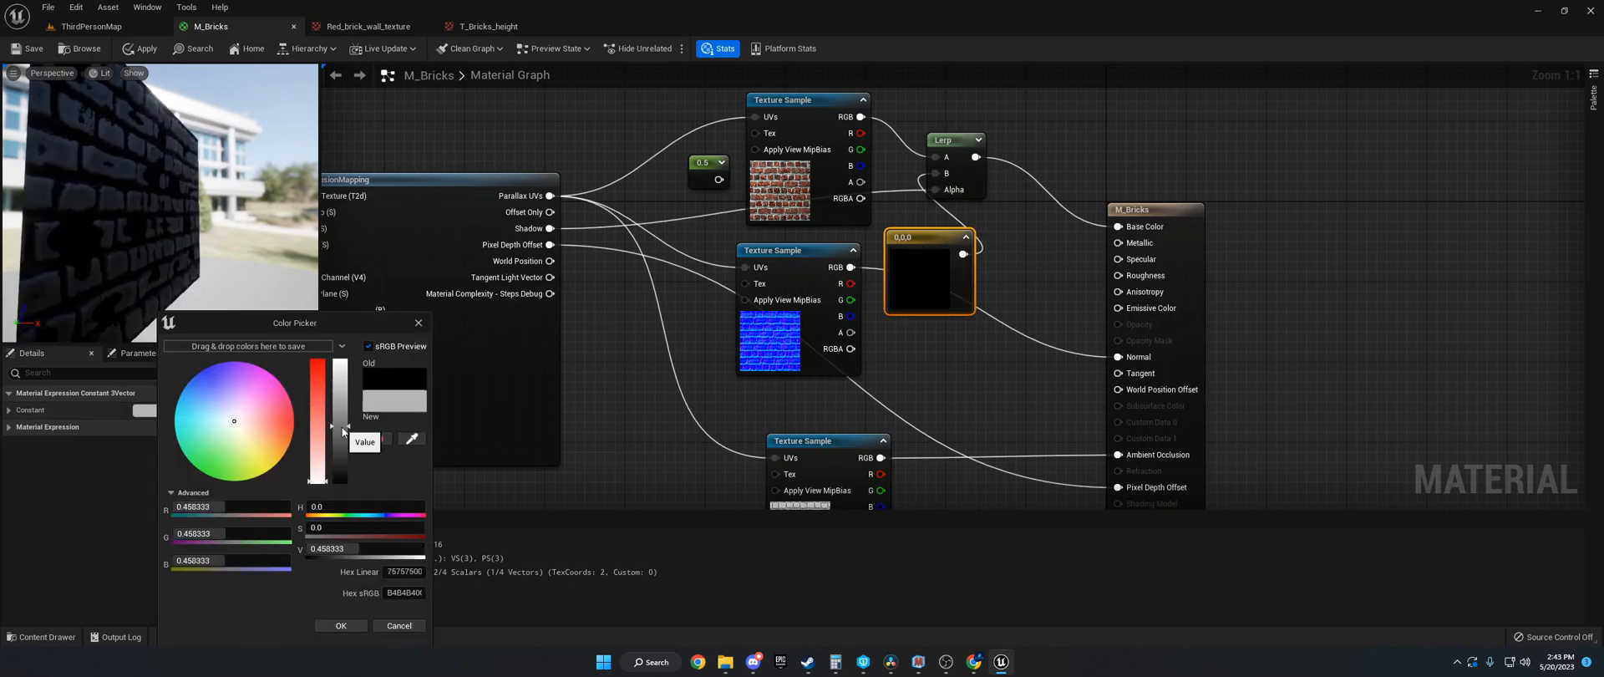
click(340, 625)
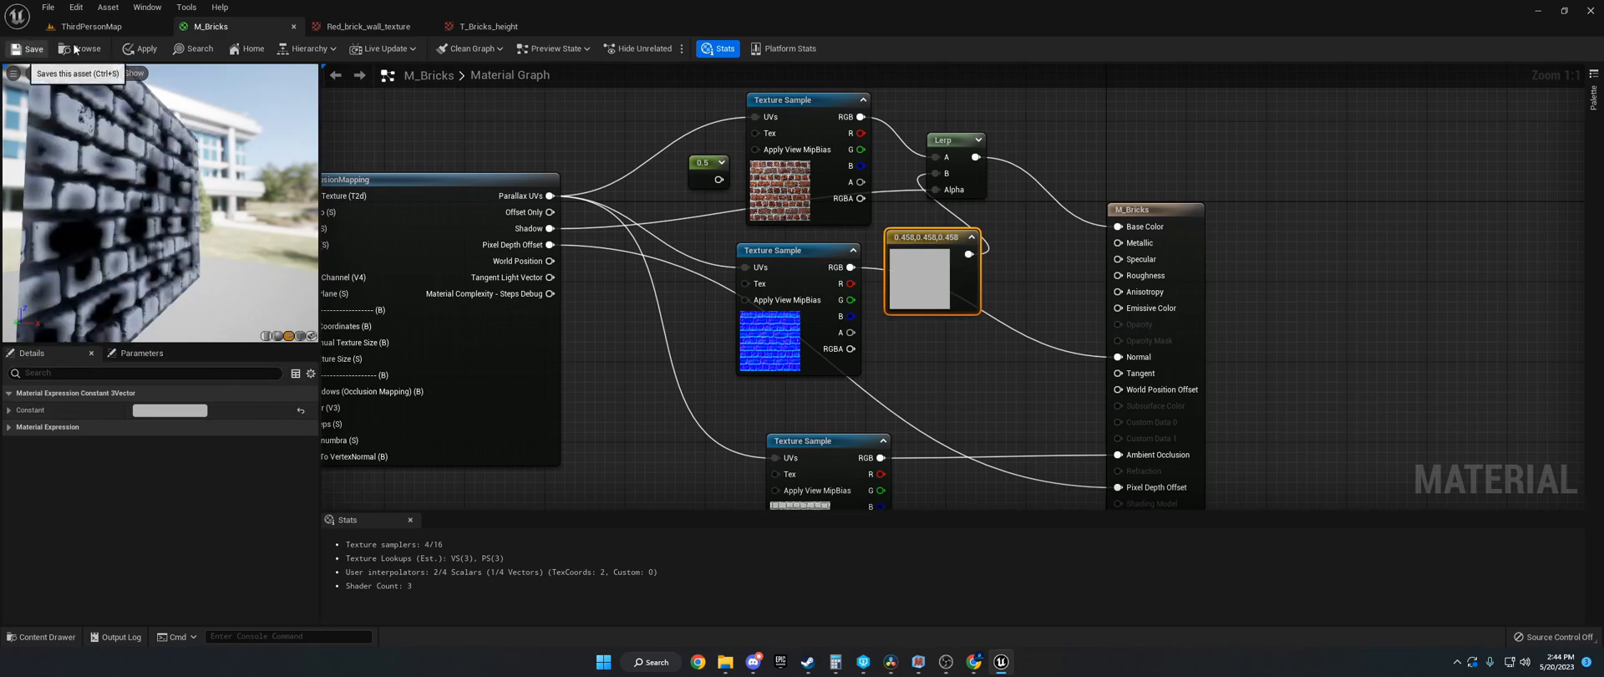
click(28, 49)
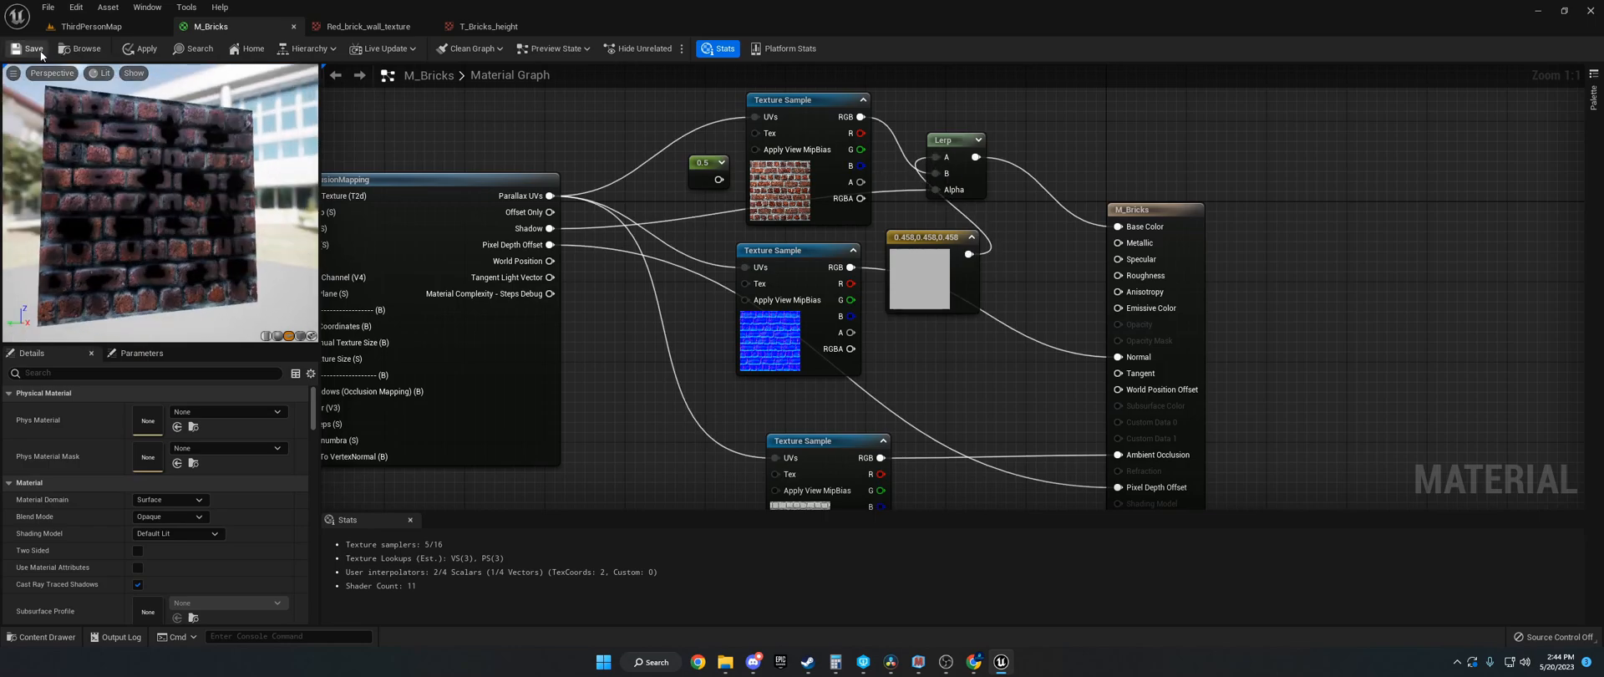
click(90, 26)
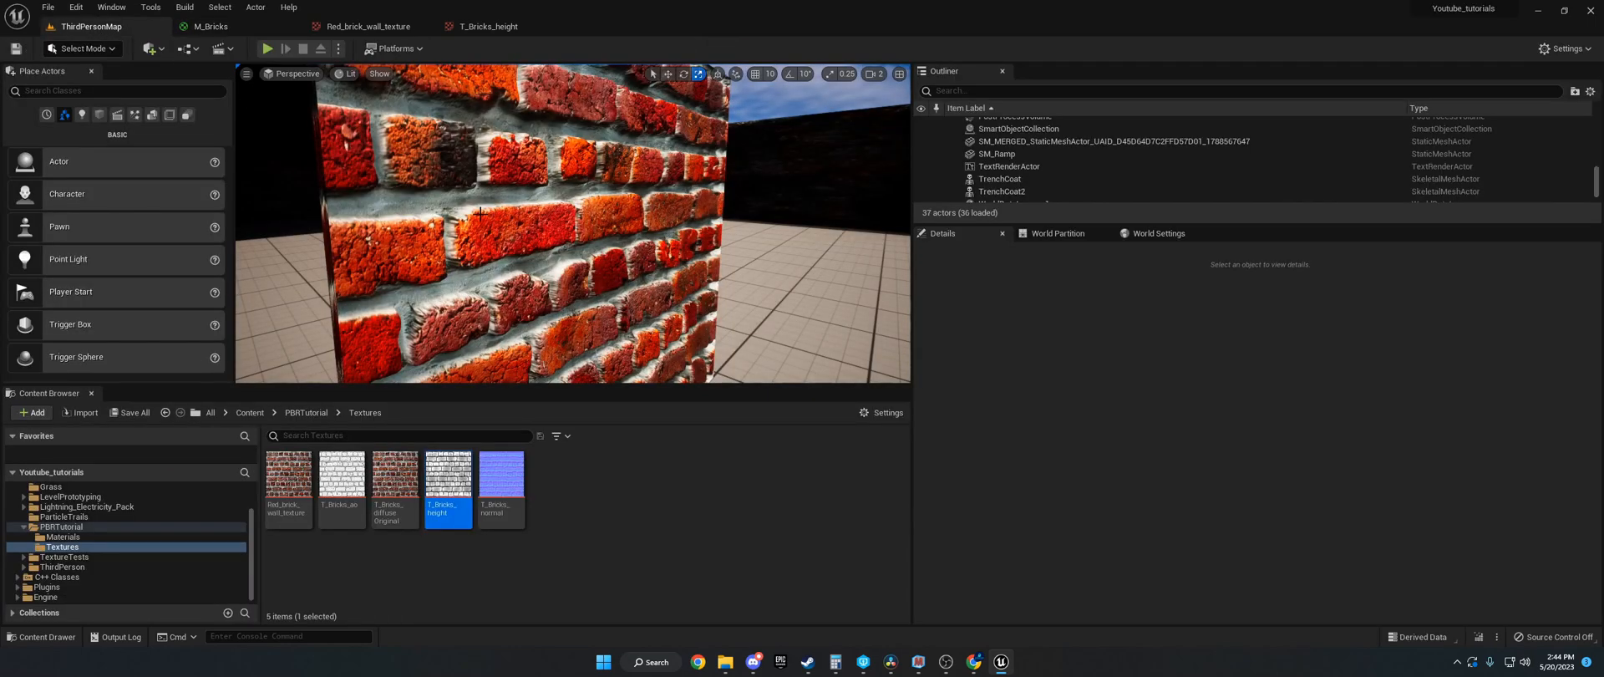
Step: Lower the grey Constant3Vector's Value to 0.151 and save M_Bricks
click(210, 26)
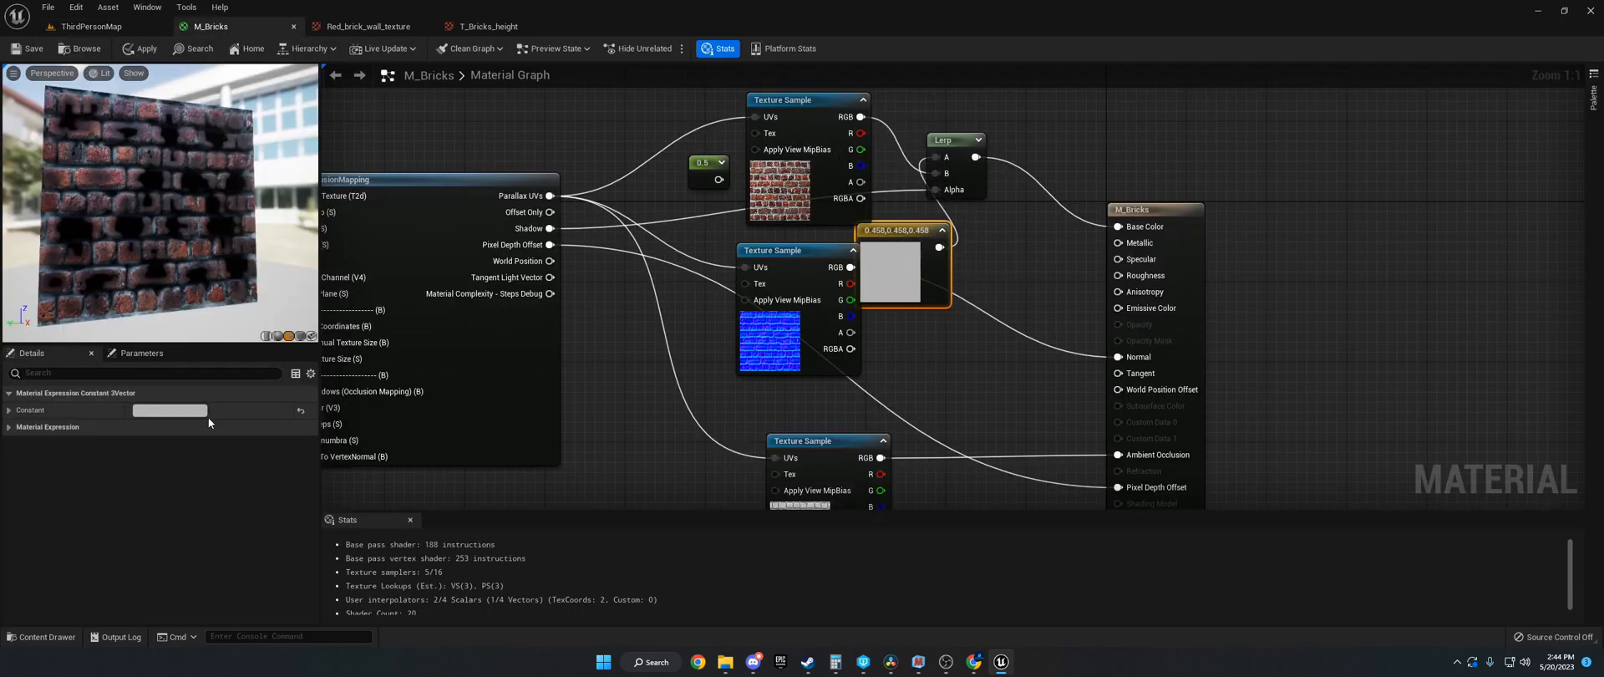
click(169, 410)
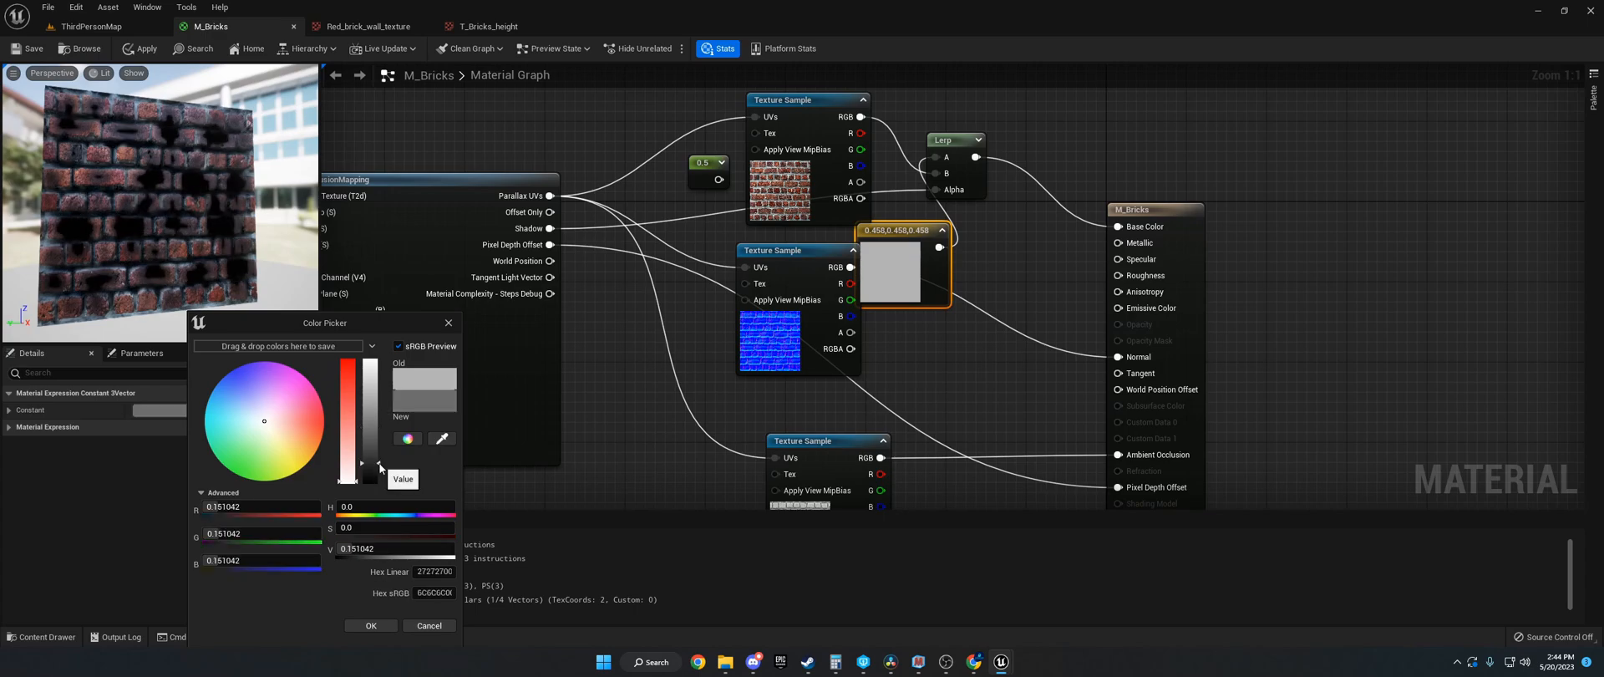
click(370, 625)
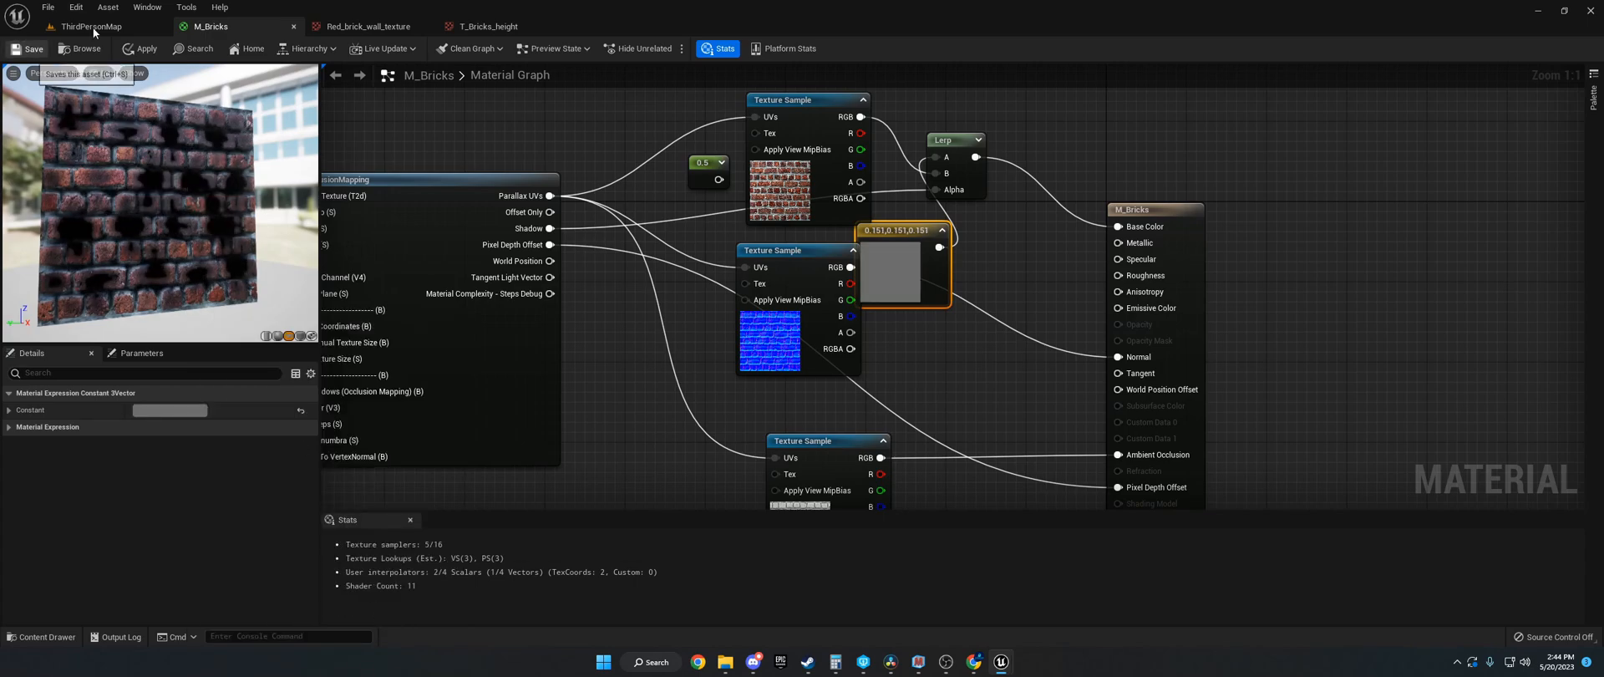
click(90, 26)
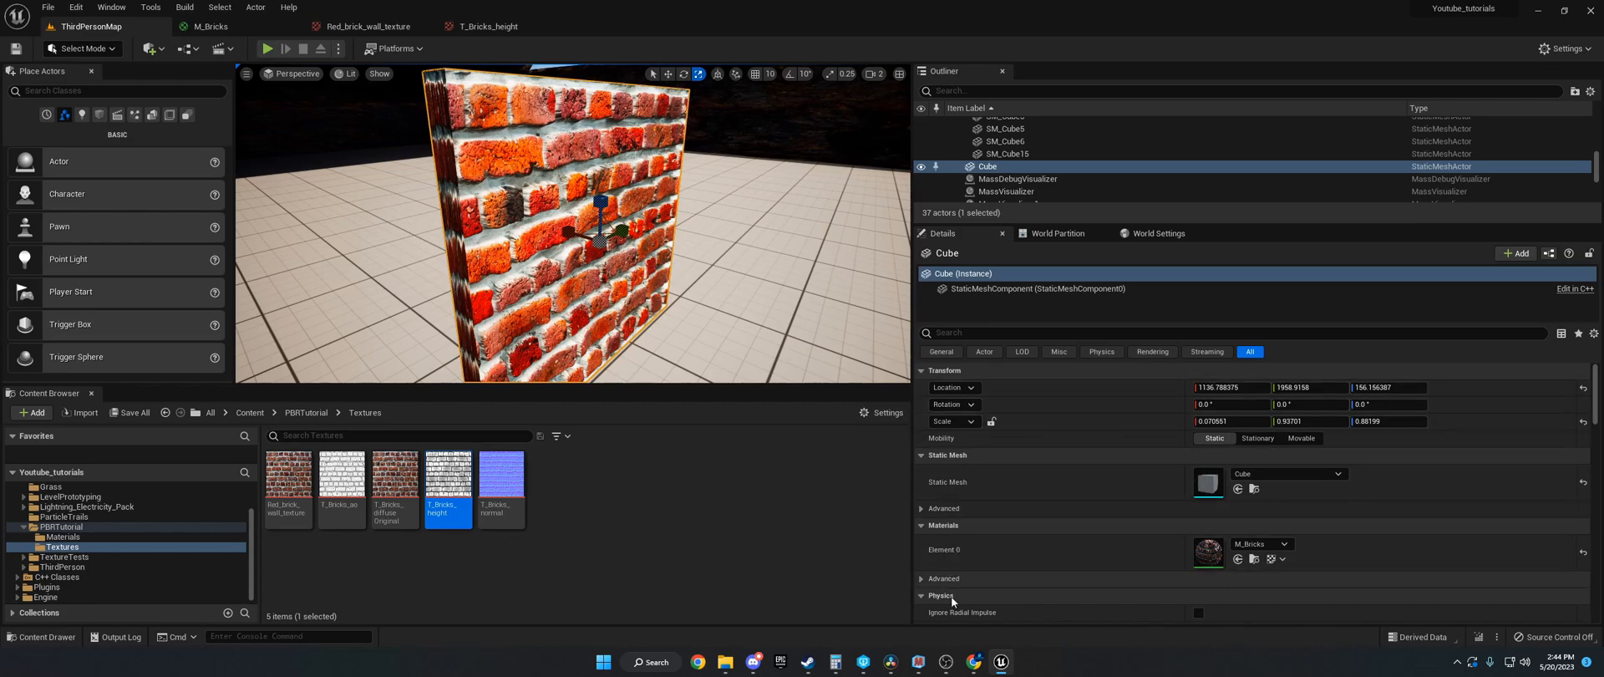
click(698, 661)
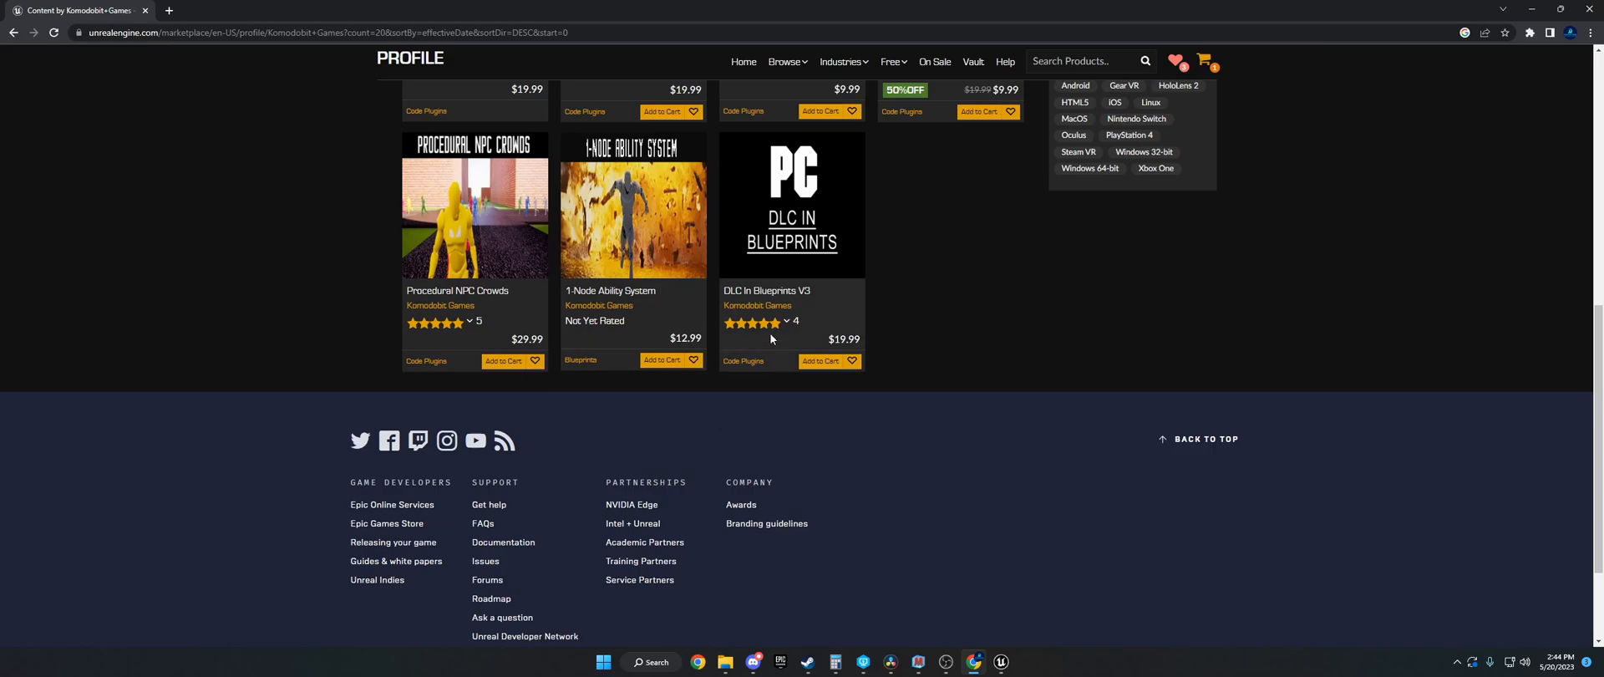
scroll(up, 3)
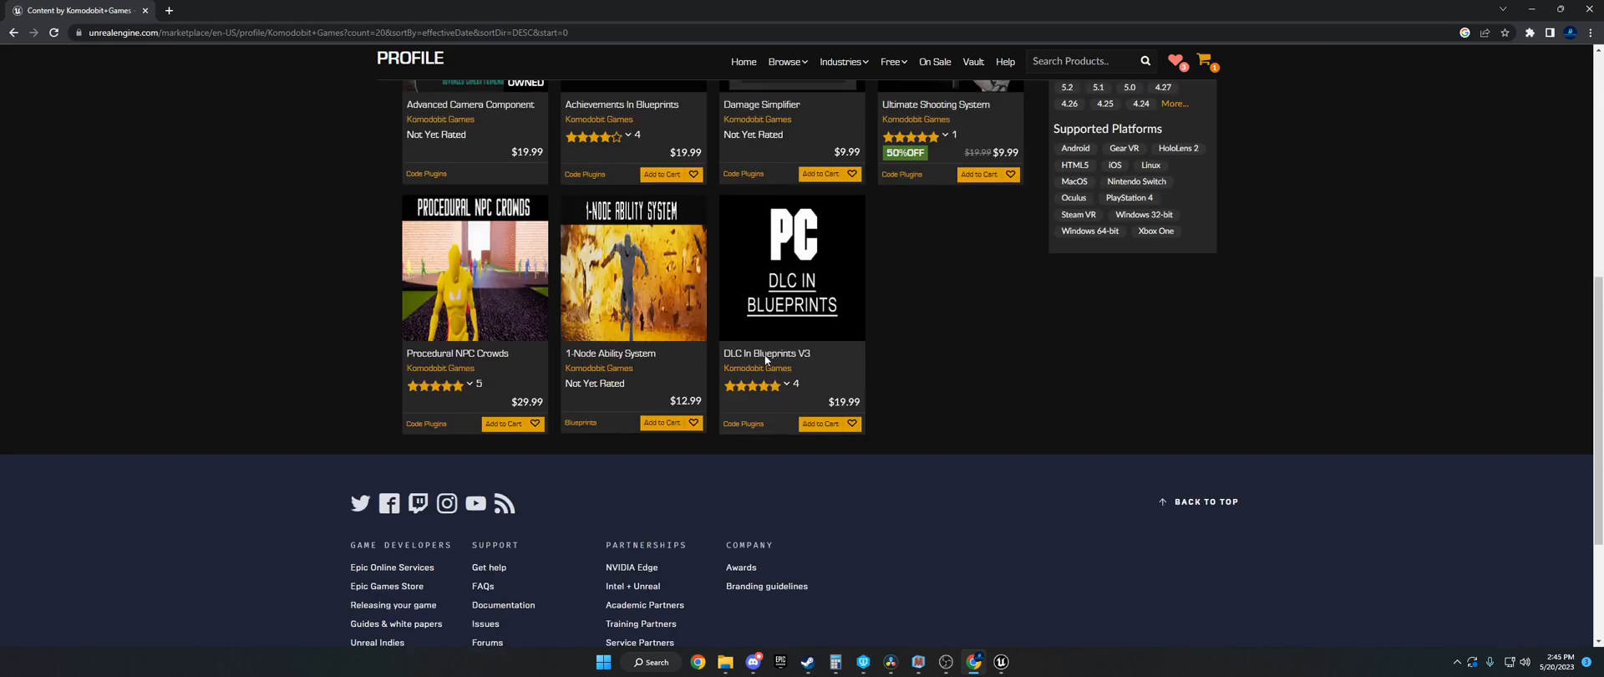
mouse_move(757, 328)
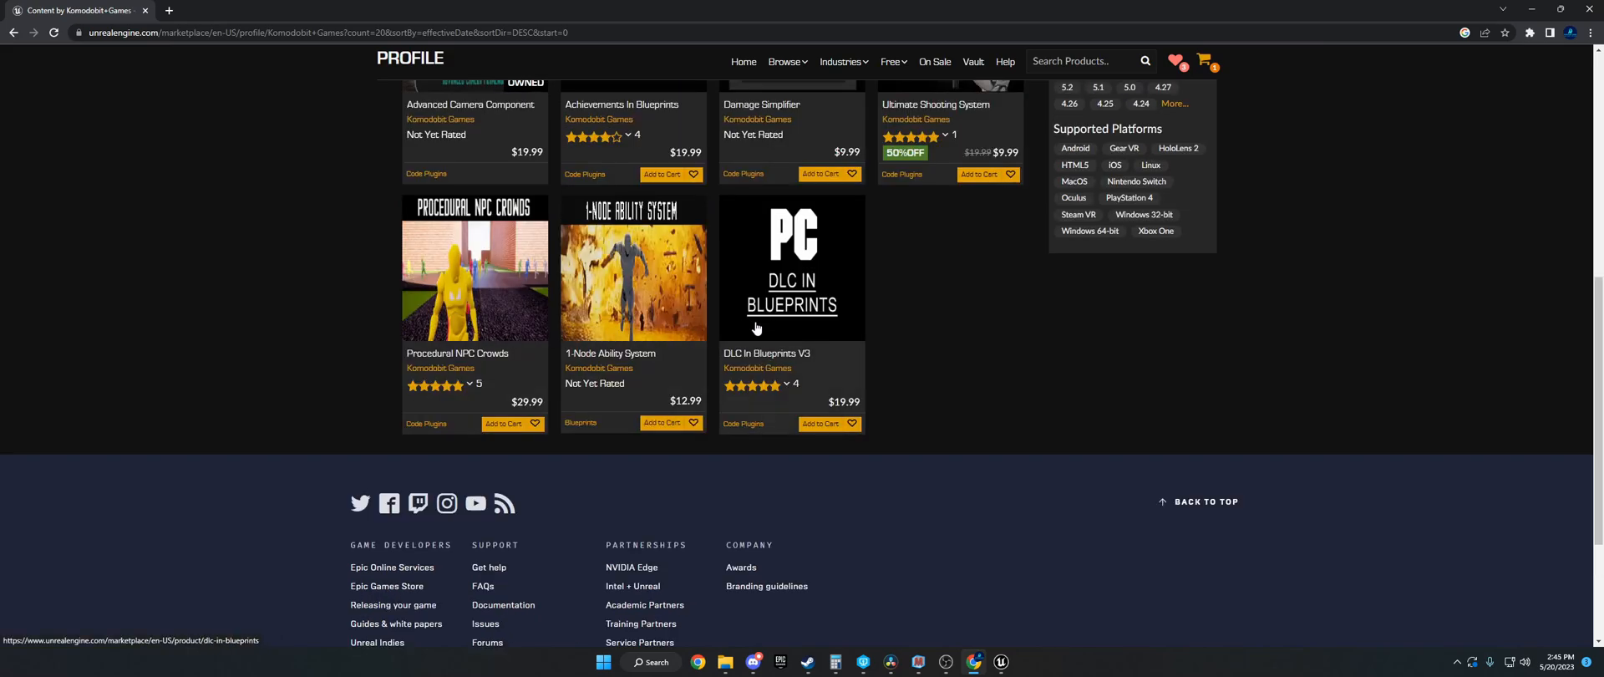
scroll(up, 3)
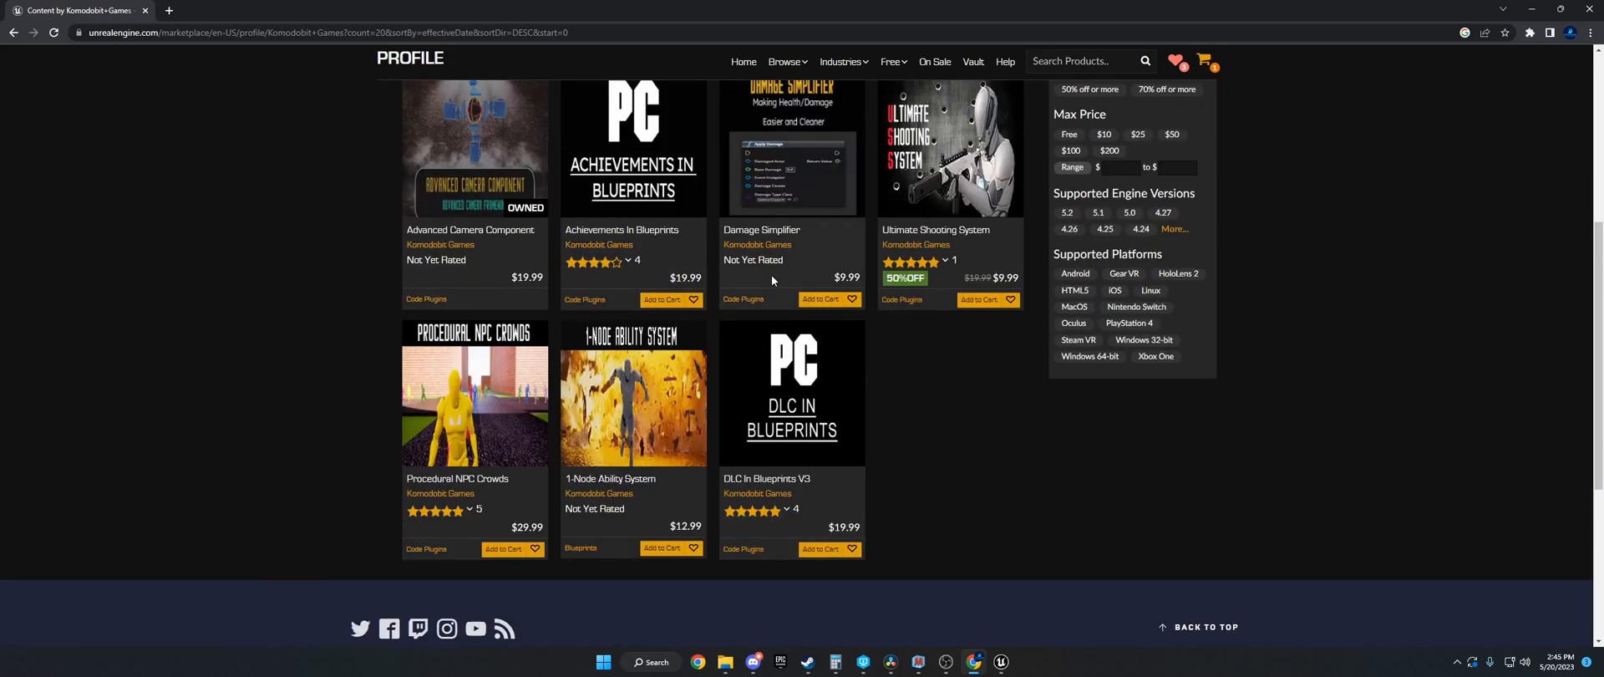
mouse_move(499, 303)
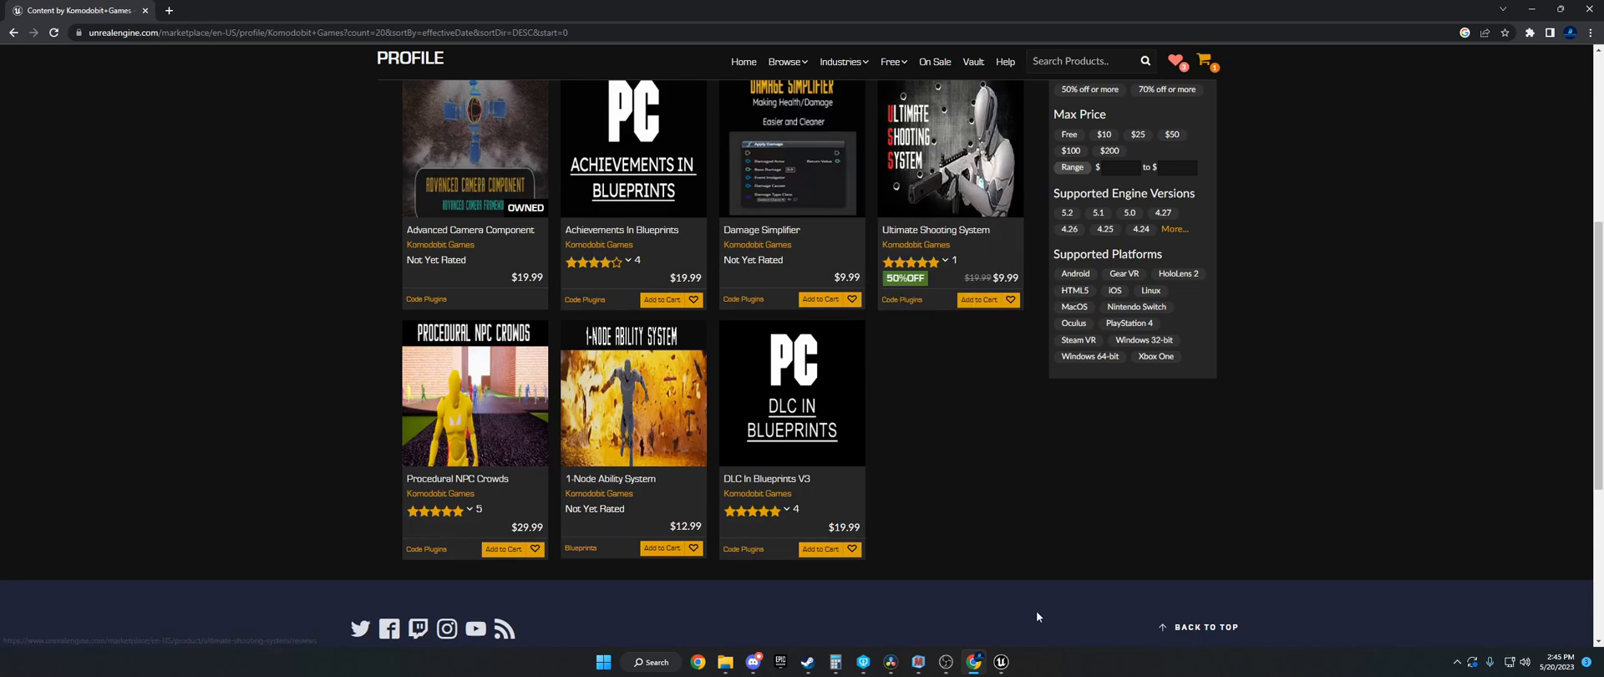
click(1002, 662)
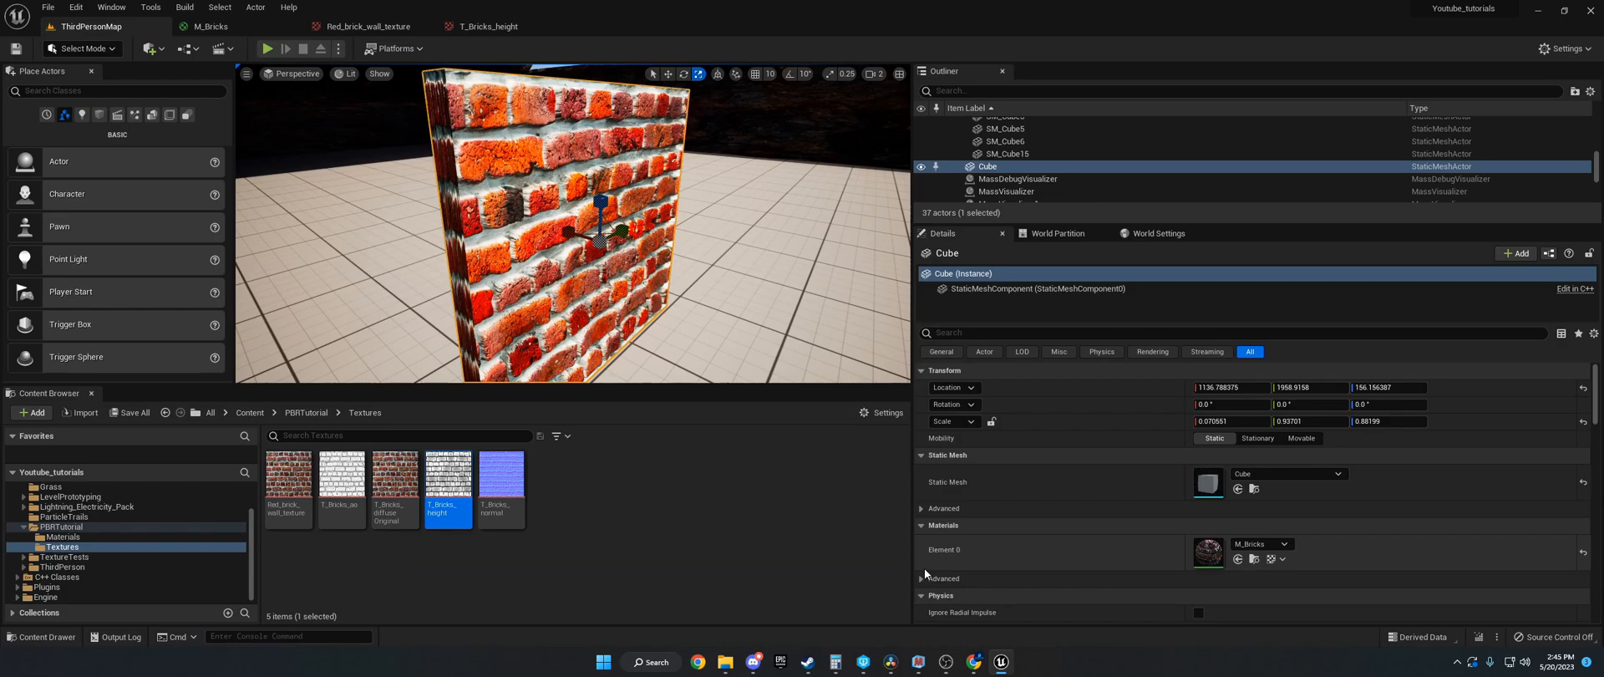
mouse_move(1382, 634)
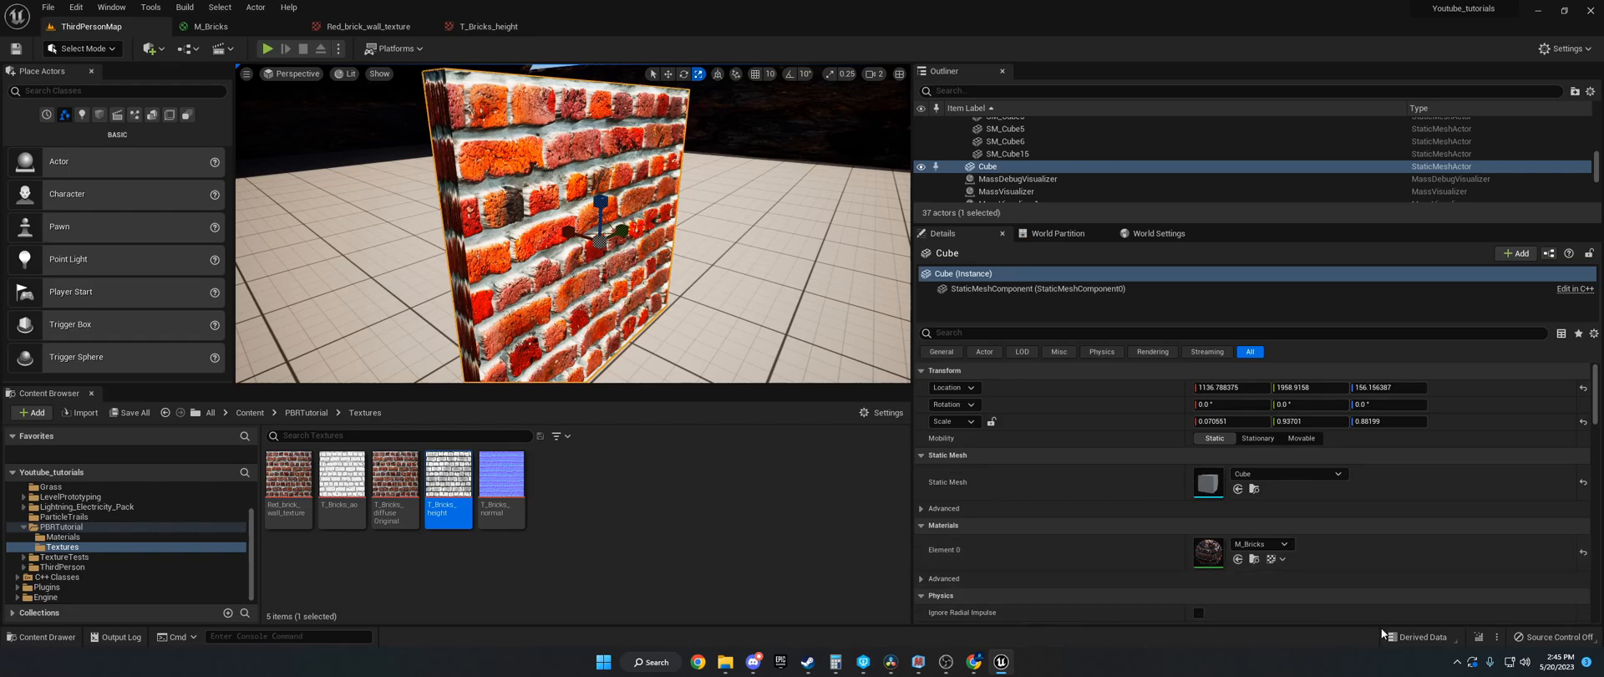